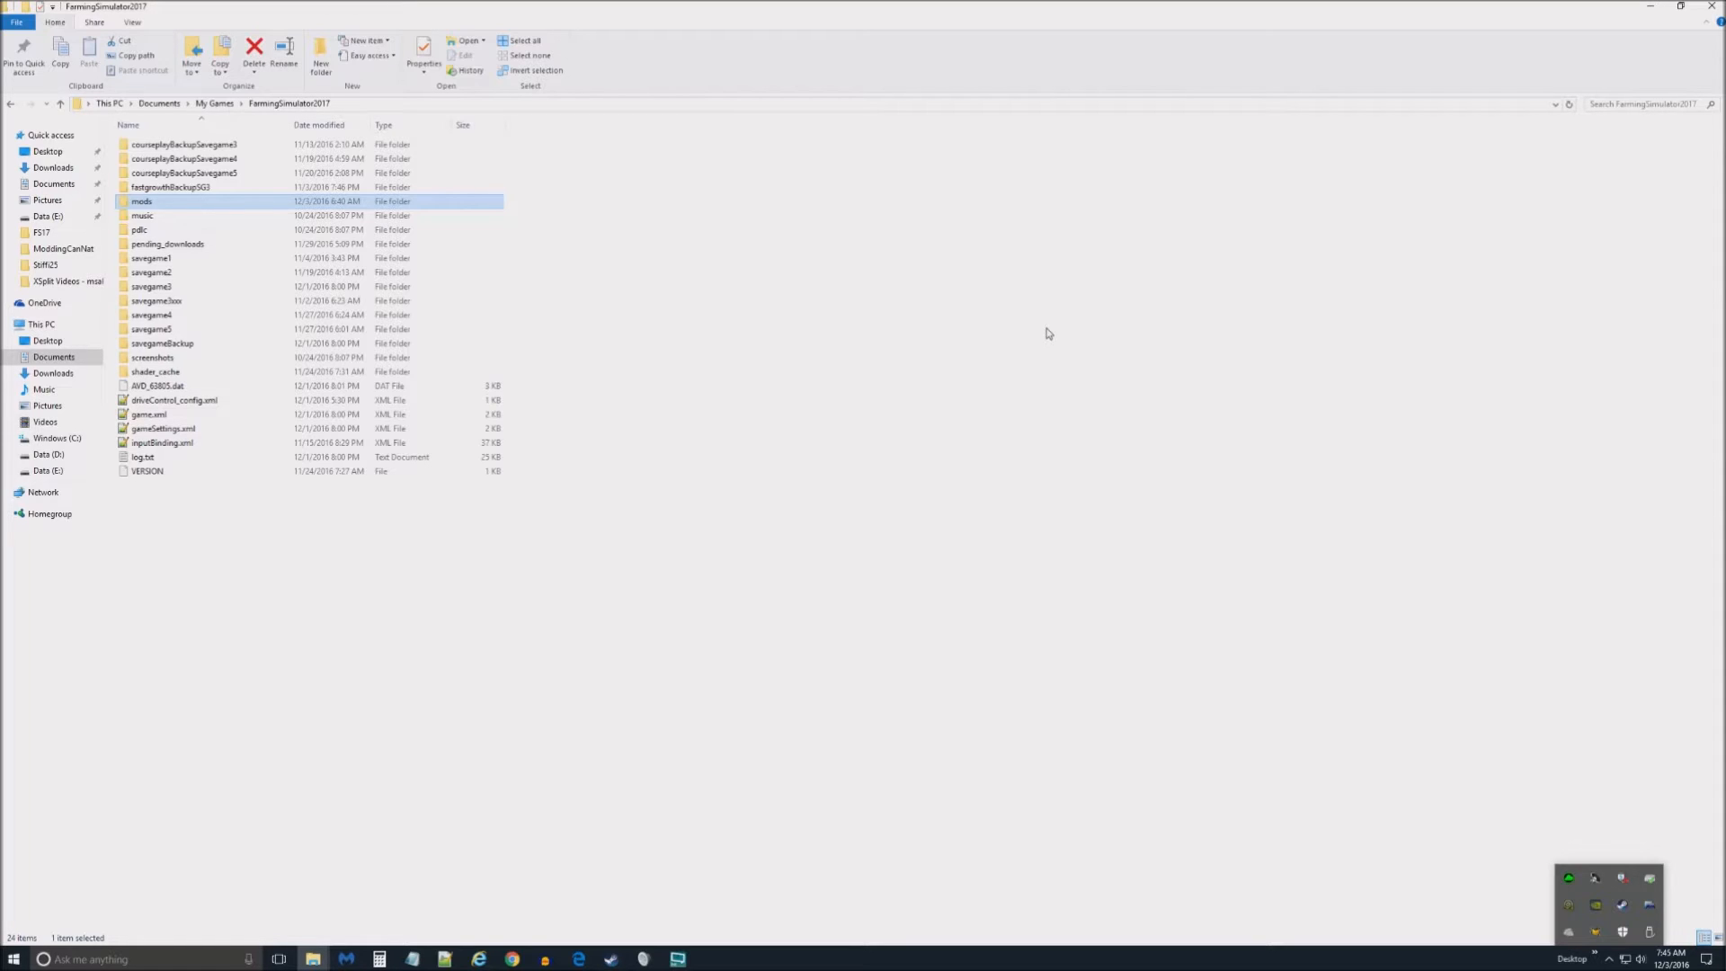
mouse_move(596, 558)
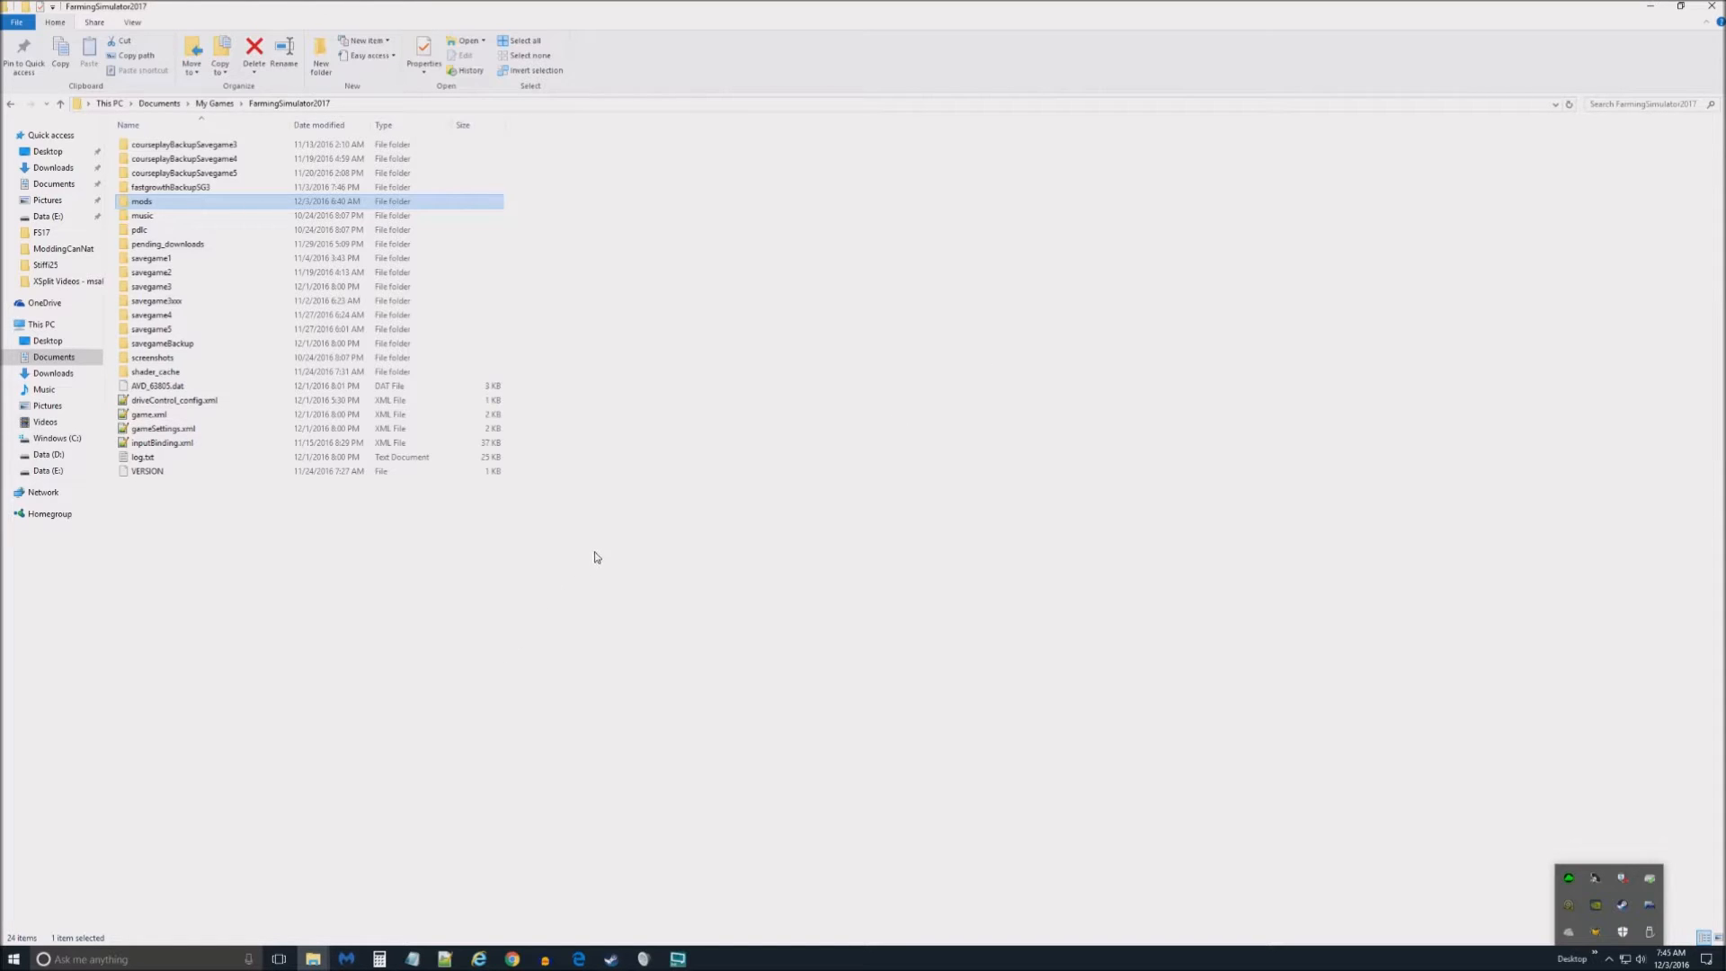
mouse_move(545, 574)
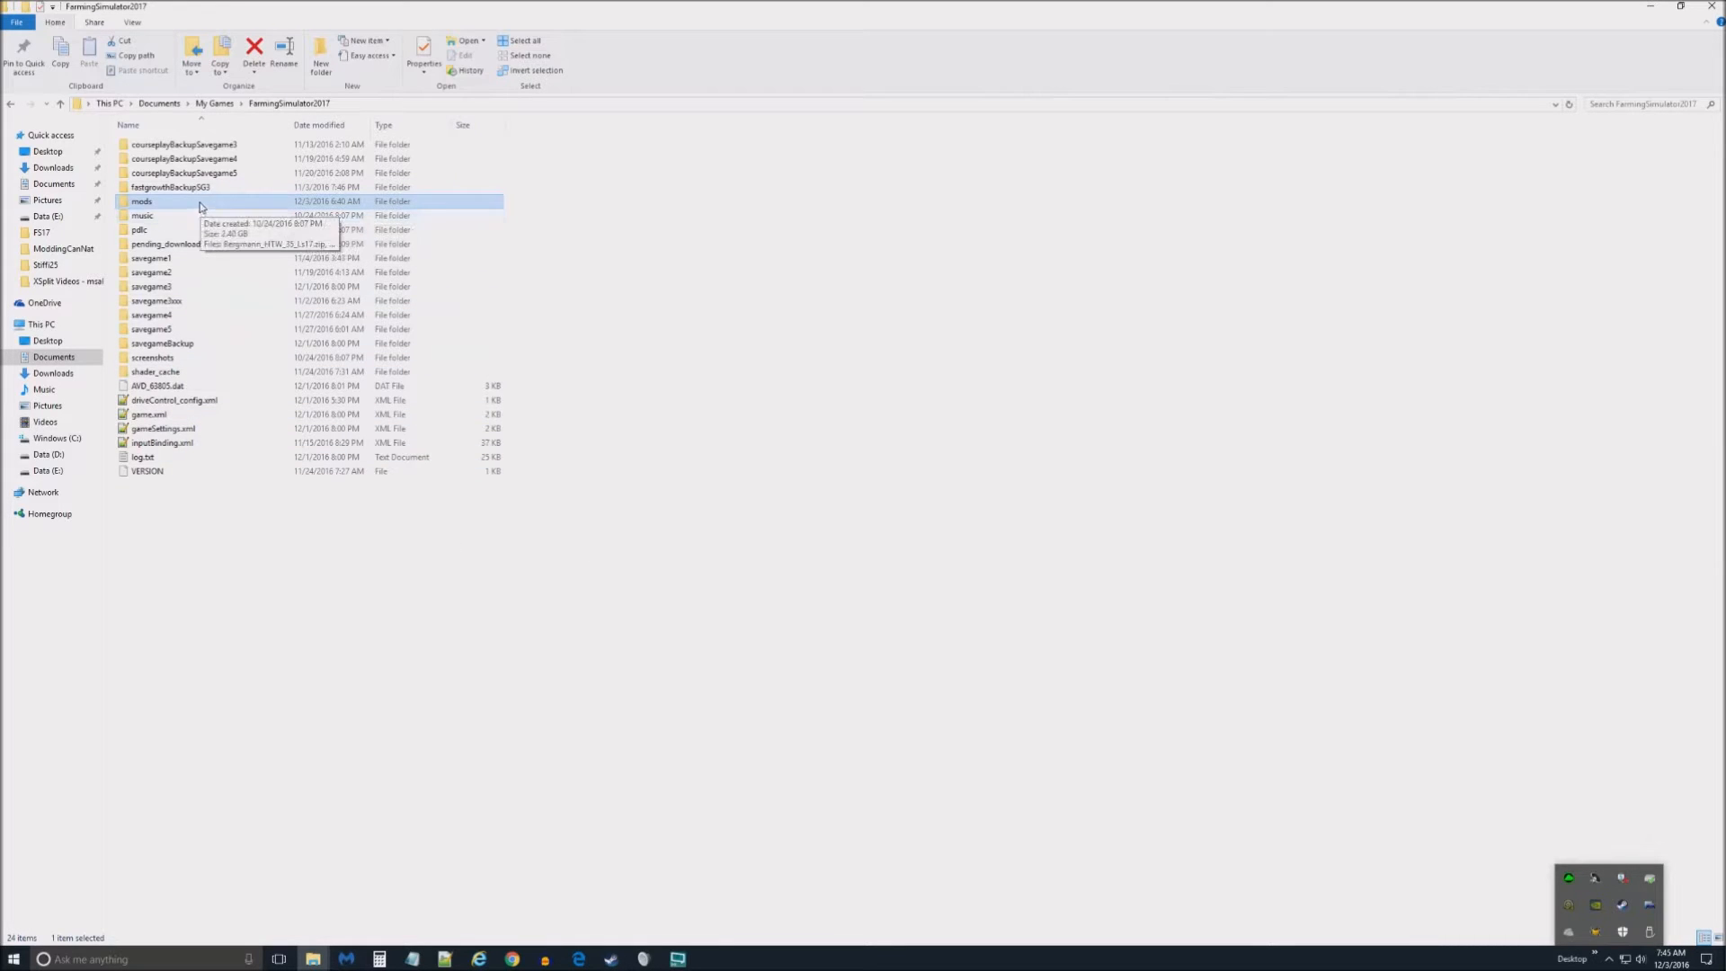
mouse_move(261, 115)
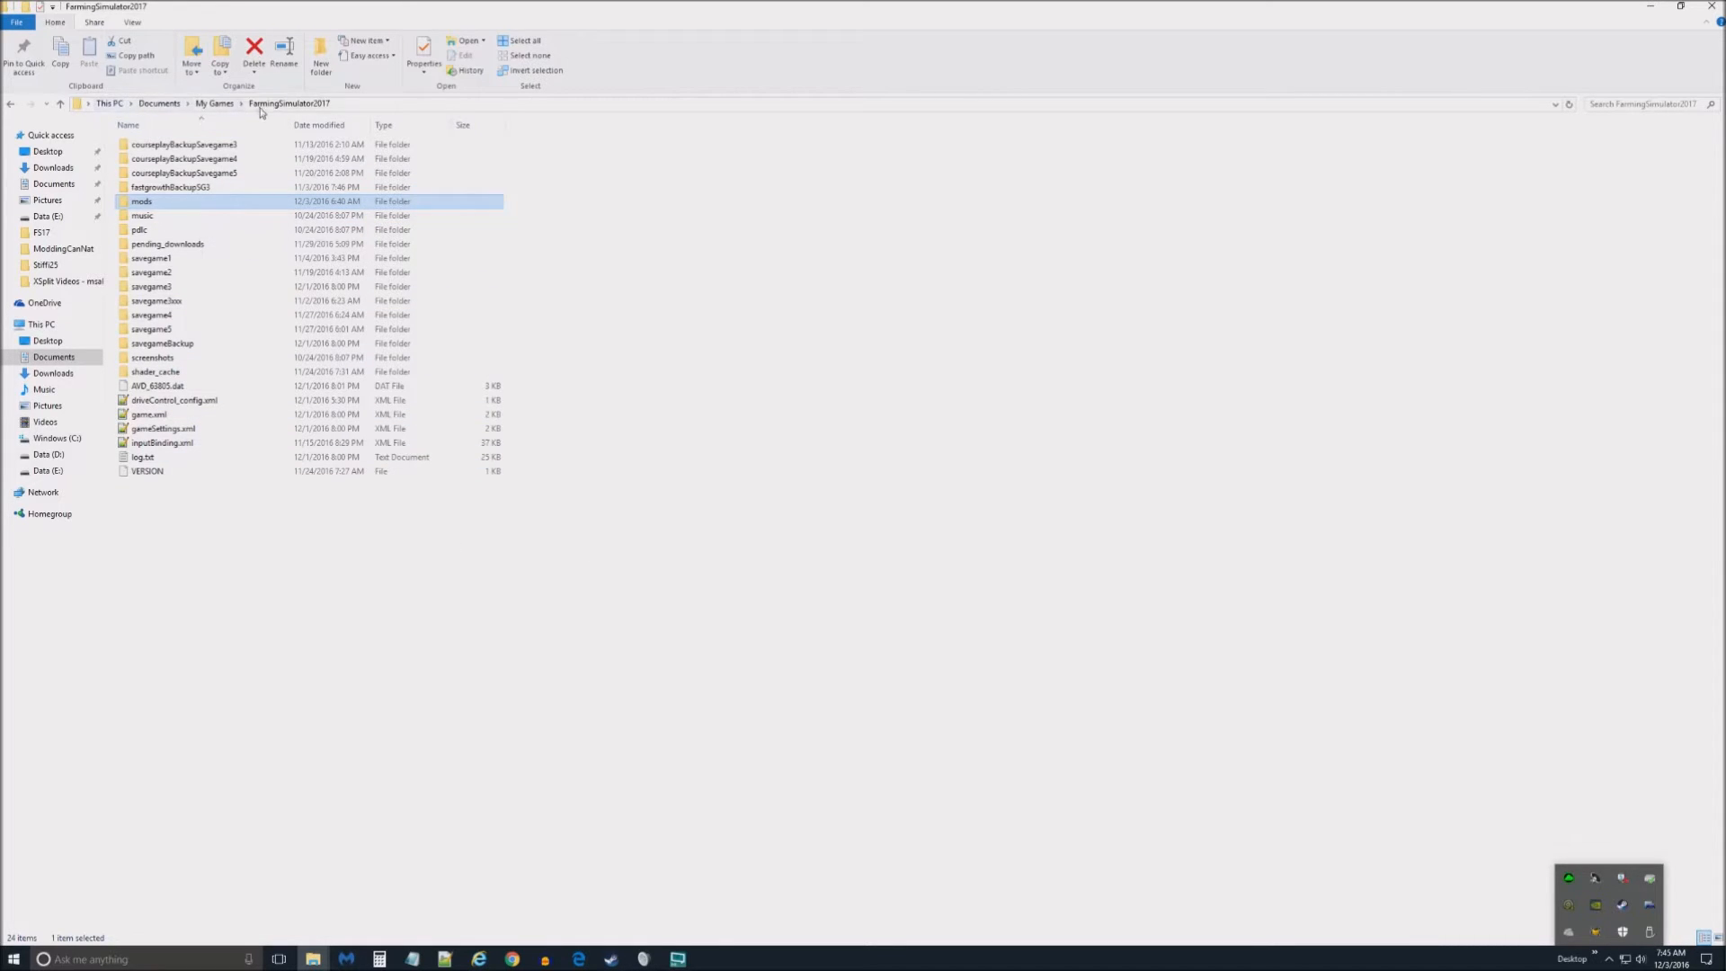
mouse_move(146, 201)
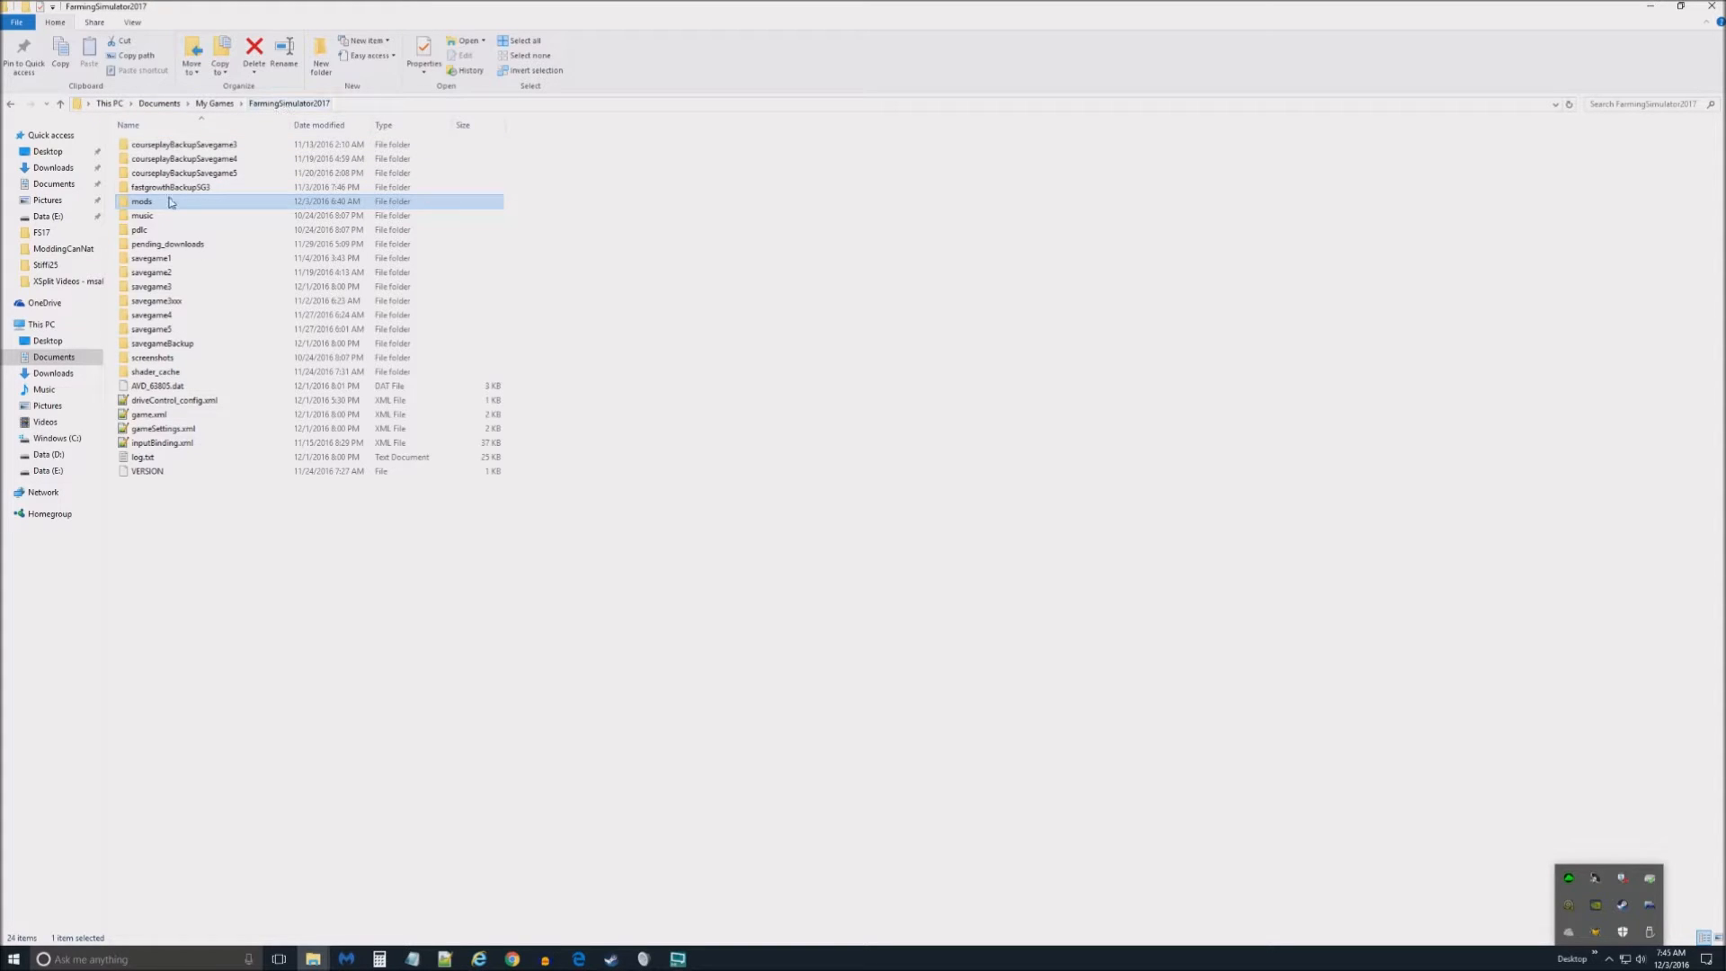
mouse_move(171, 201)
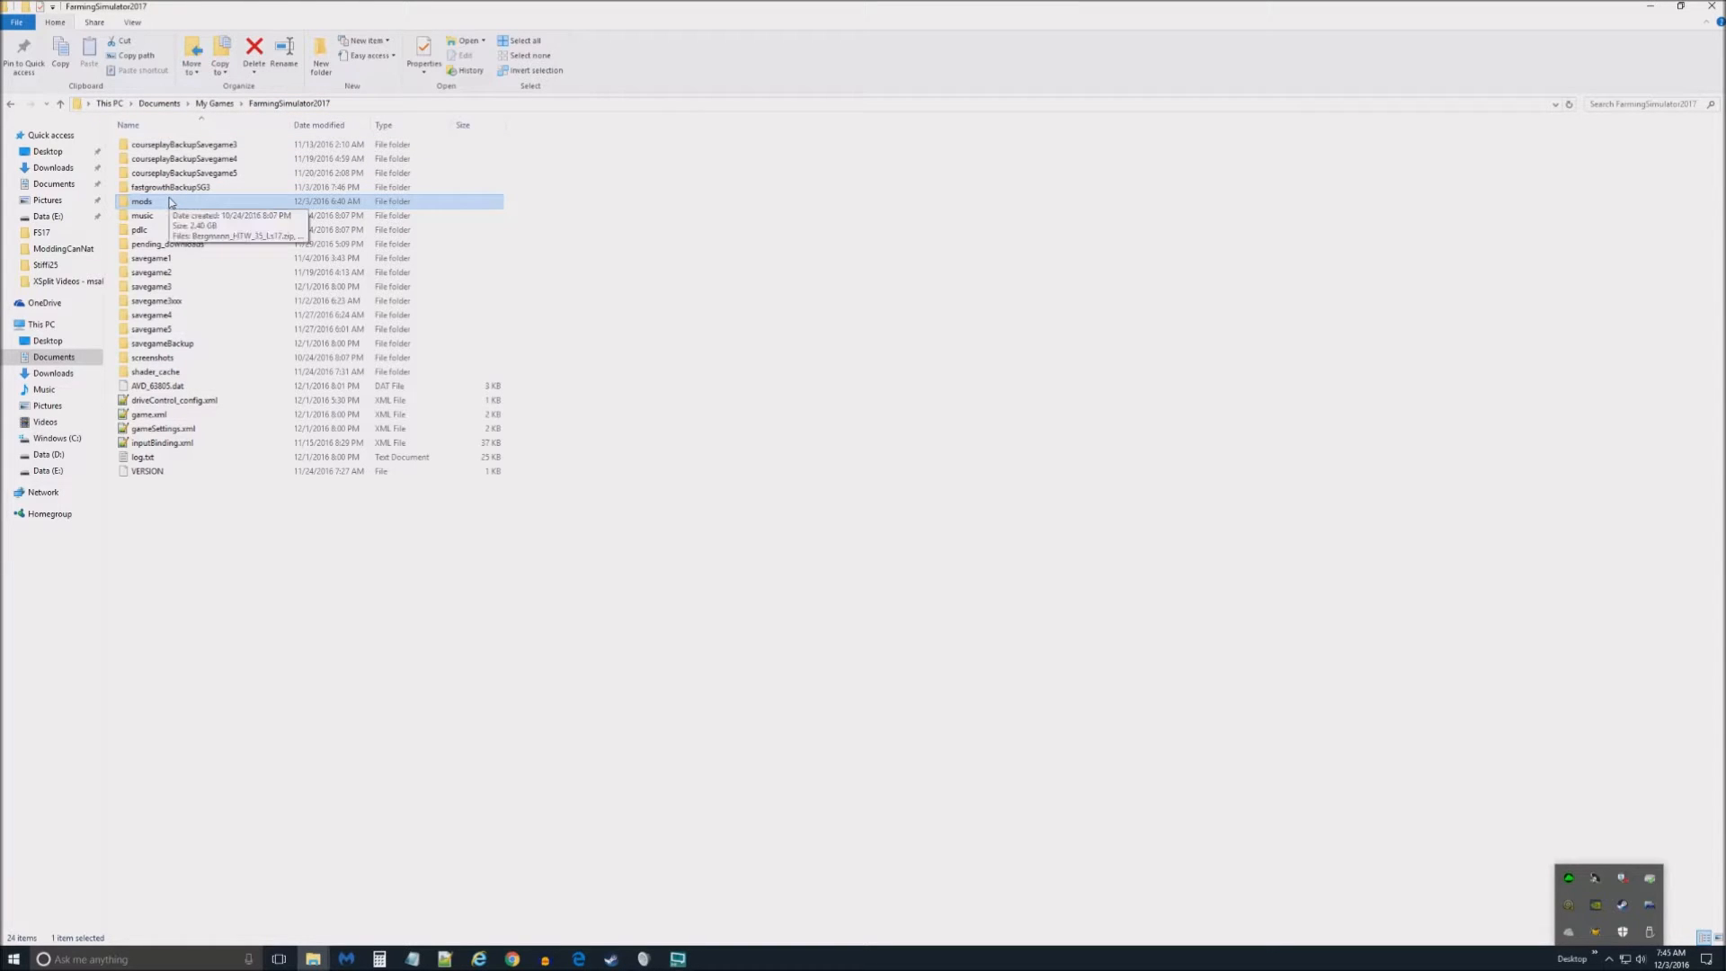
mouse_move(176, 212)
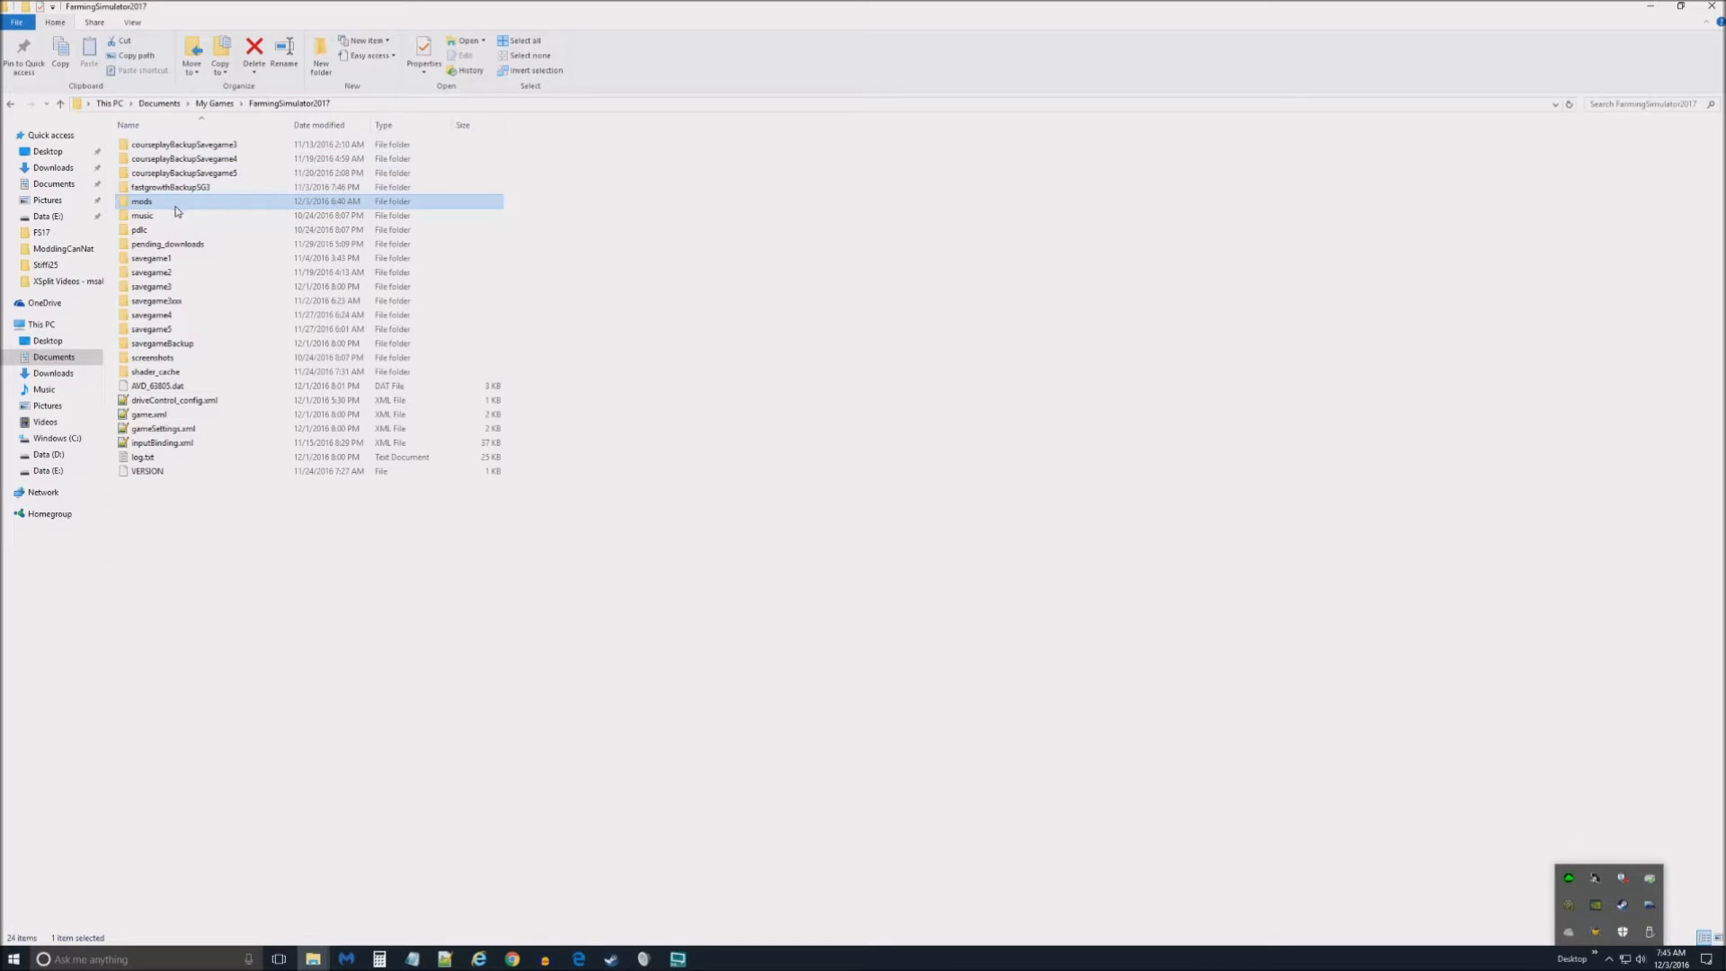
mouse_move(175, 211)
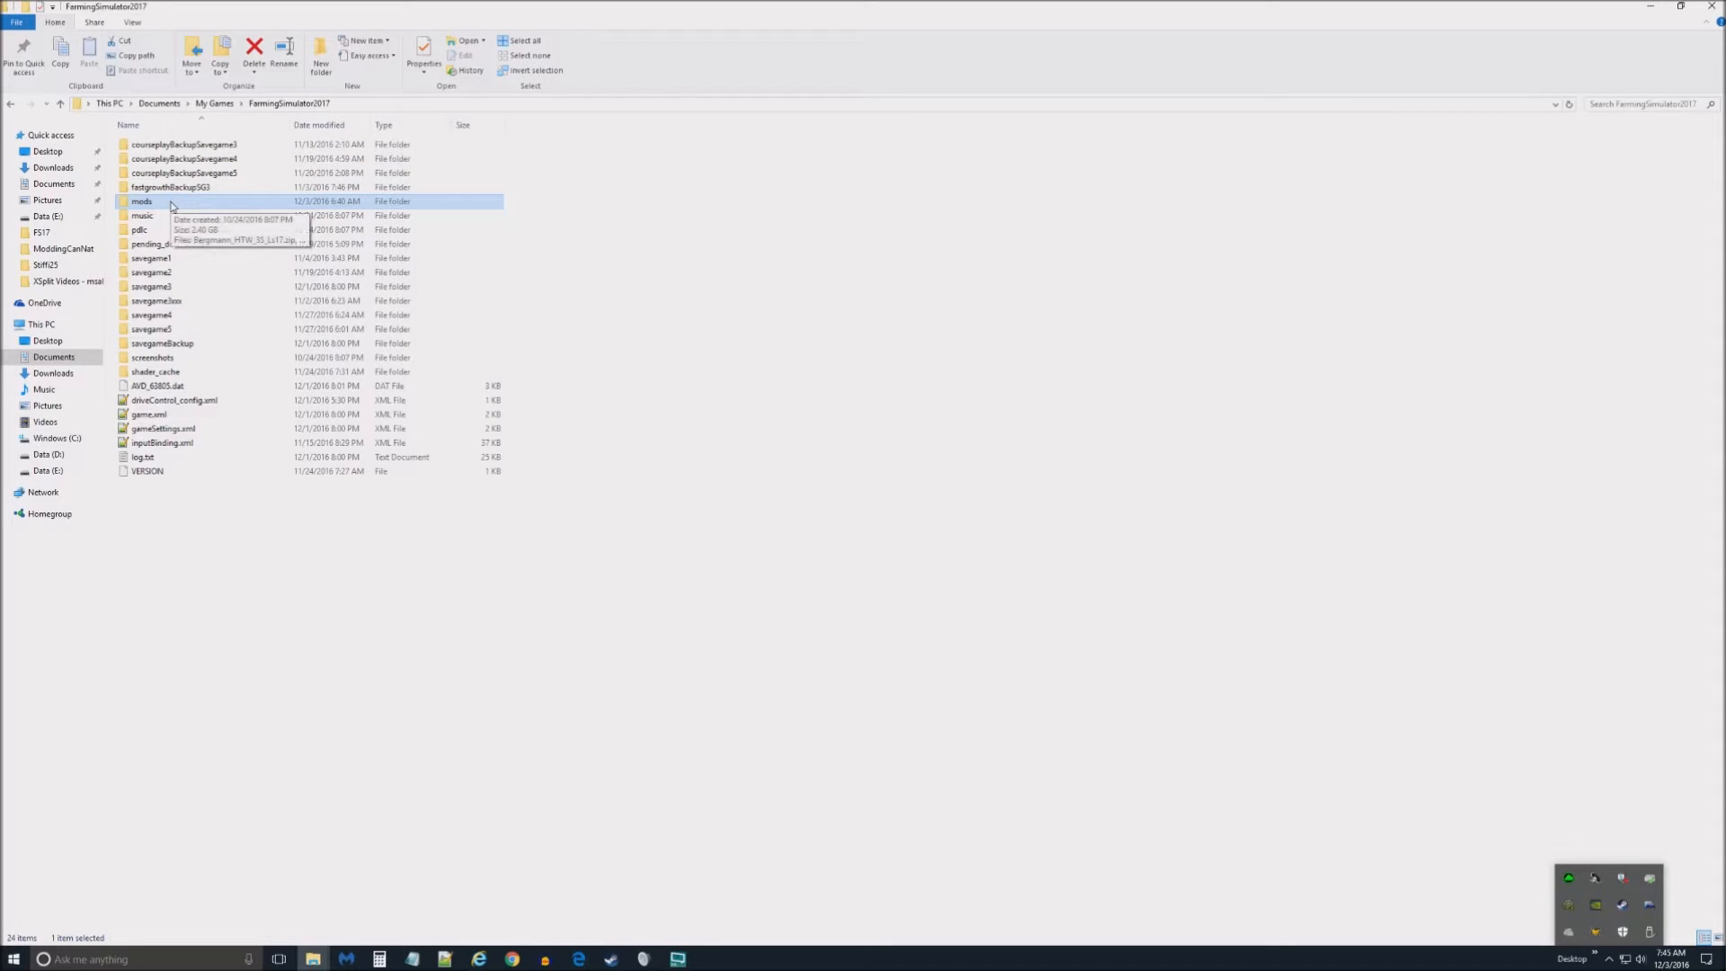
- Open the mods folder and select the ModLandNet zip
double_click(141, 202)
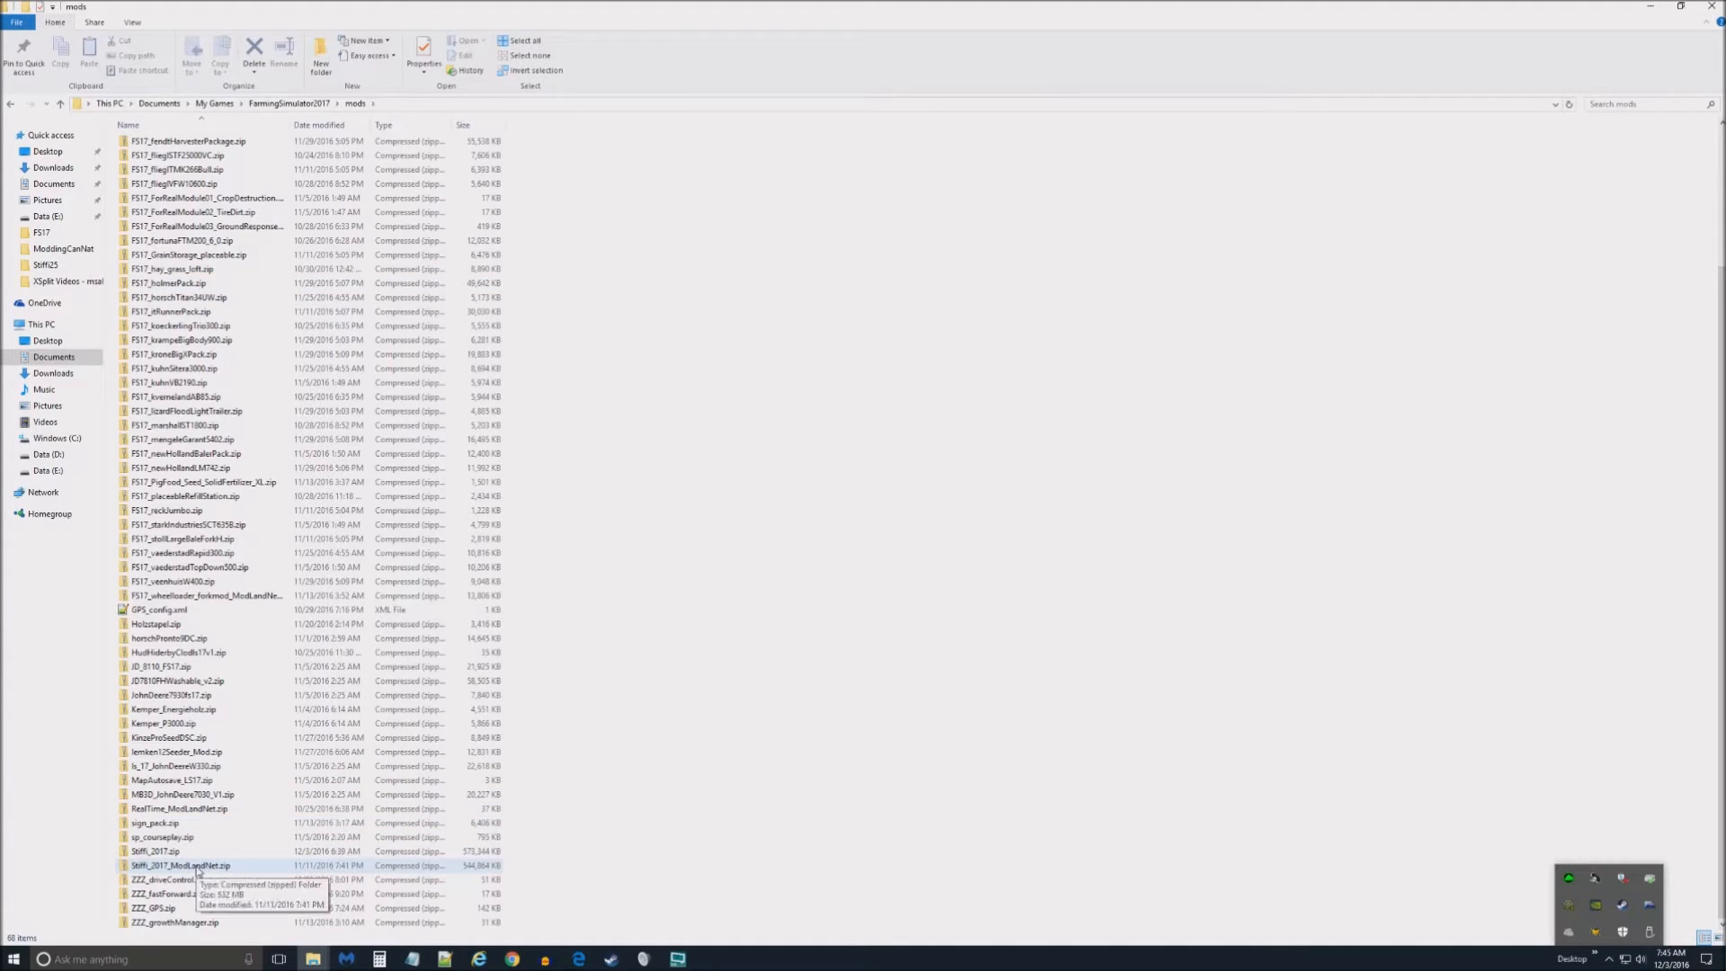
click(177, 866)
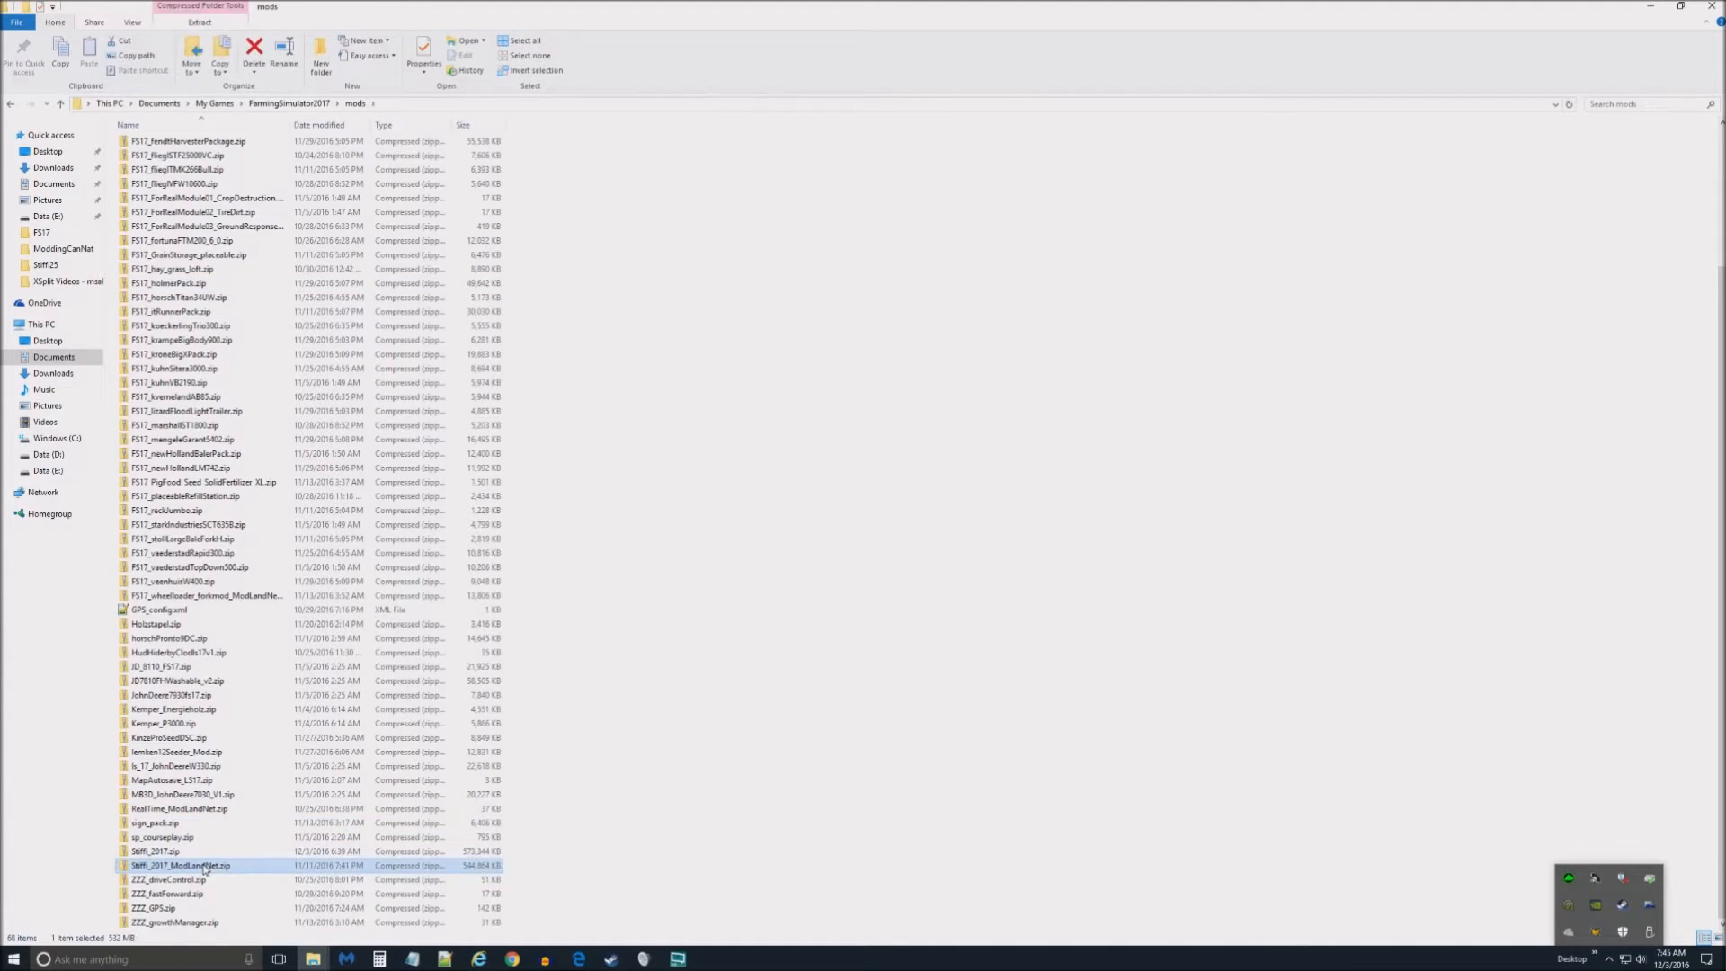
mouse_move(180, 871)
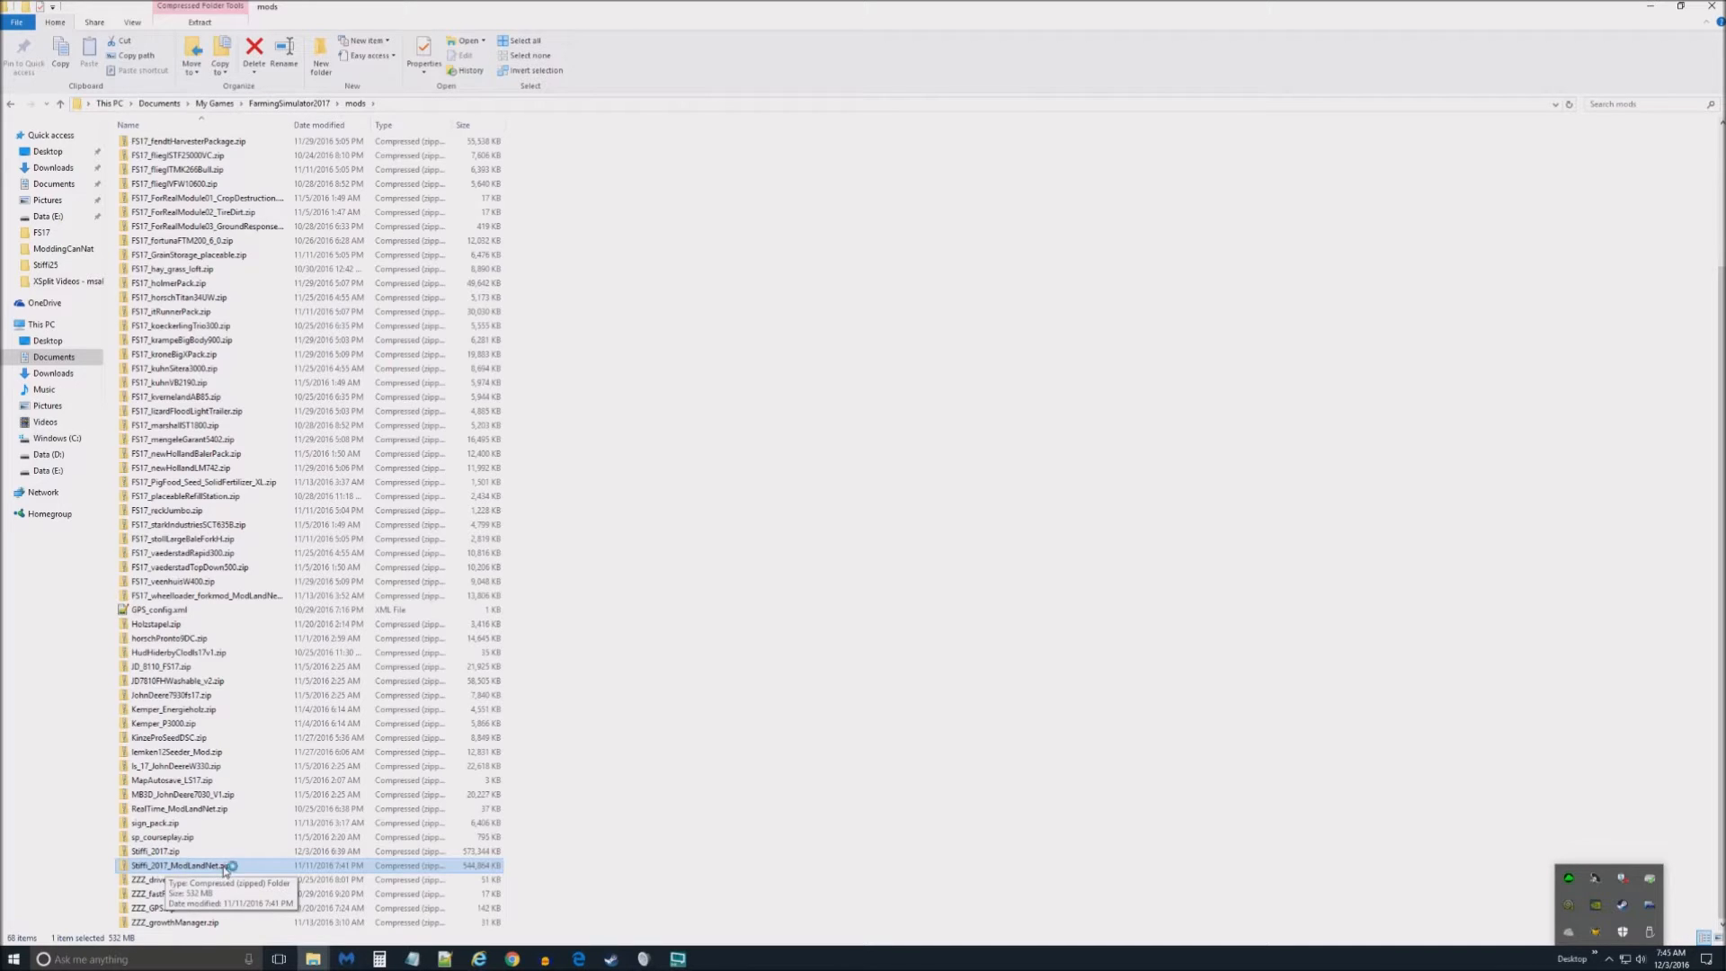
mouse_move(192, 864)
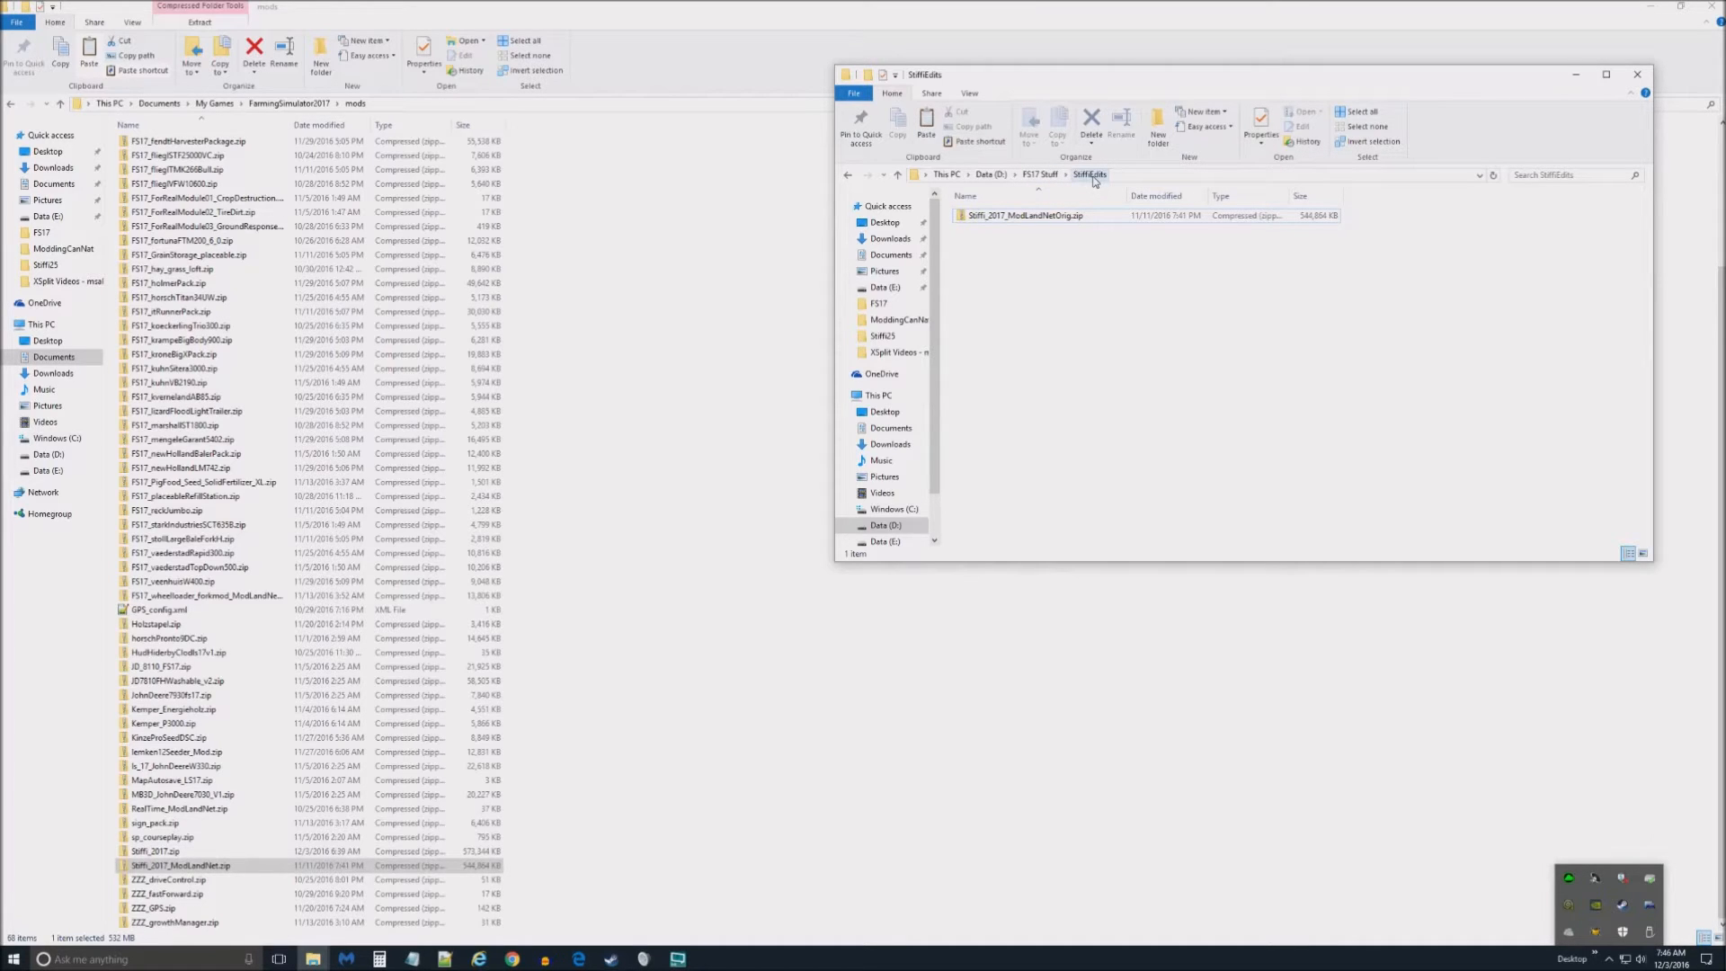
- Paste the ModLandNet zip into StiffiEdits and select both zip files in turn
click(1026, 216)
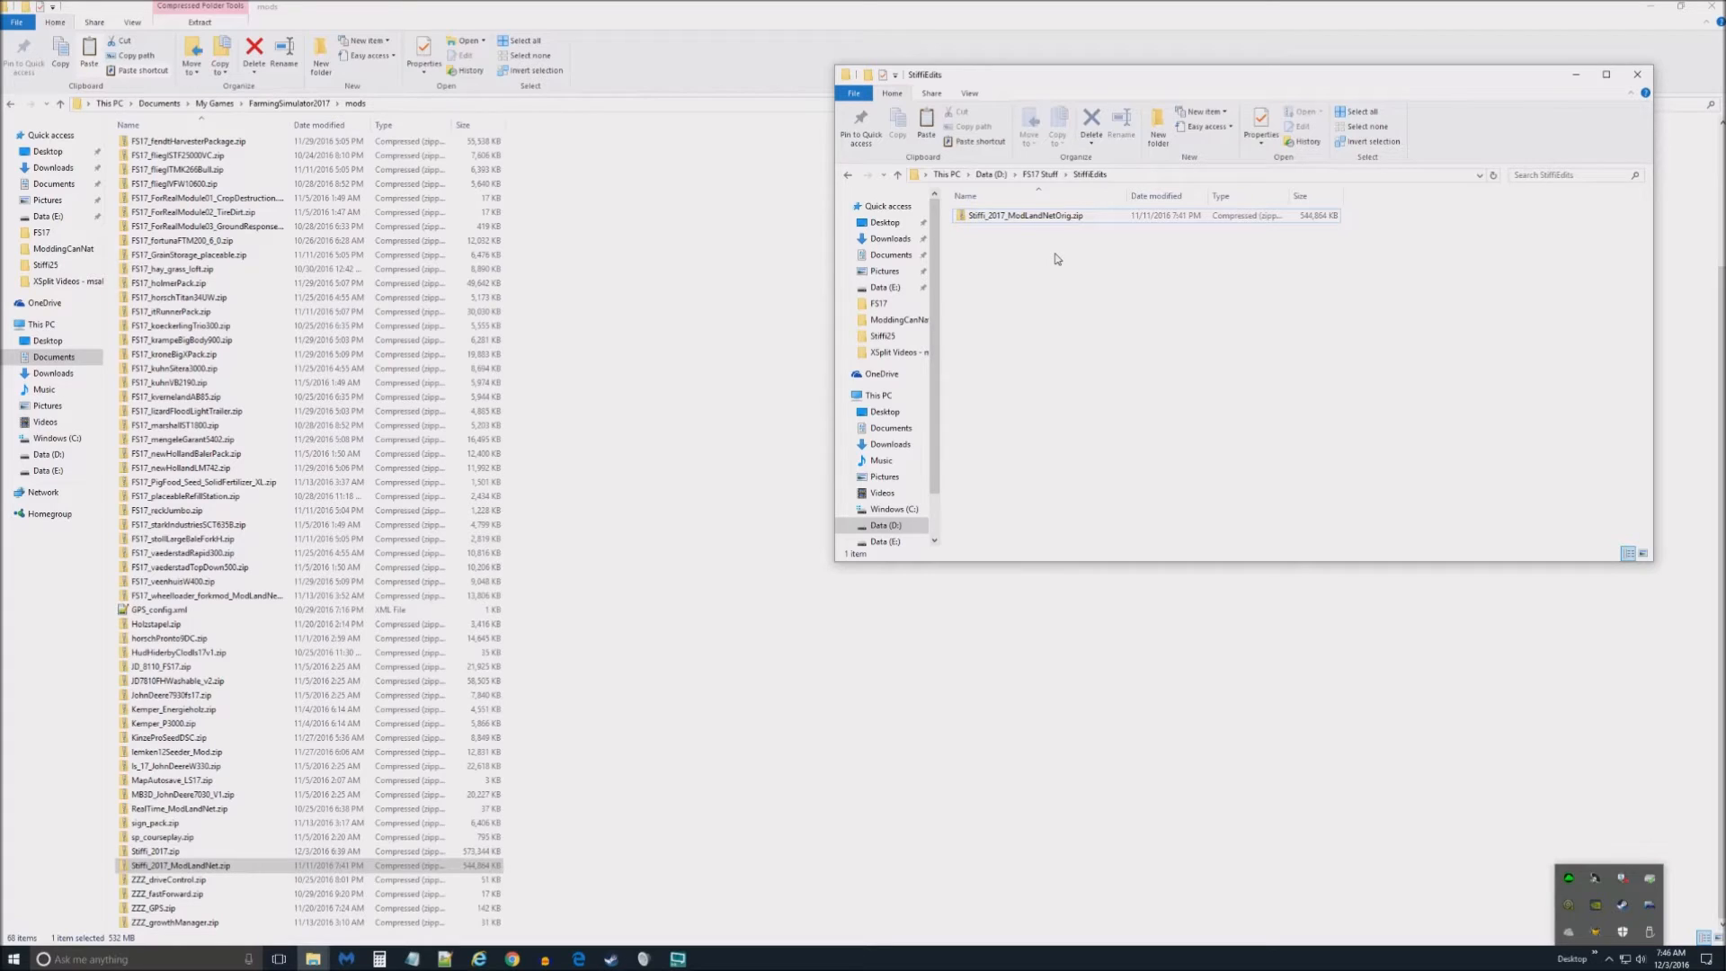
right_click(1058, 259)
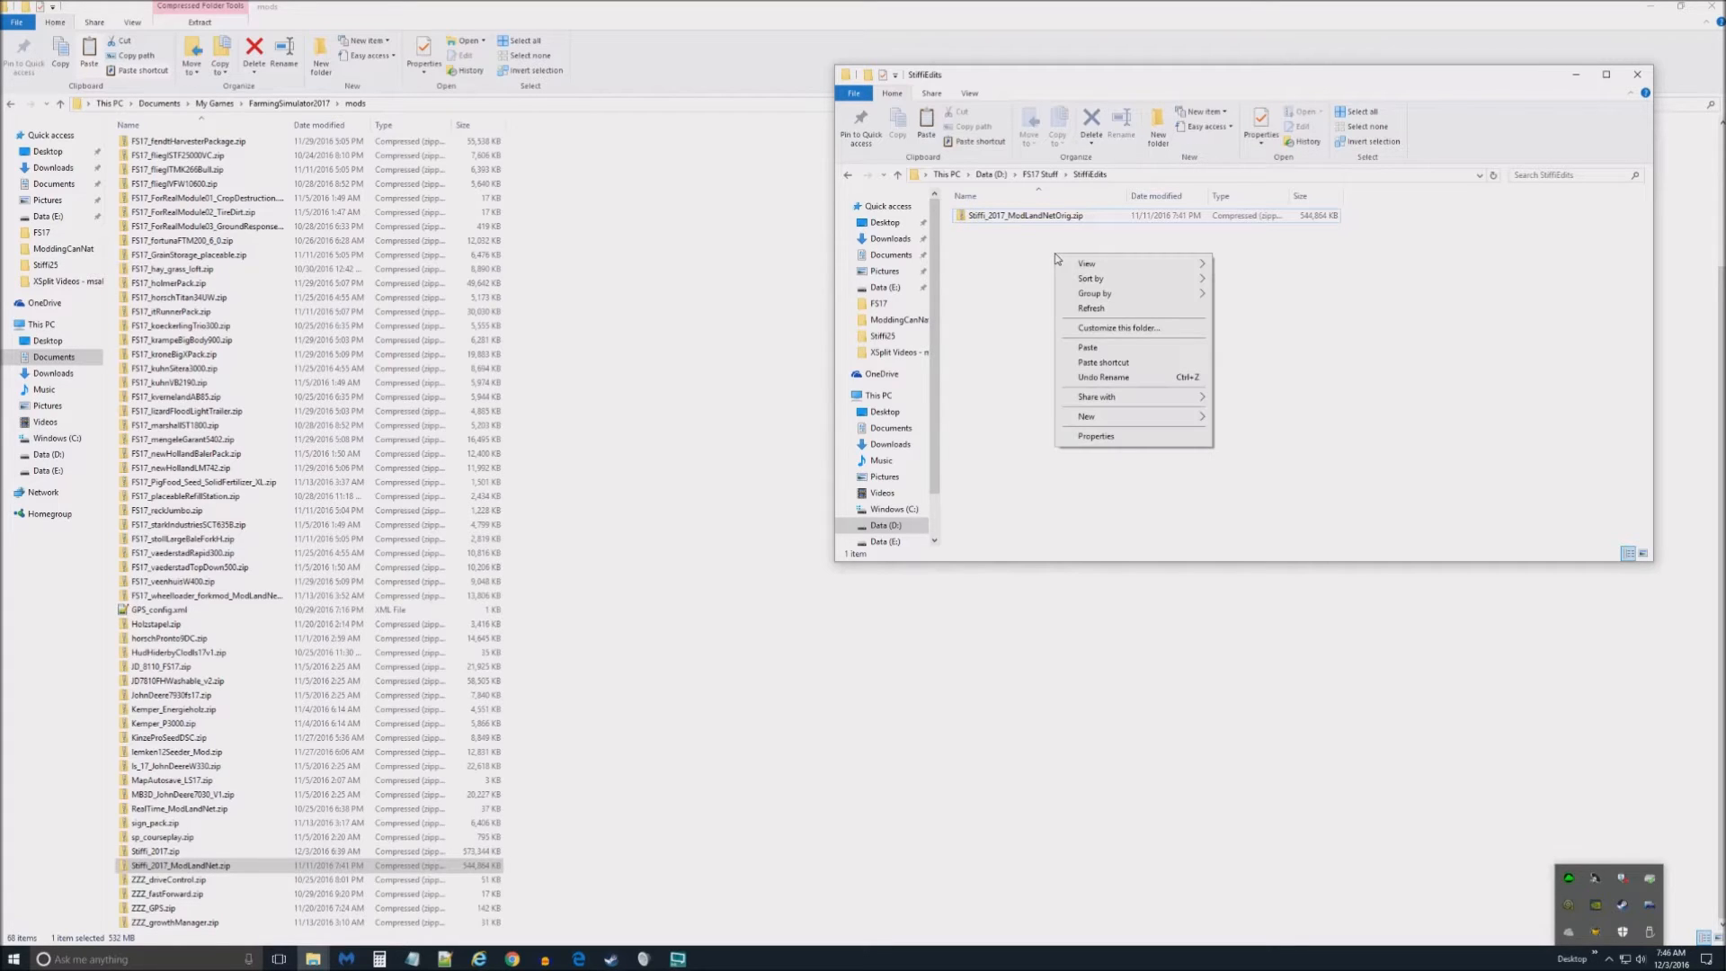
click(1029, 216)
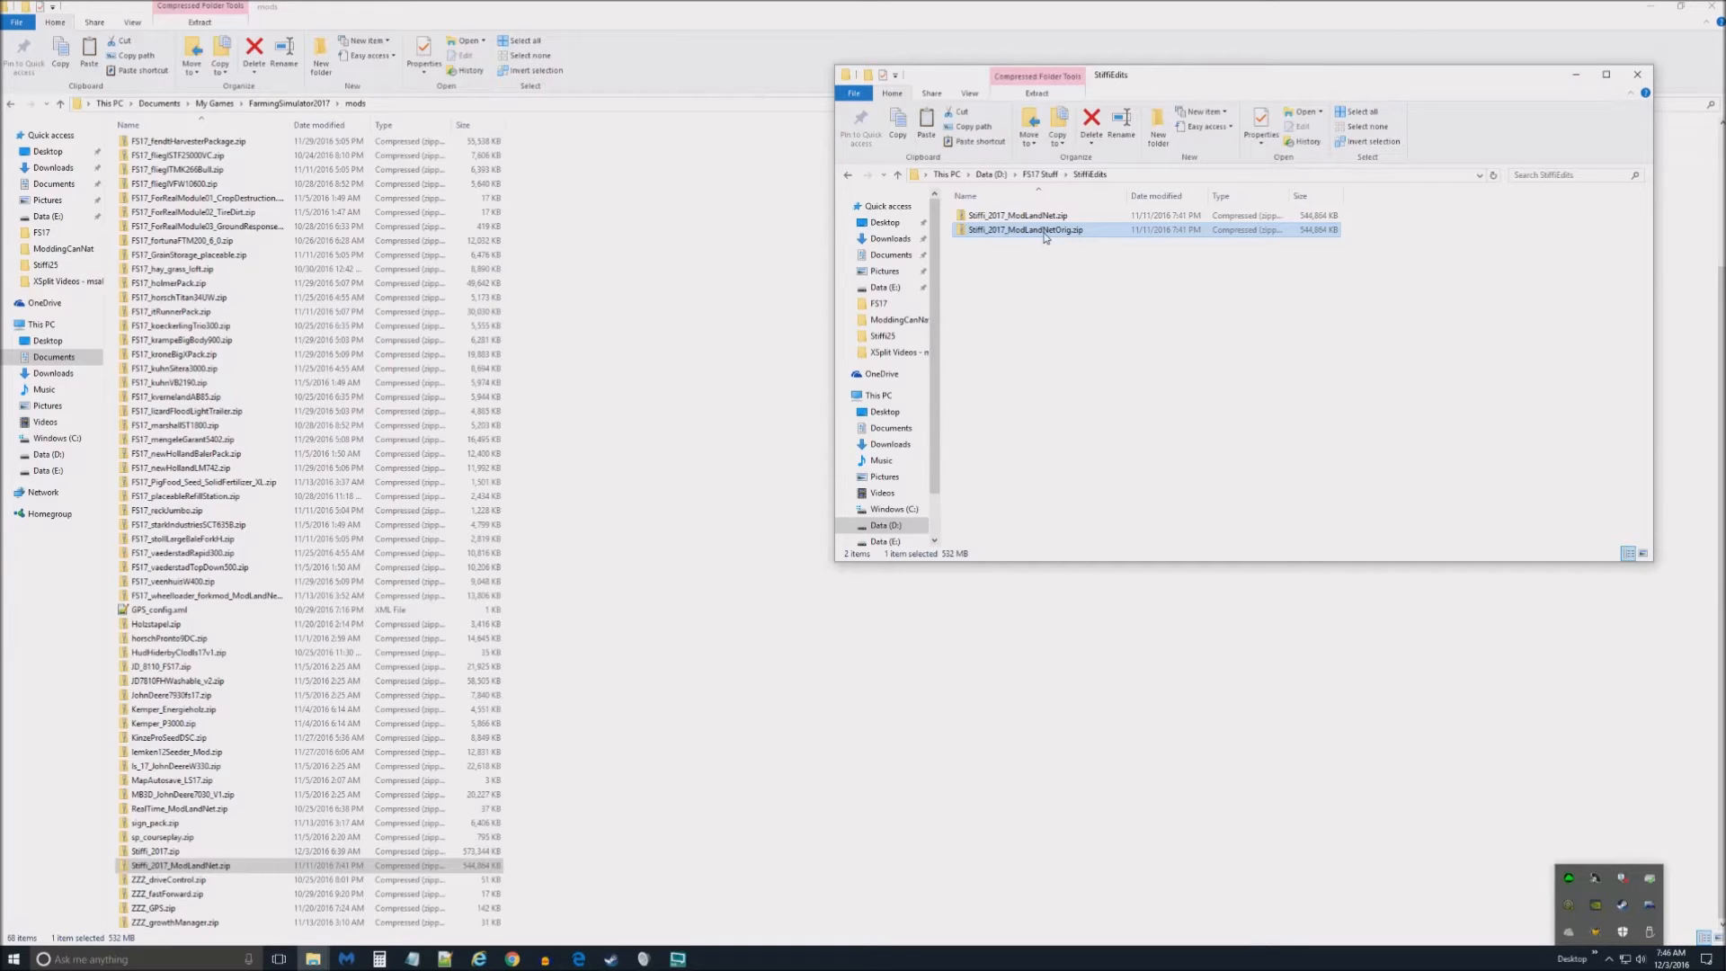
click(1016, 215)
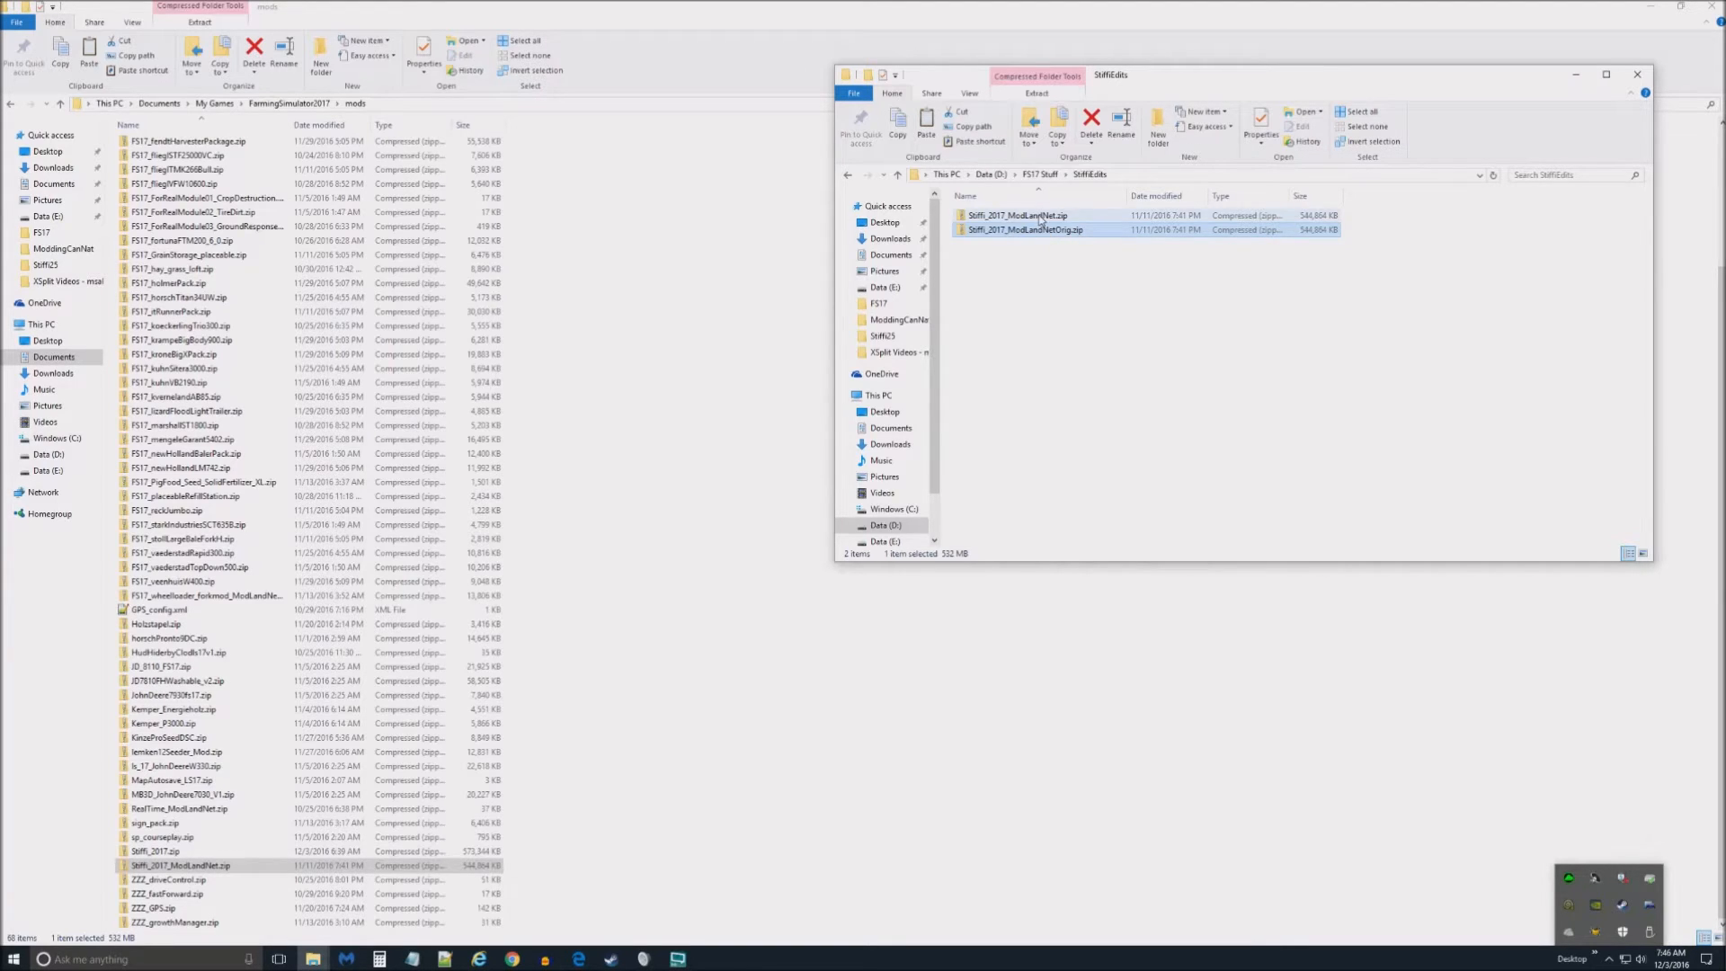
click(1023, 215)
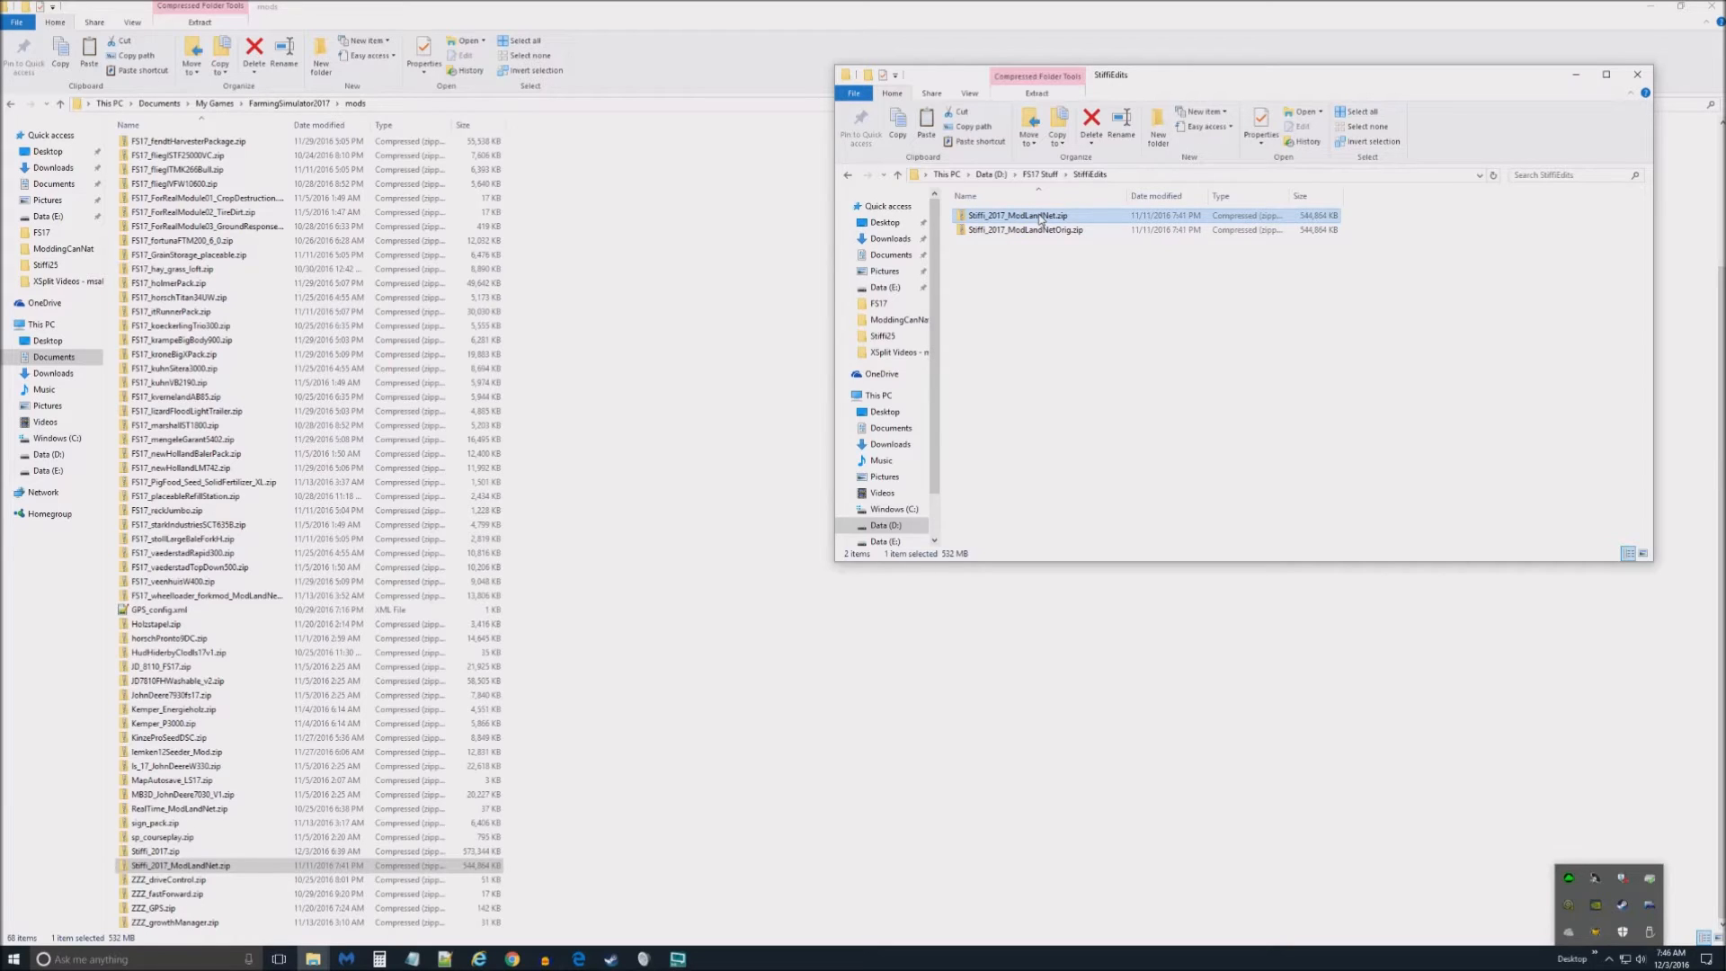
mouse_move(1029, 217)
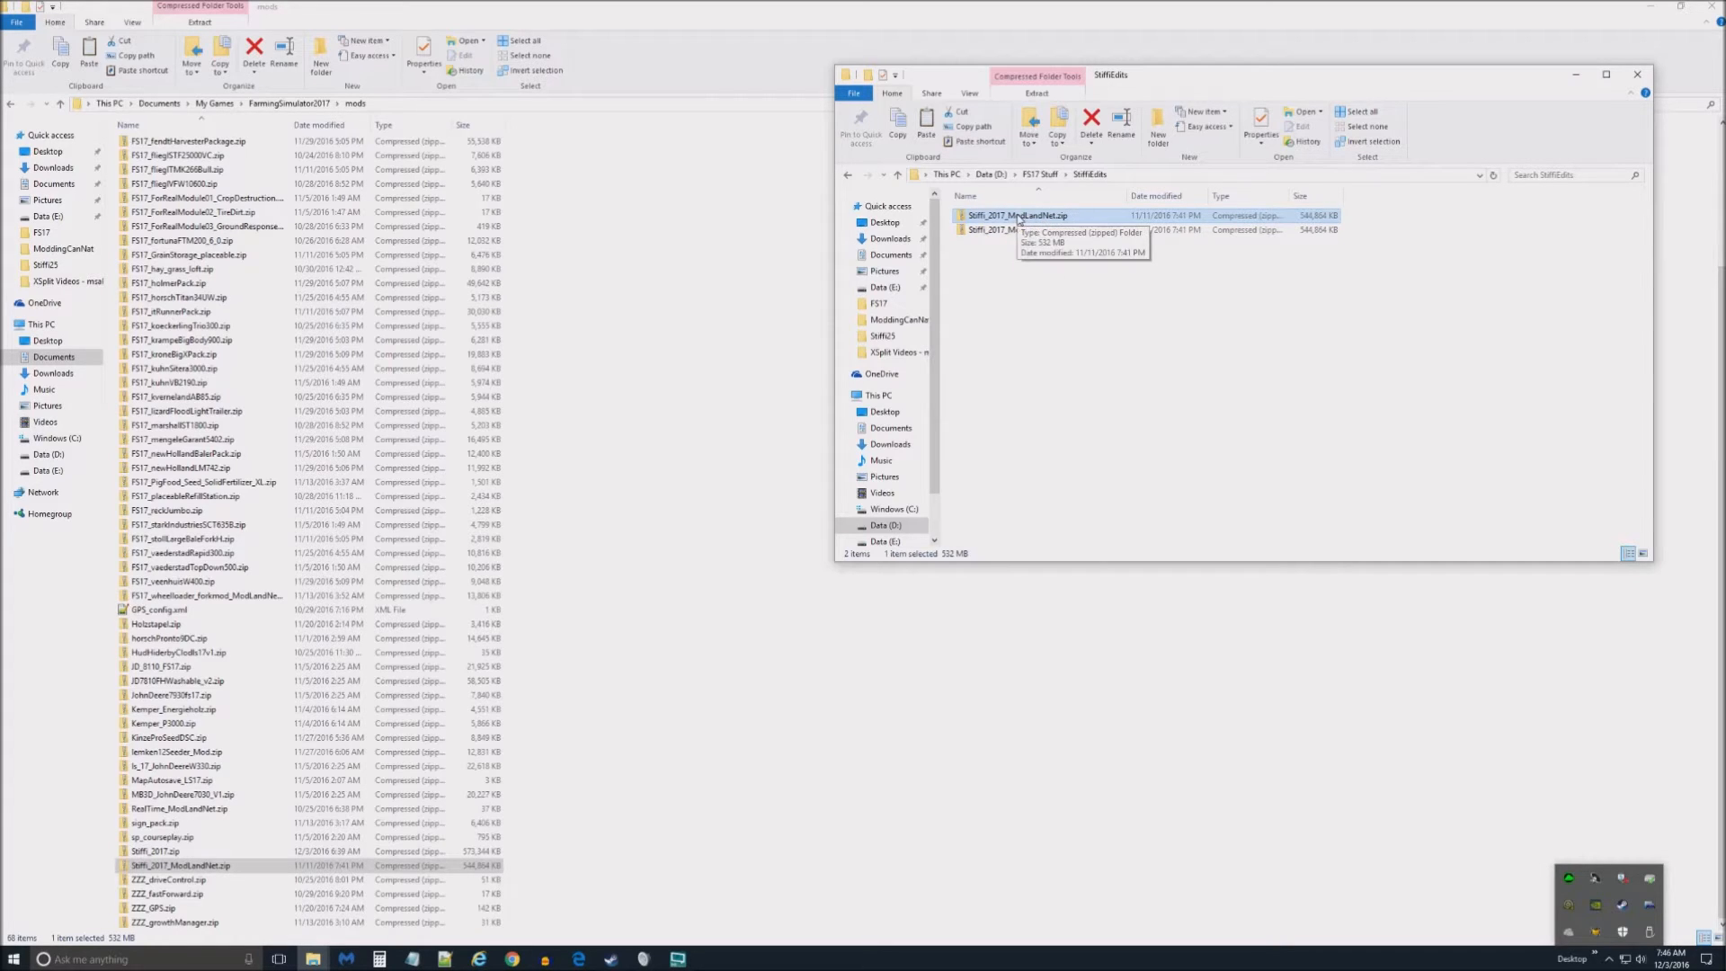
- Extract all of the ModLandNet zip into its suggested ModLandNet folder
right_click(1012, 216)
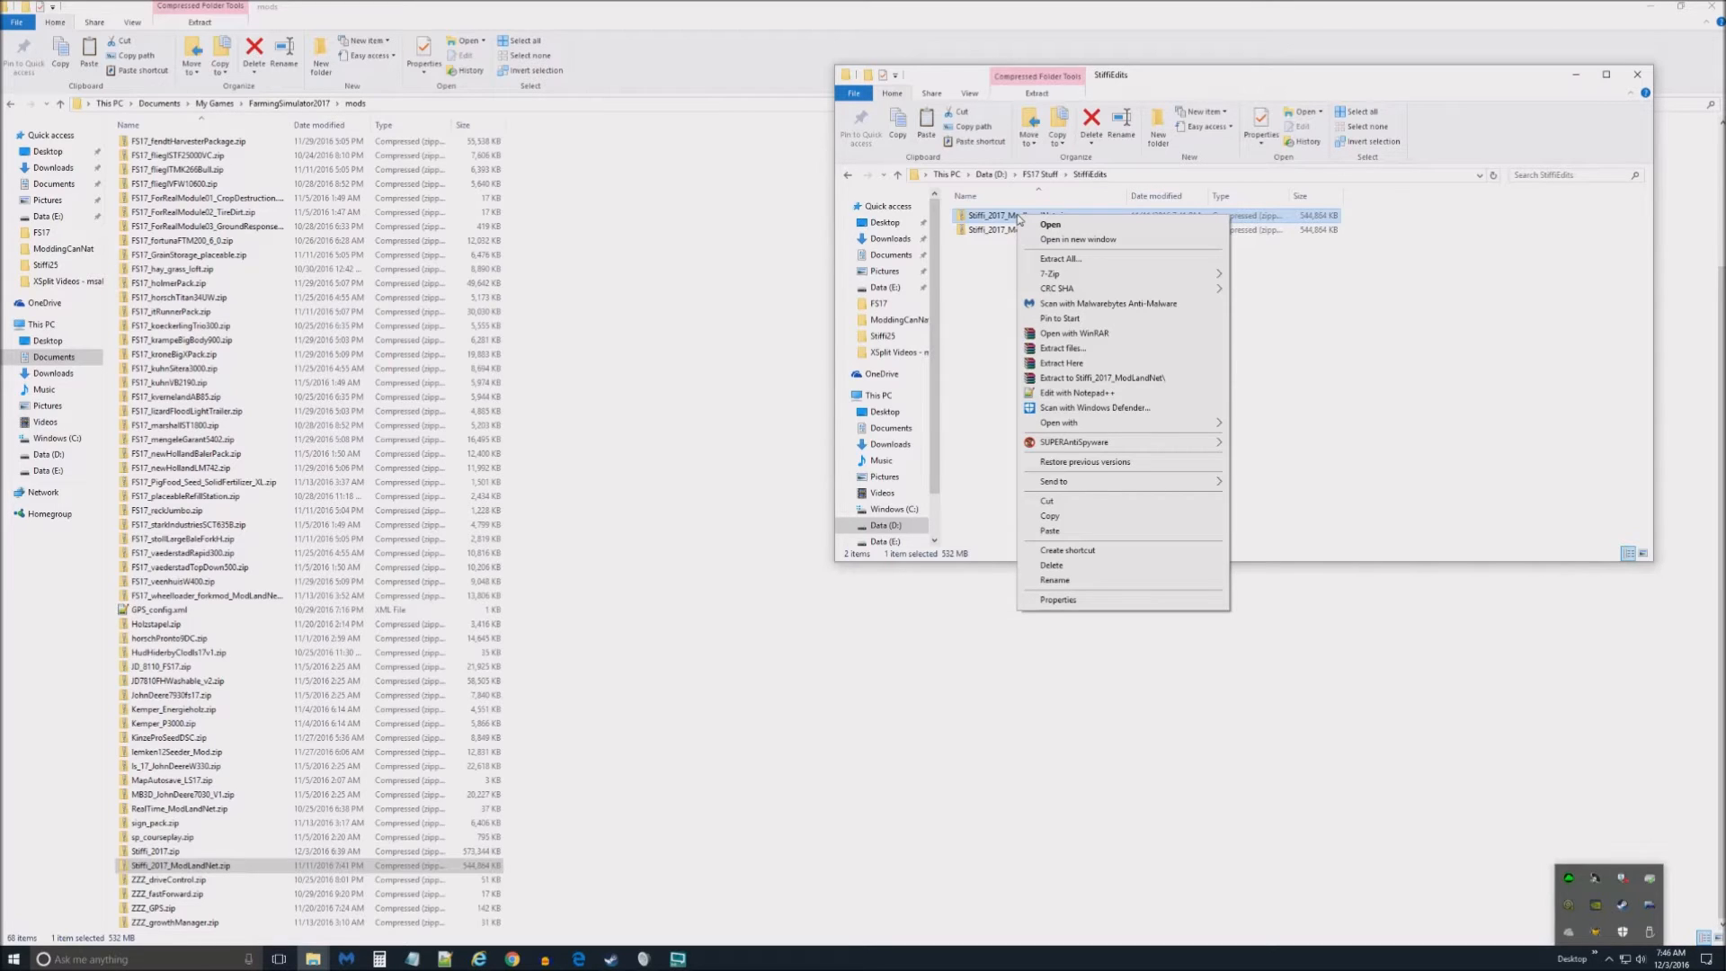
mouse_move(1061, 262)
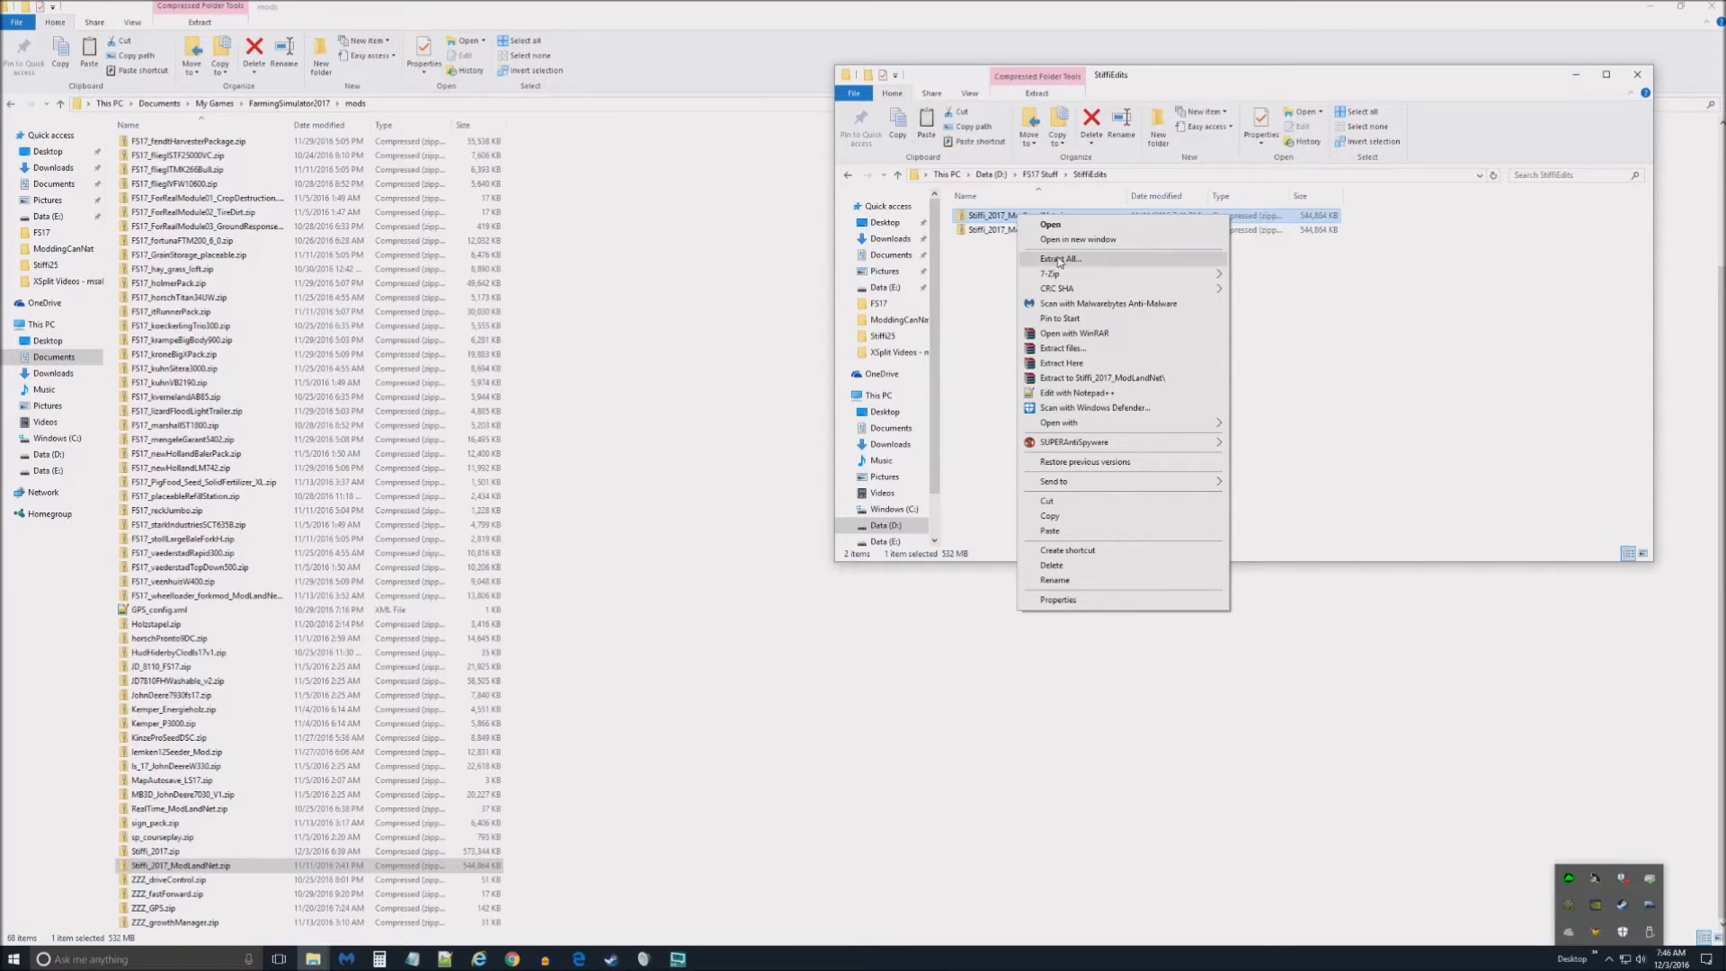
click(1058, 259)
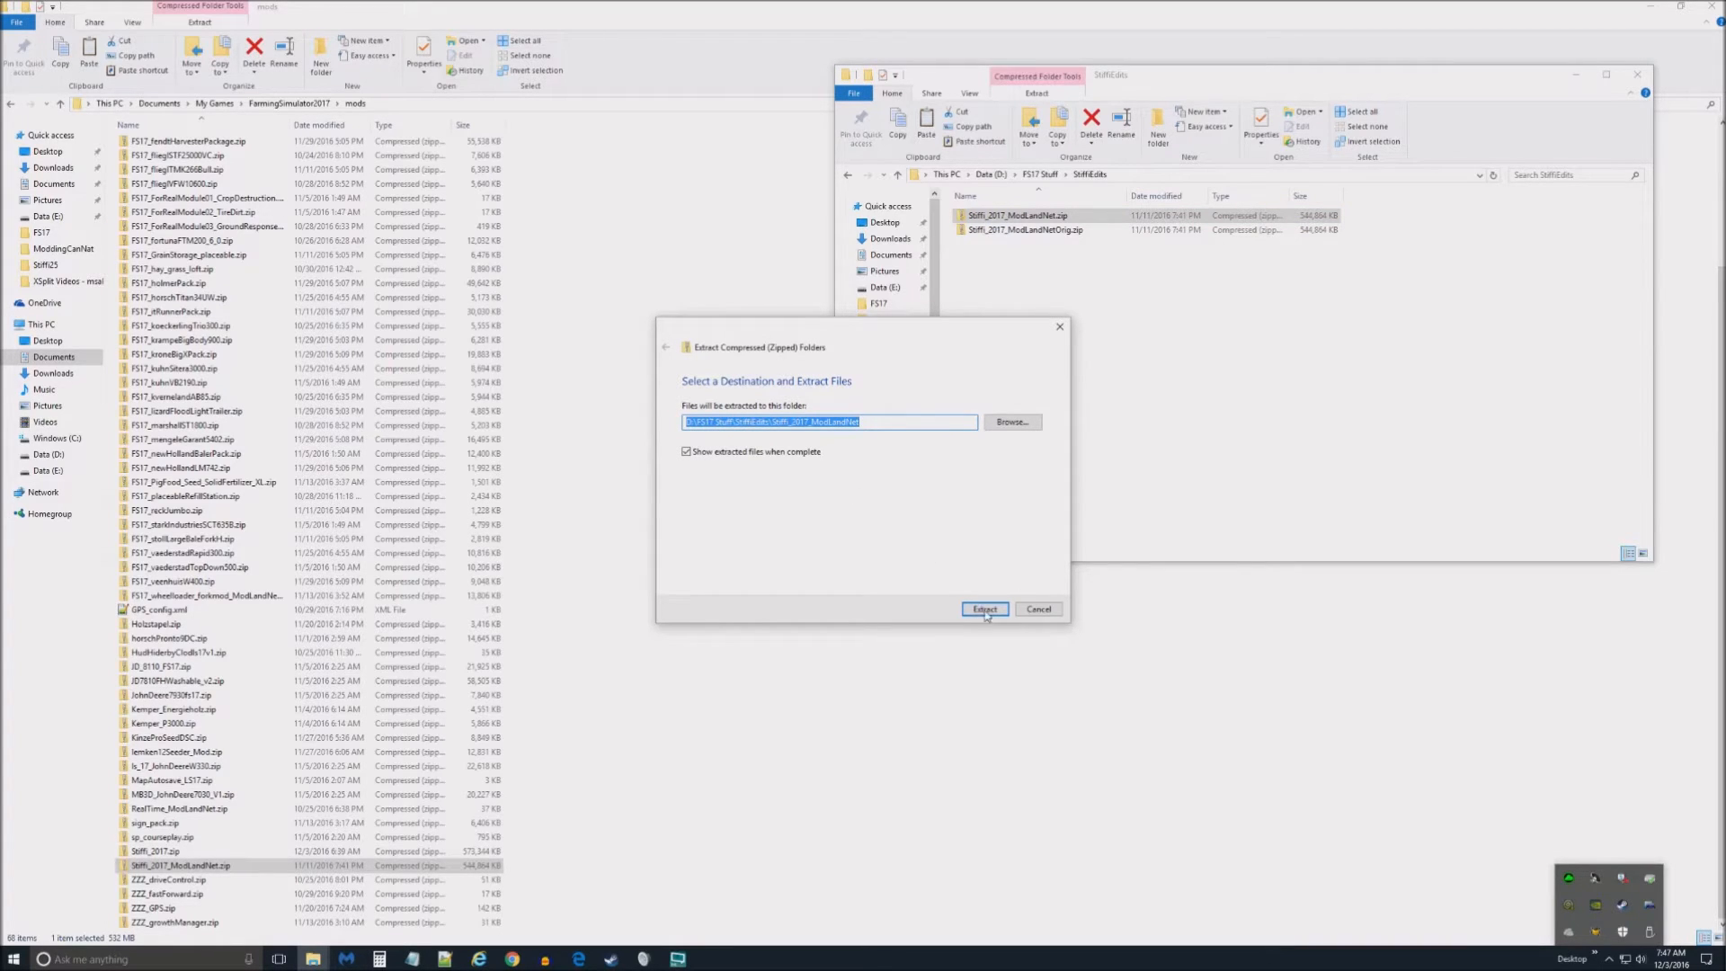
click(984, 608)
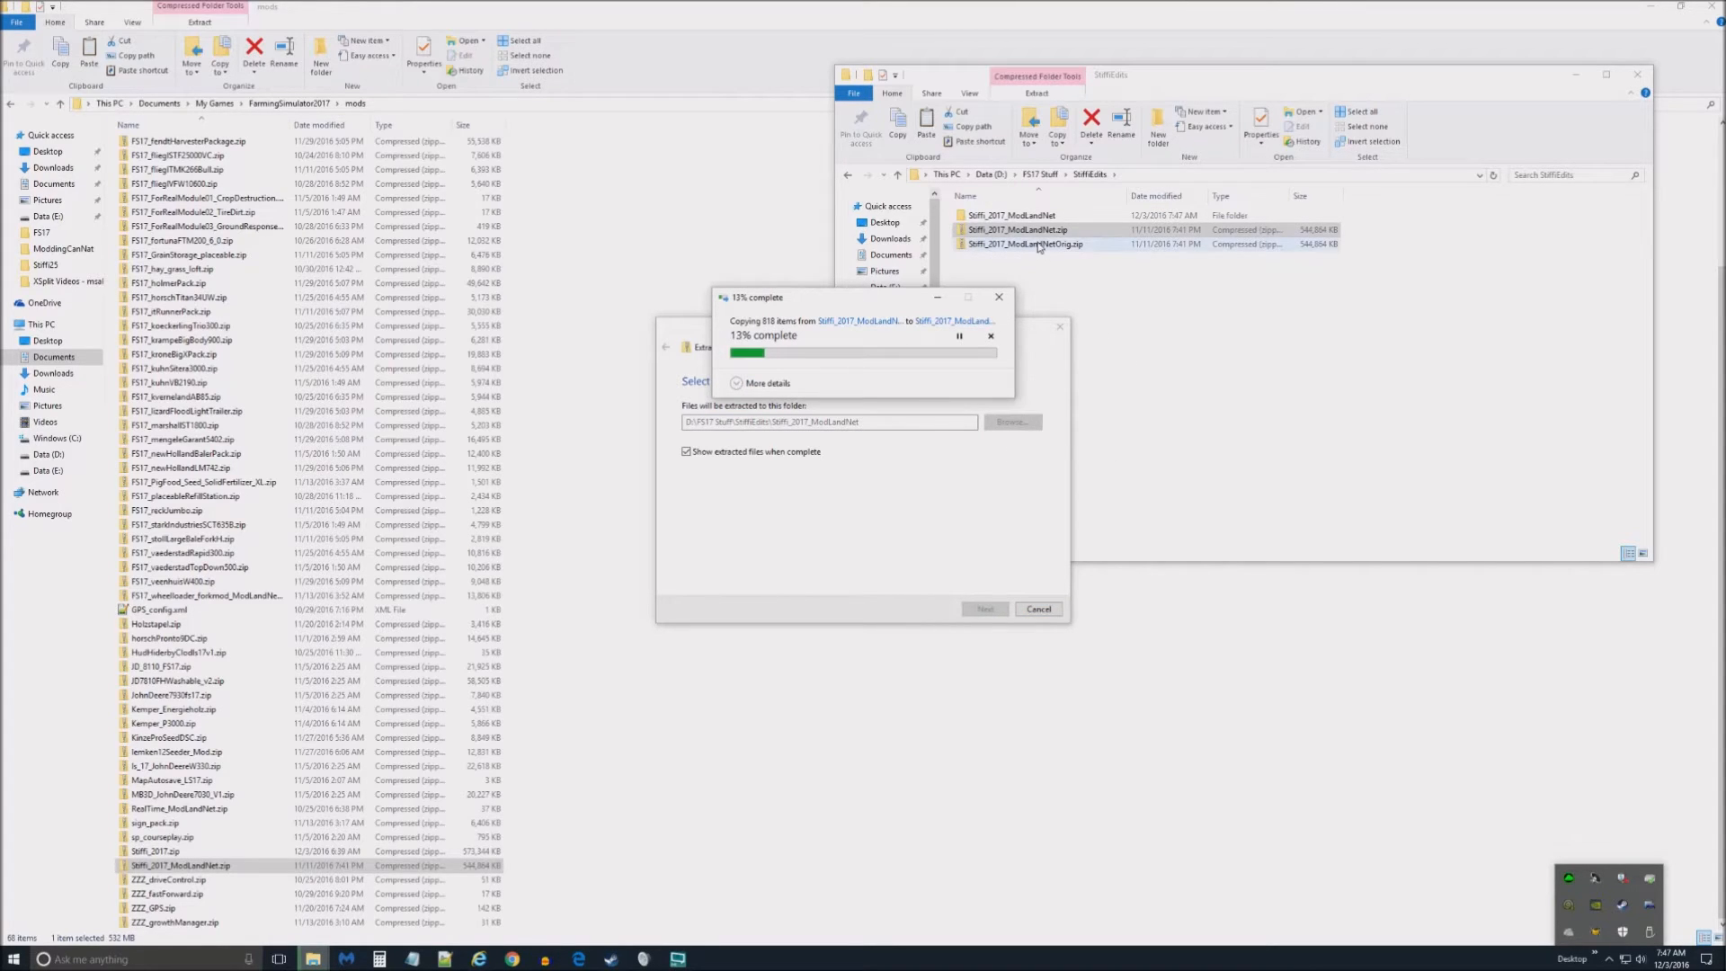
- Look over the ModLandNet zip's 7-Zip and WinRAR menu entries, then dismiss the menu
right_click(1027, 229)
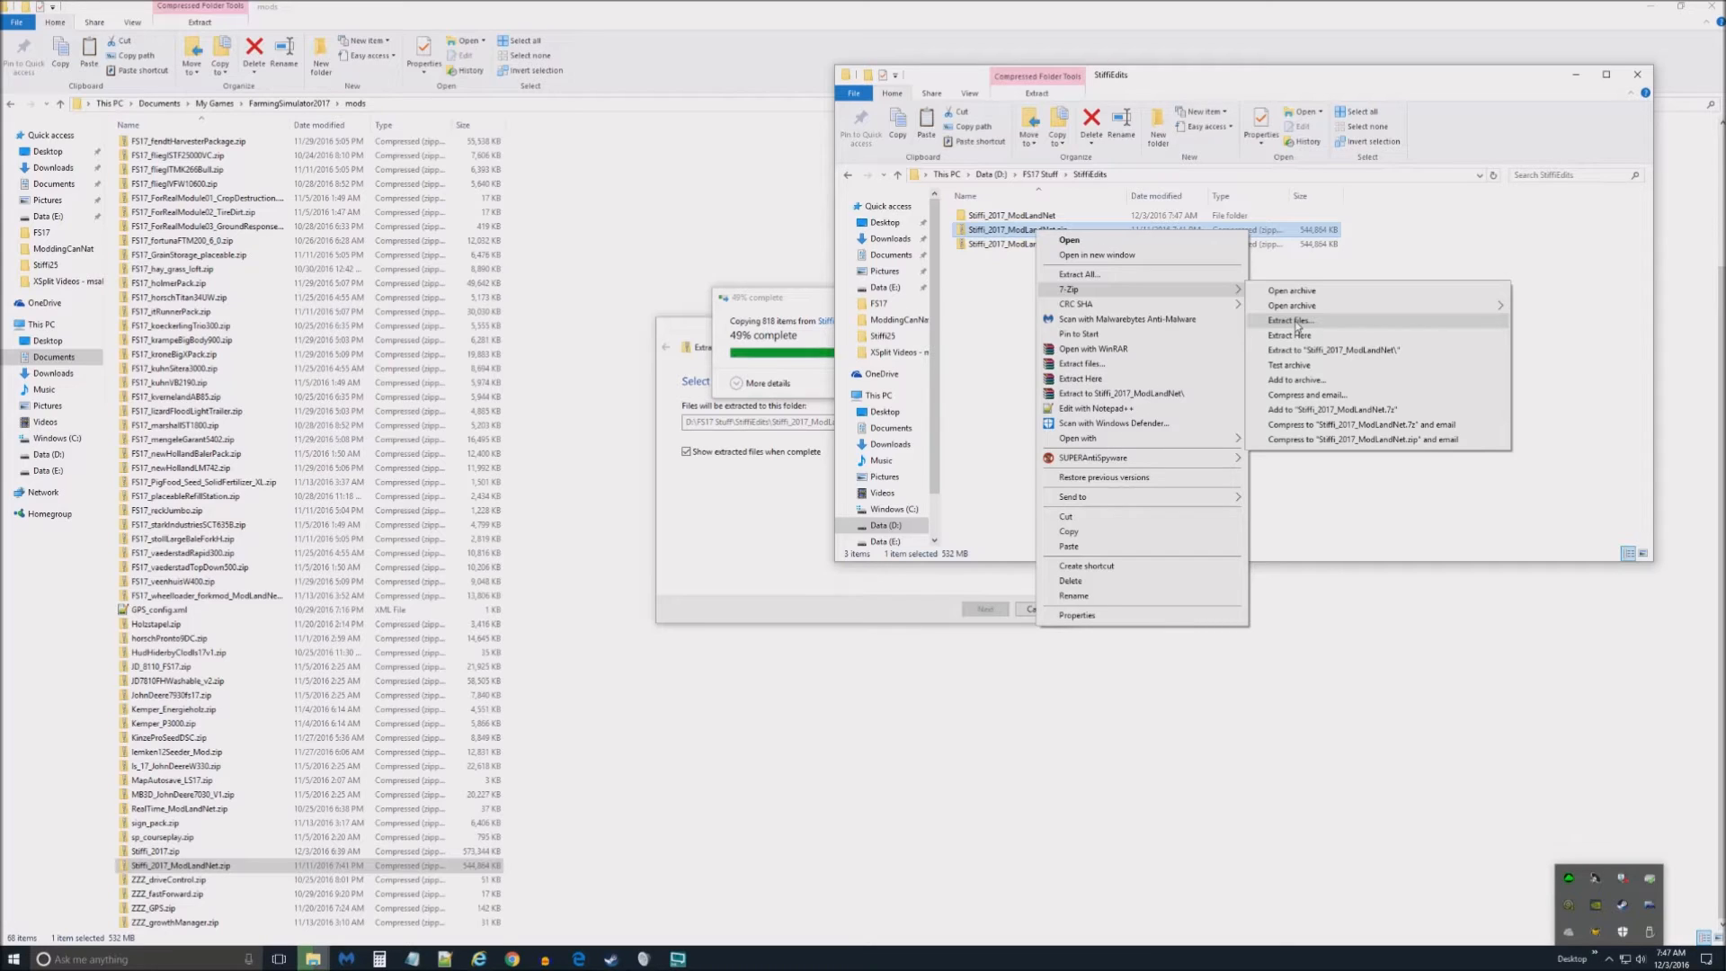
mouse_move(1290, 305)
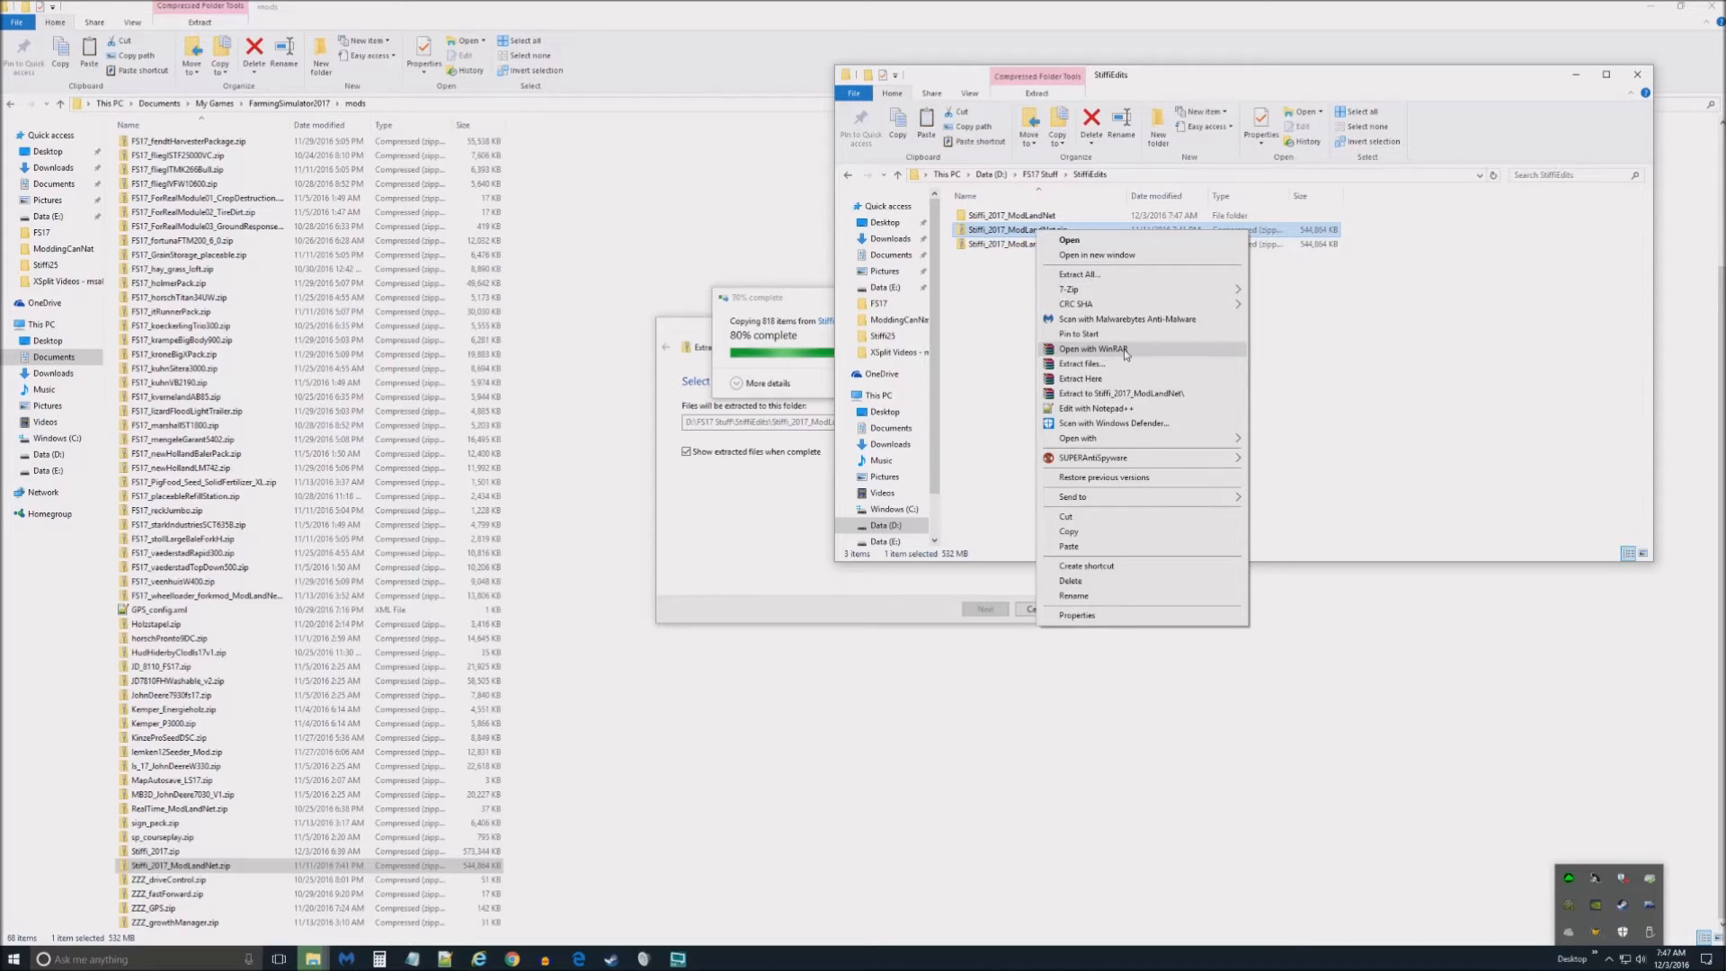
mouse_move(988, 315)
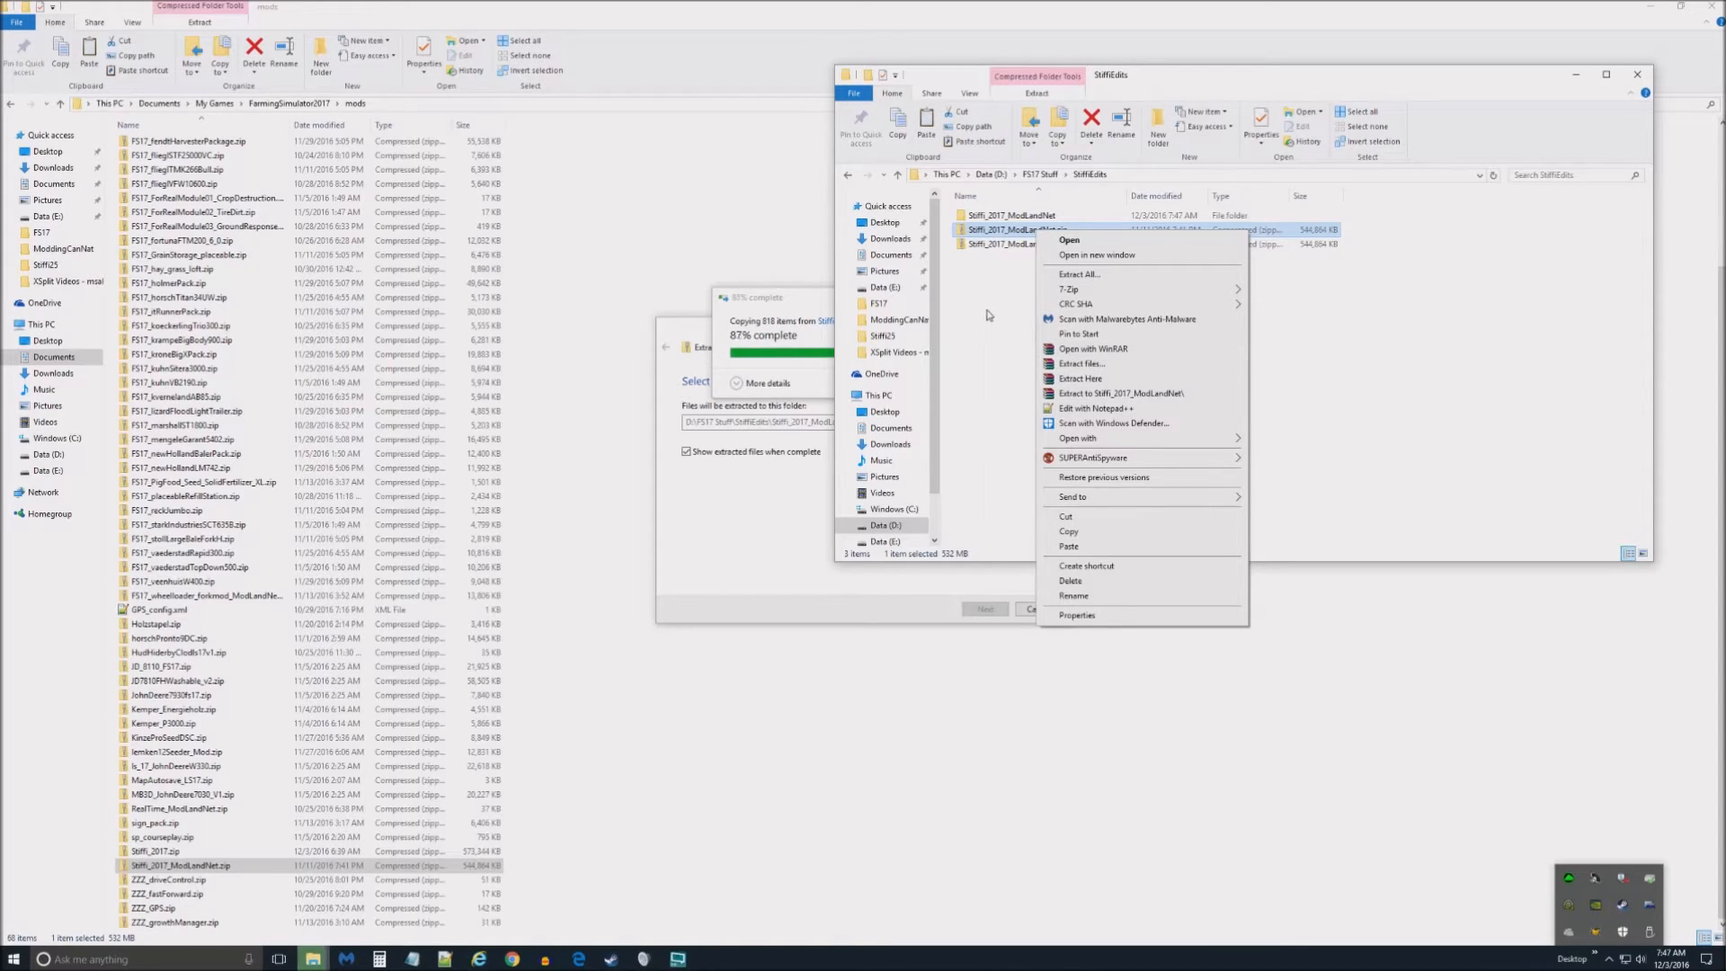
click(1006, 319)
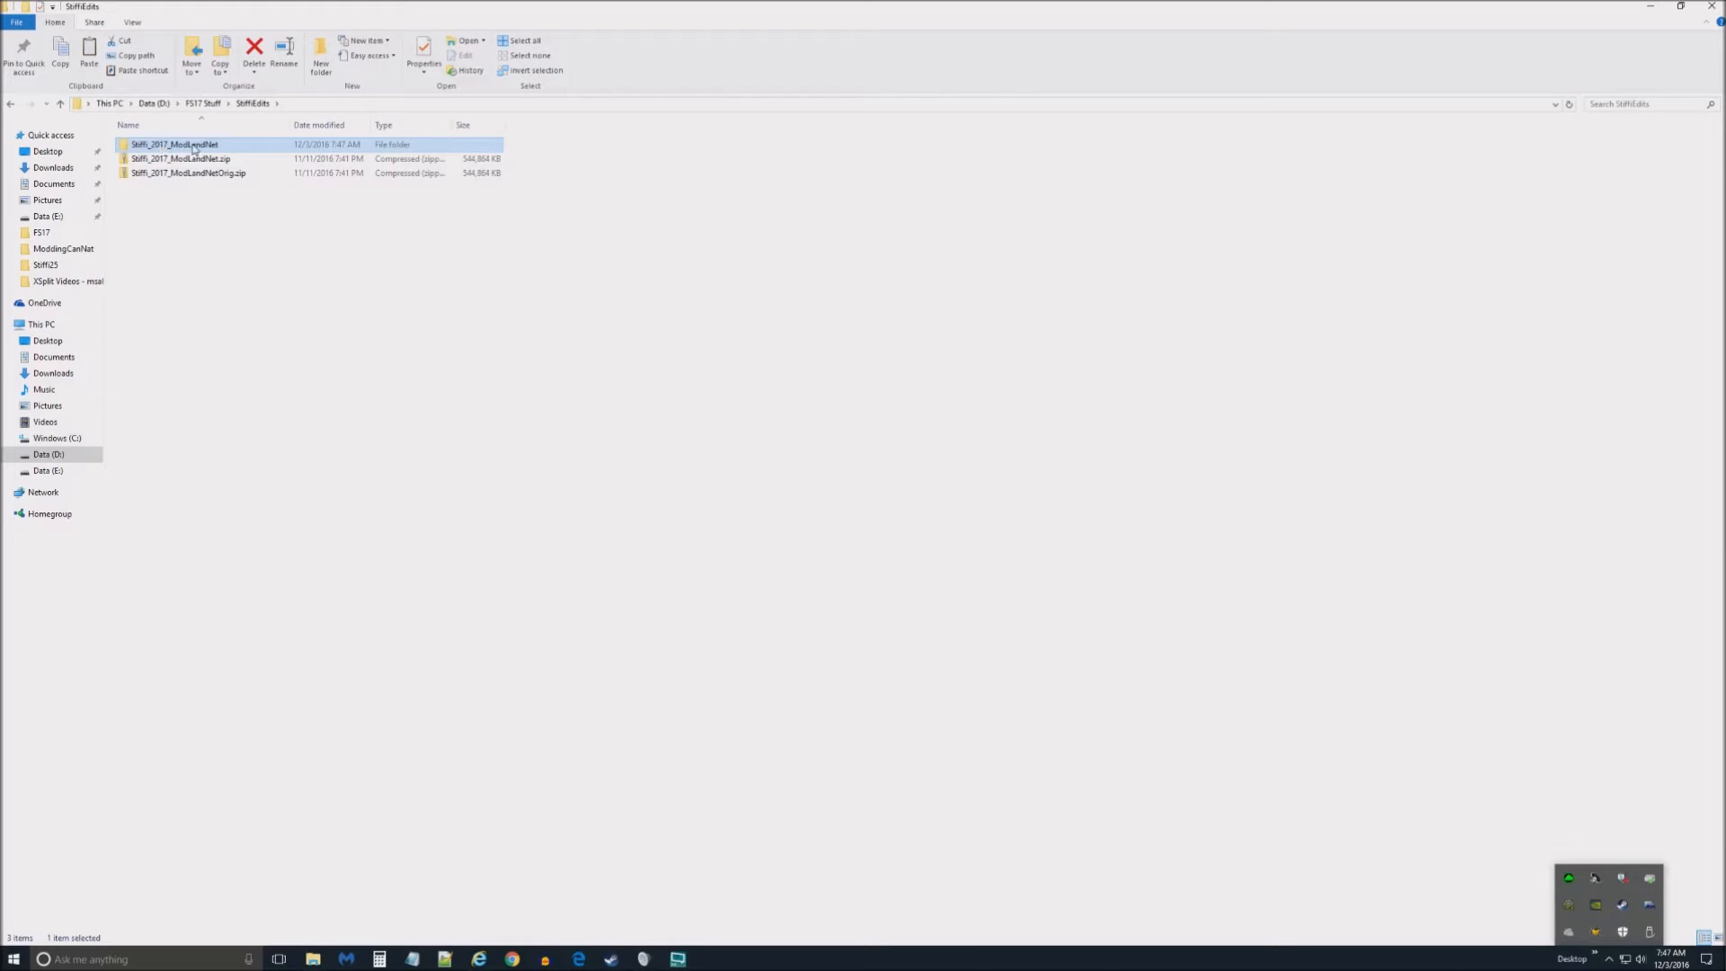
mouse_move(179, 159)
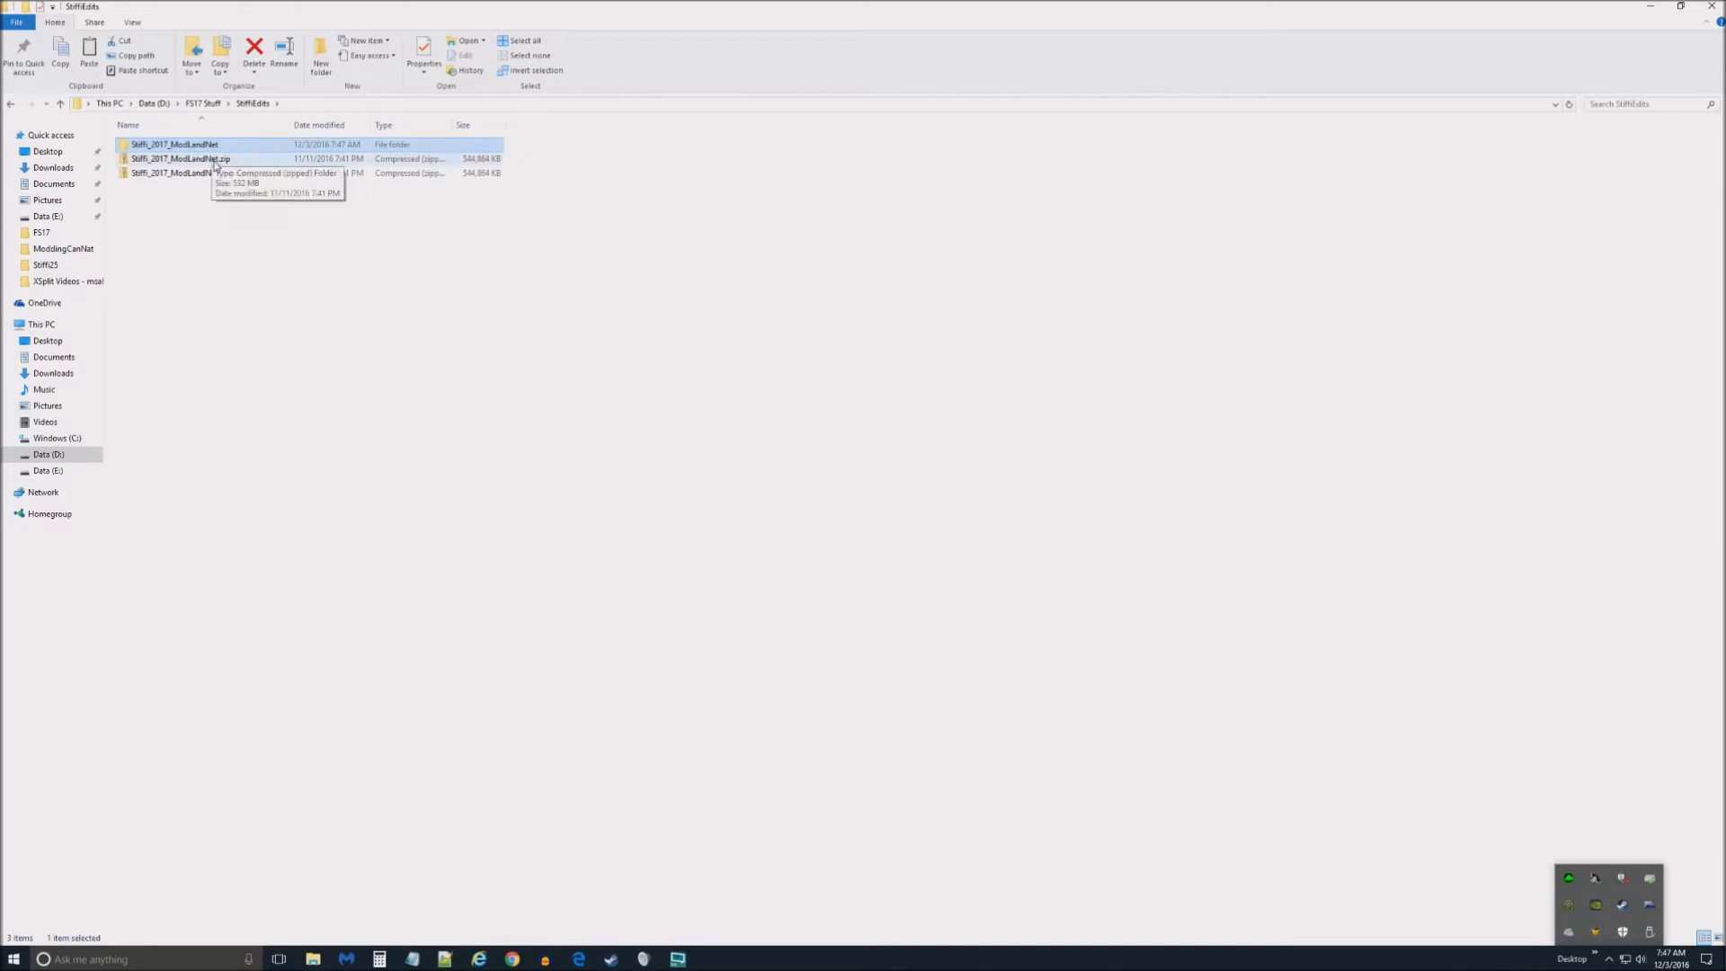
- Open map01.i3d from Stiffi_2017_ModLandNet\maps as text in Notepad
double_click(175, 144)
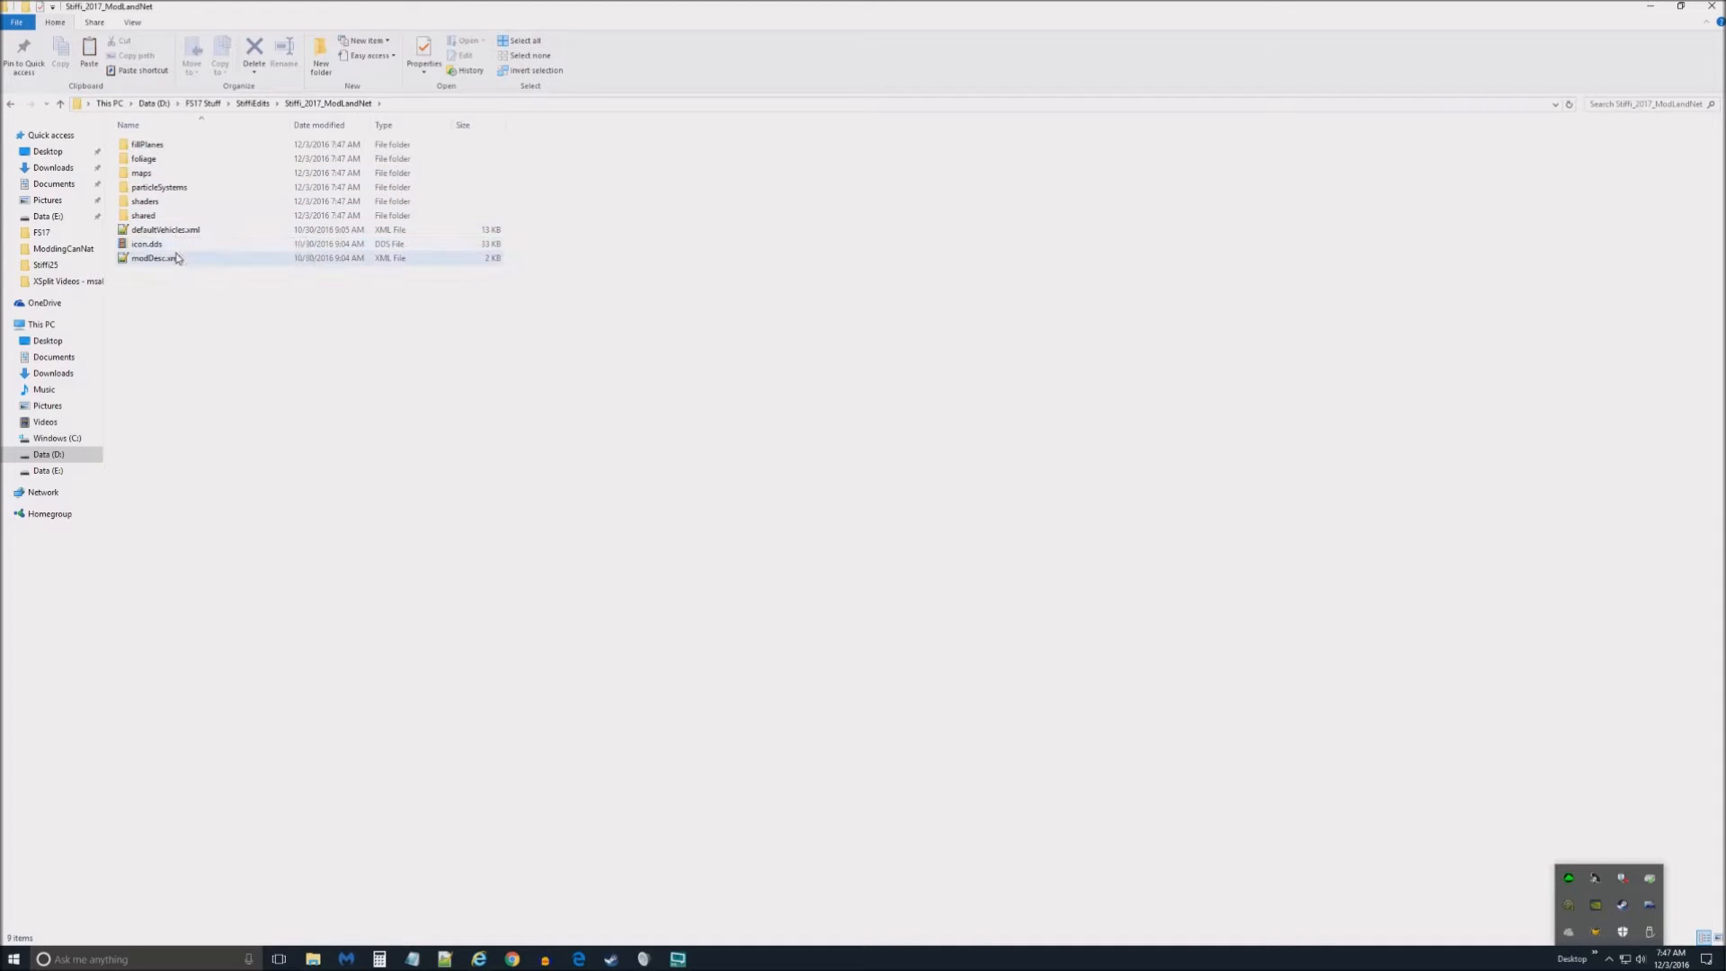
double_click(143, 173)
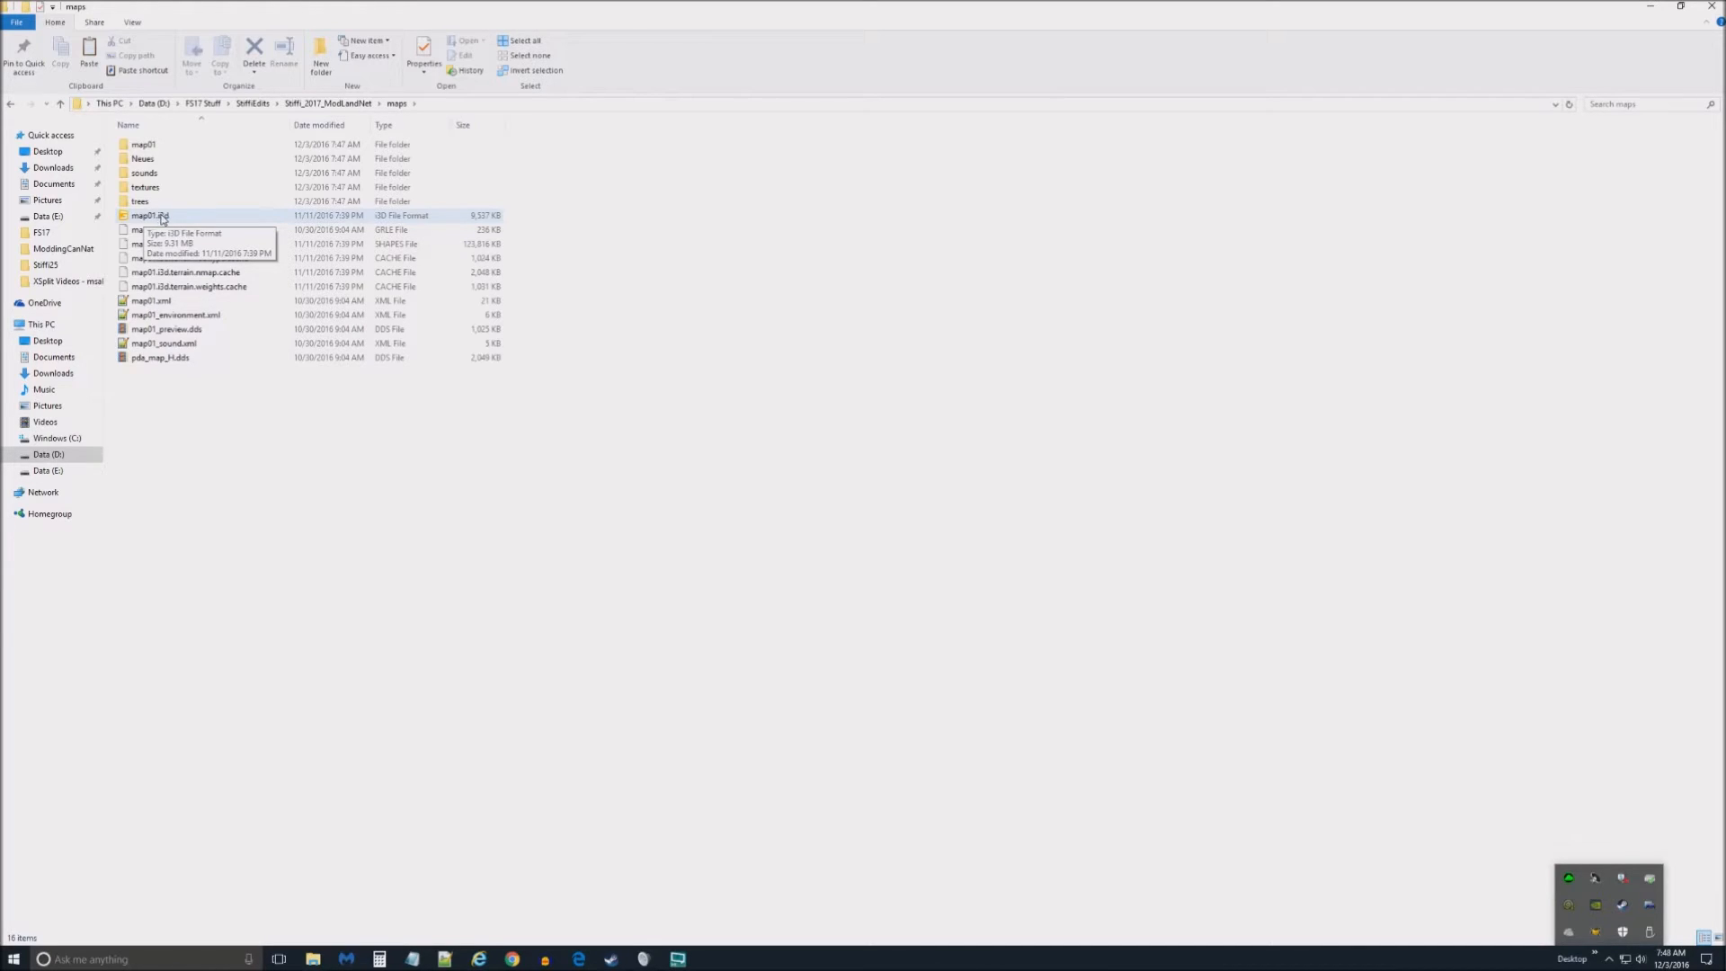
right_click(151, 216)
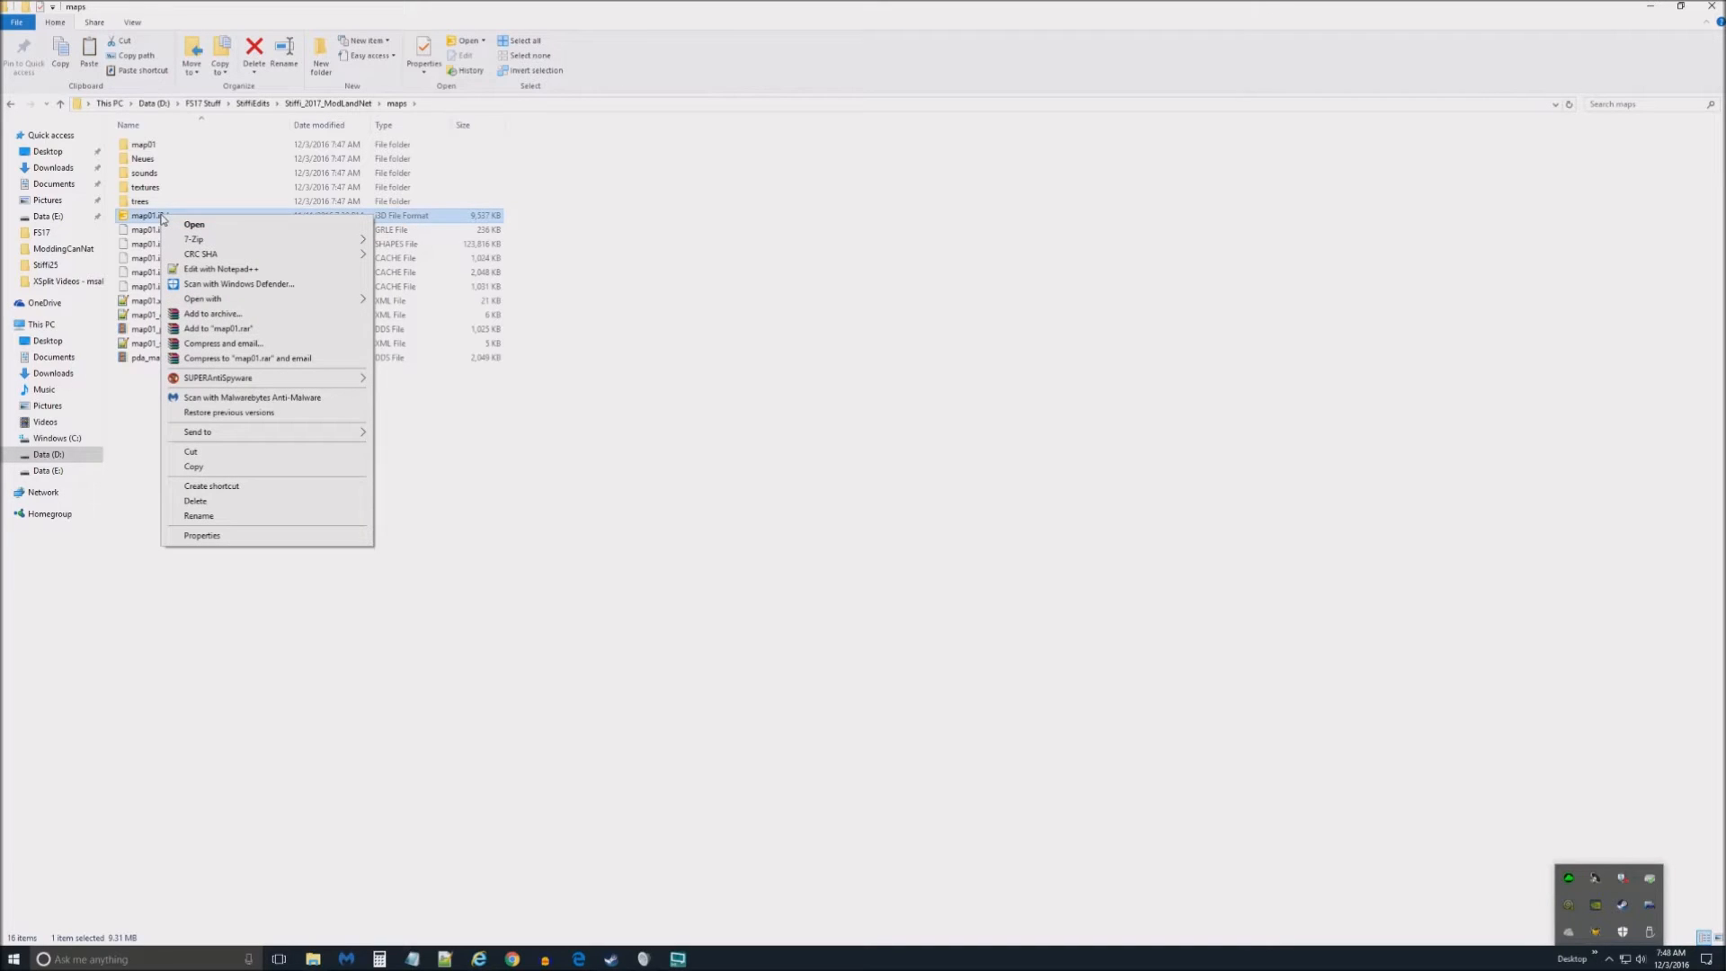
mouse_move(219, 269)
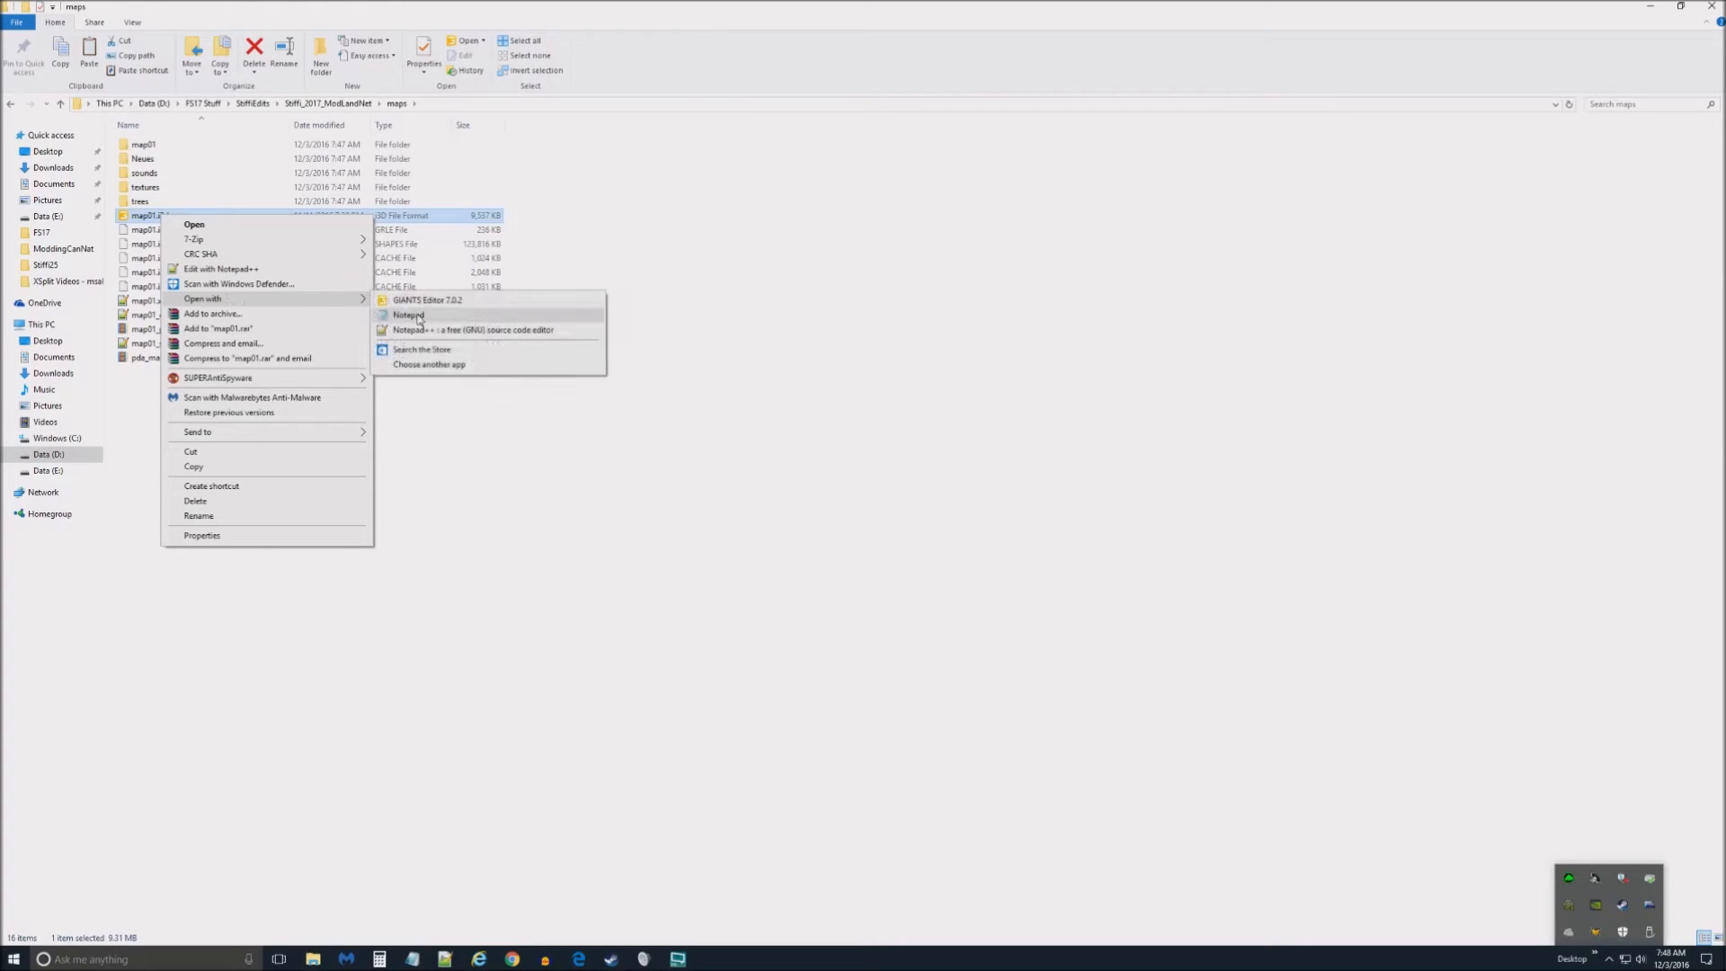
click(406, 315)
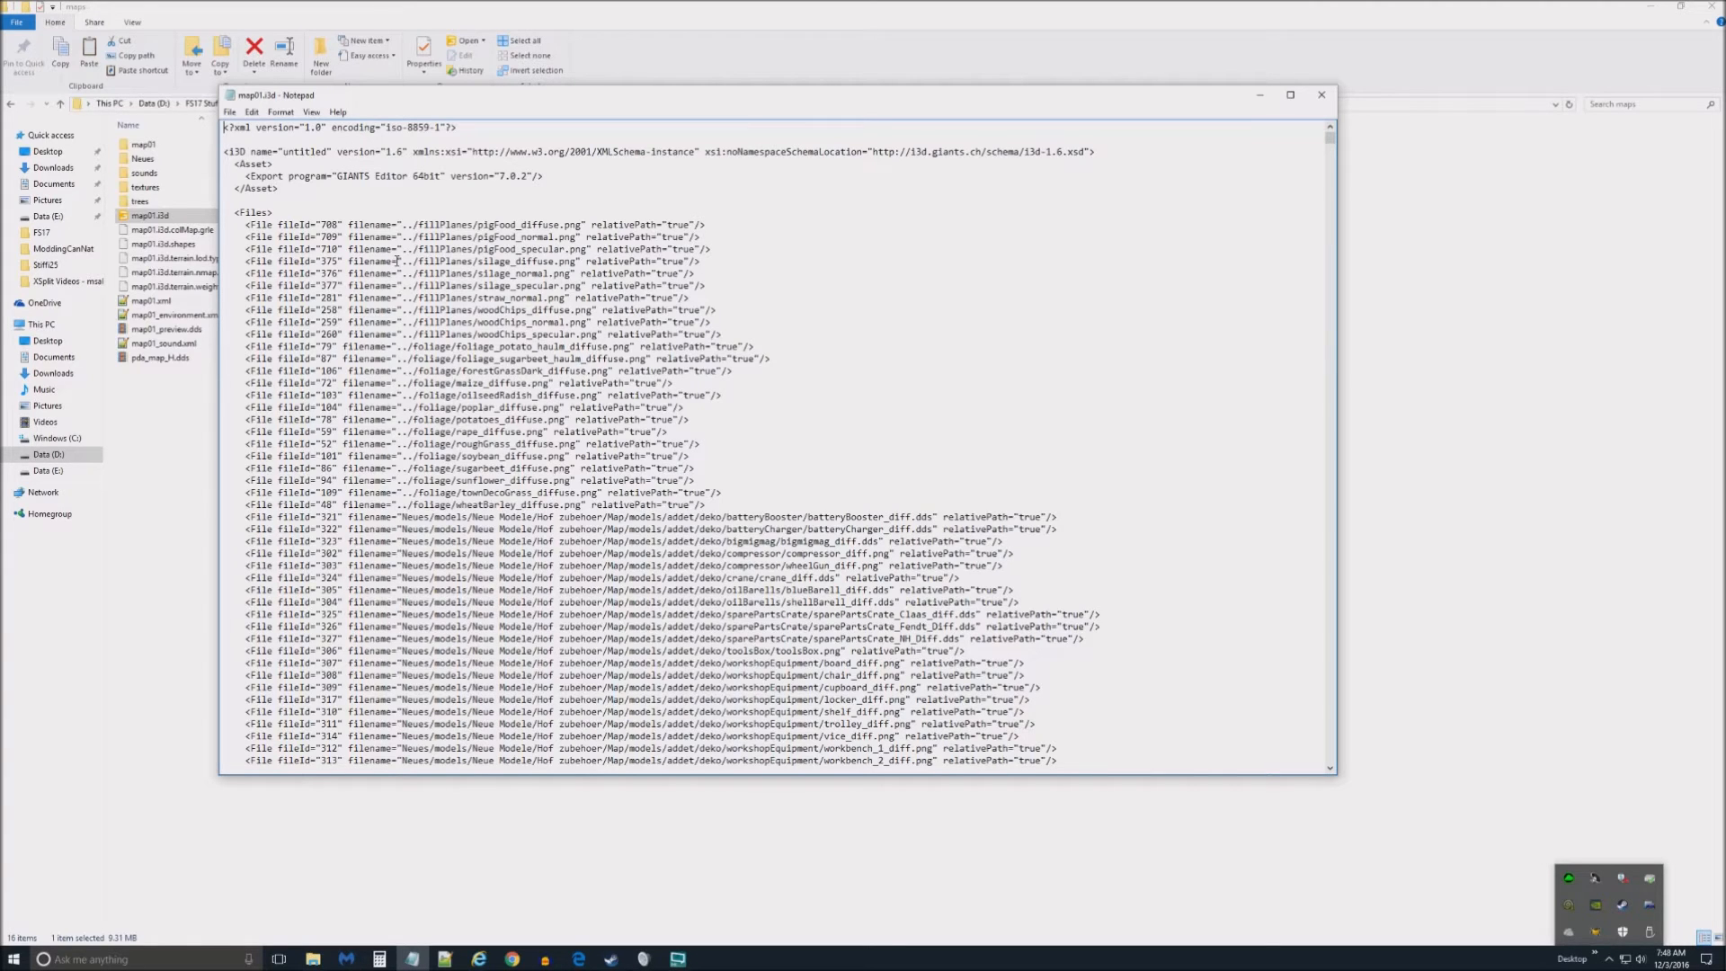
- Scroll through map01.i3d in Notepad and close it without edits
scroll(down, 3)
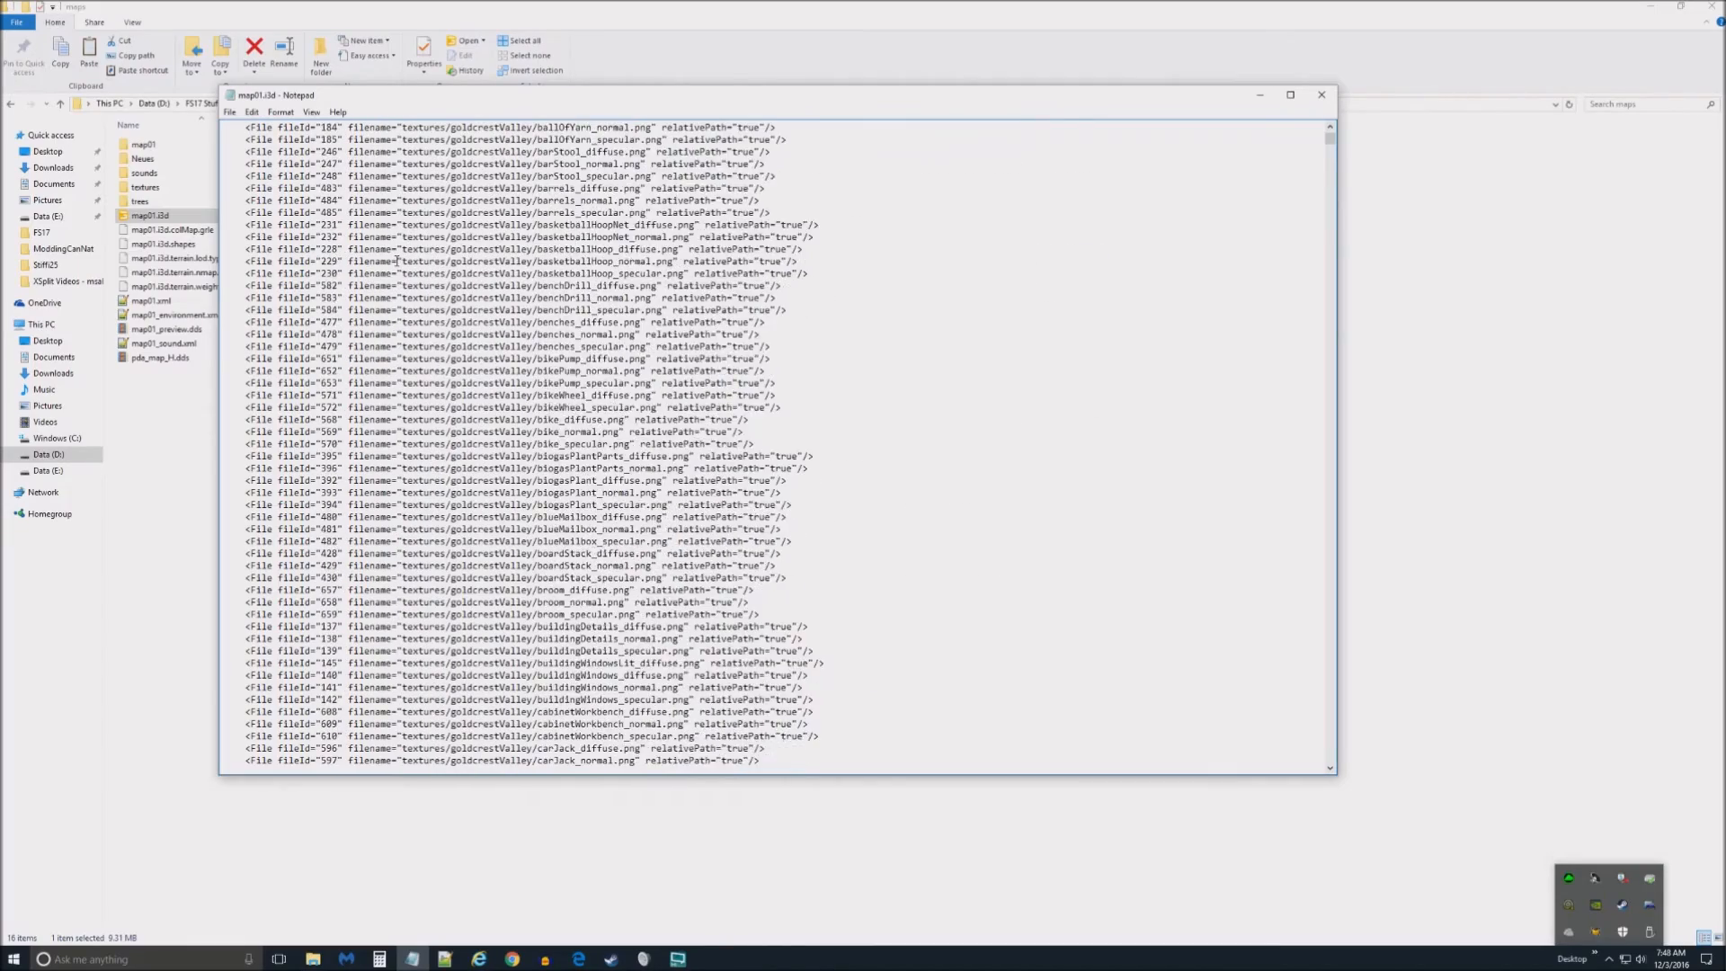
scroll(down, 3)
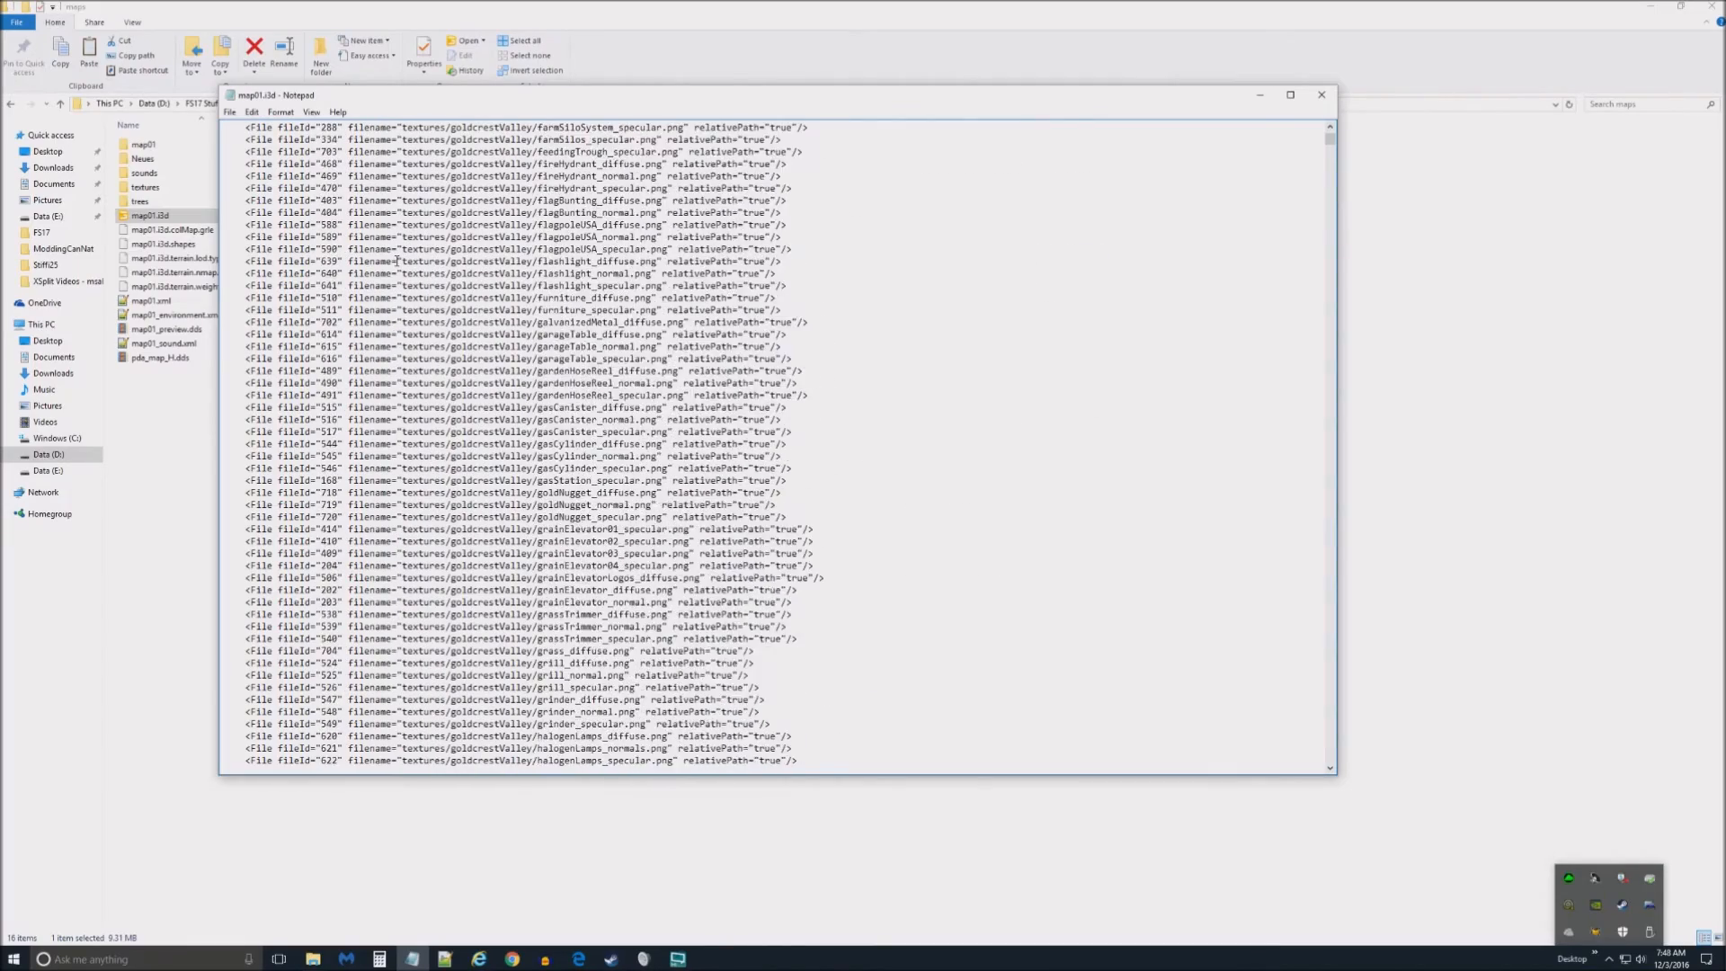
scroll(down, 3)
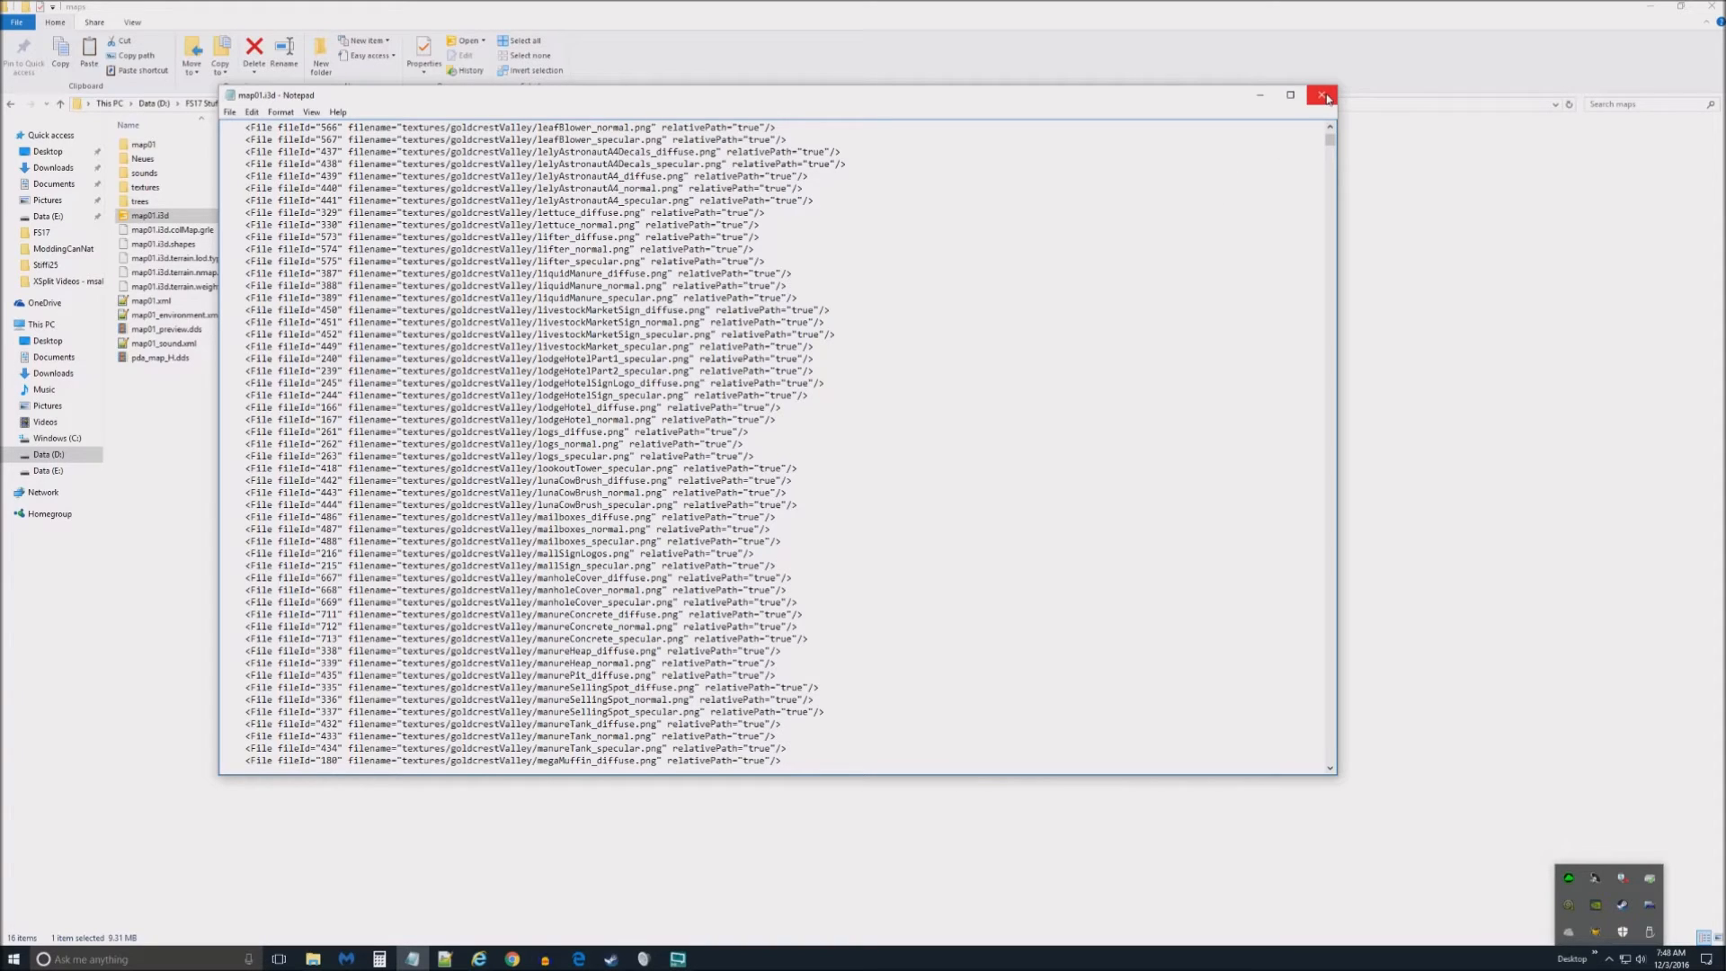
mouse_move(1322, 96)
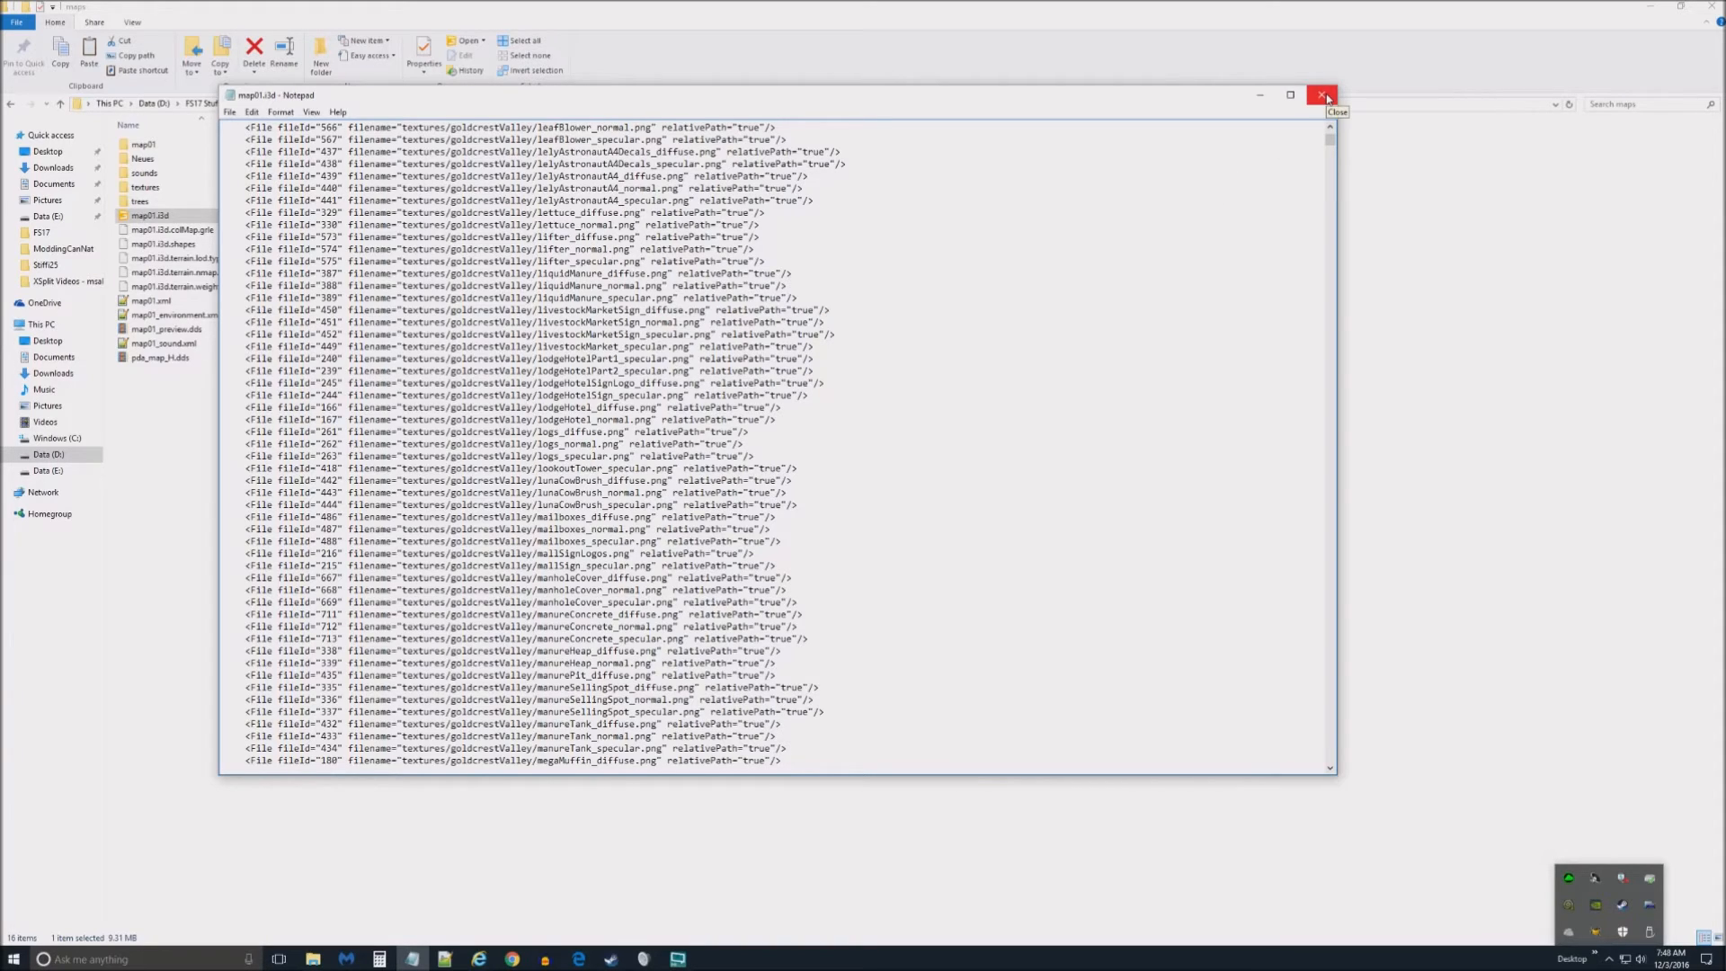
click(1320, 94)
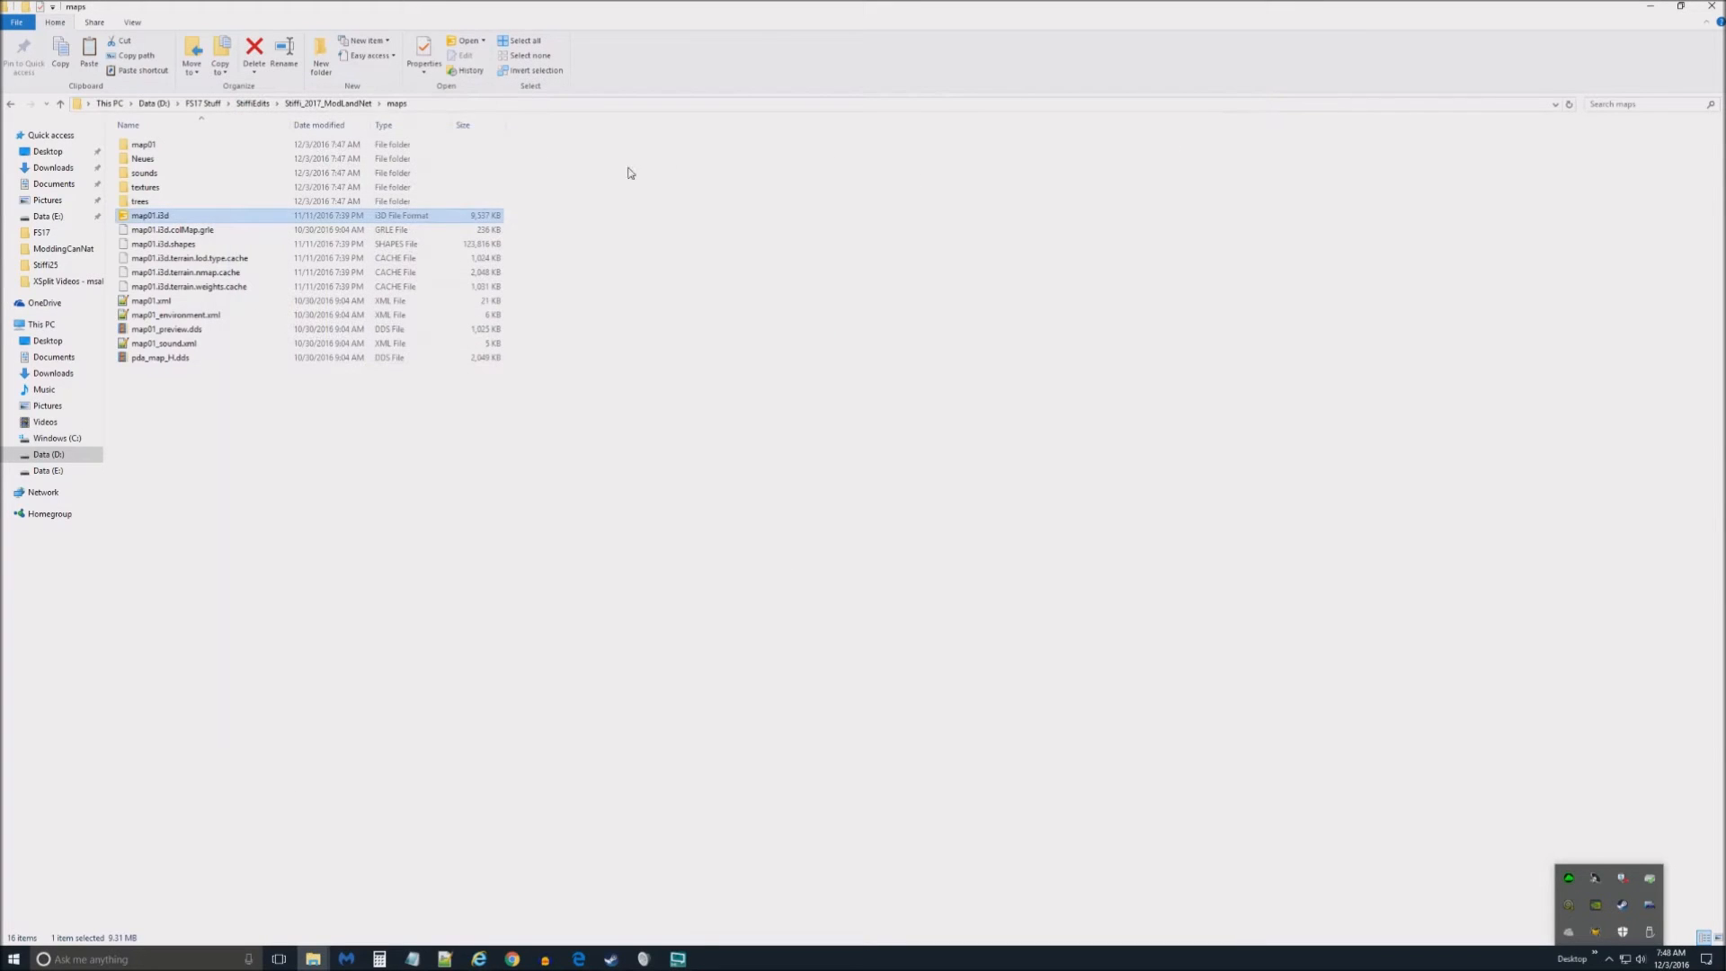
- Open map01.i3d with GIANTS Editor, confirming version 7.0.2
right_click(153, 215)
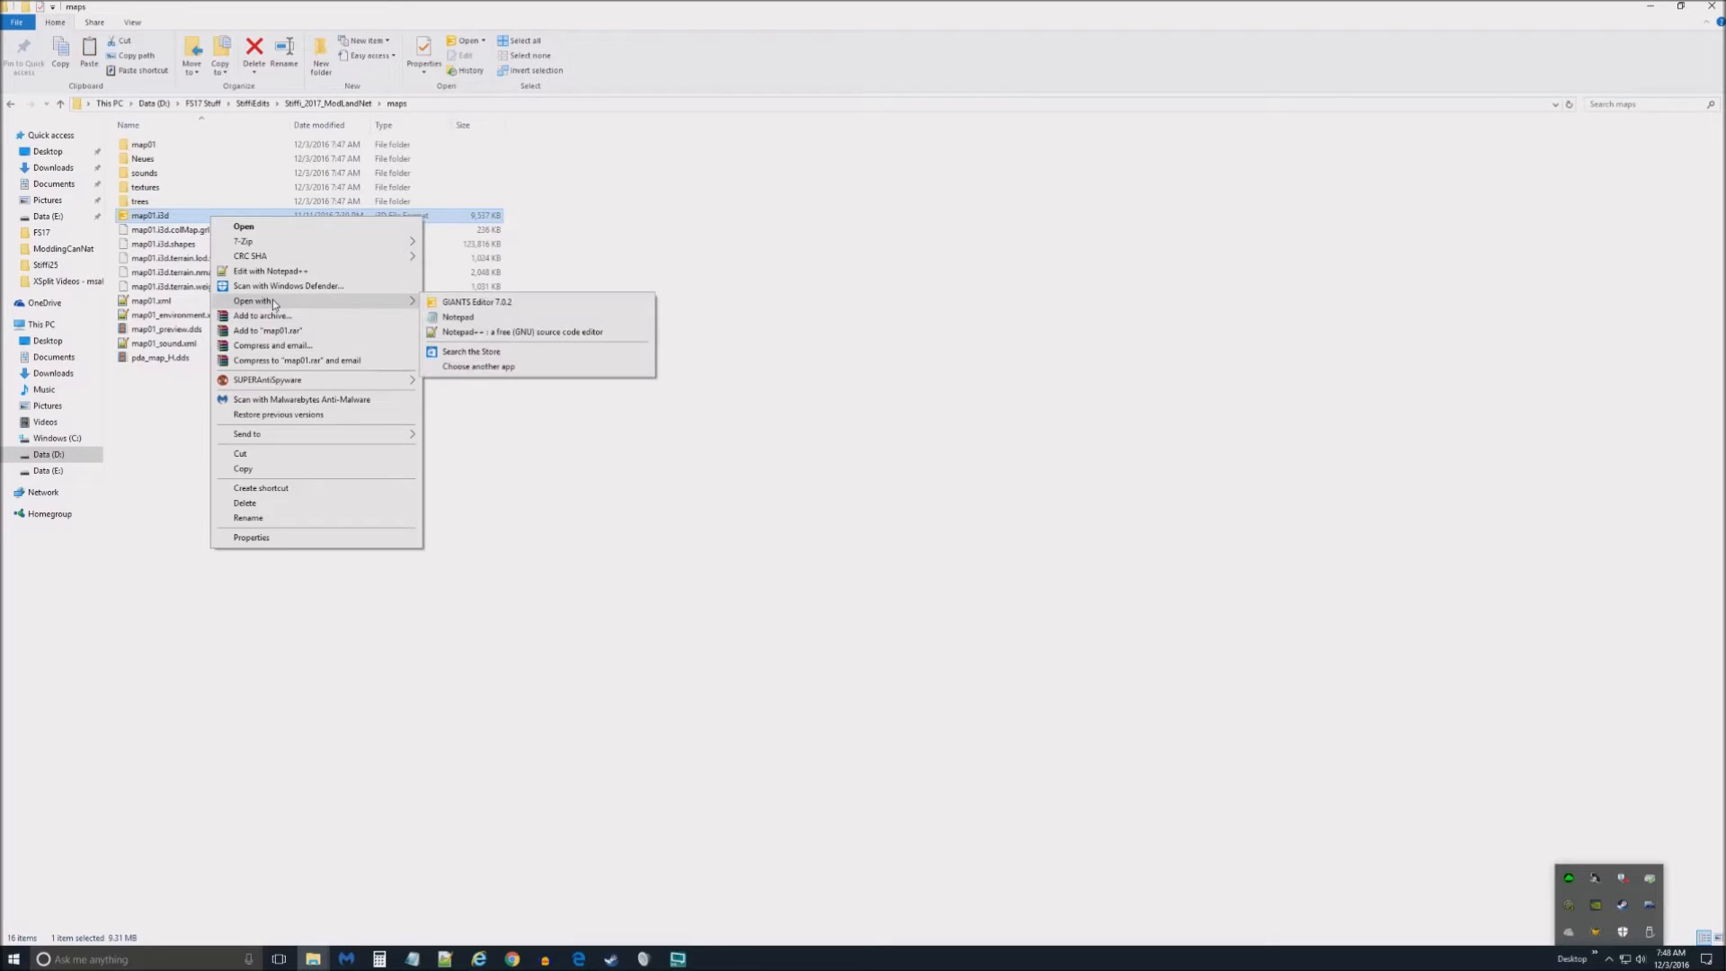
click(482, 301)
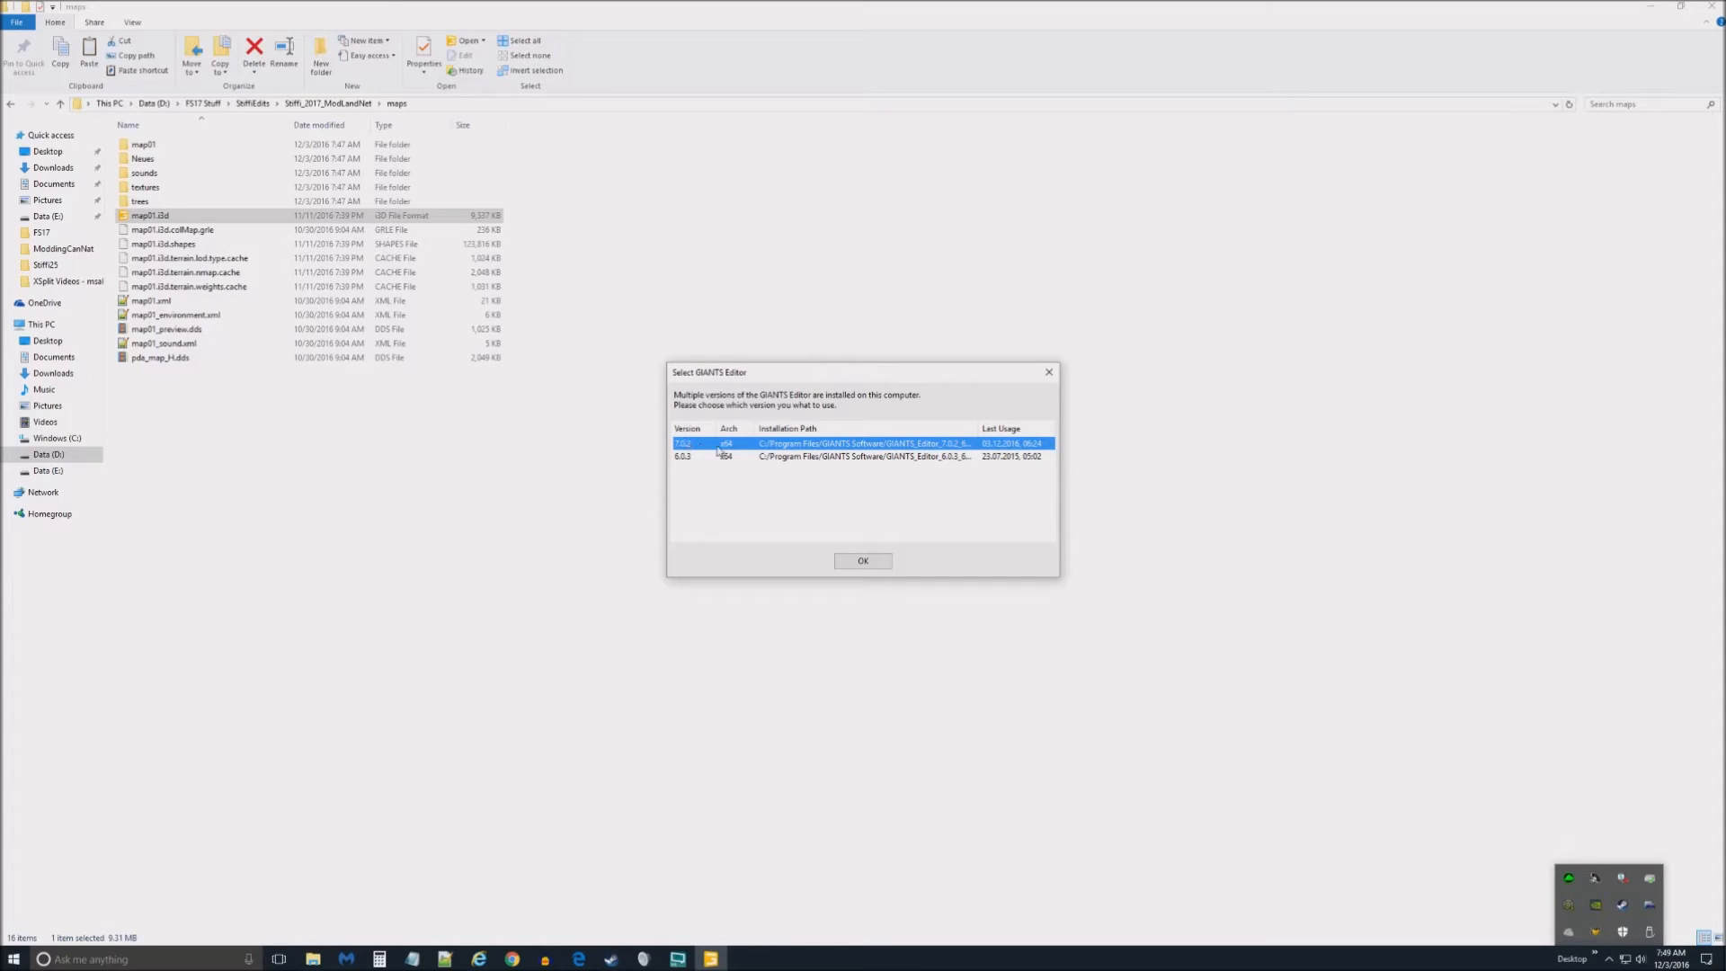
click(863, 561)
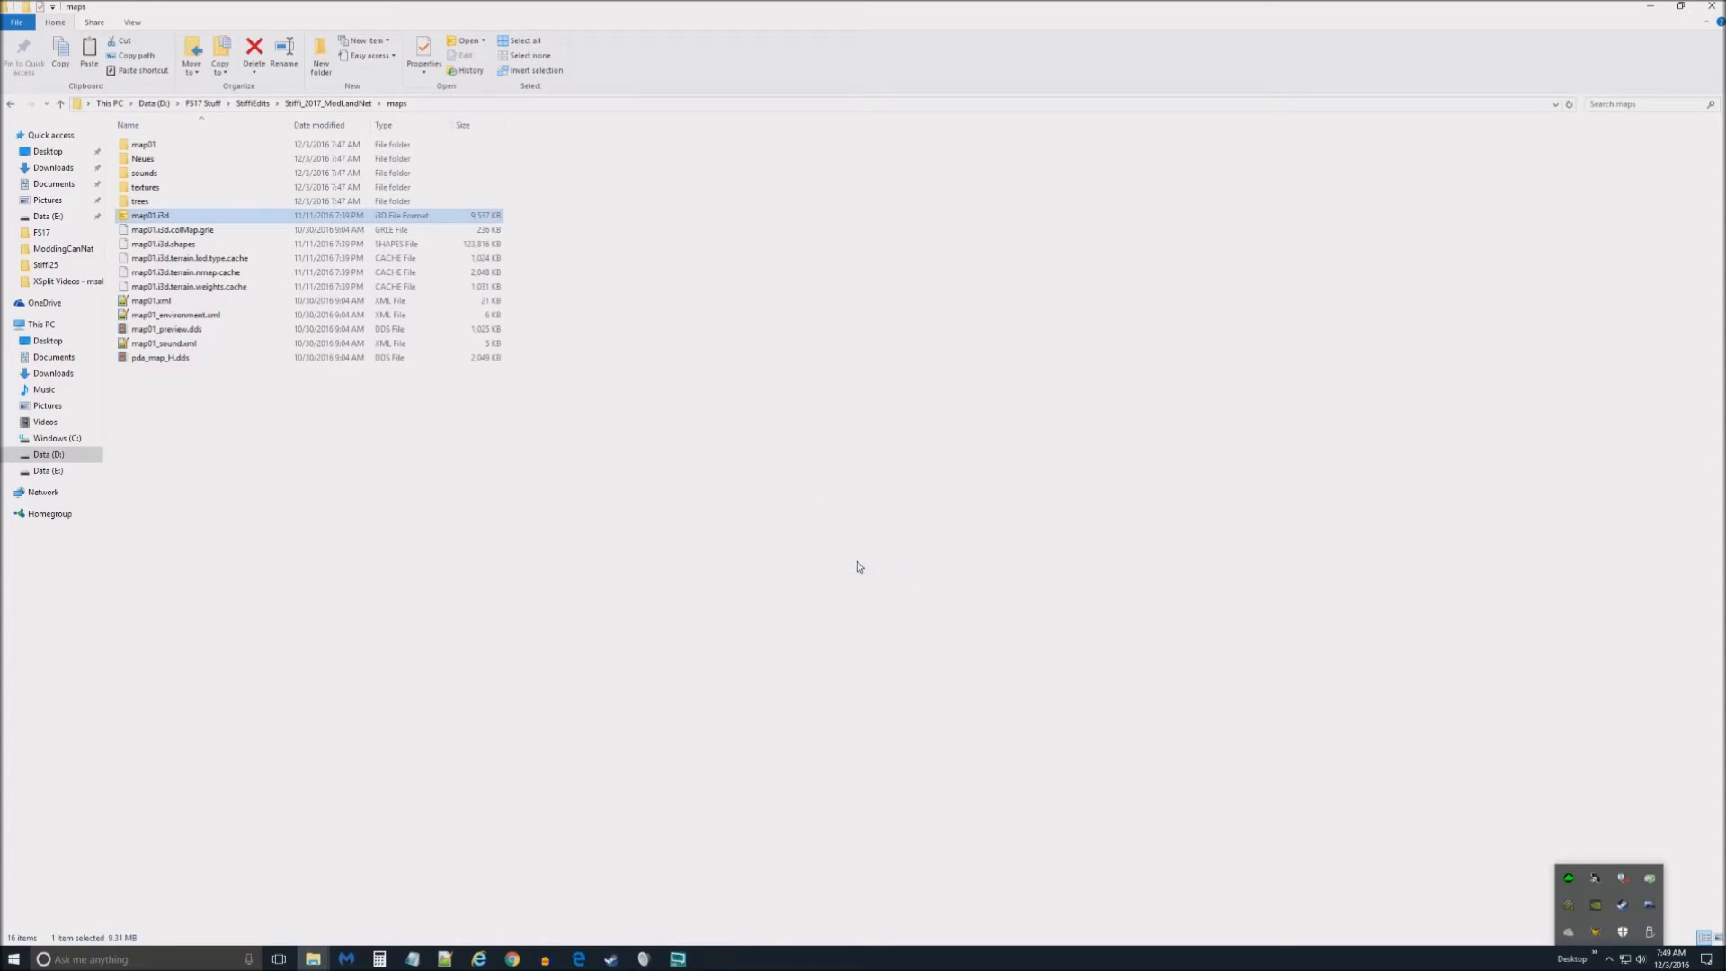
mouse_move(531, 448)
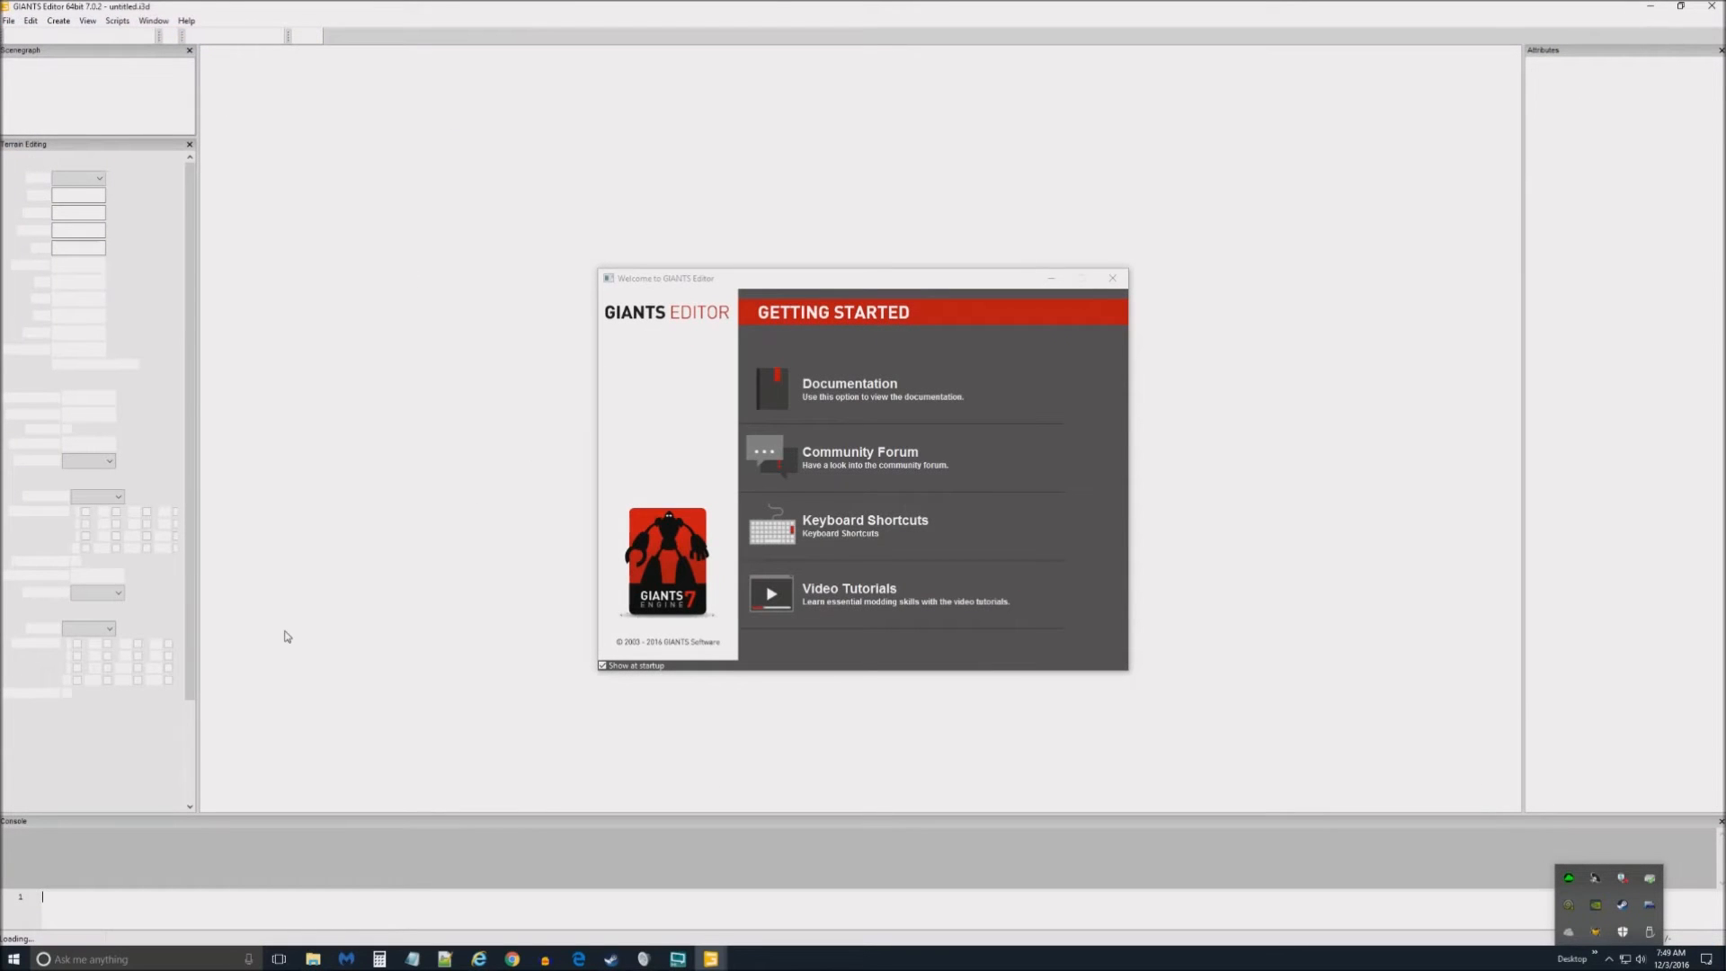
mouse_move(507, 524)
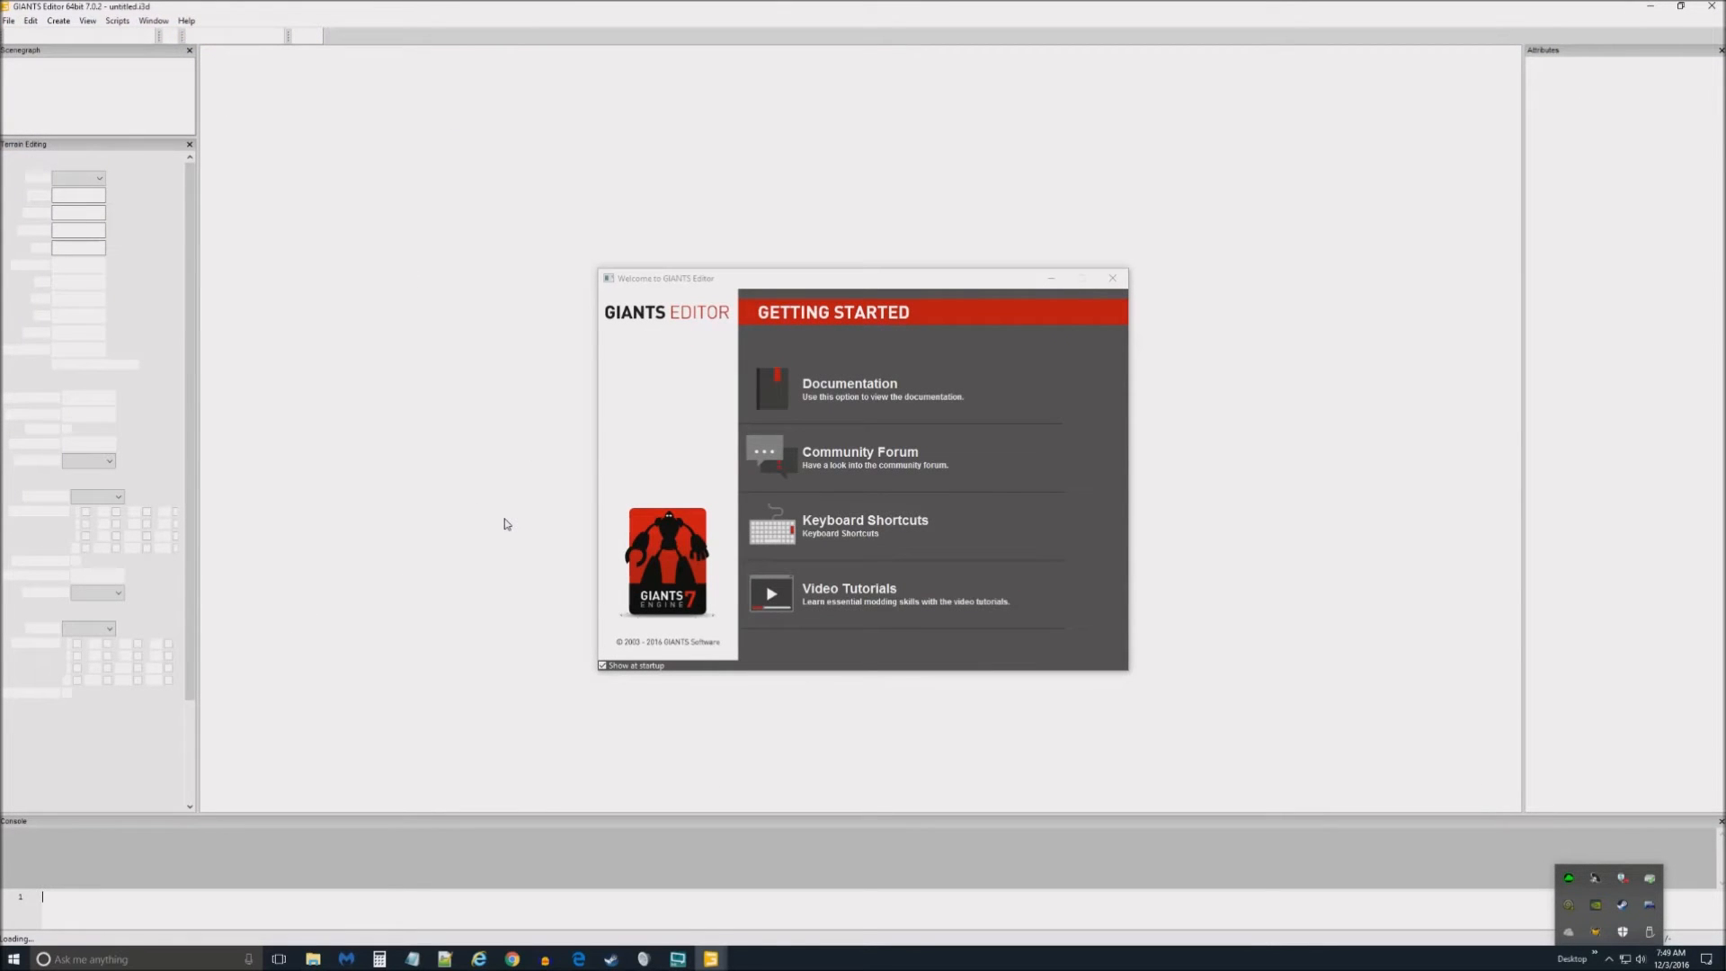
mouse_move(476, 598)
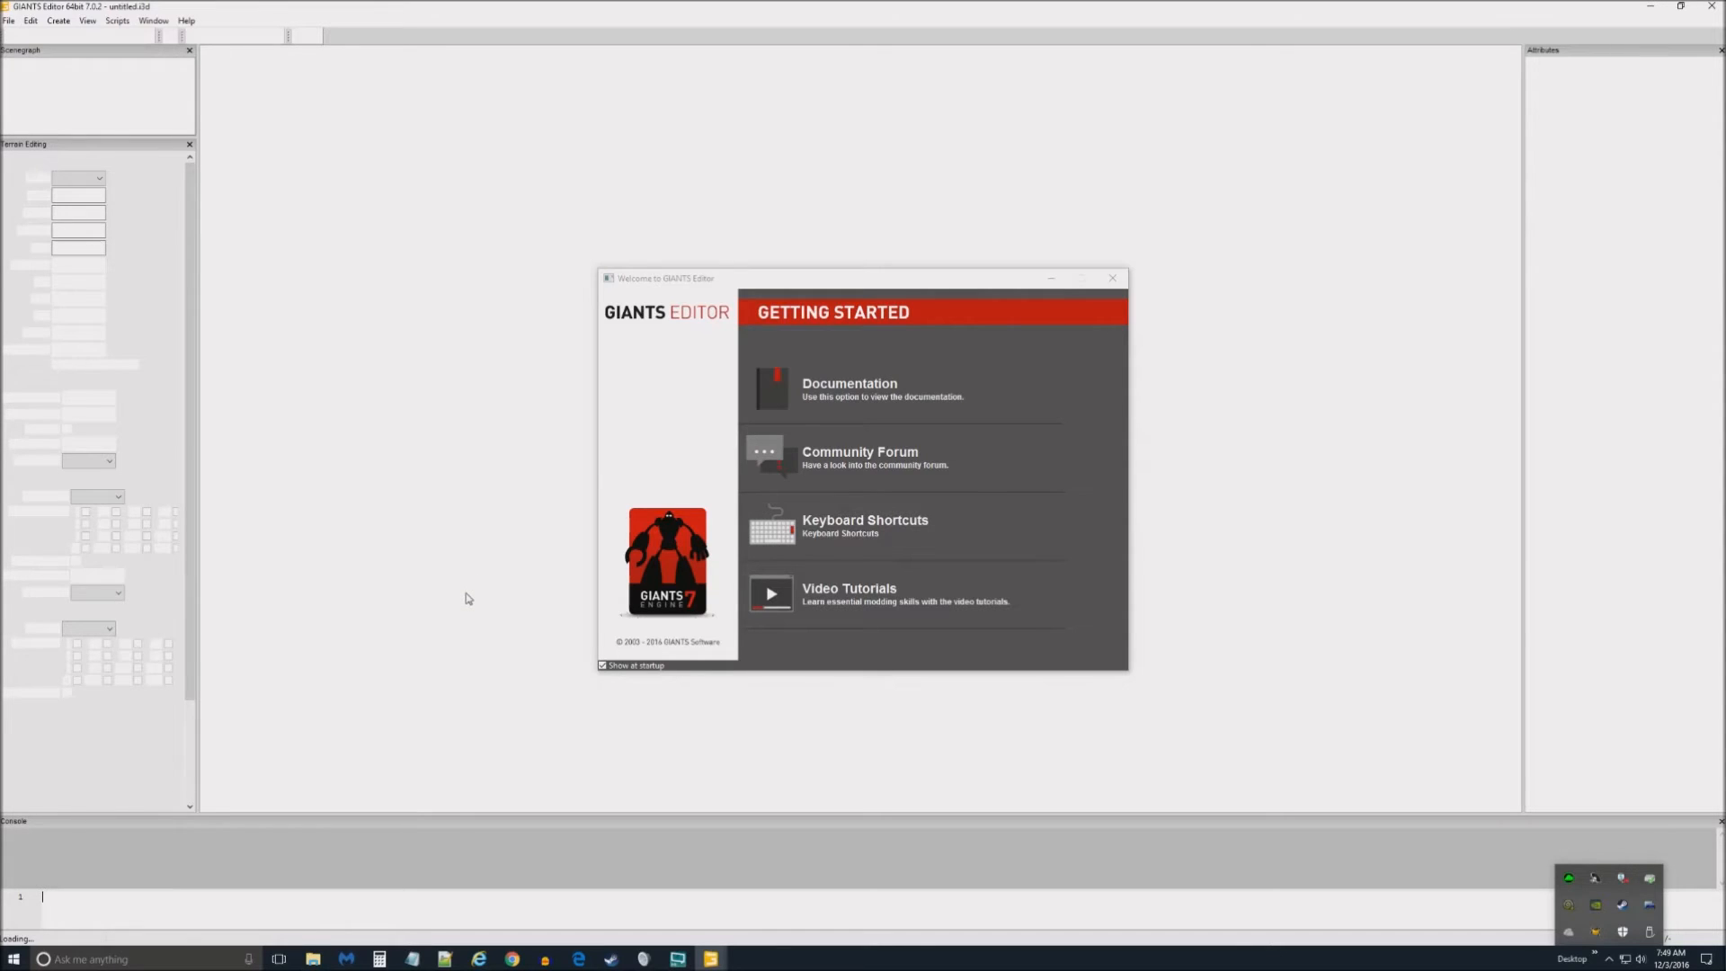
mouse_move(528, 446)
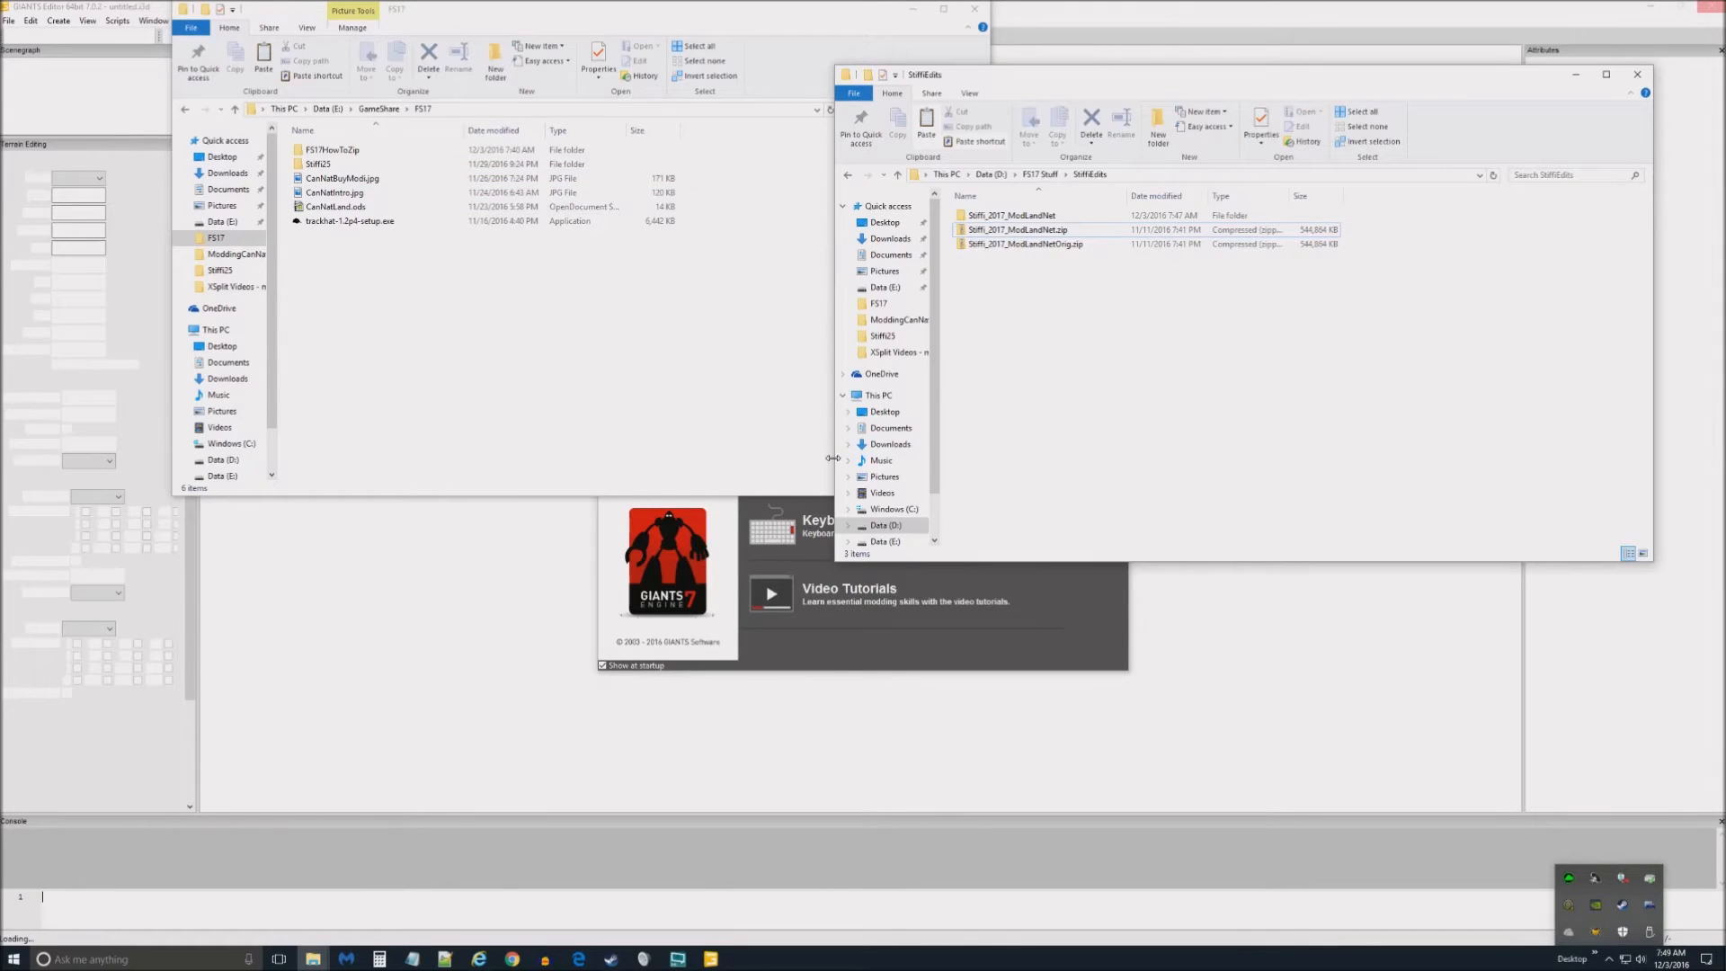
- Open the Stiffi_2017_ModLandNet folder in the StiffiEdits window
click(1011, 215)
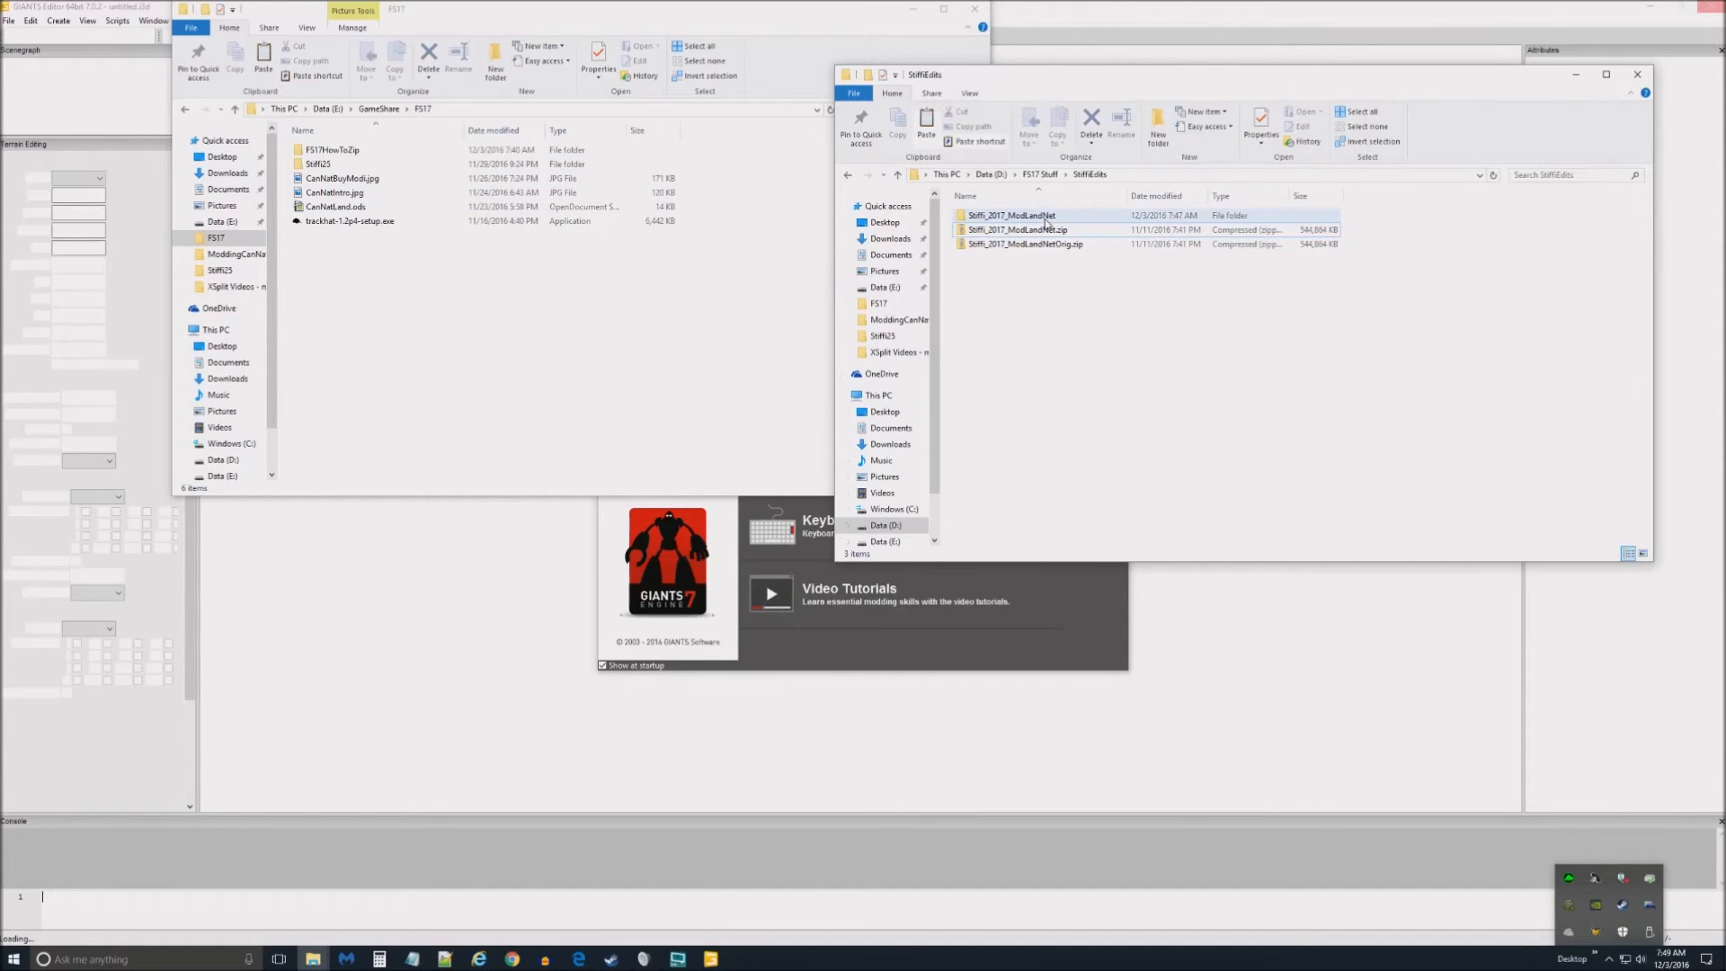
double_click(1010, 215)
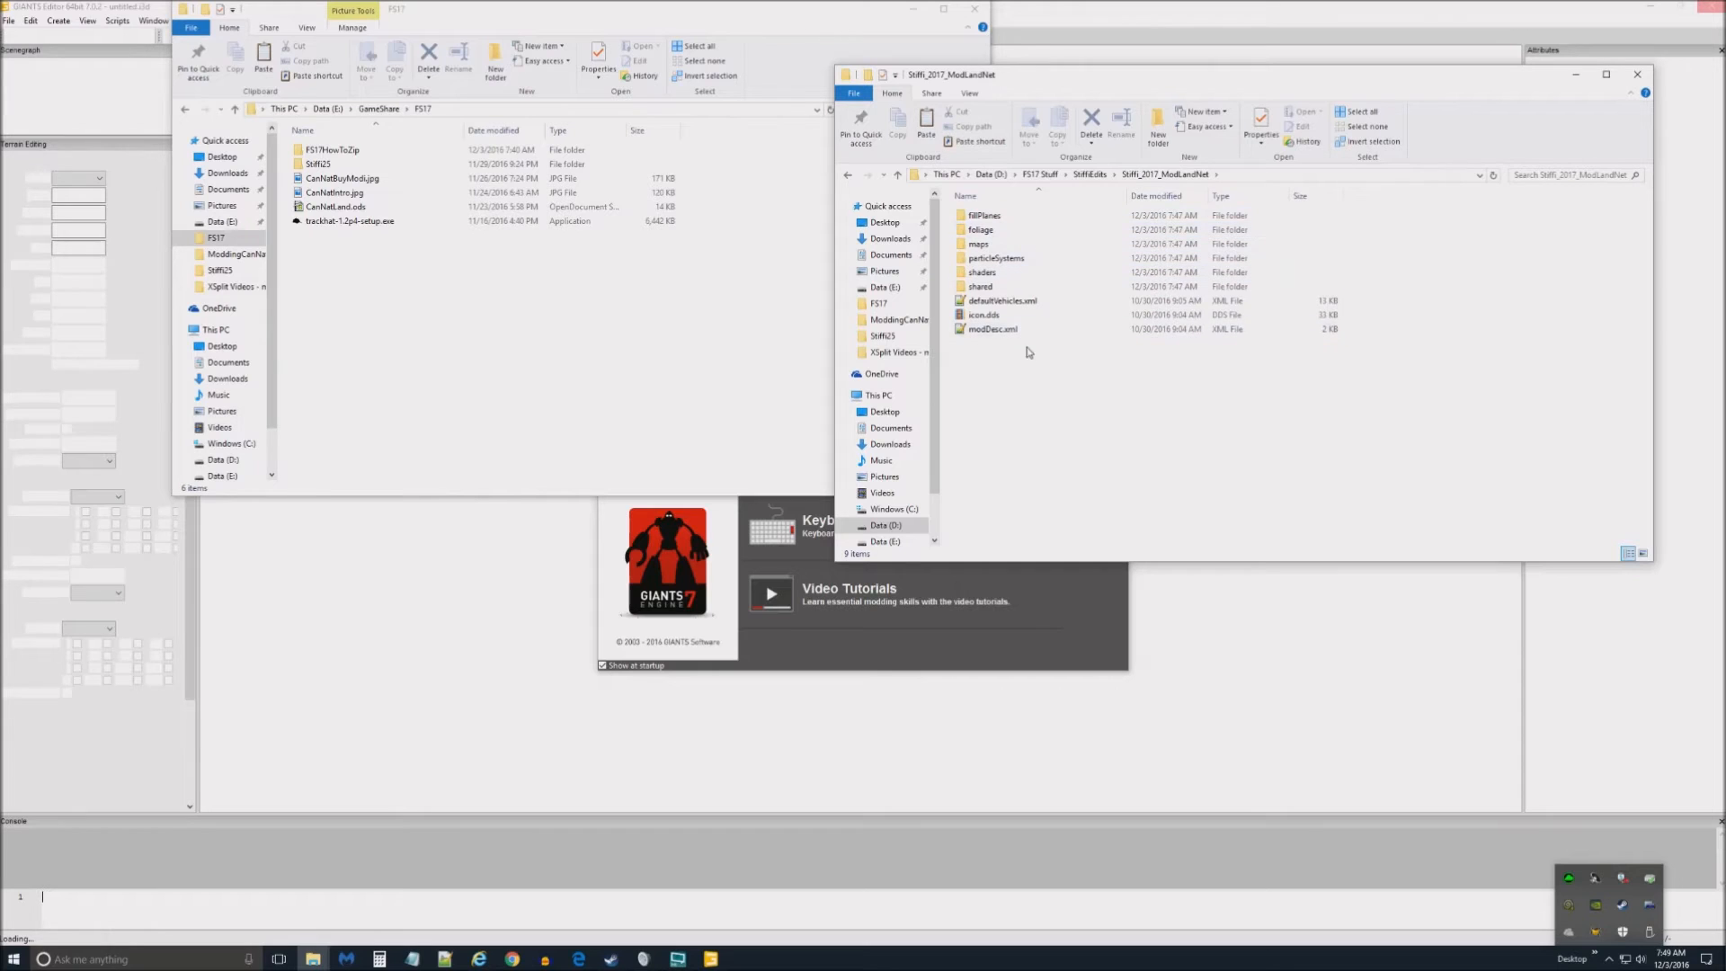
mouse_move(897, 478)
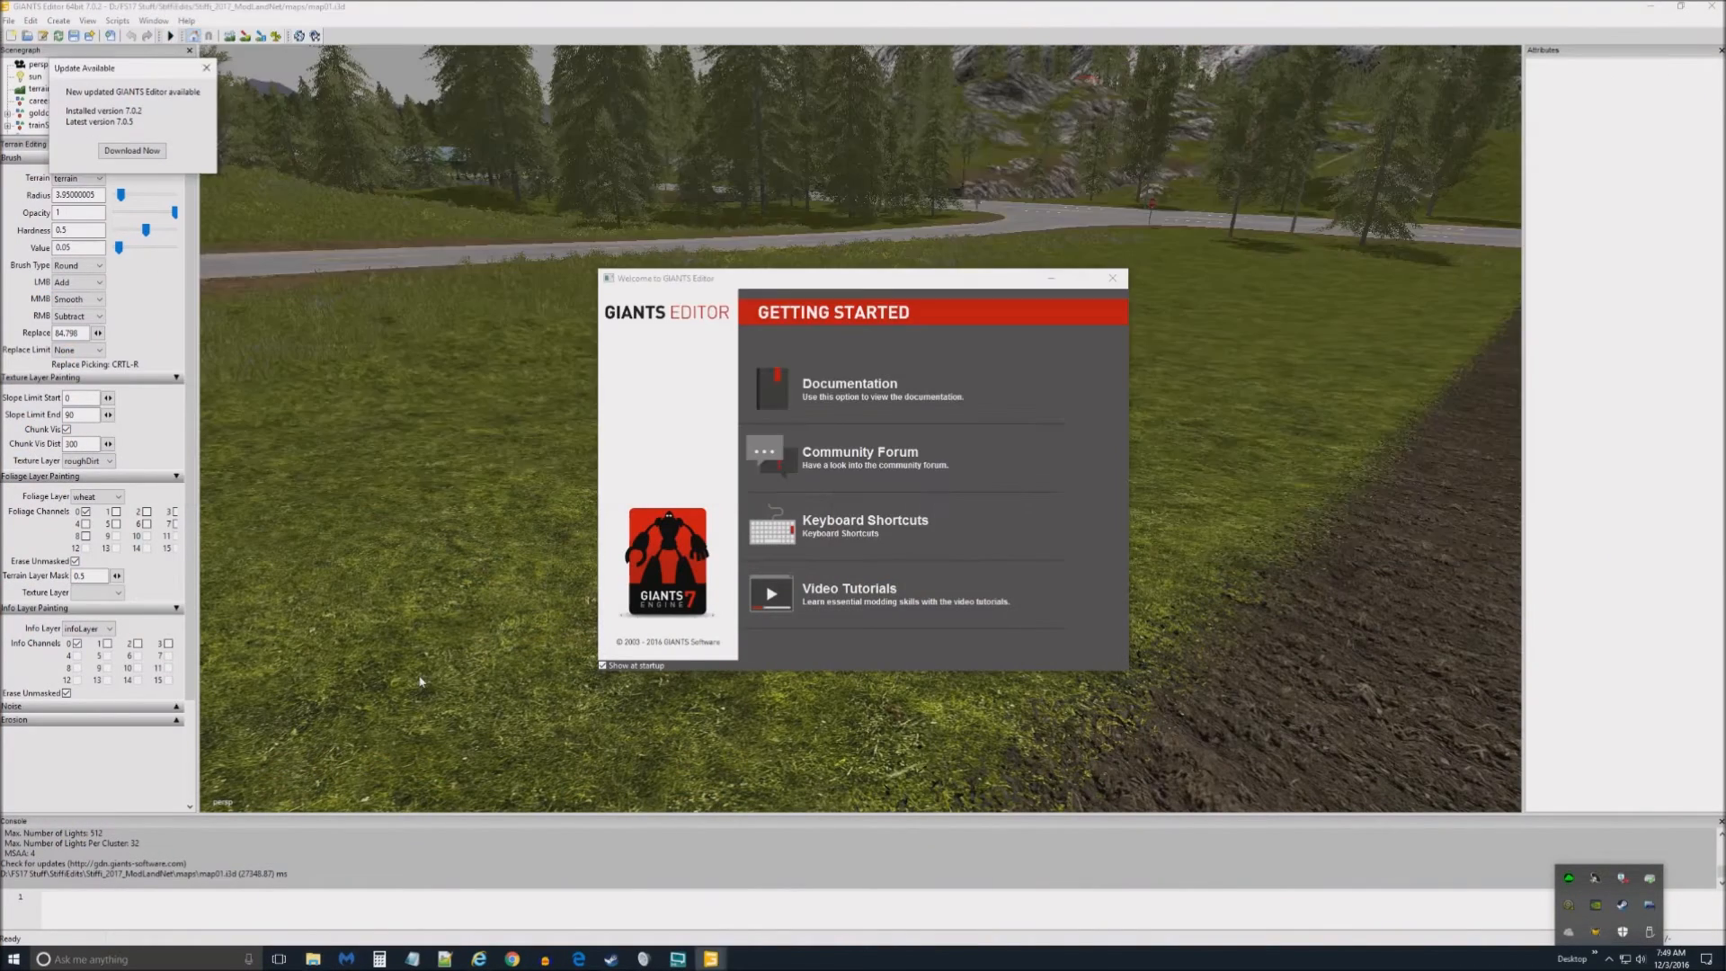
mouse_move(134, 151)
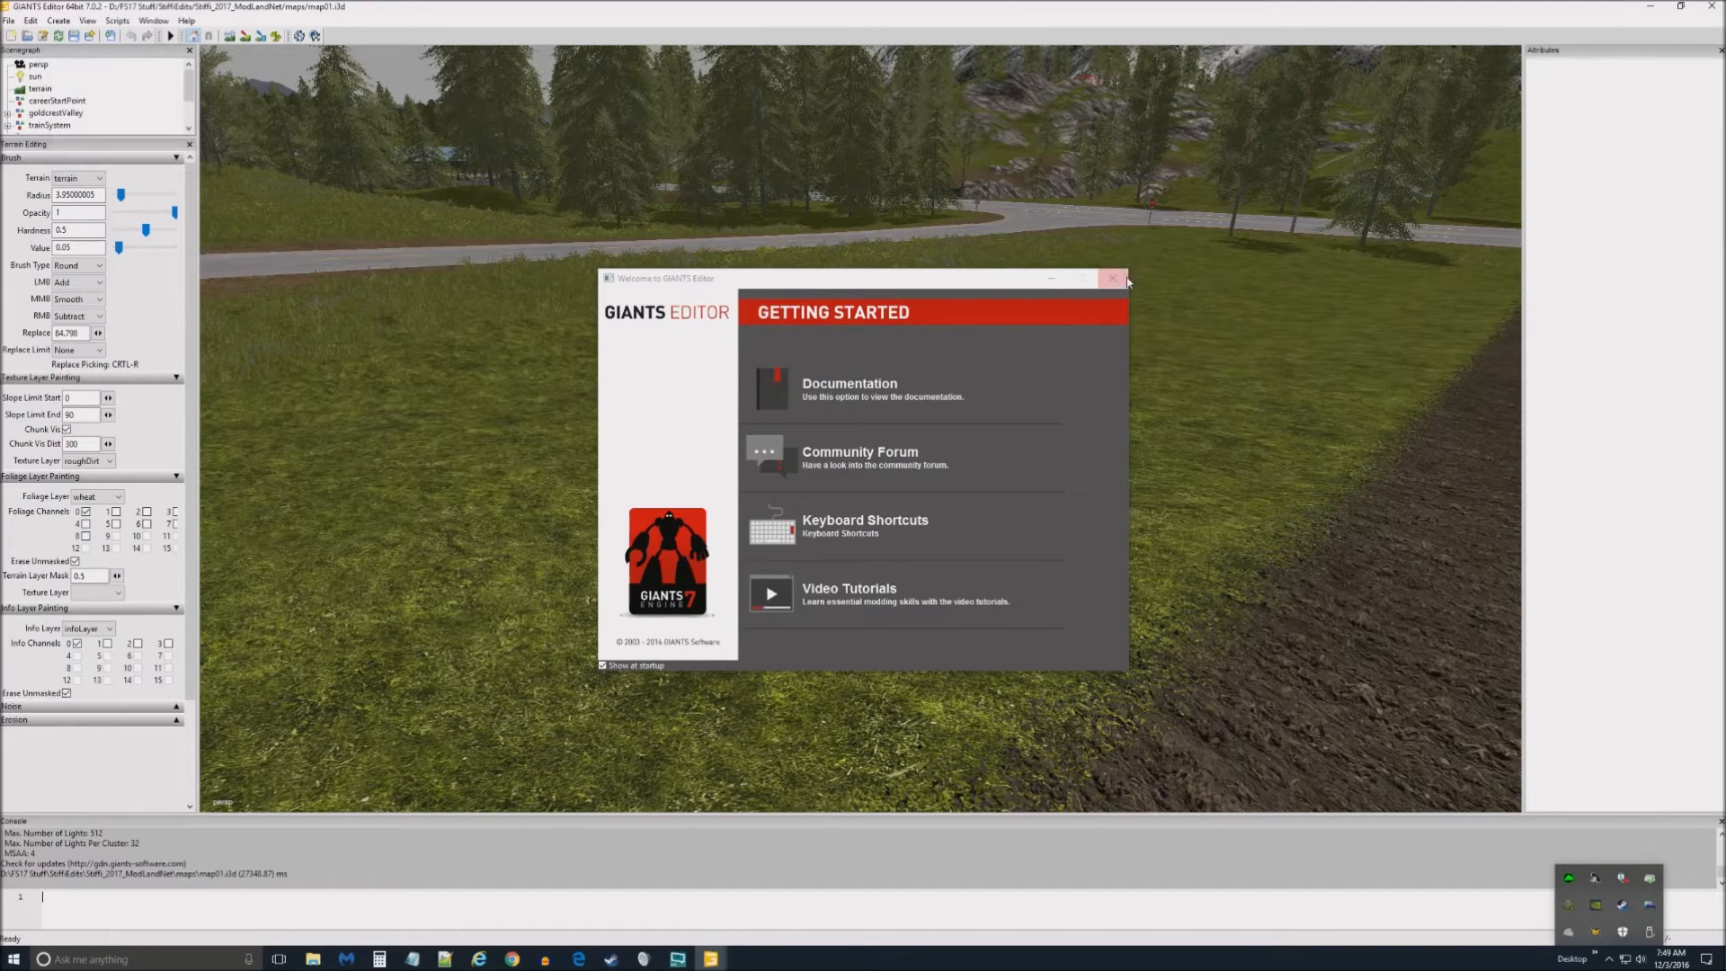
- Dismiss GIANTS Editor's Getting Started window and answer the map01.i3d save-changes prompt
click(1112, 278)
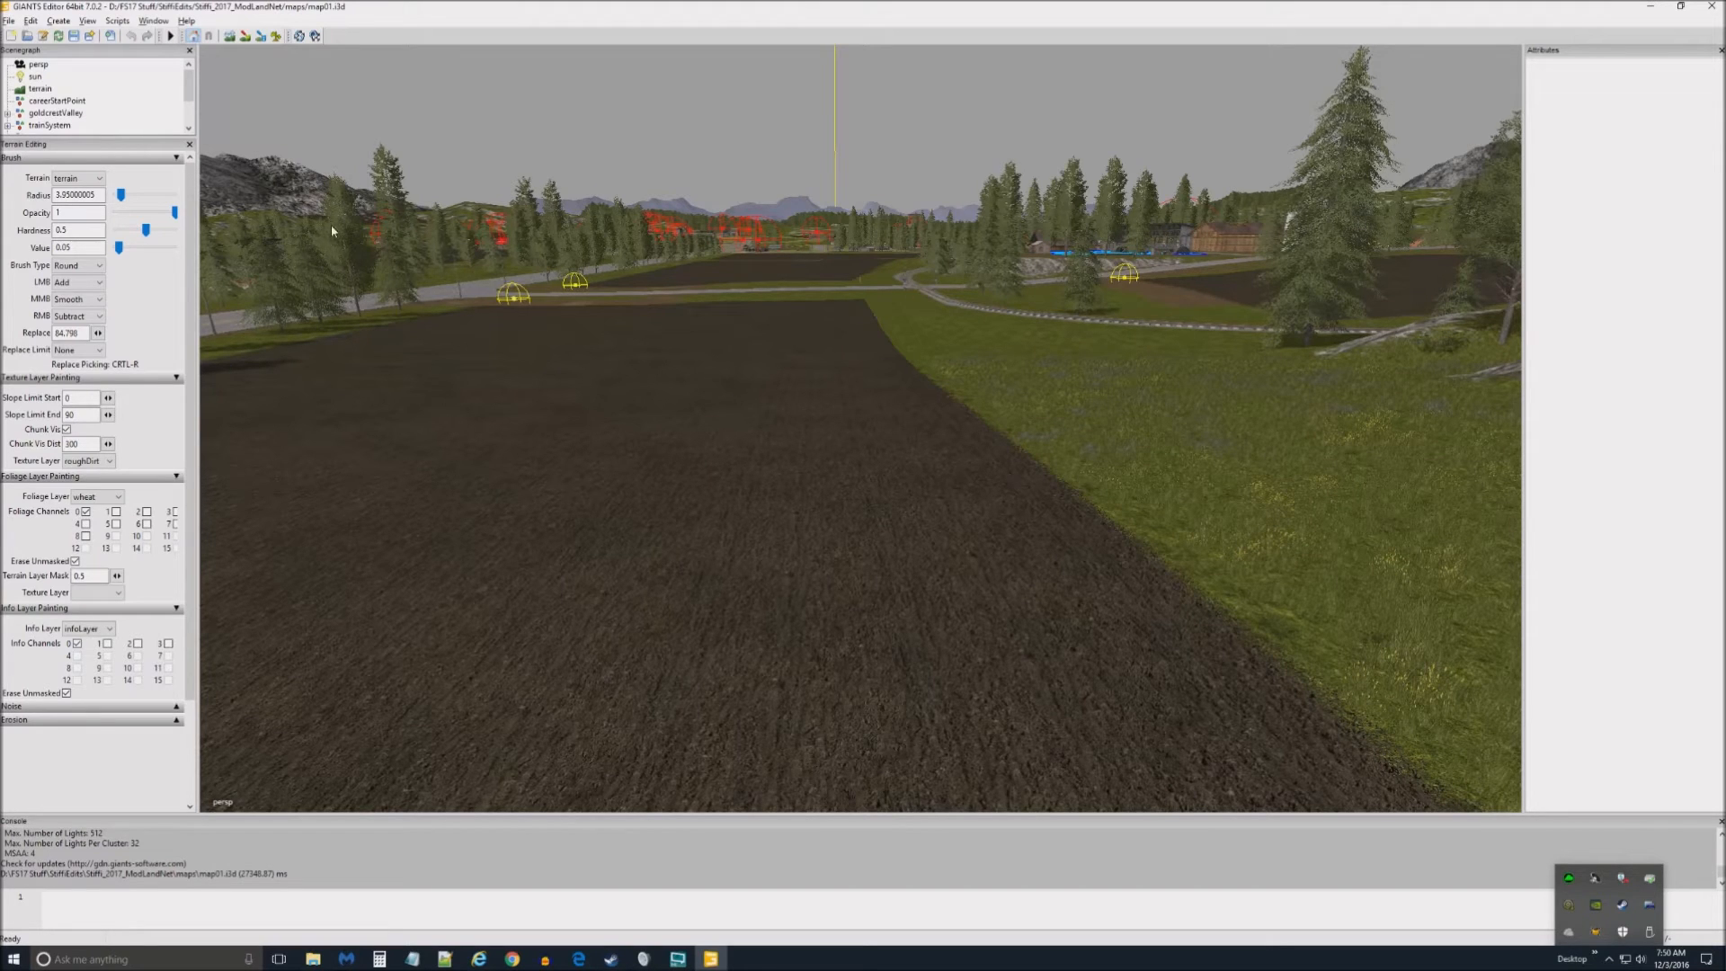
mouse_move(268, 169)
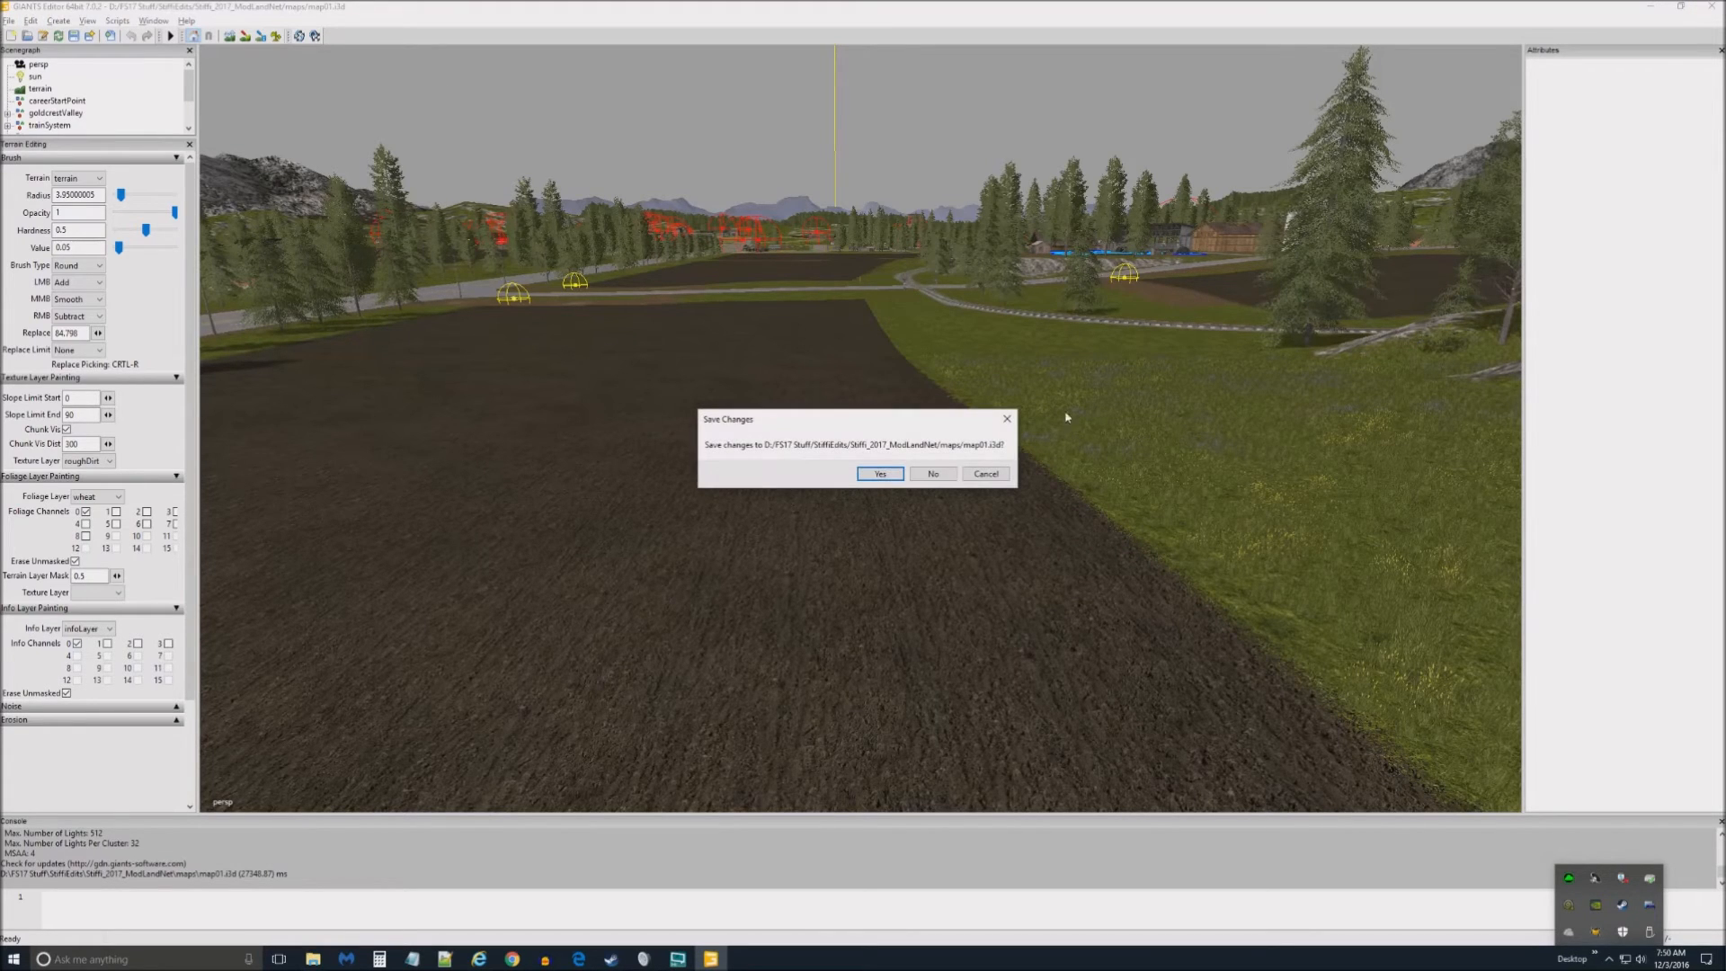
click(880, 473)
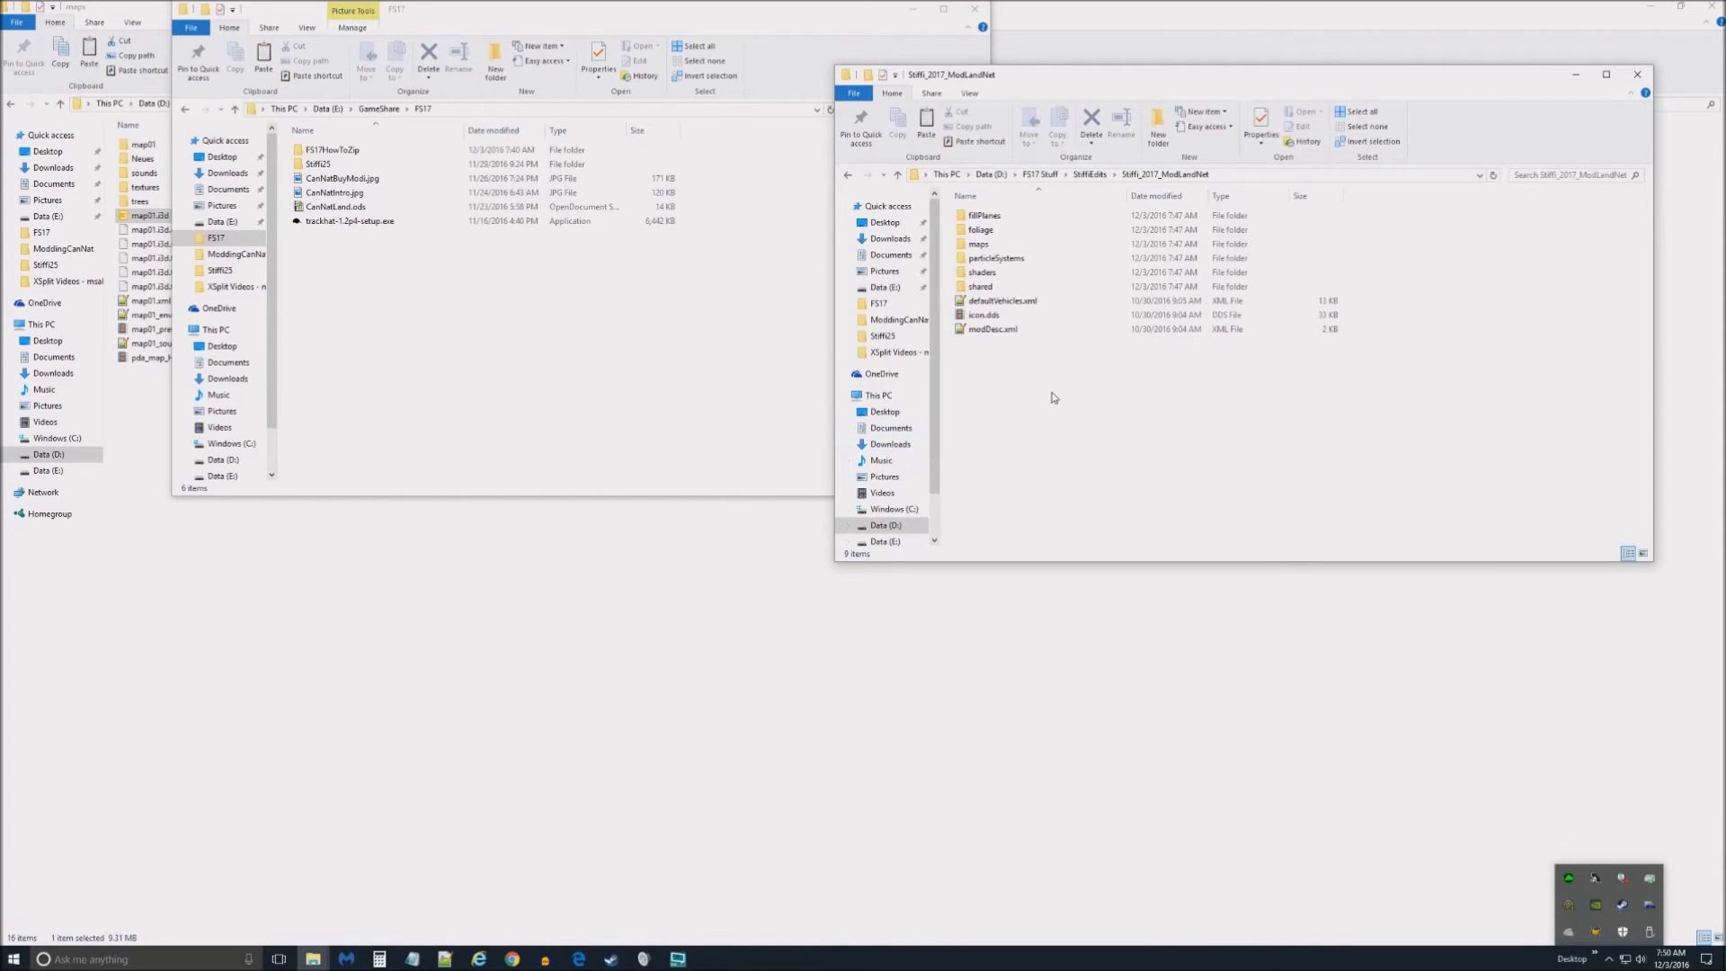
mouse_move(1037, 360)
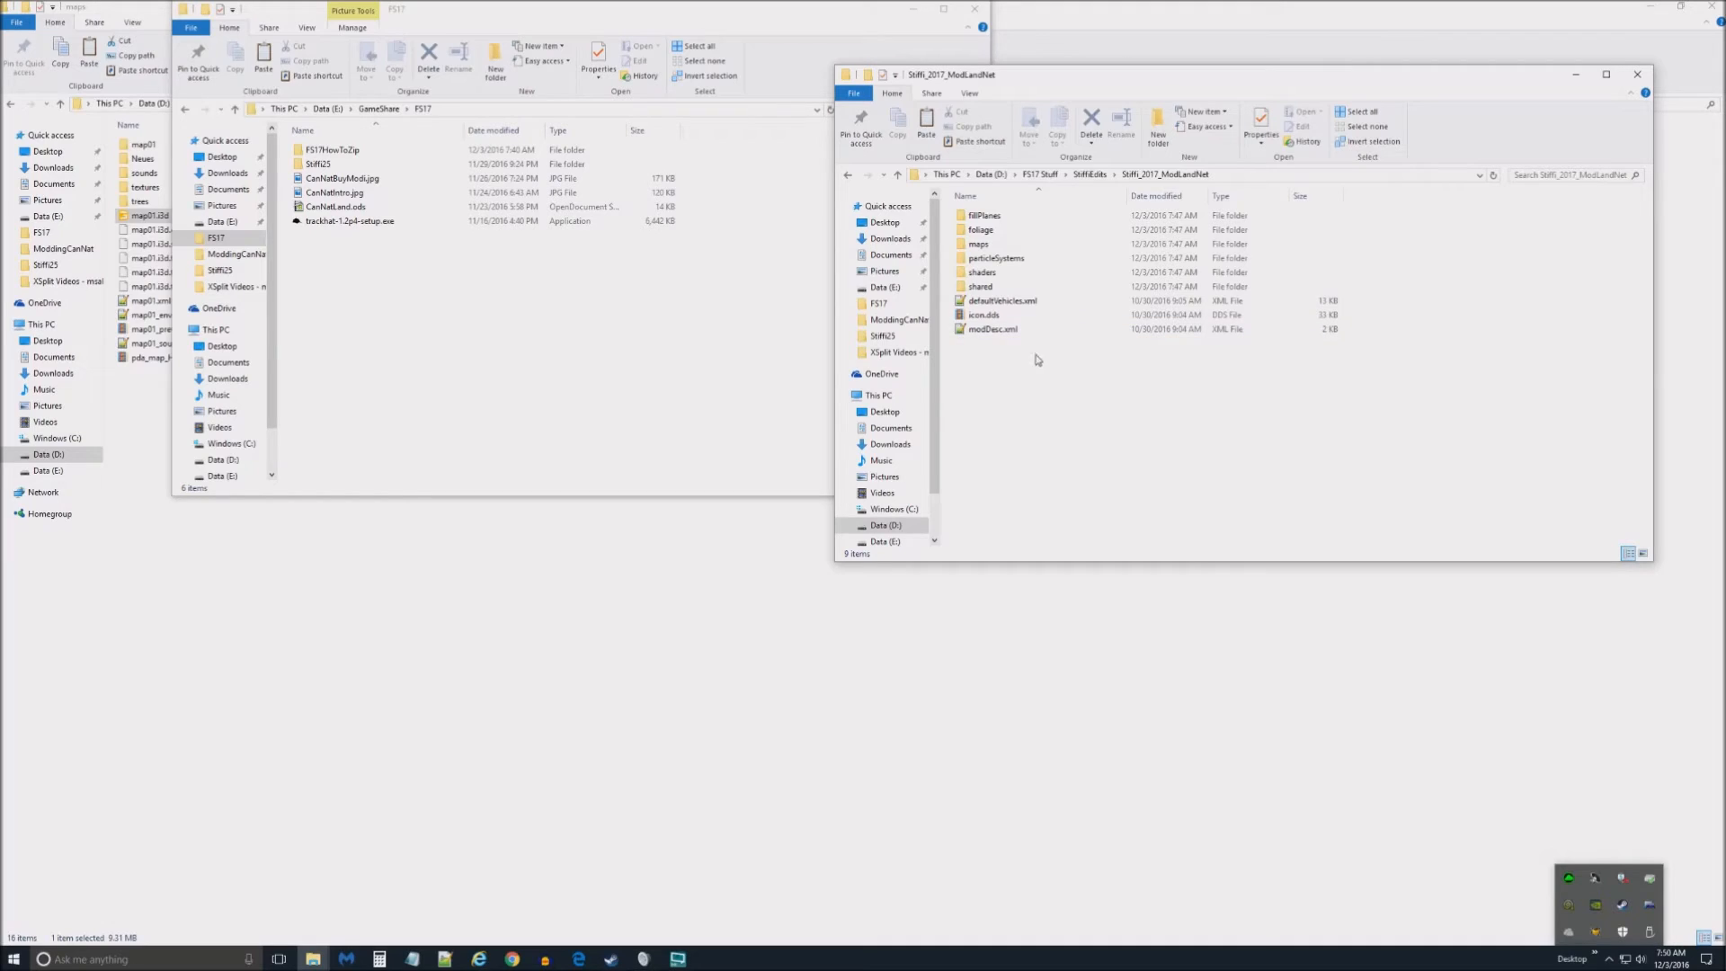
mouse_move(1065, 358)
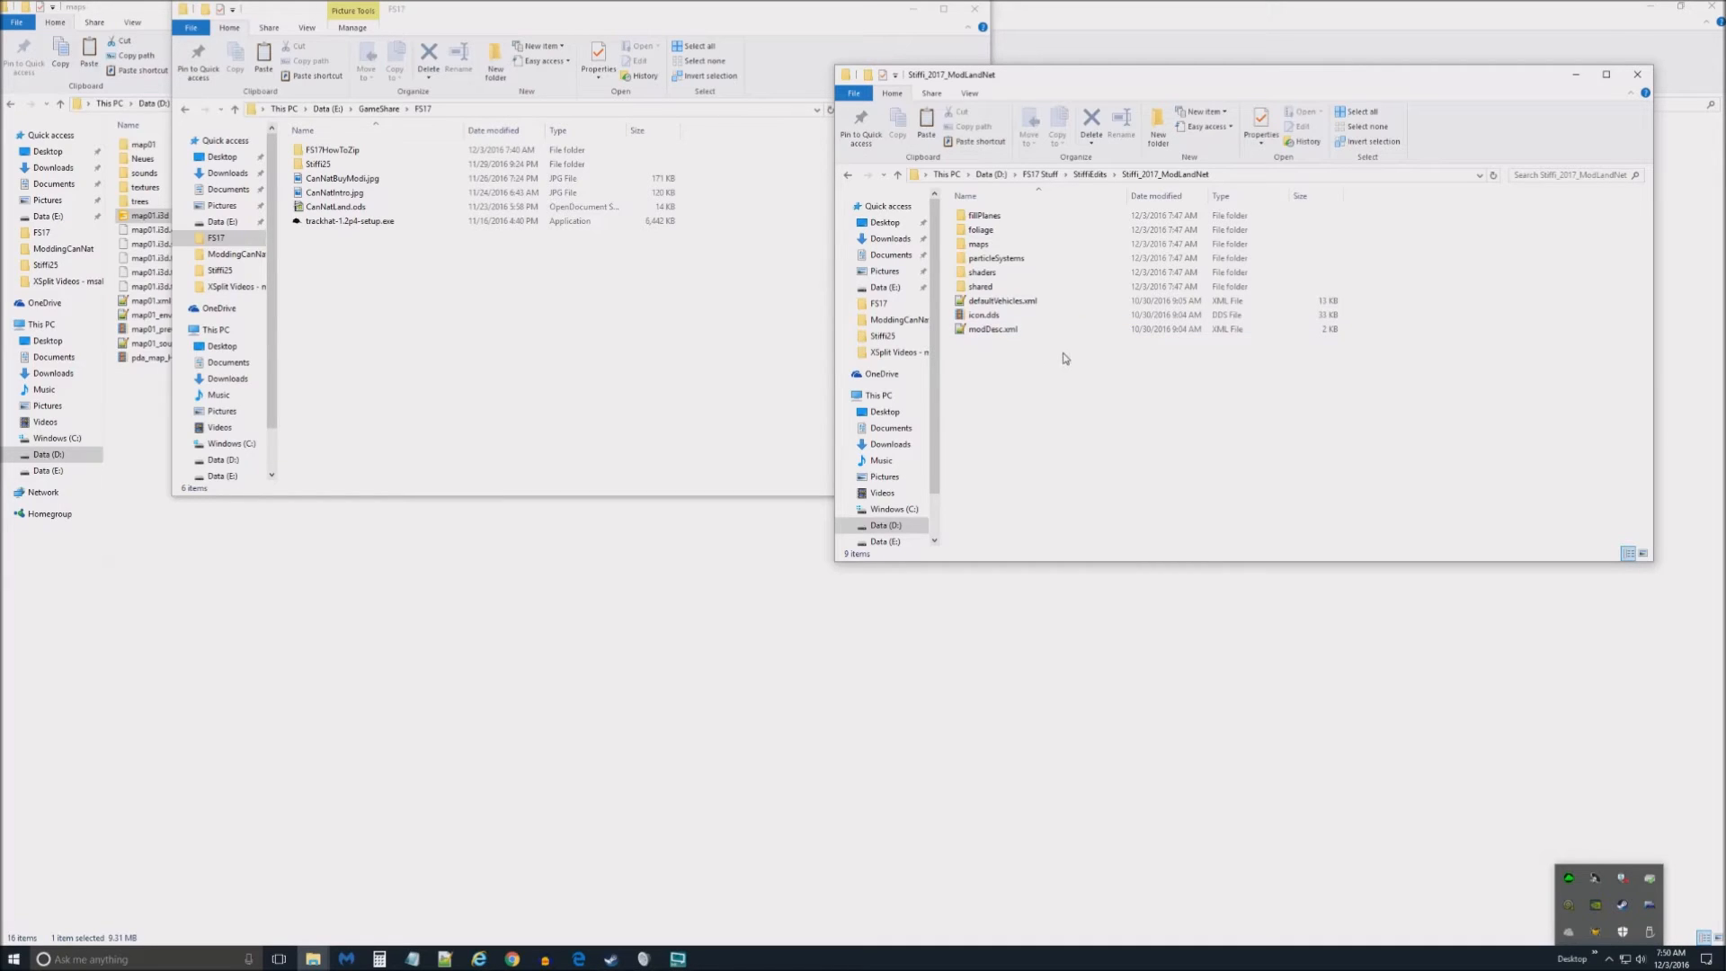
- Check the maps folder, return to Stiffi_2017_ModLandNet, and select all nine items
click(979, 243)
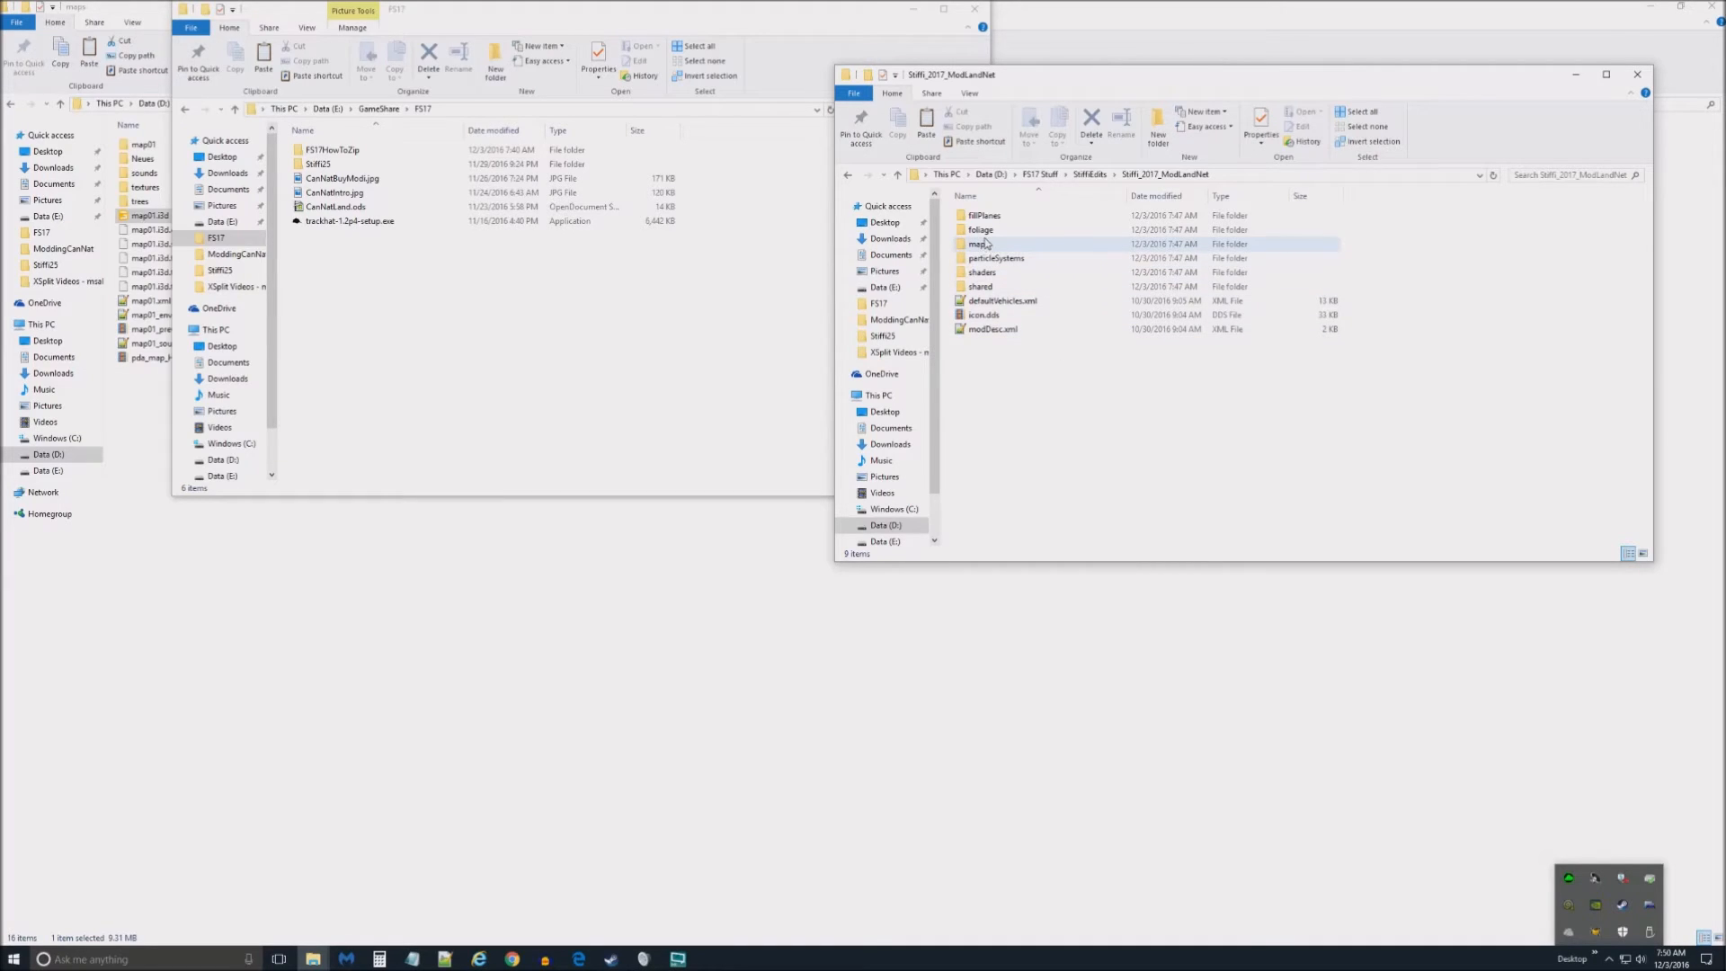
double_click(972, 244)
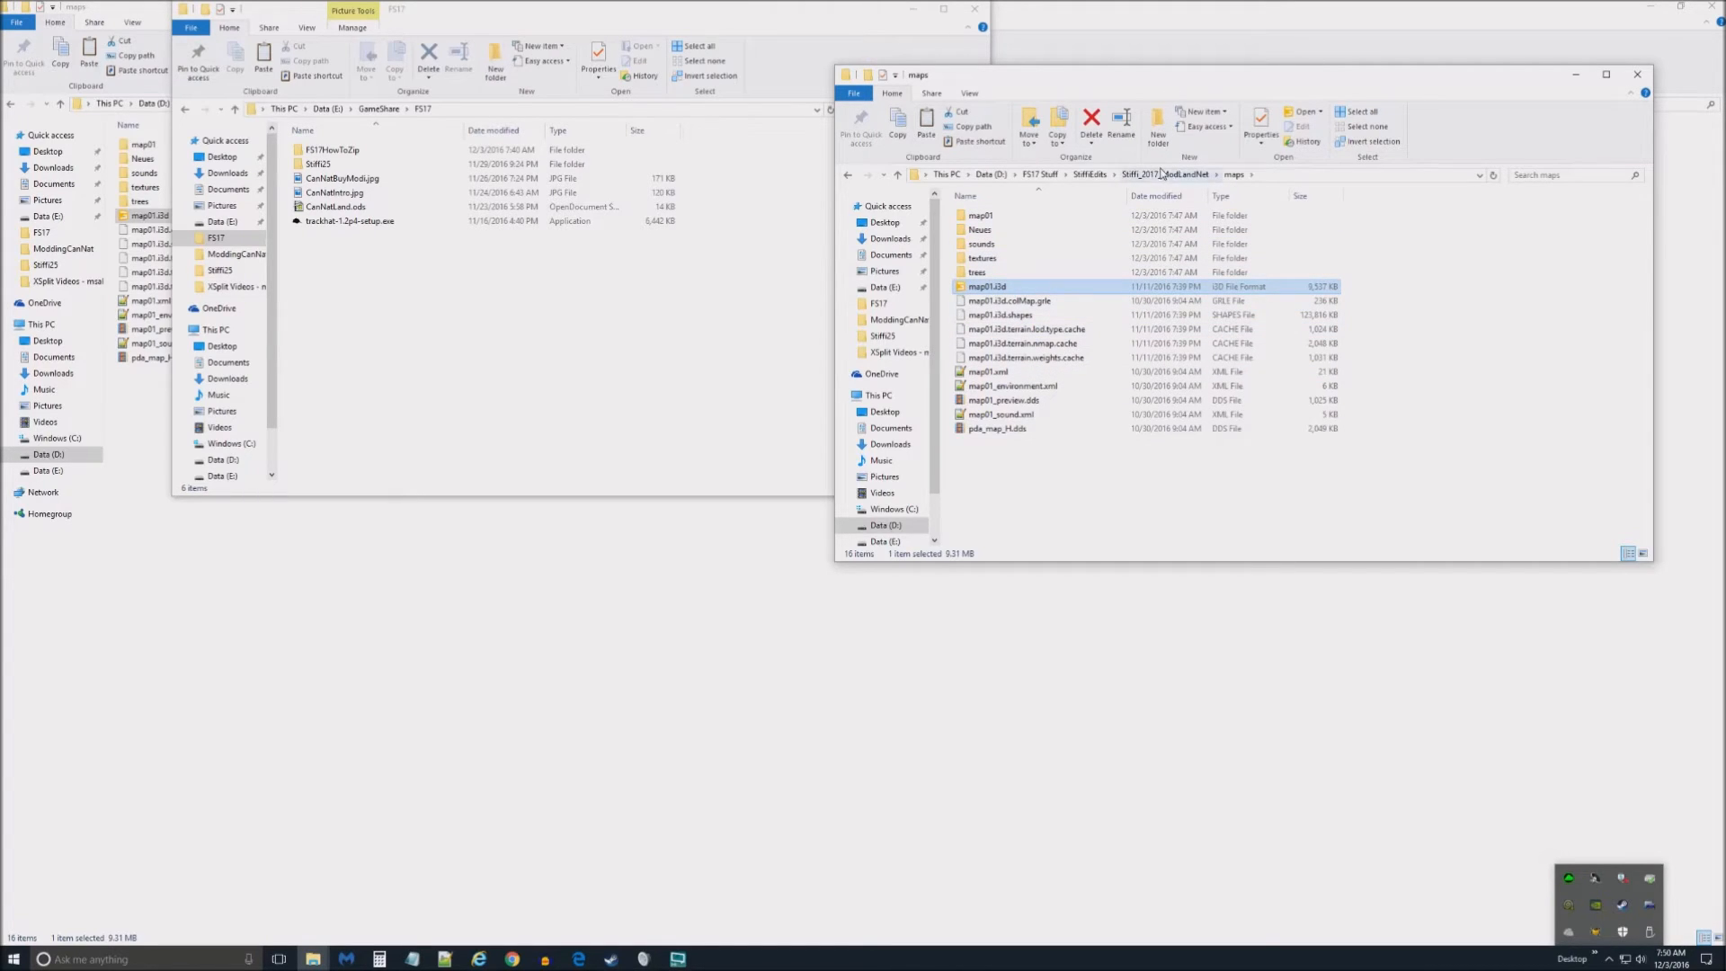
click(1164, 173)
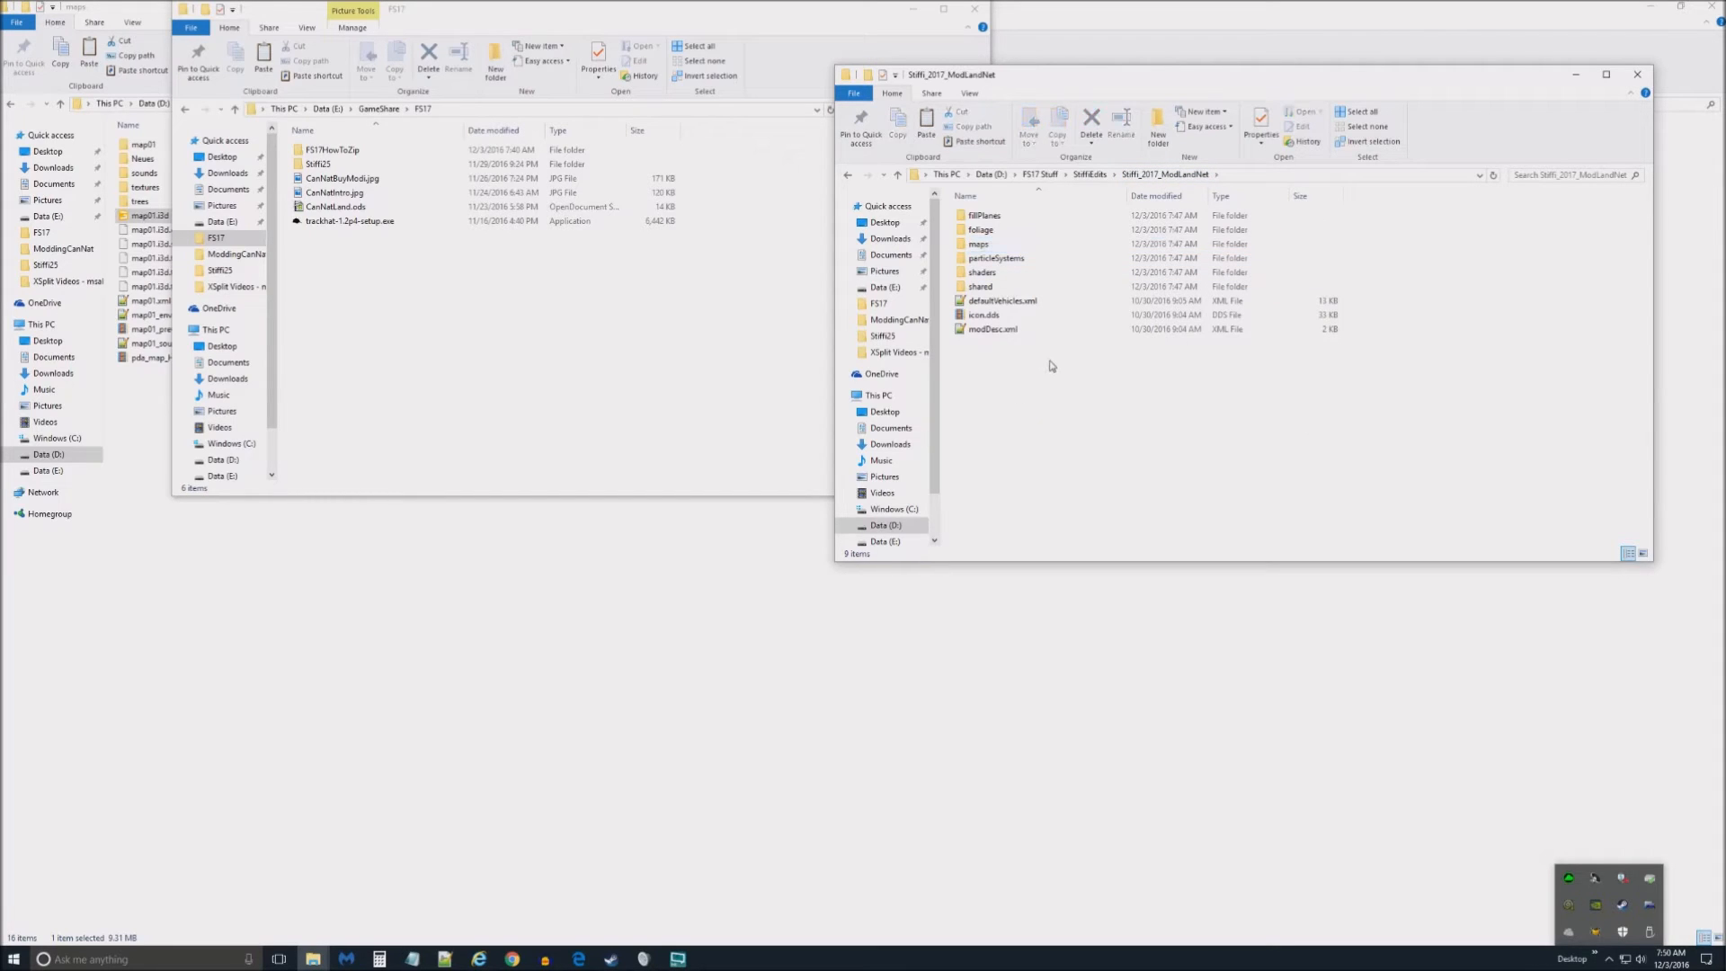
mouse_move(1137, 381)
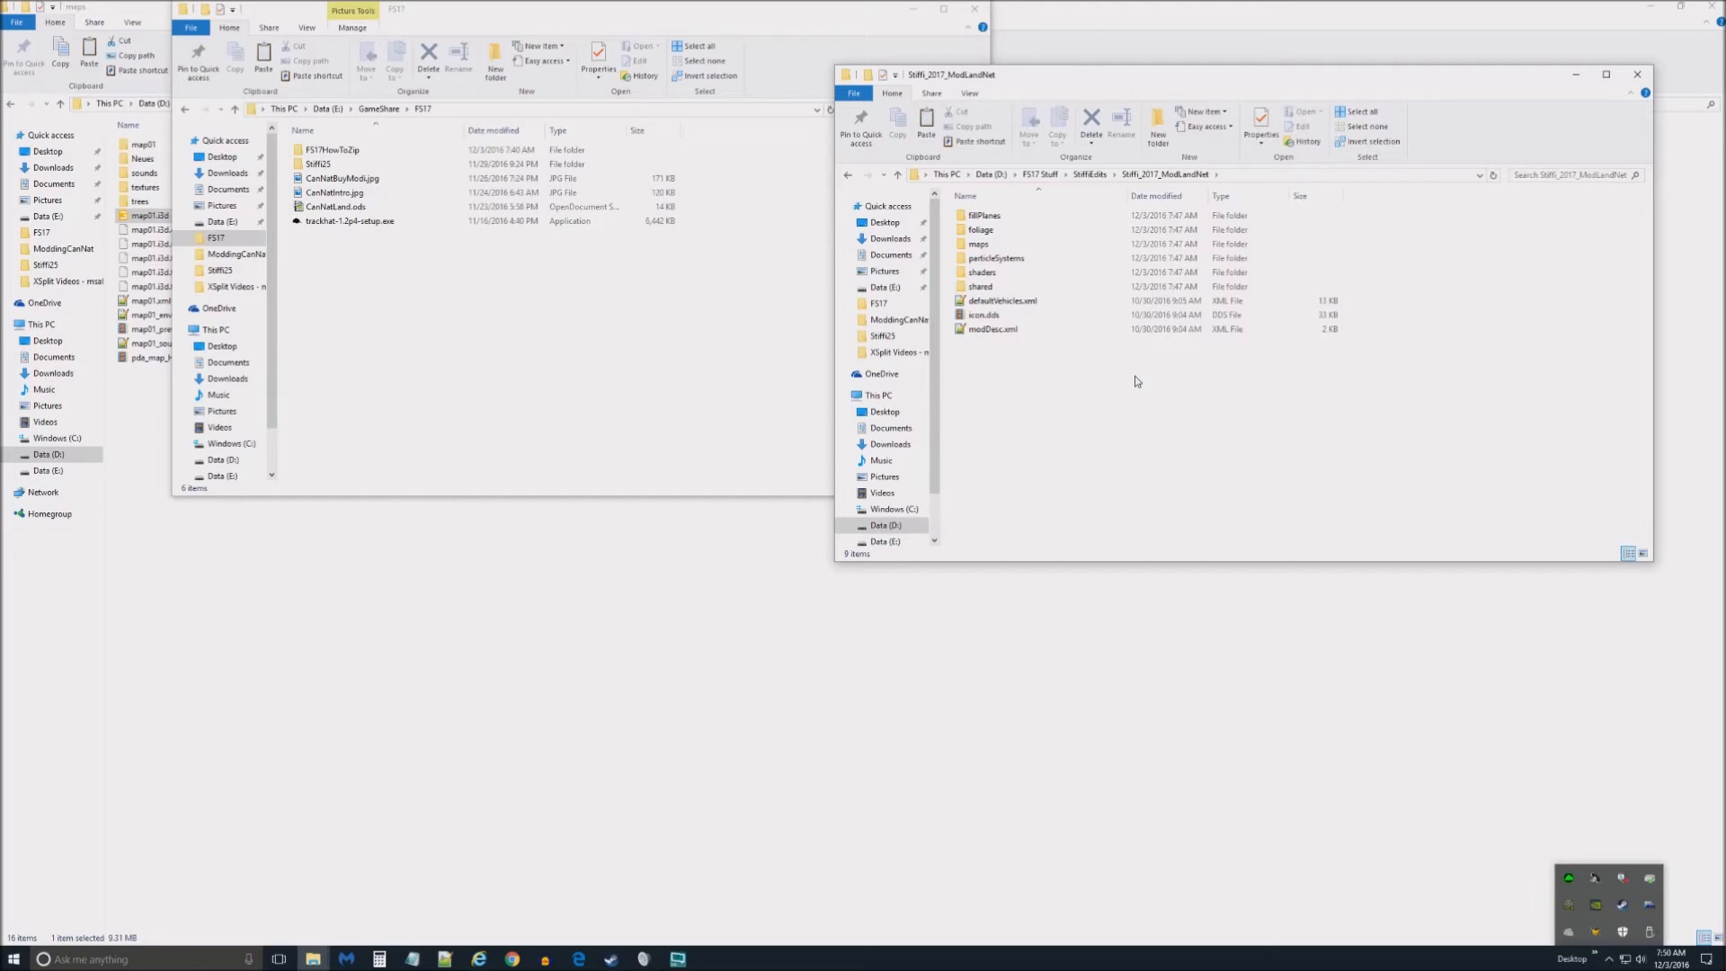
mouse_move(1018, 356)
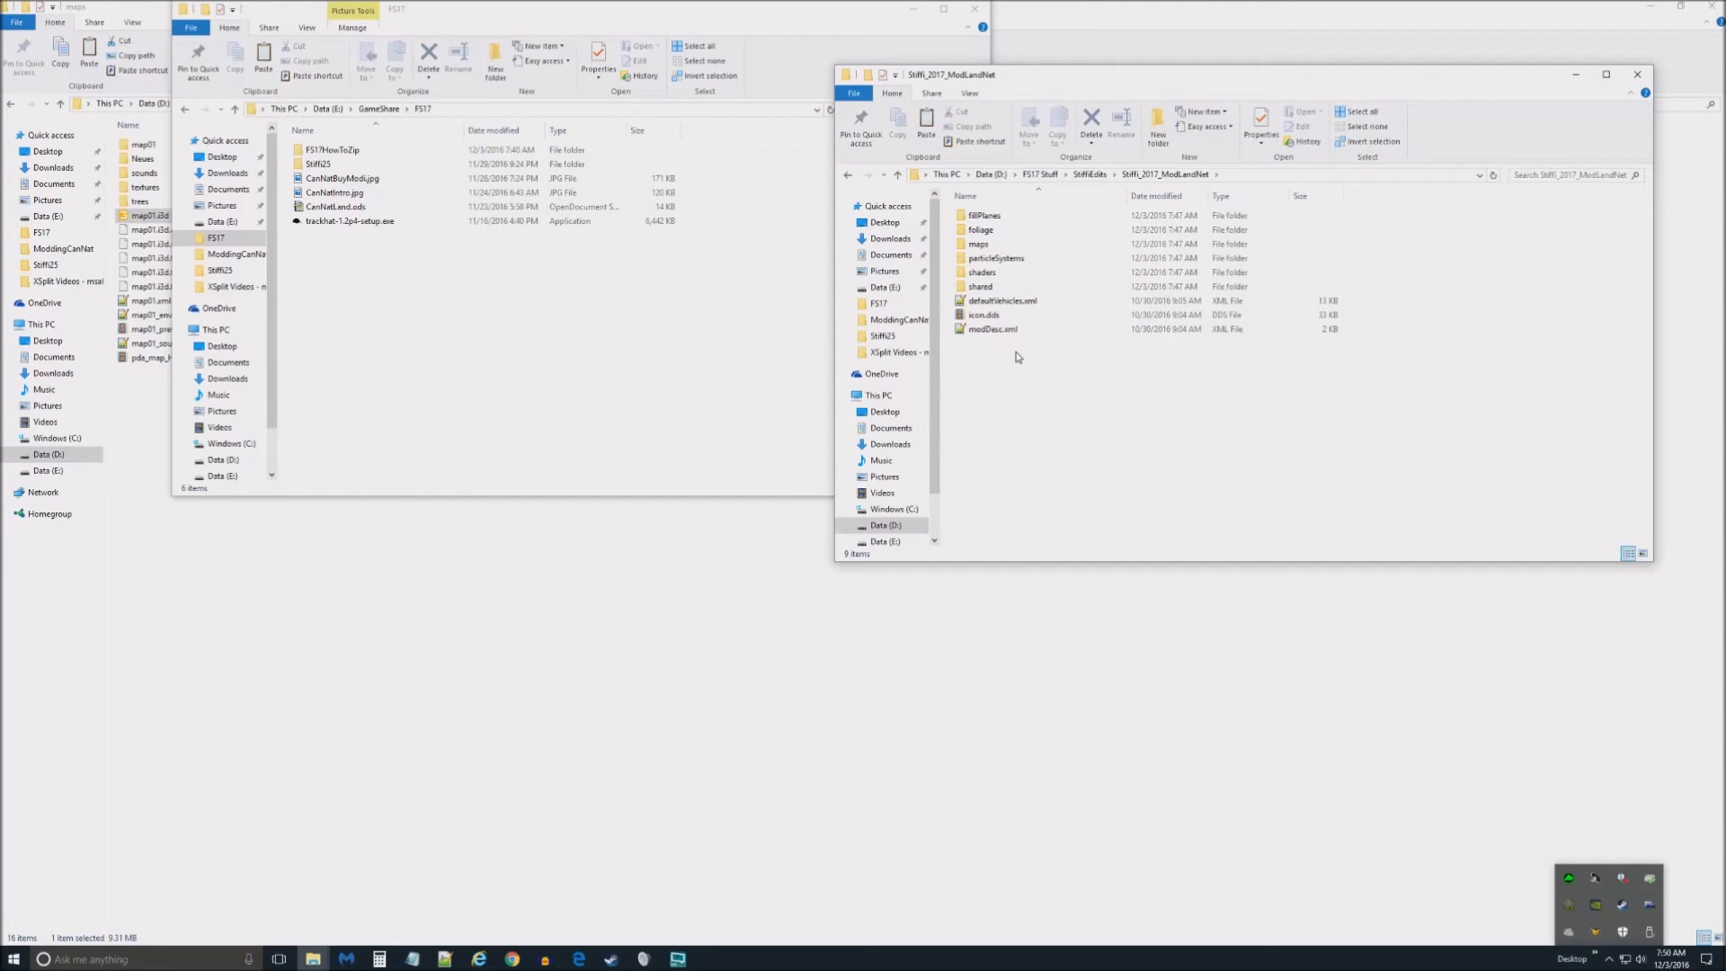
click(991, 328)
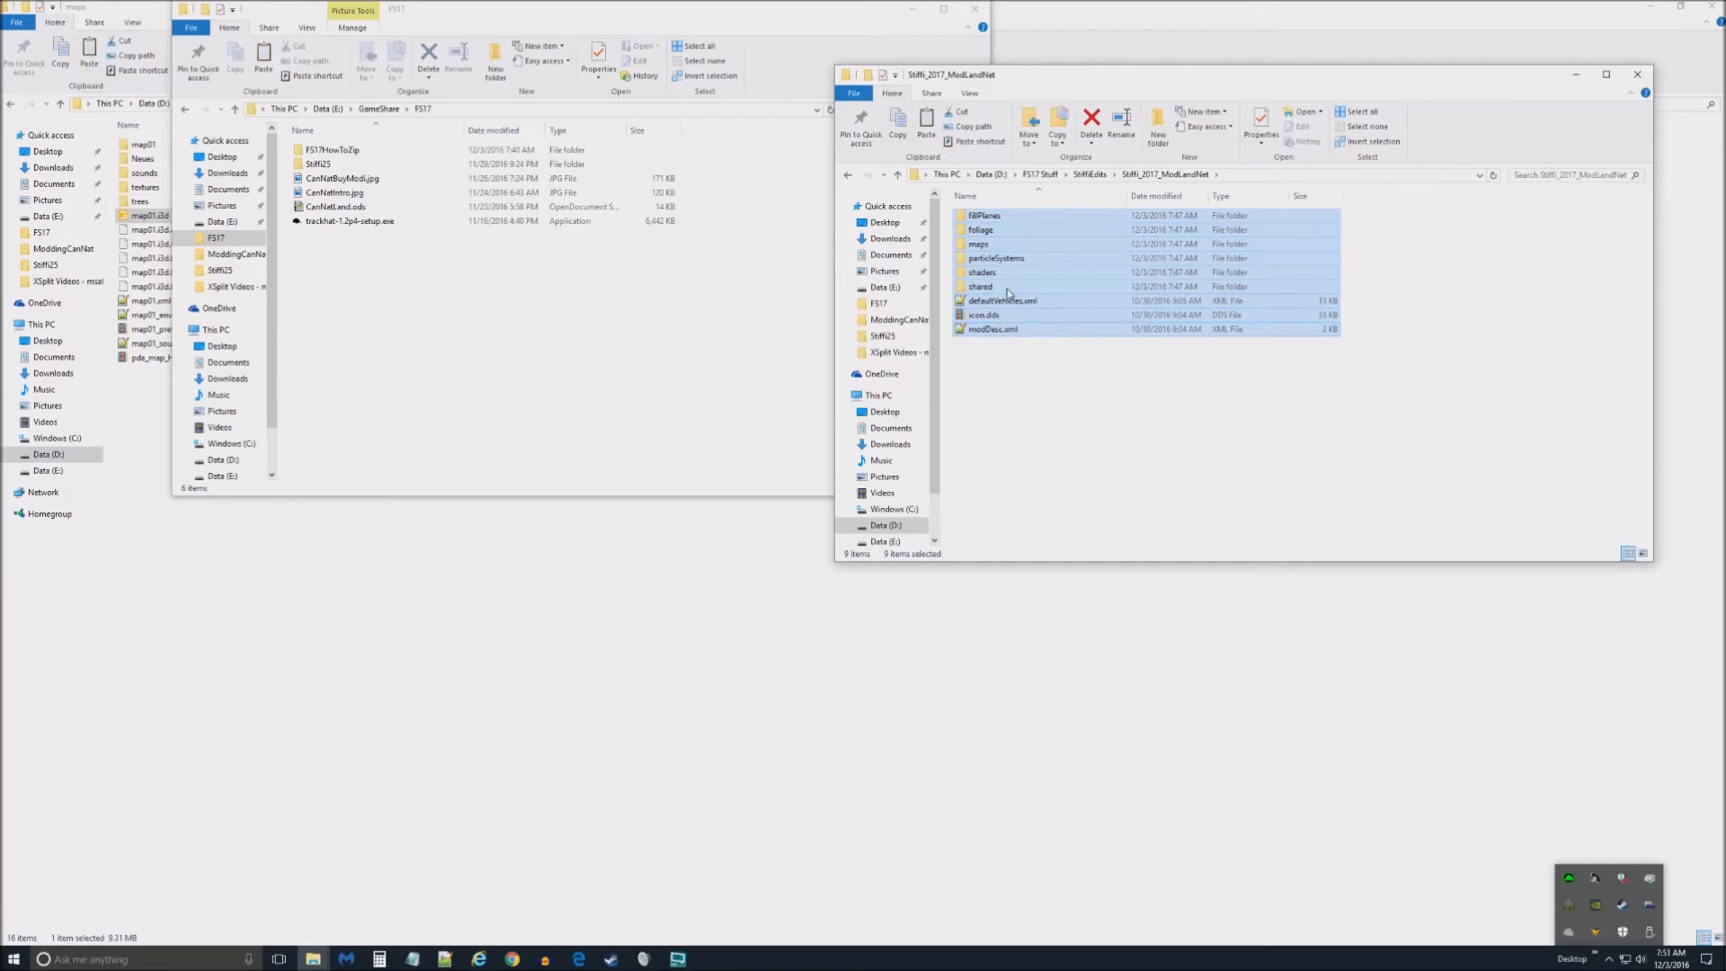
- Compress the selected mod files into a new zip archive
right_click(1002, 271)
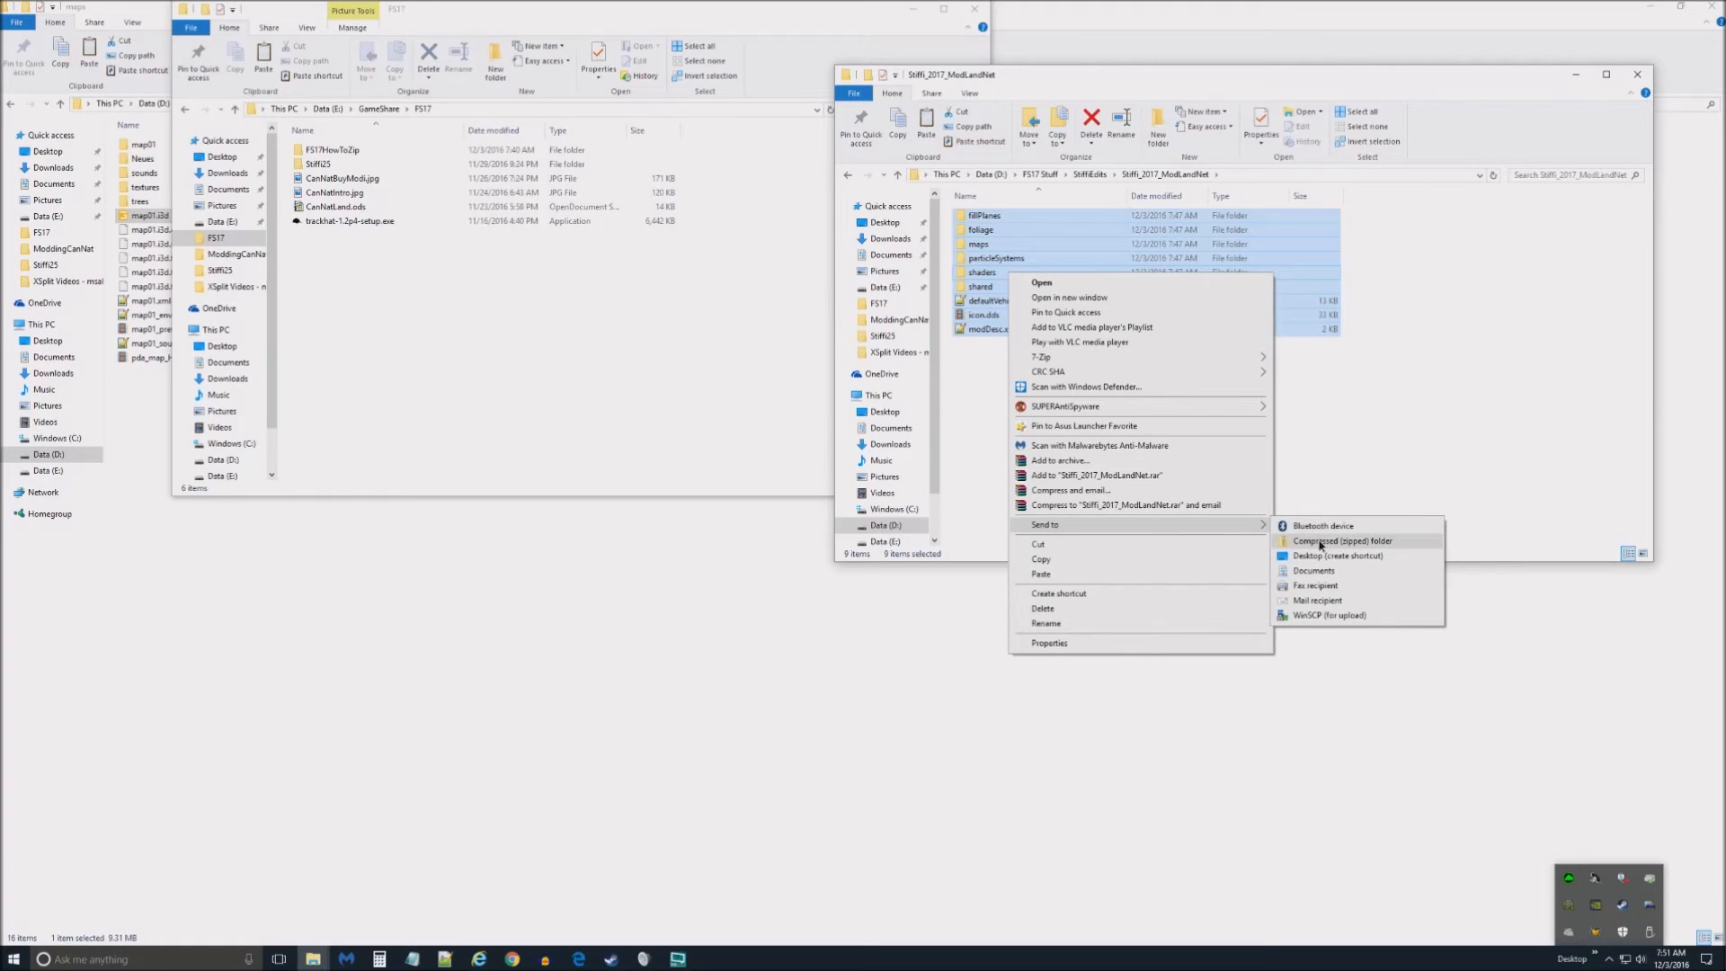
click(1341, 541)
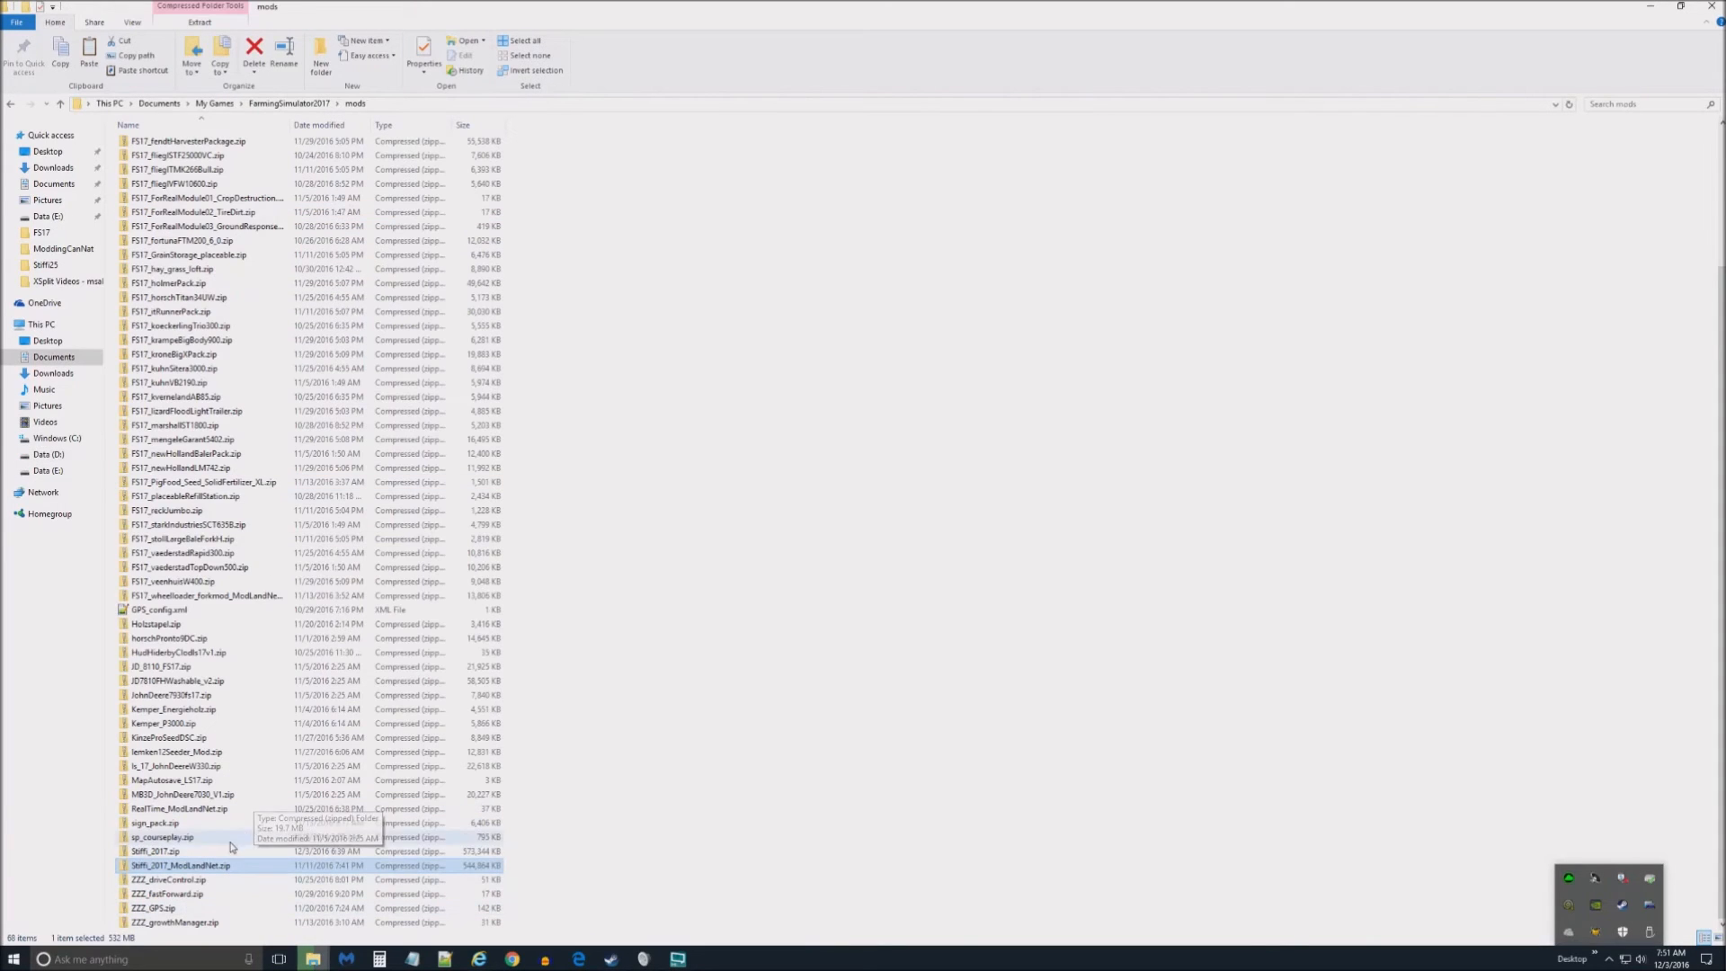
mouse_move(282, 263)
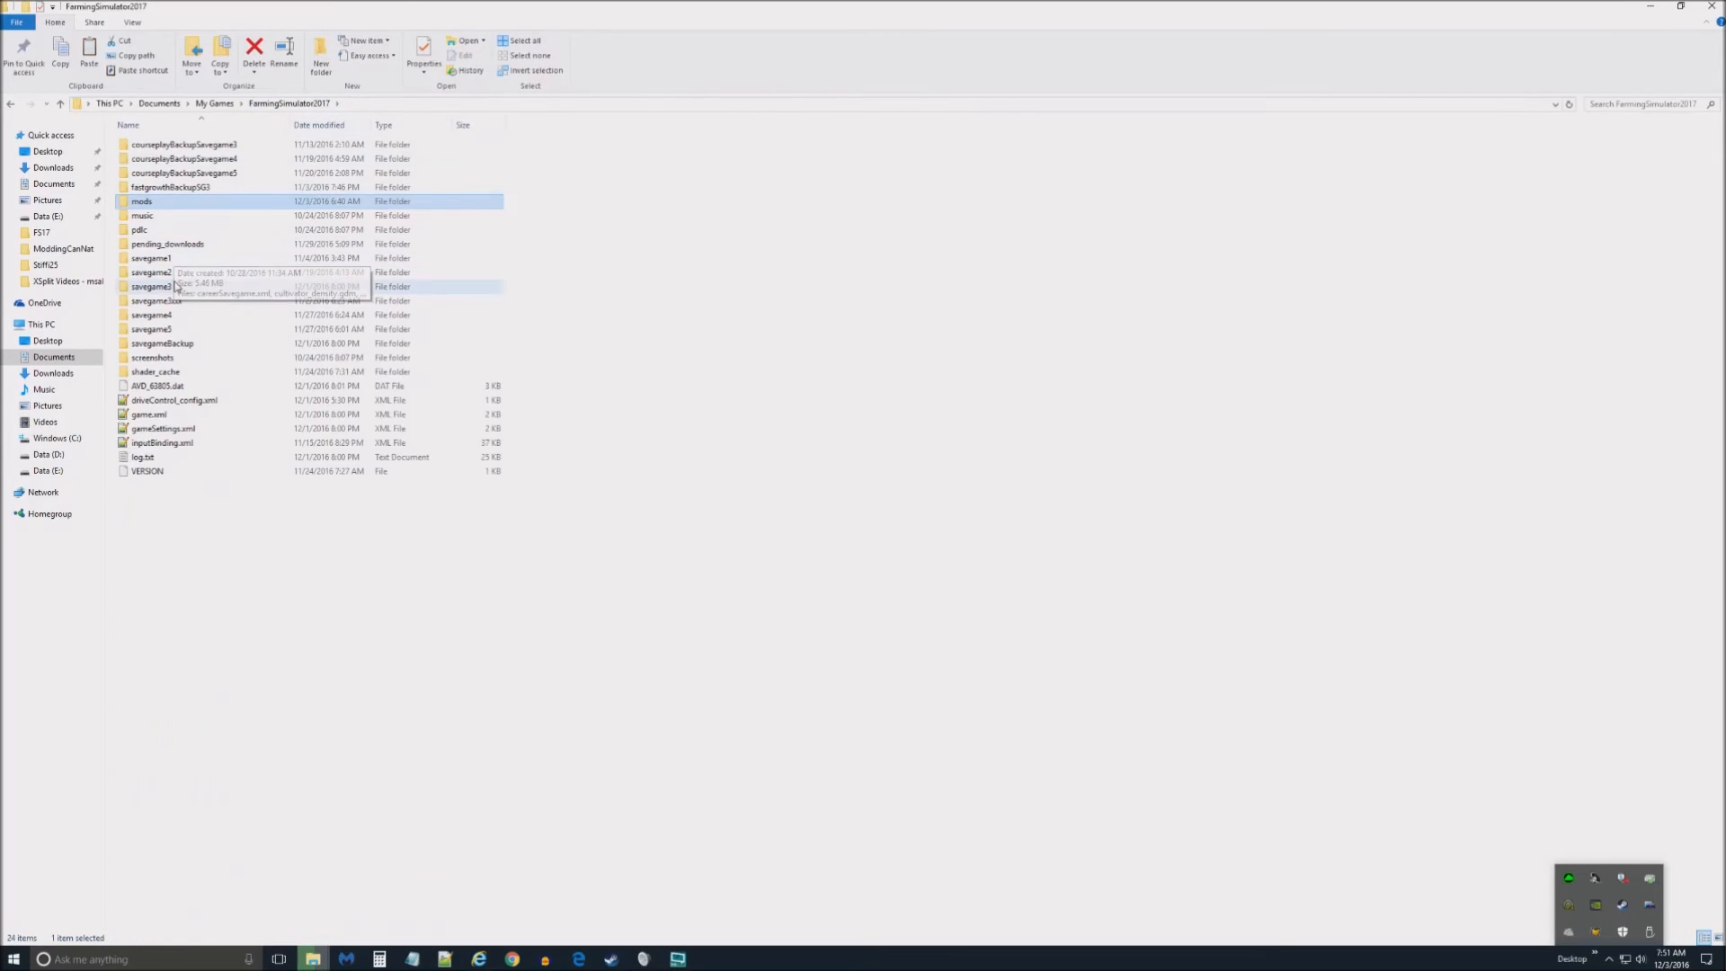
- Enter the savegame3 folder and open careerSavegame.xml in Notepad++
double_click(147, 287)
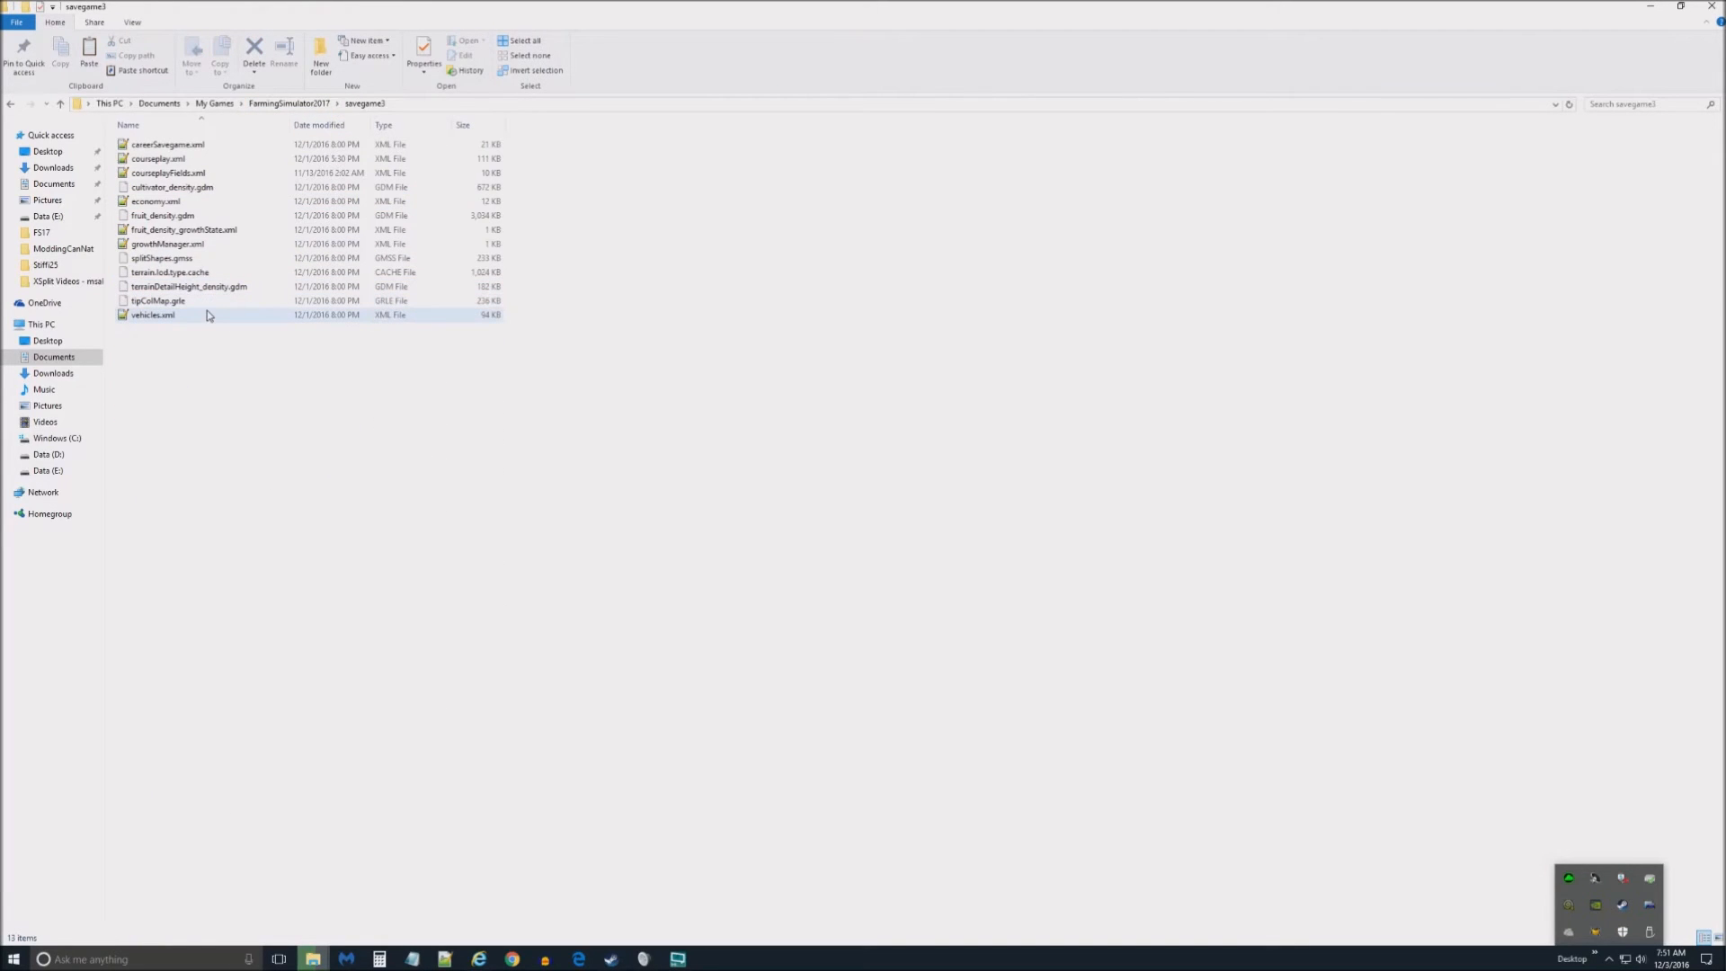
mouse_move(193, 271)
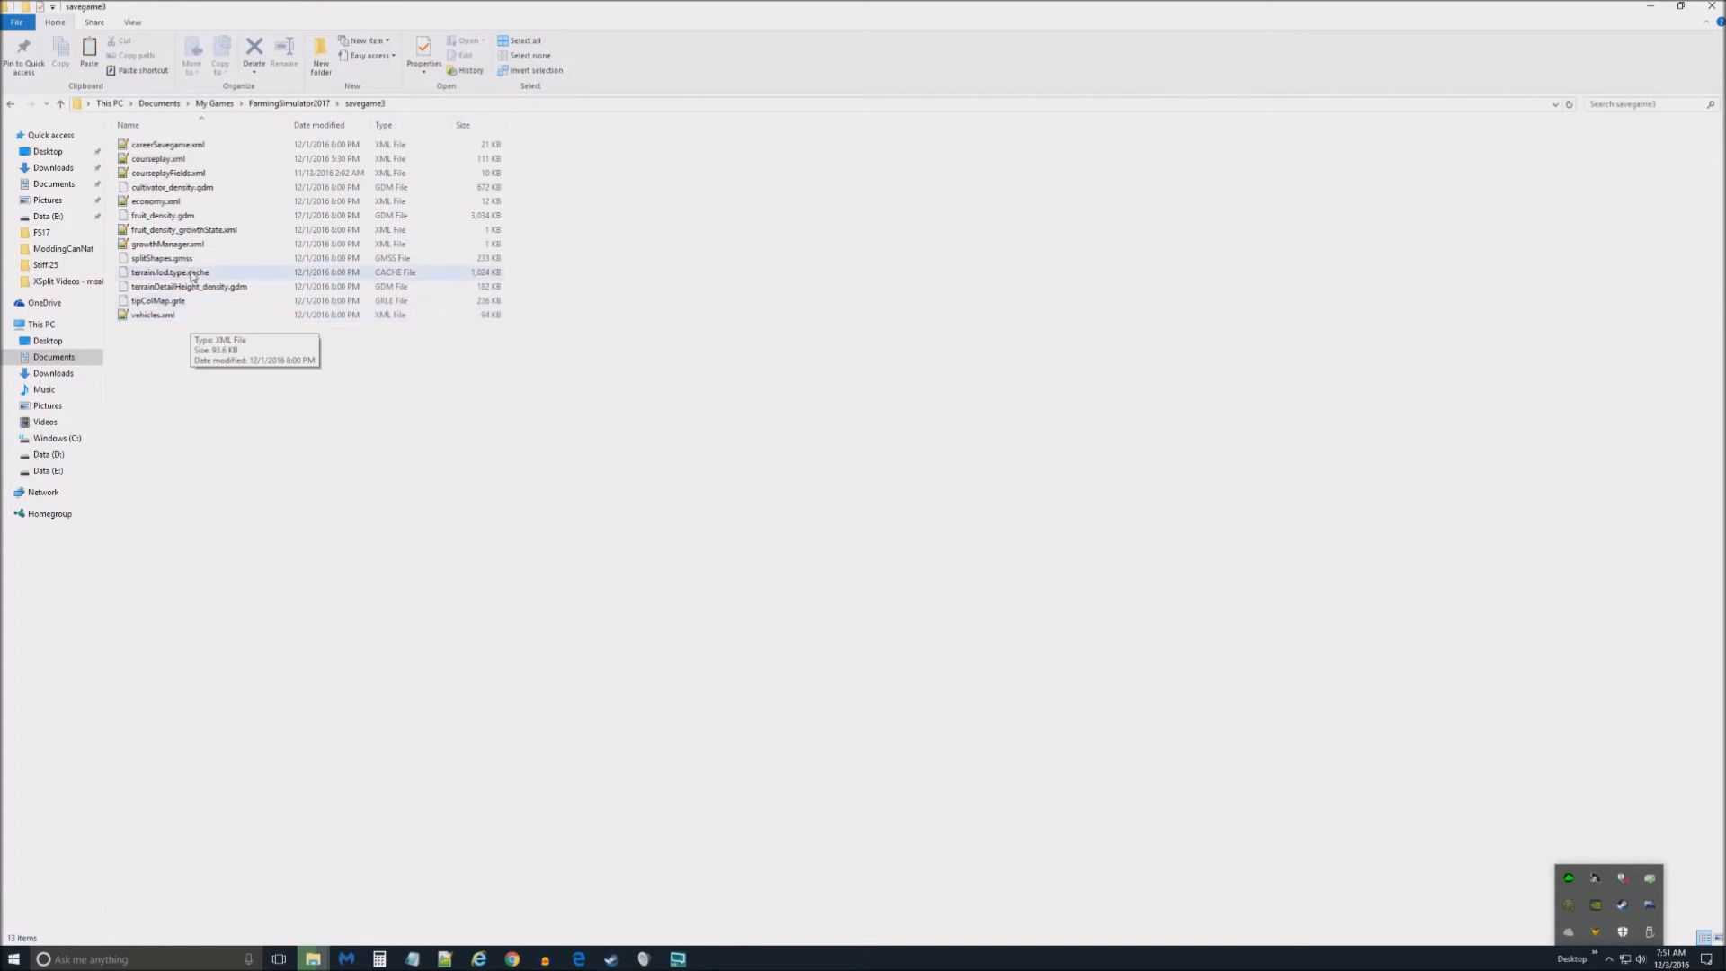
click(166, 144)
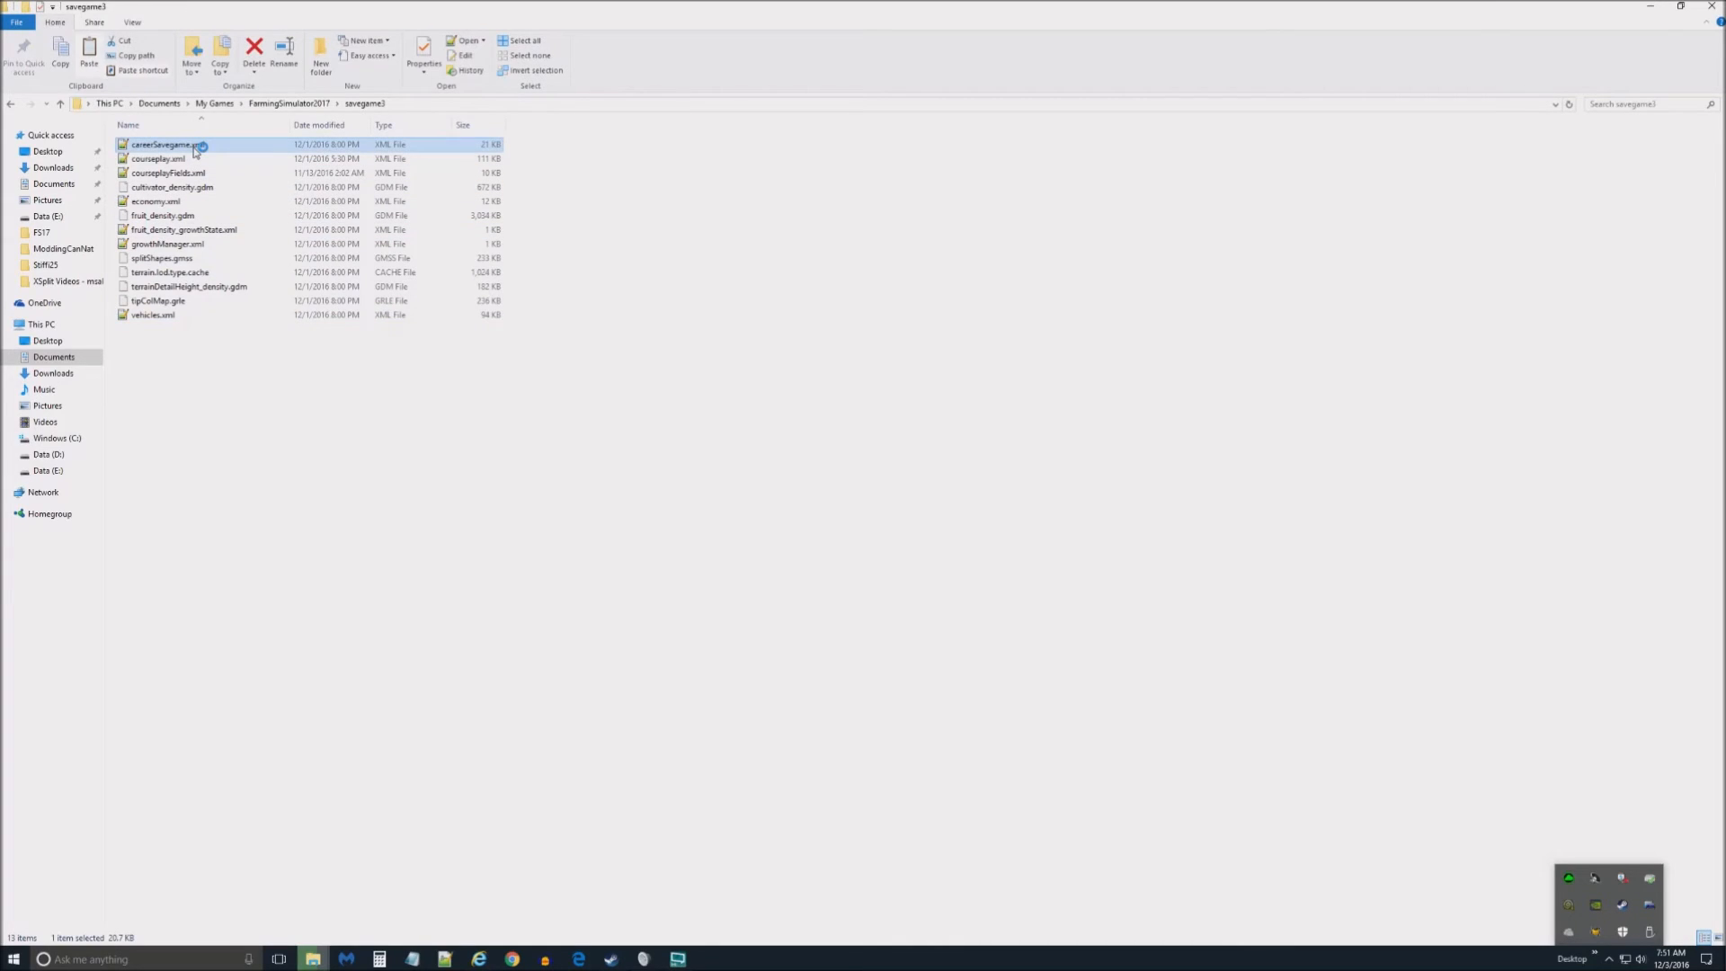
double_click(170, 144)
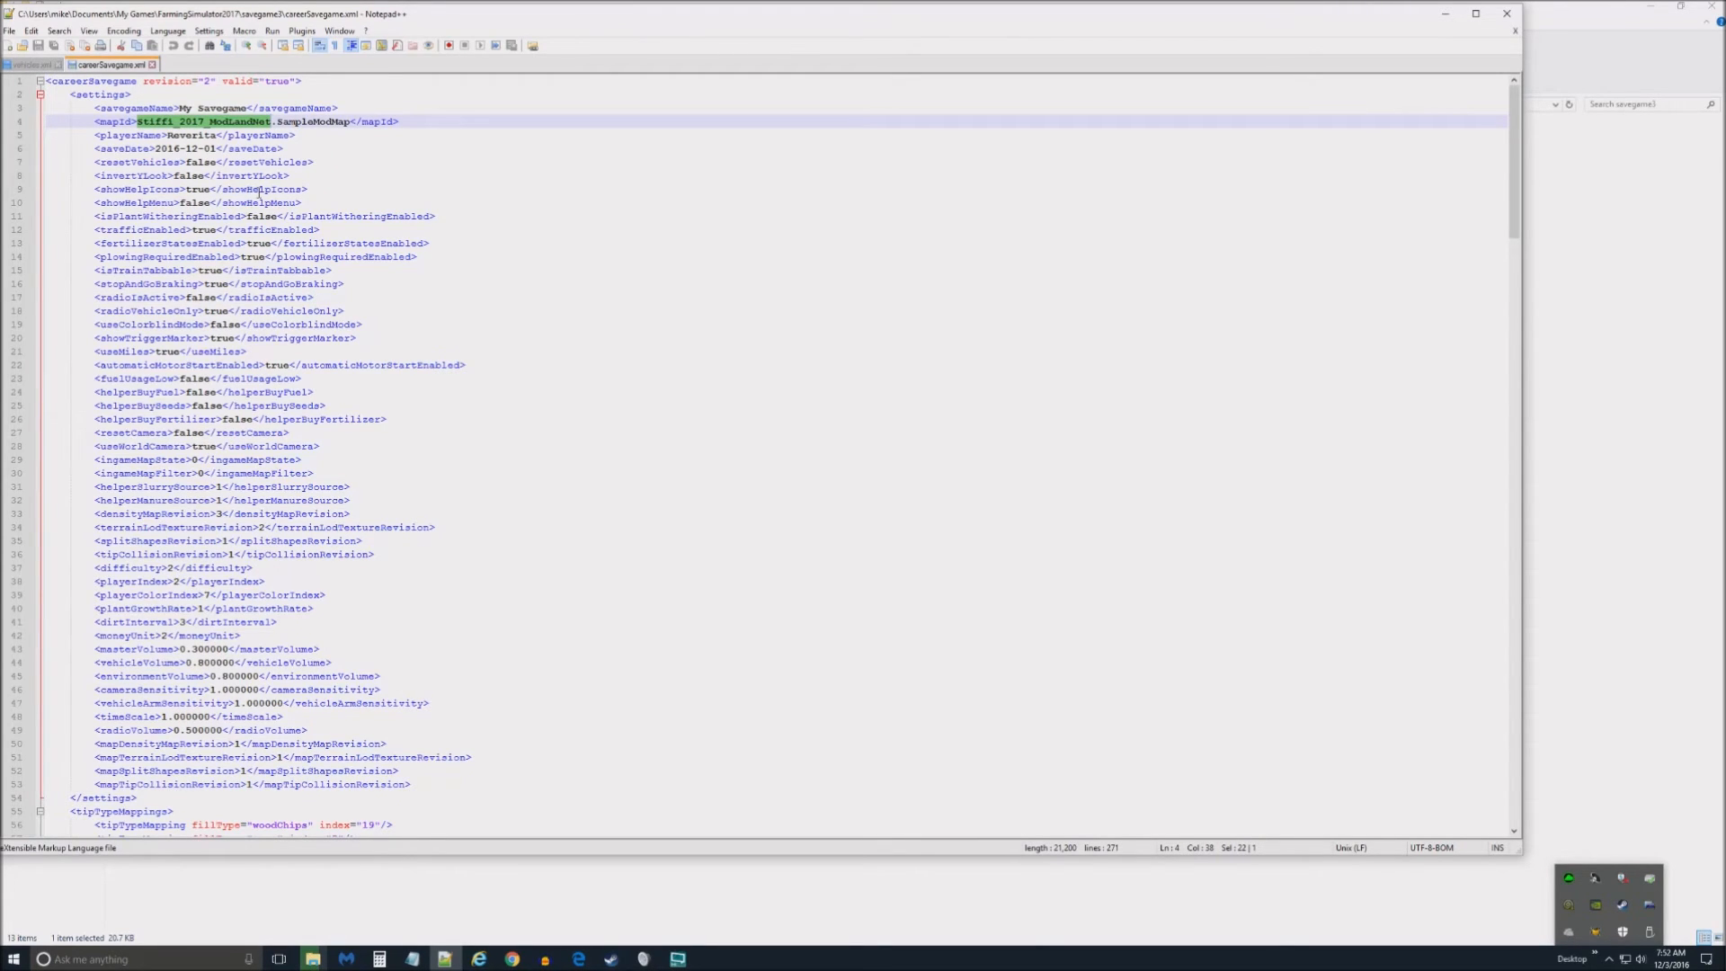
- Copy the mod name Stiffi_2017_ModLandNet from the mapId line
right_click(207, 121)
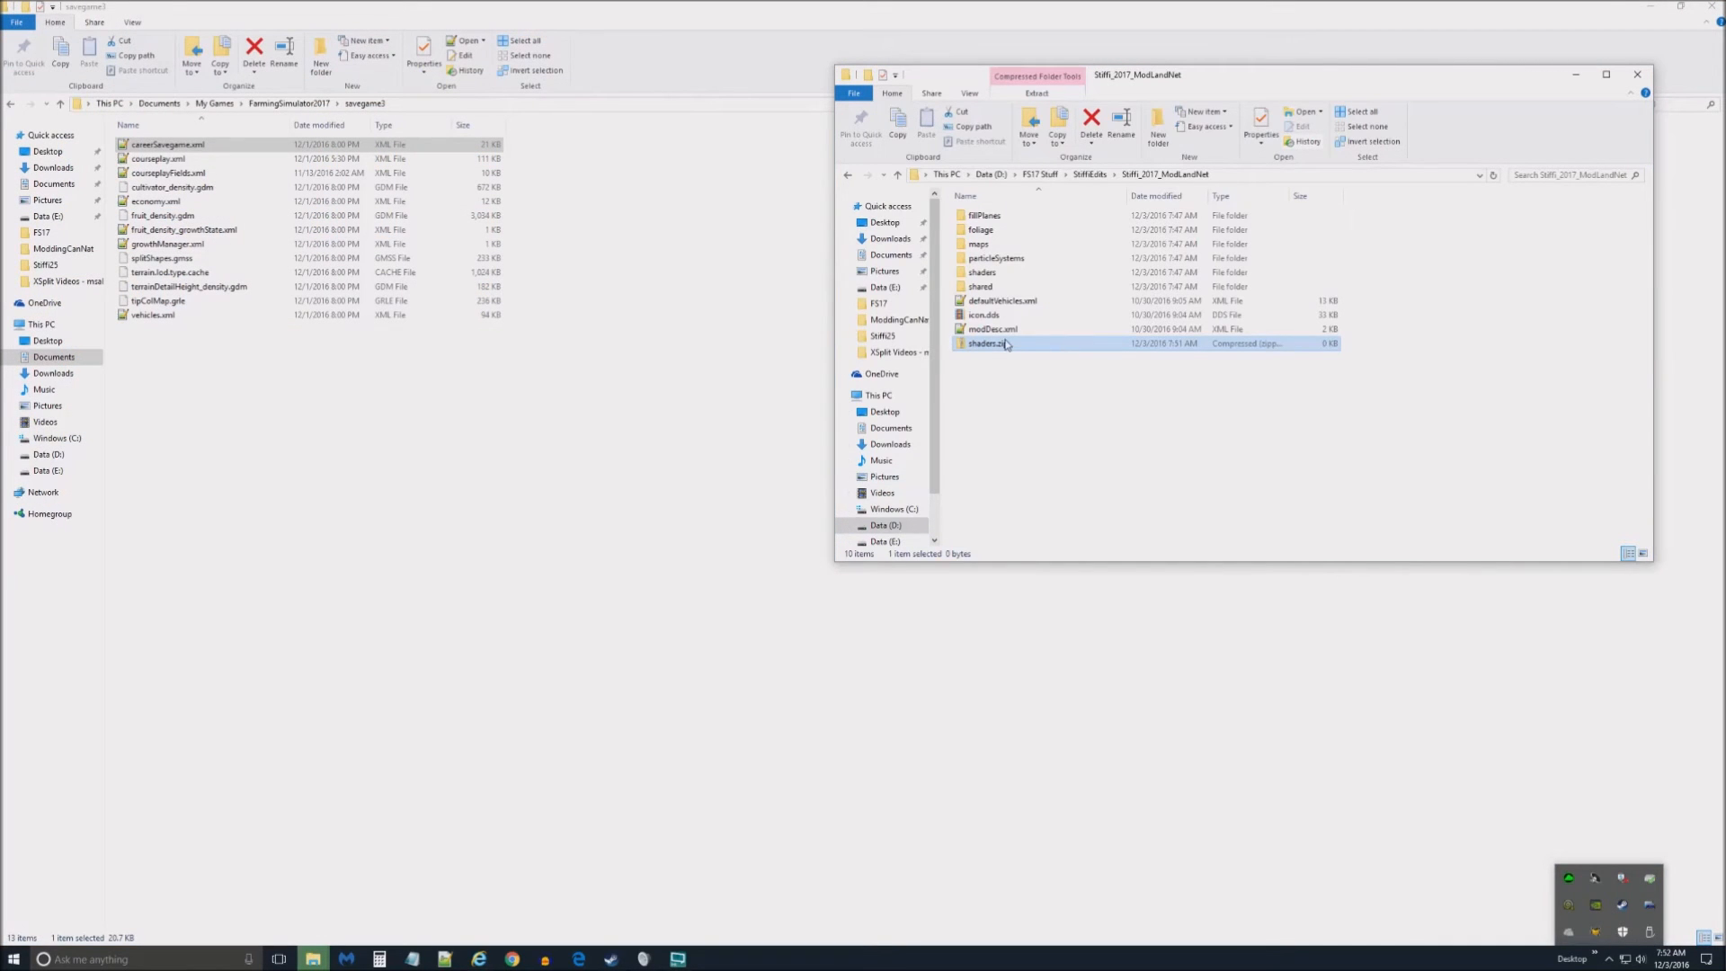
mouse_move(989, 343)
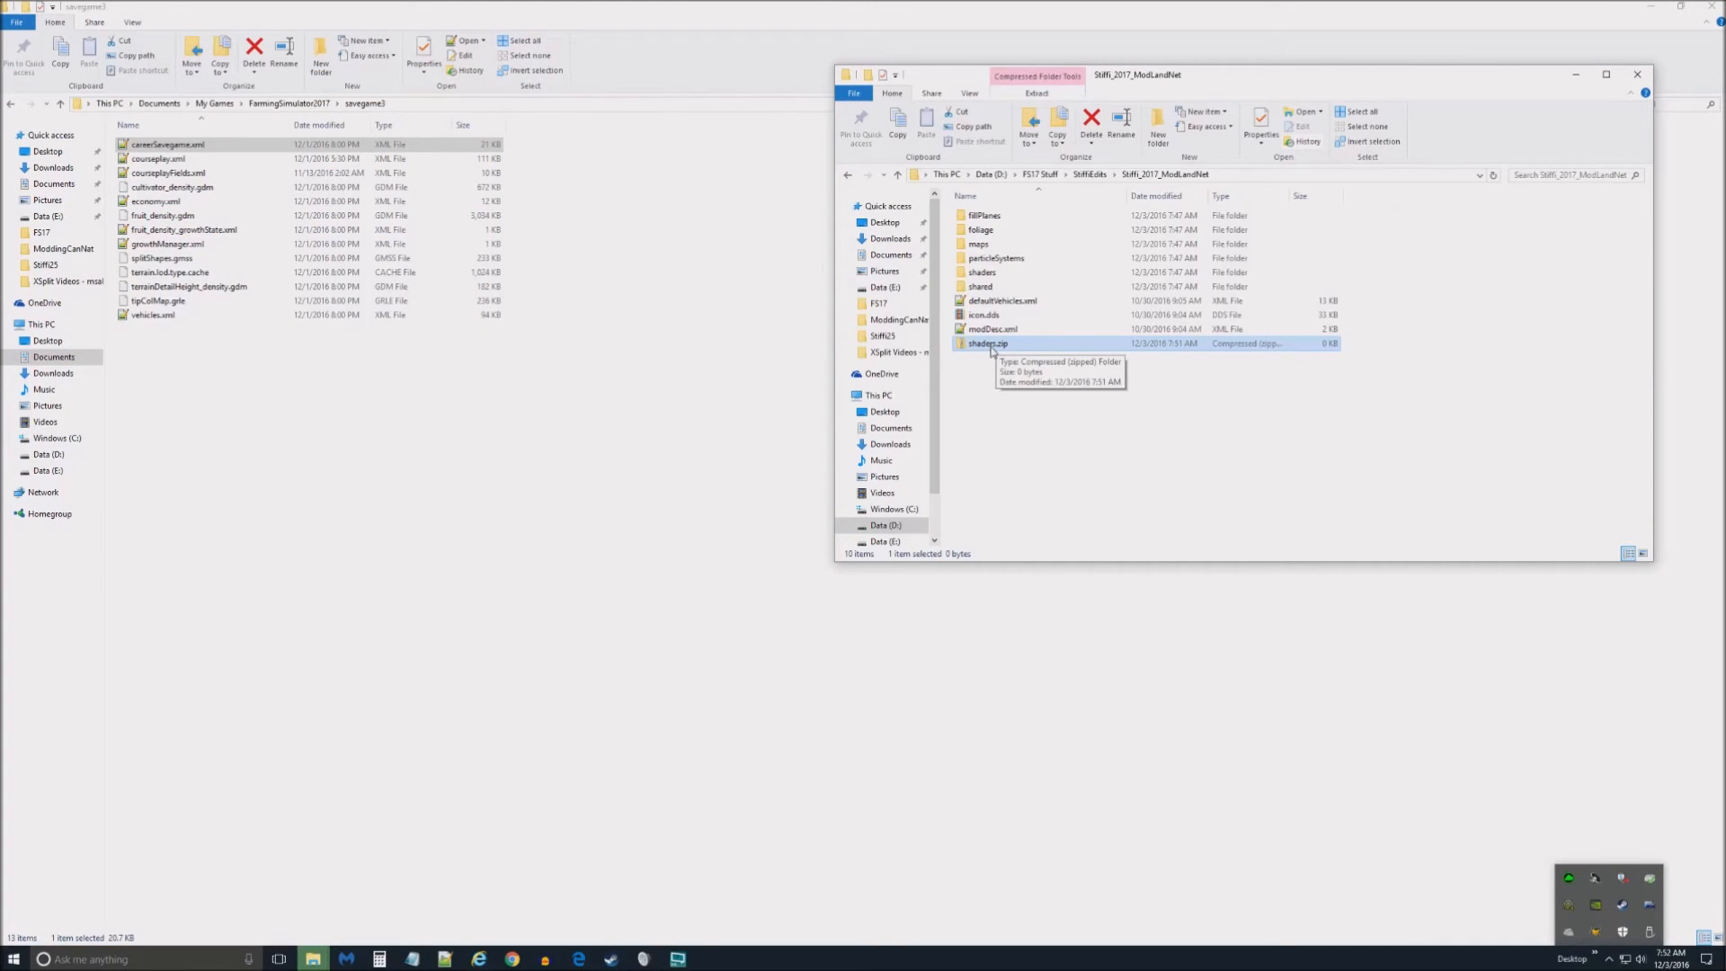
- Bring up the rename options for the new zip in Stiffi_2017_ModLandNet
right_click(980, 343)
text(Stiffi_2017_ModLandNet)
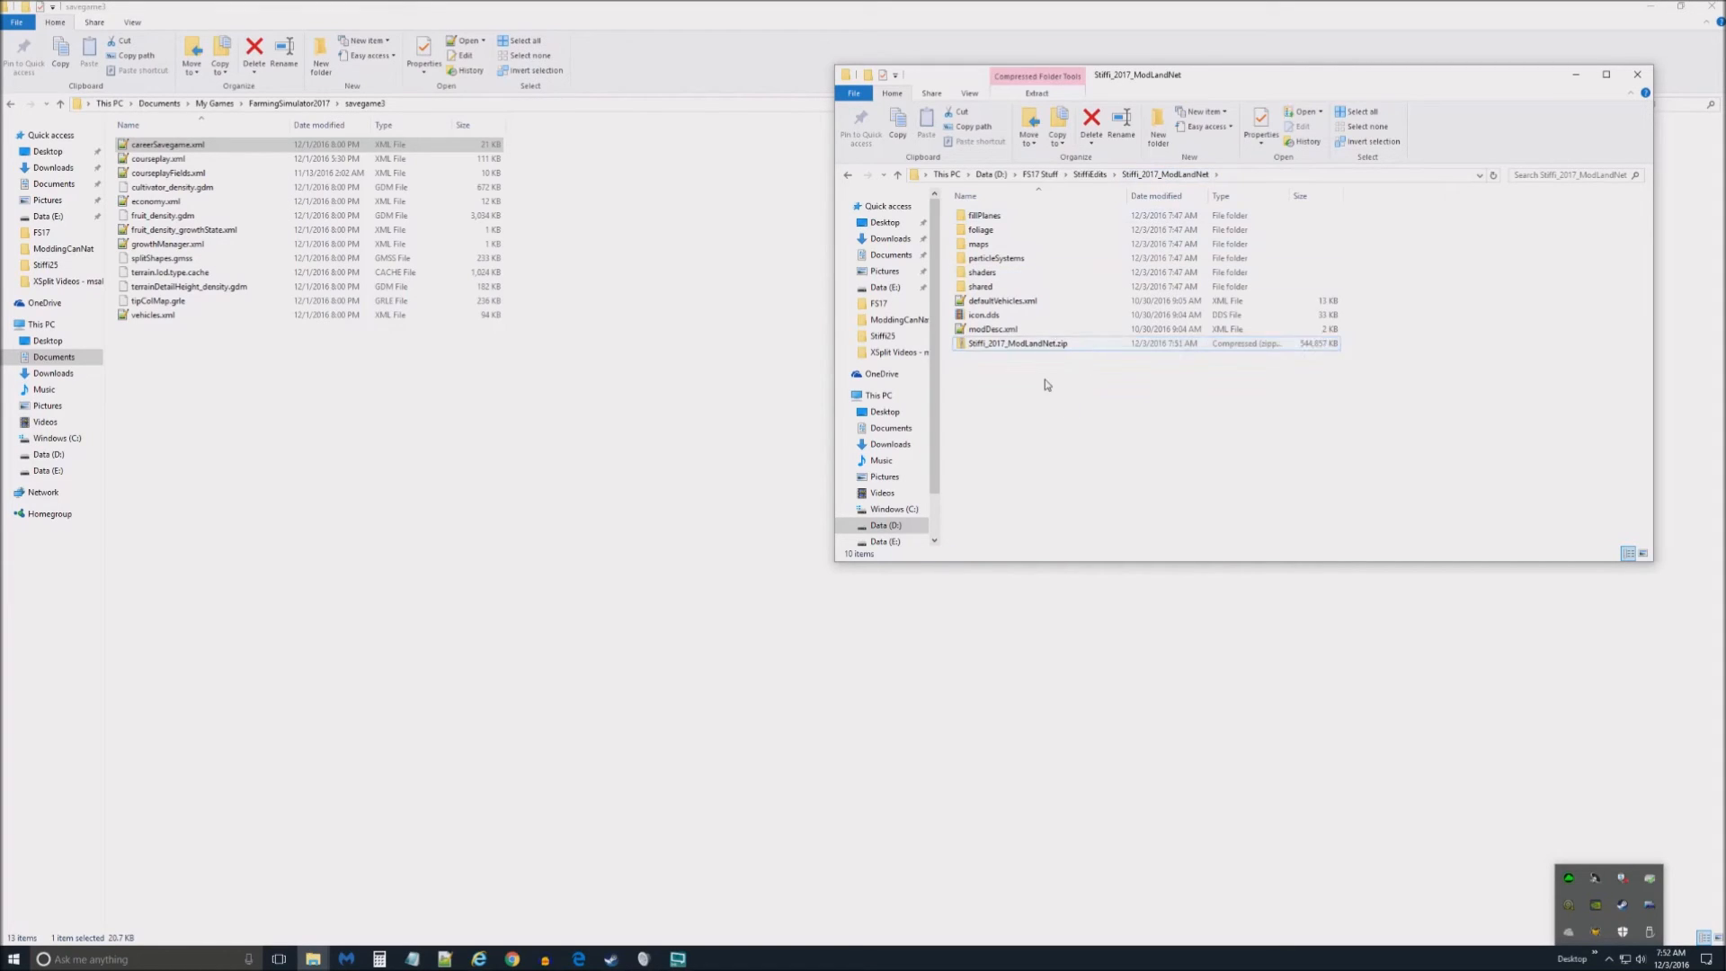
- Cut the renamed Stiffi_2017_ModLandNet.zip so it can be moved
right_click(1011, 343)
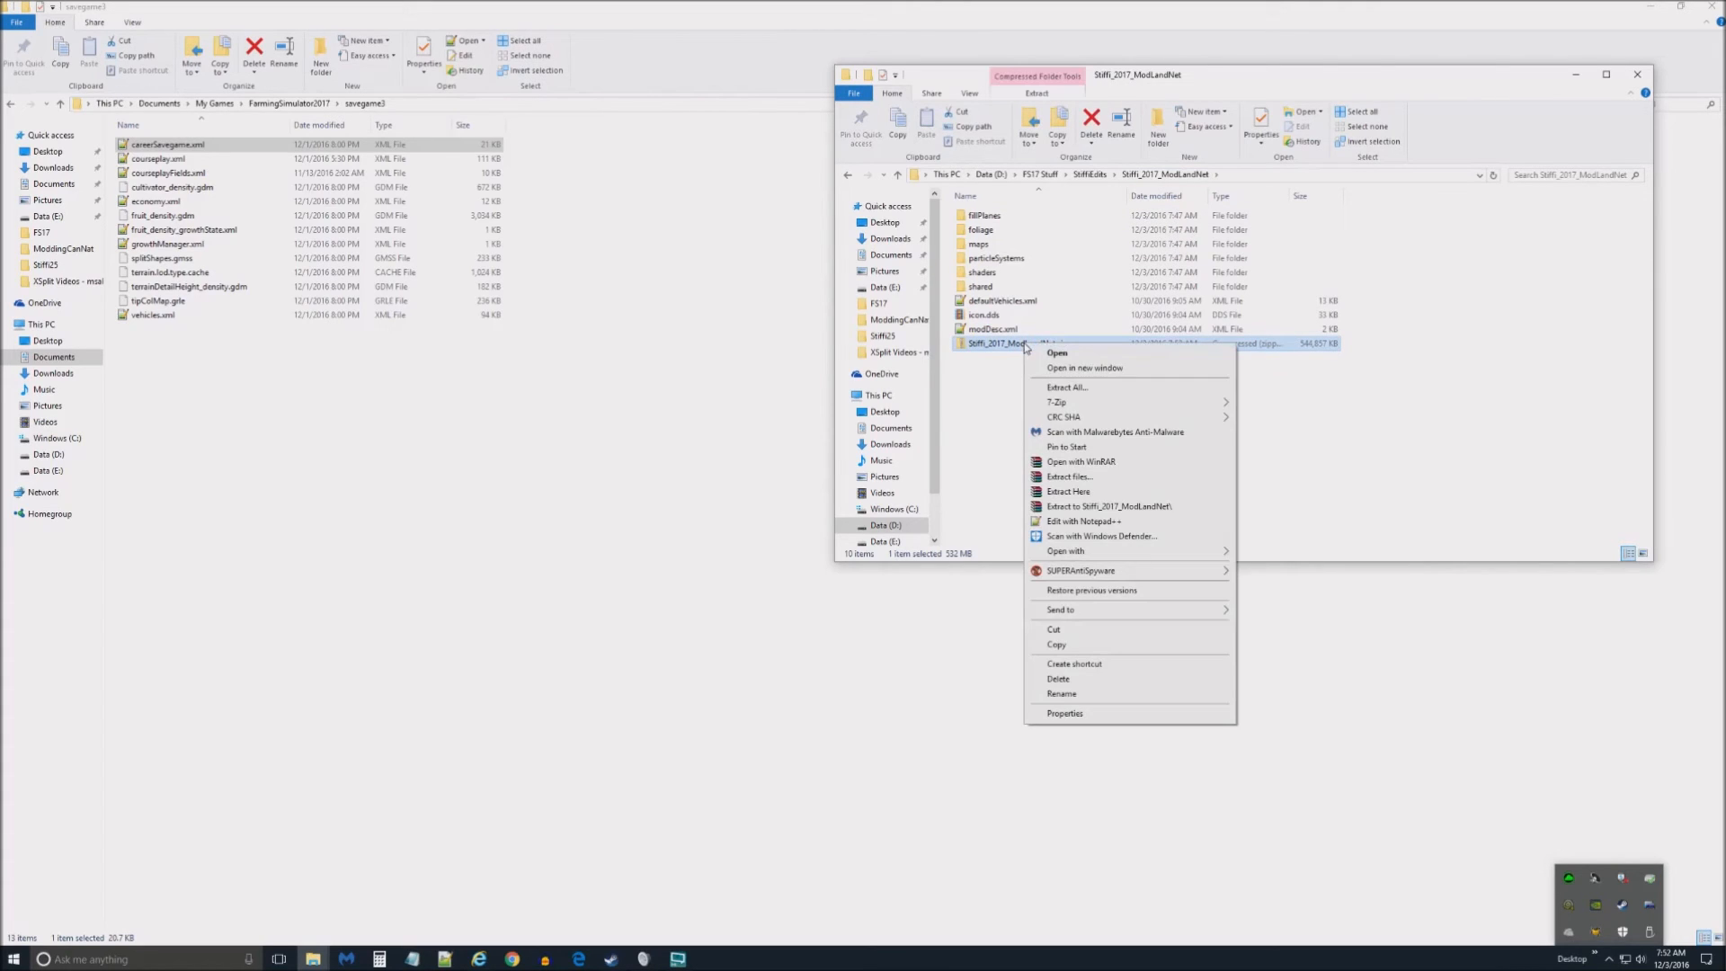
click(1054, 540)
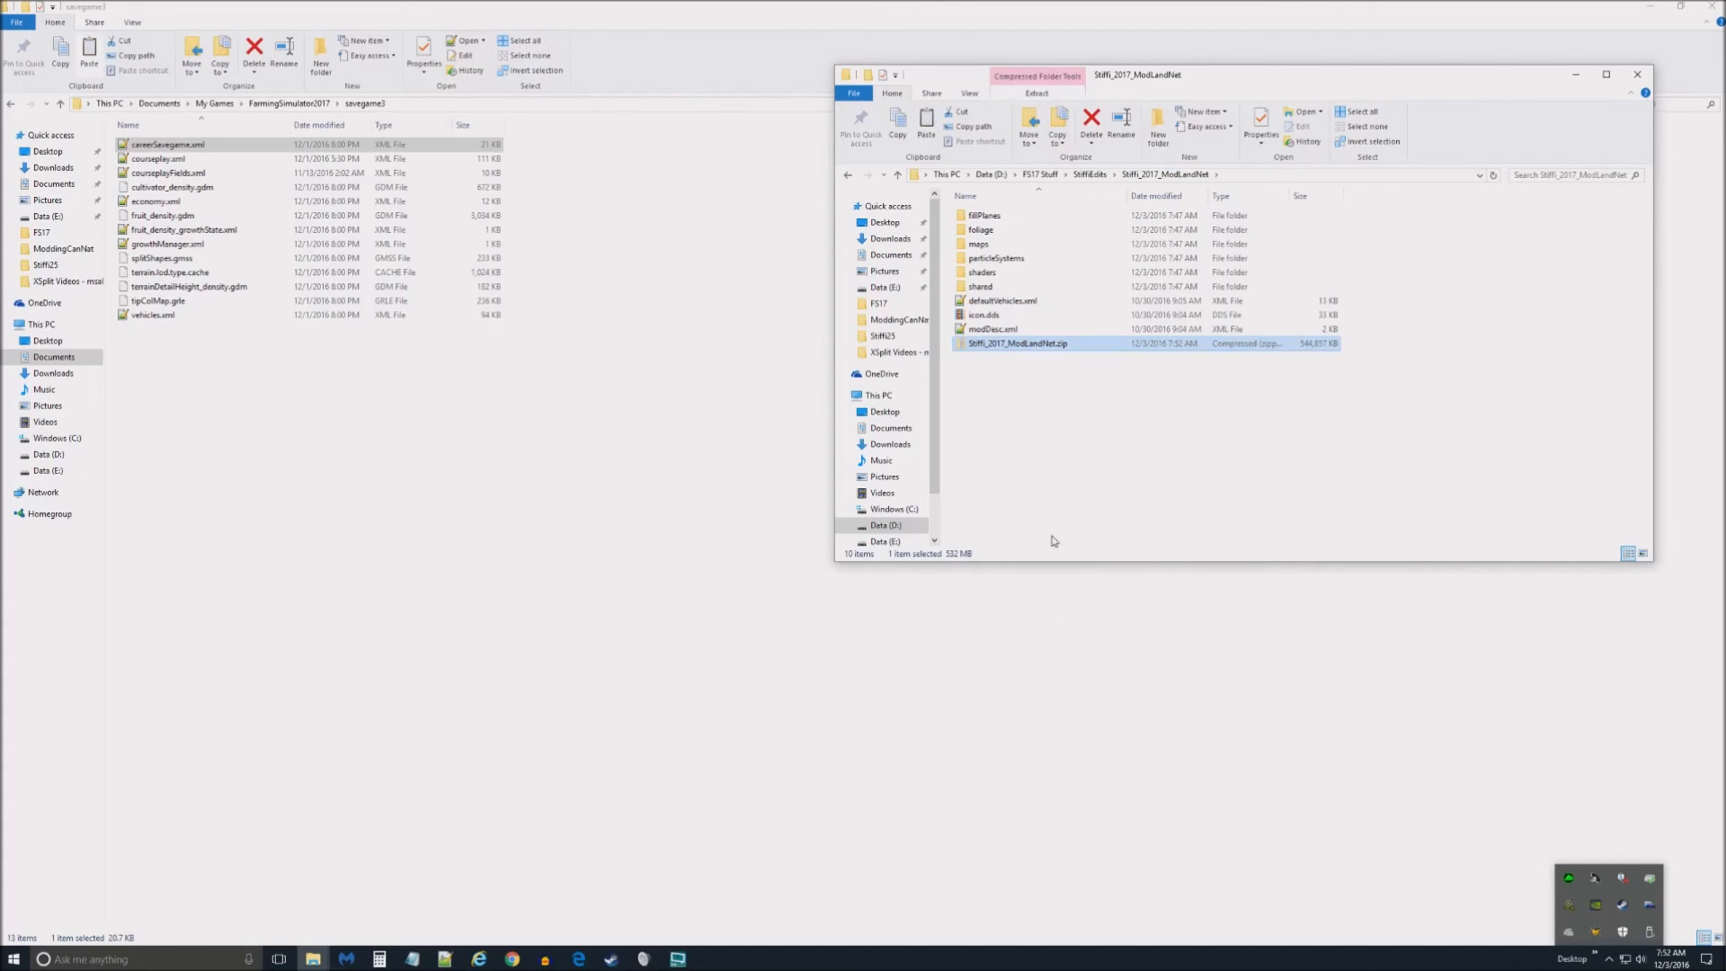
mouse_move(981, 229)
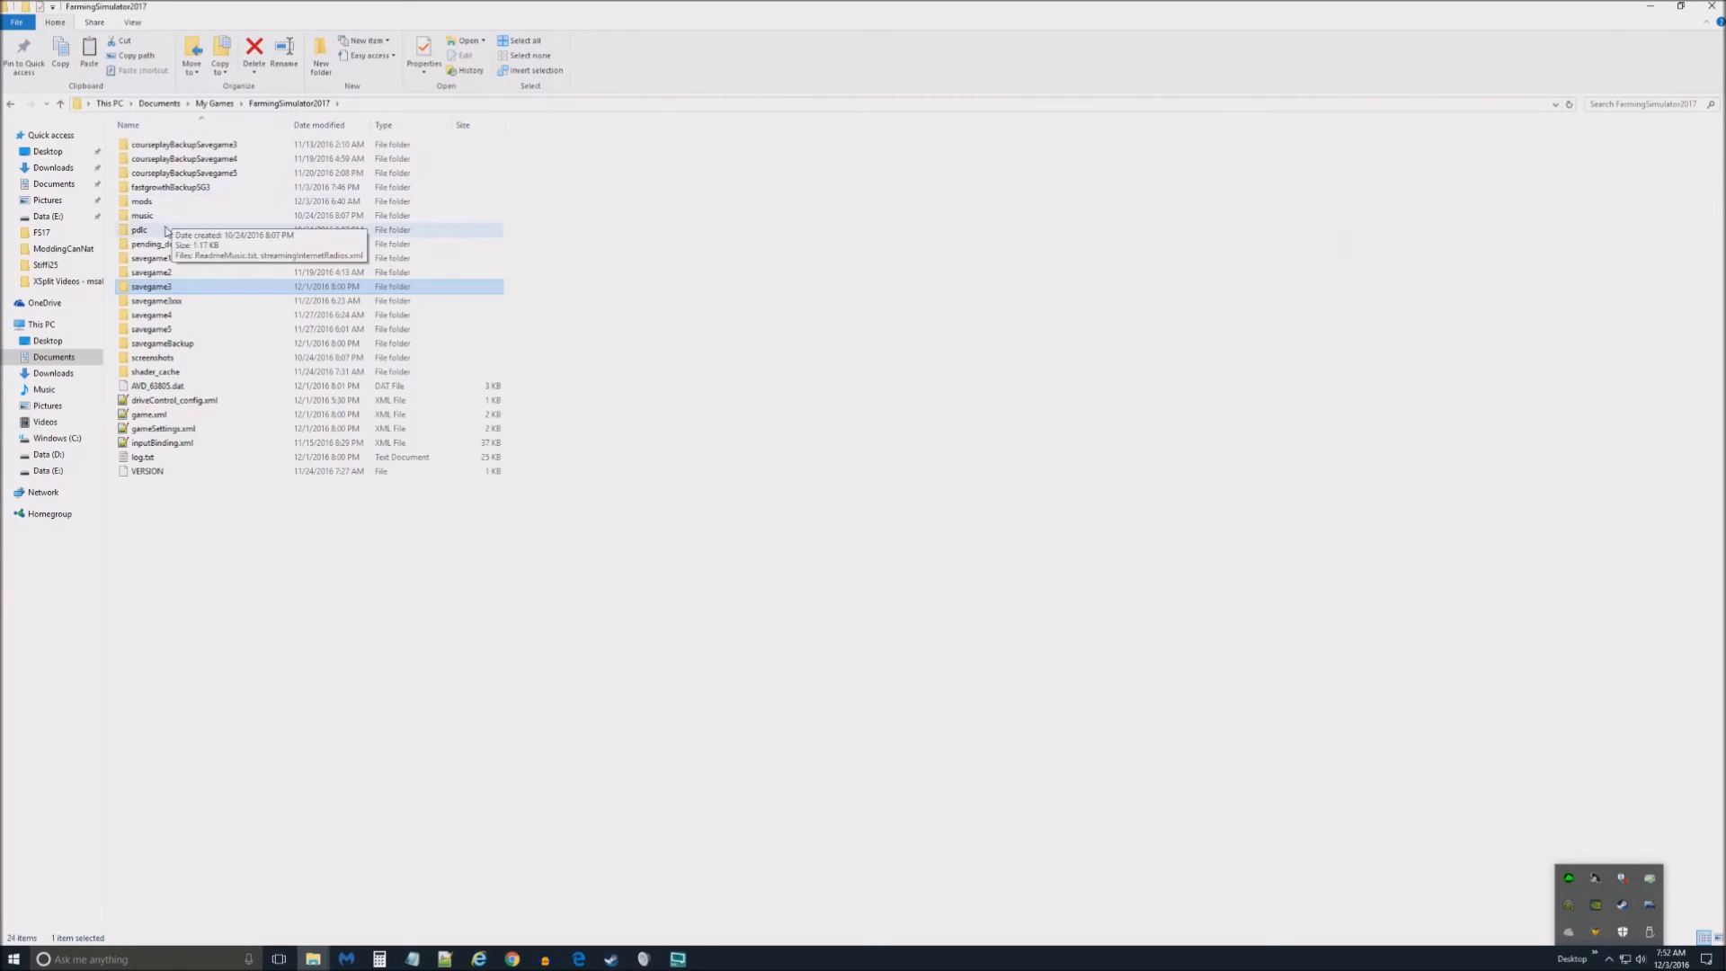
- Paste the rebuilt zip into the mods folder, prompting replacement of the existing copy
double_click(139, 202)
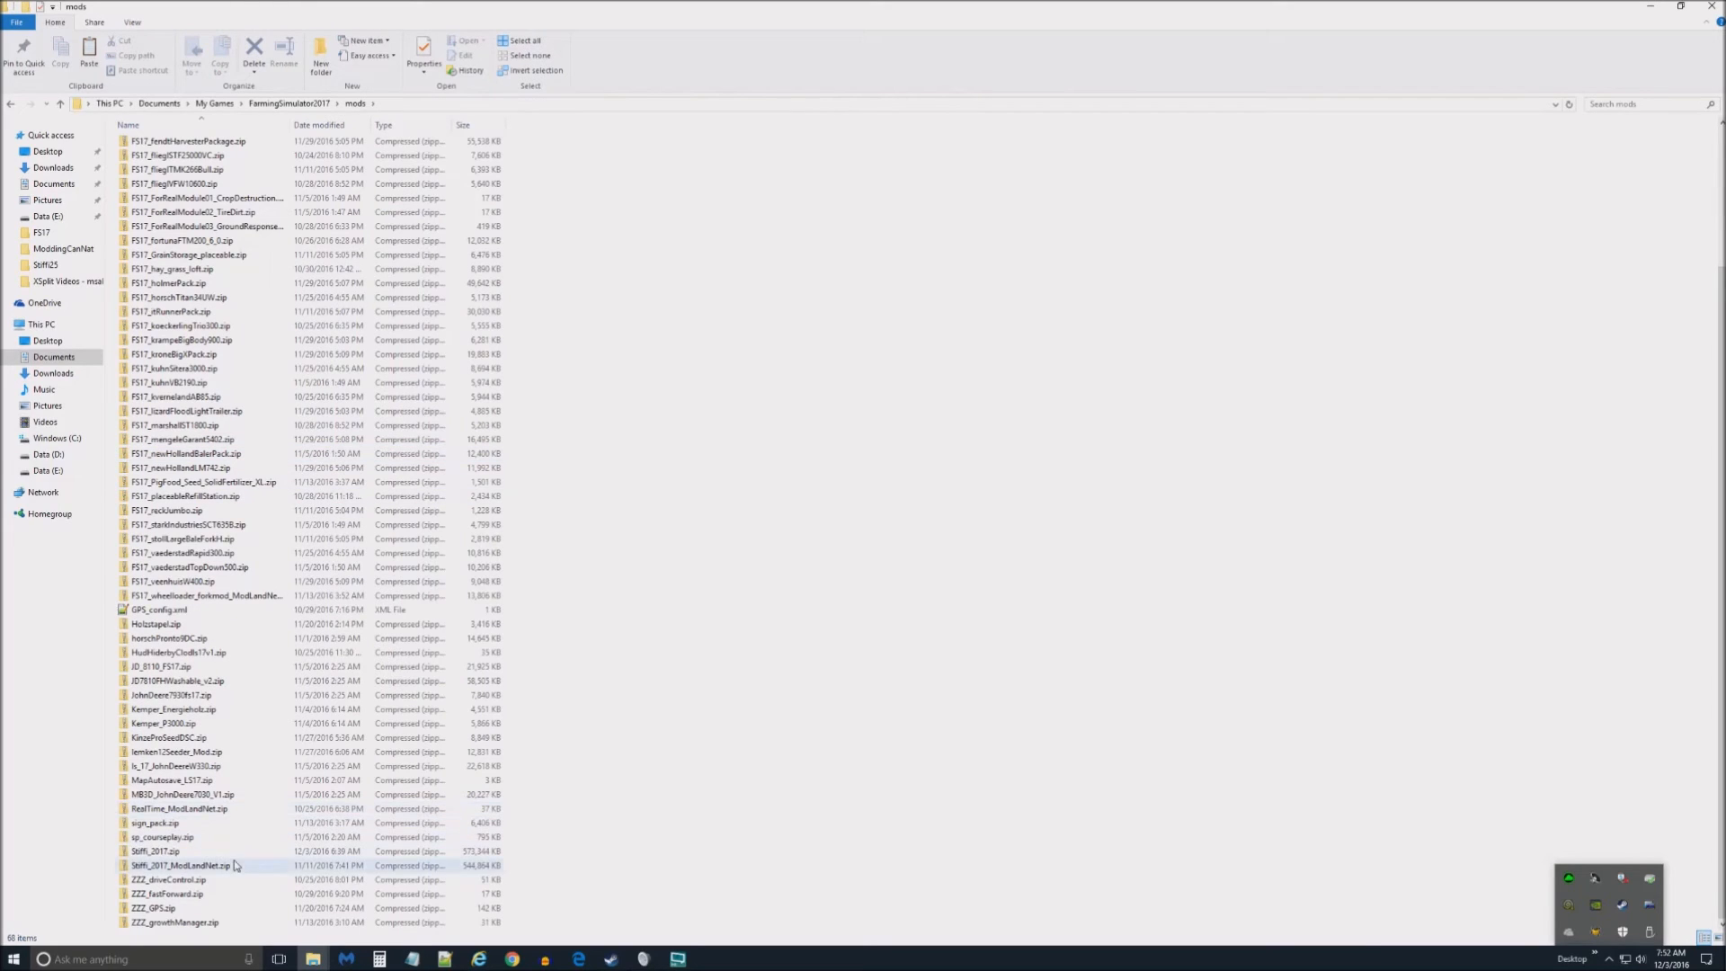
click(171, 865)
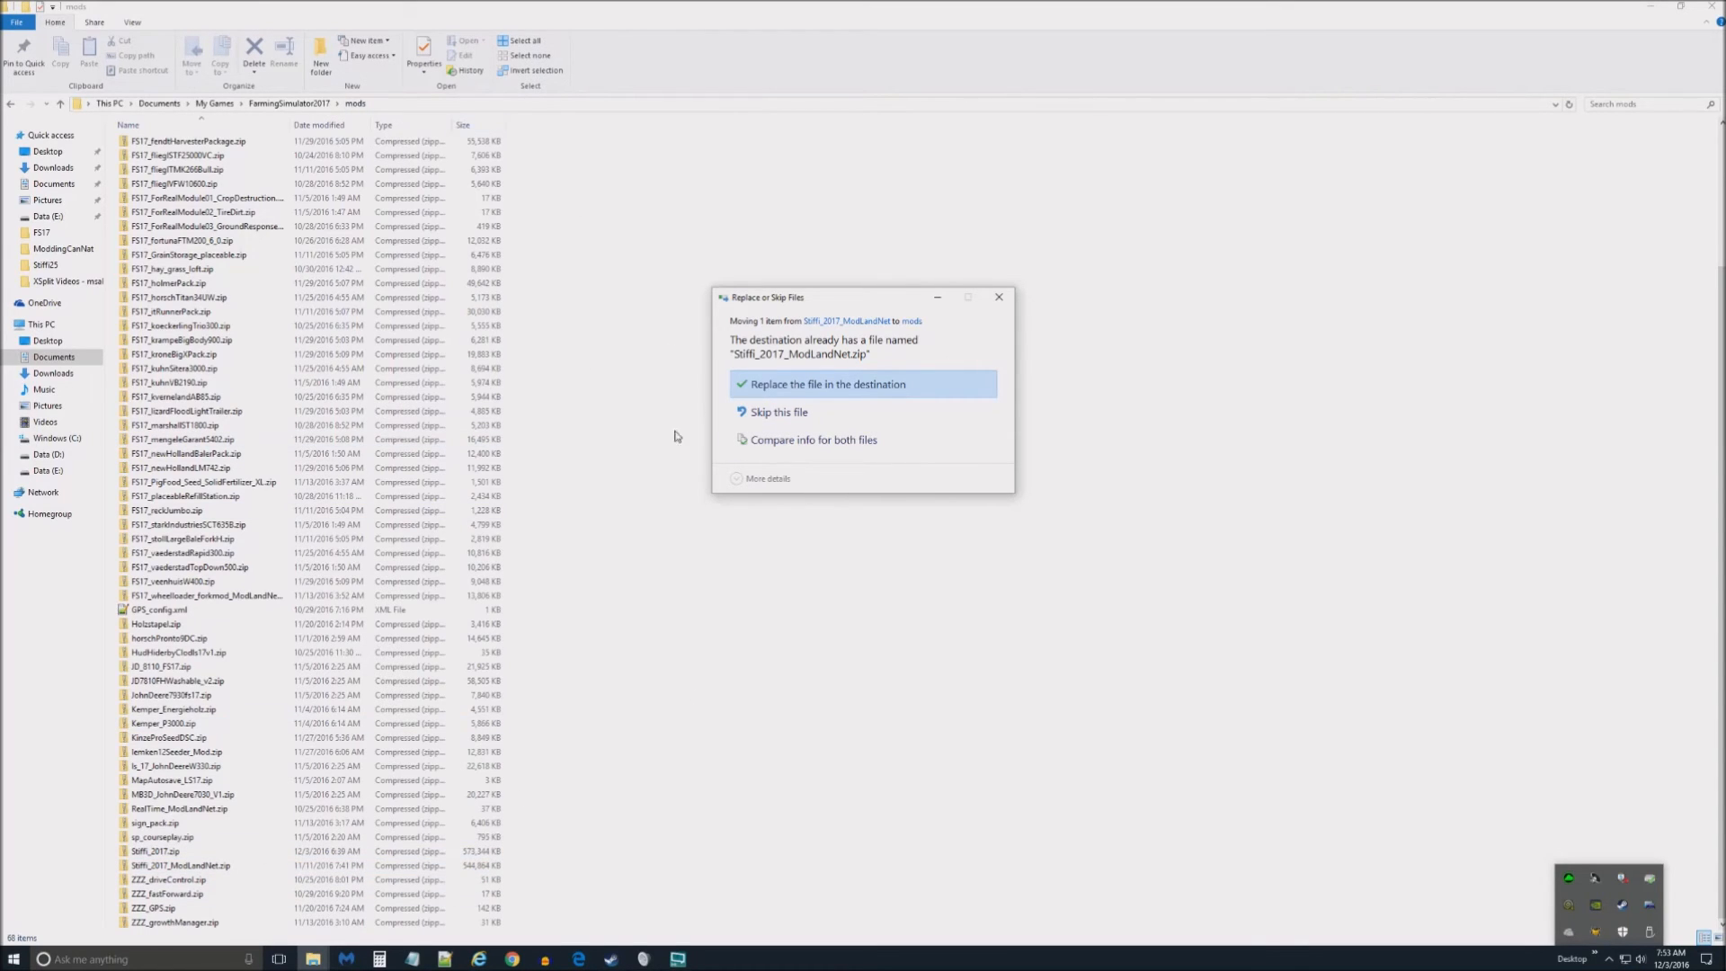
mouse_move(998, 297)
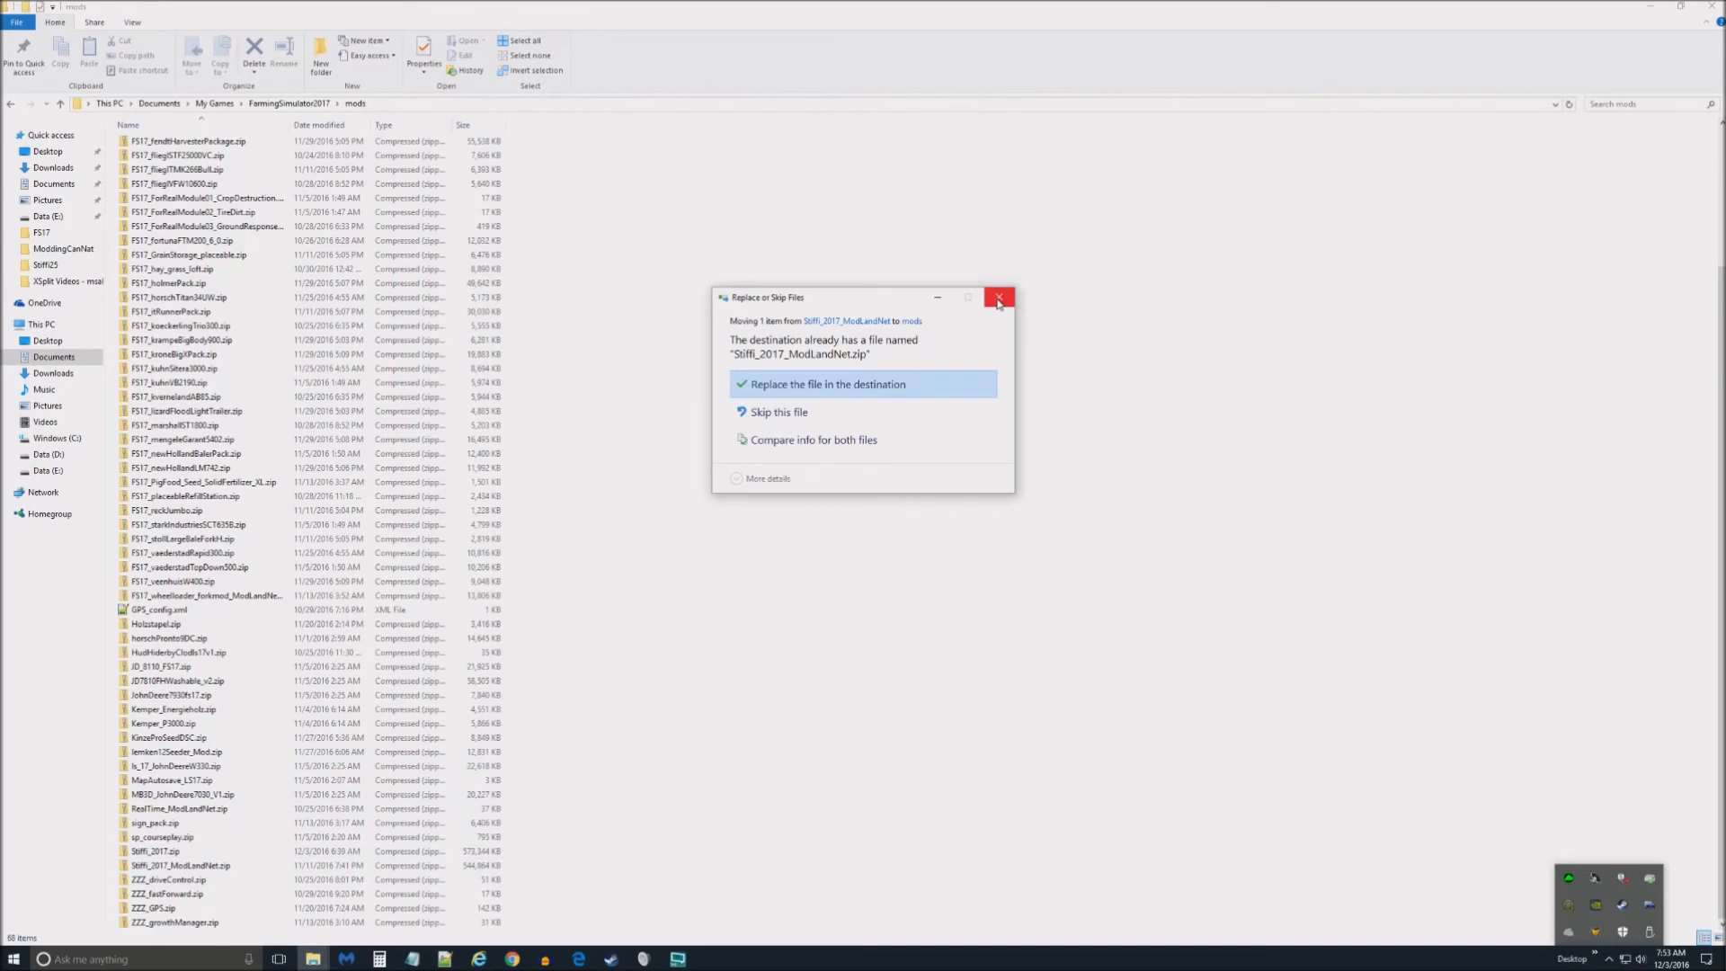
mouse_move(998, 301)
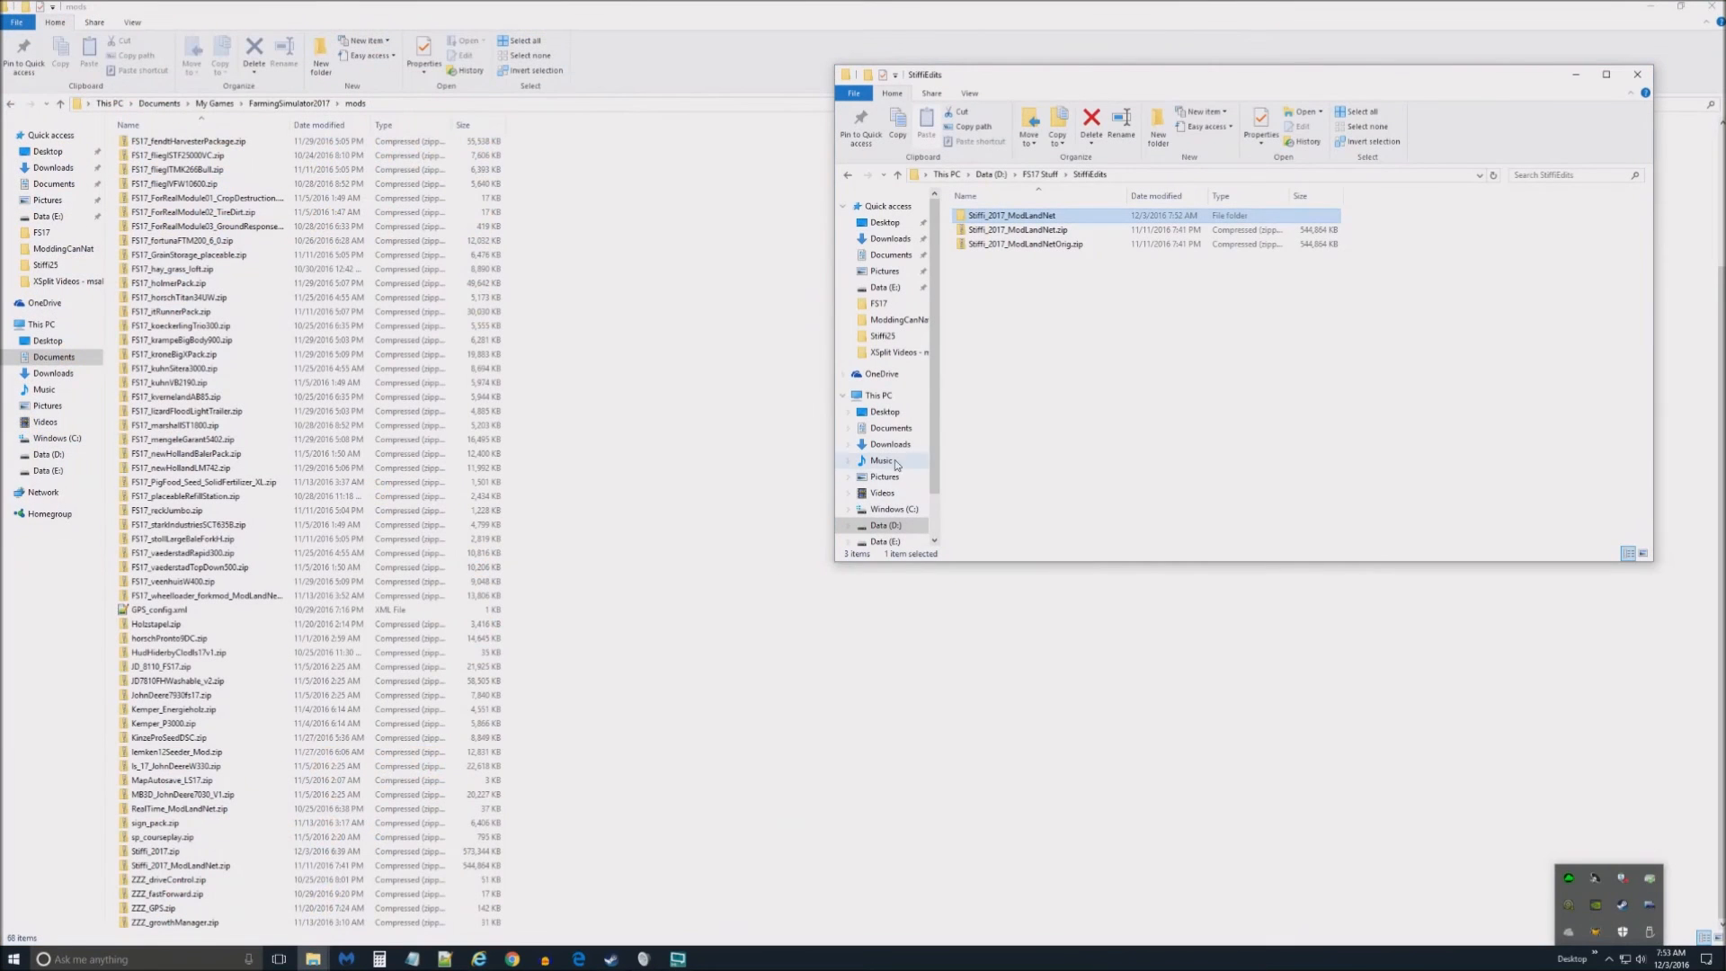
double_click(1012, 215)
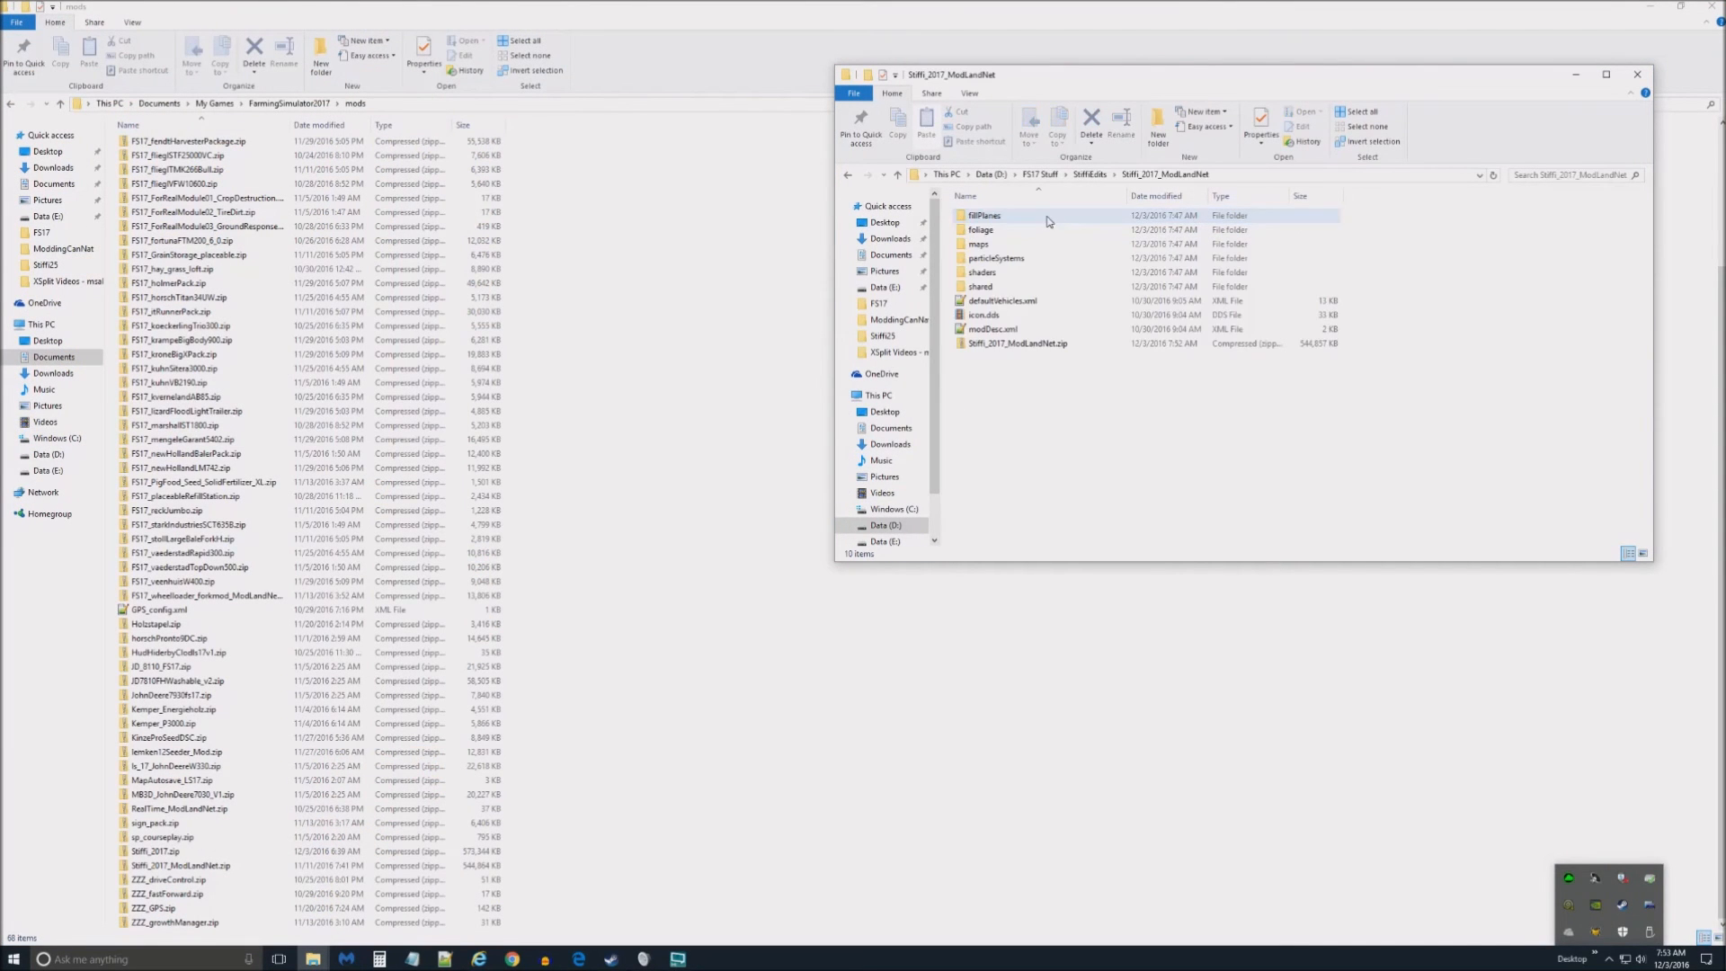
click(988, 329)
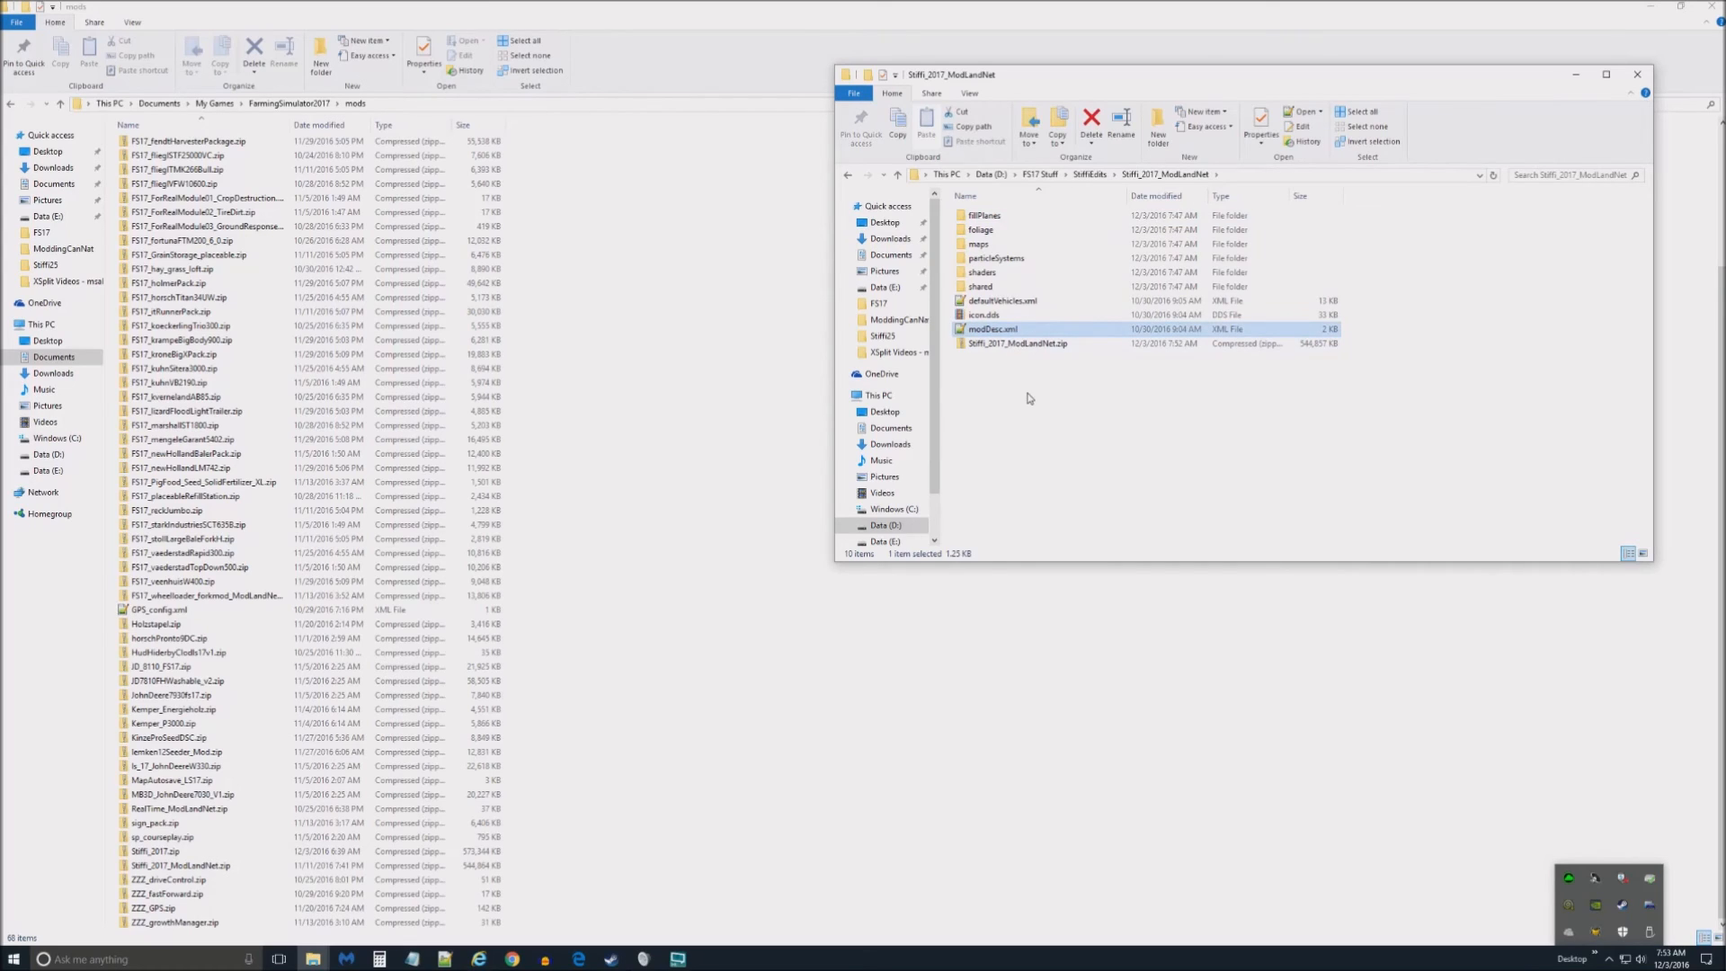
mouse_move(1030, 381)
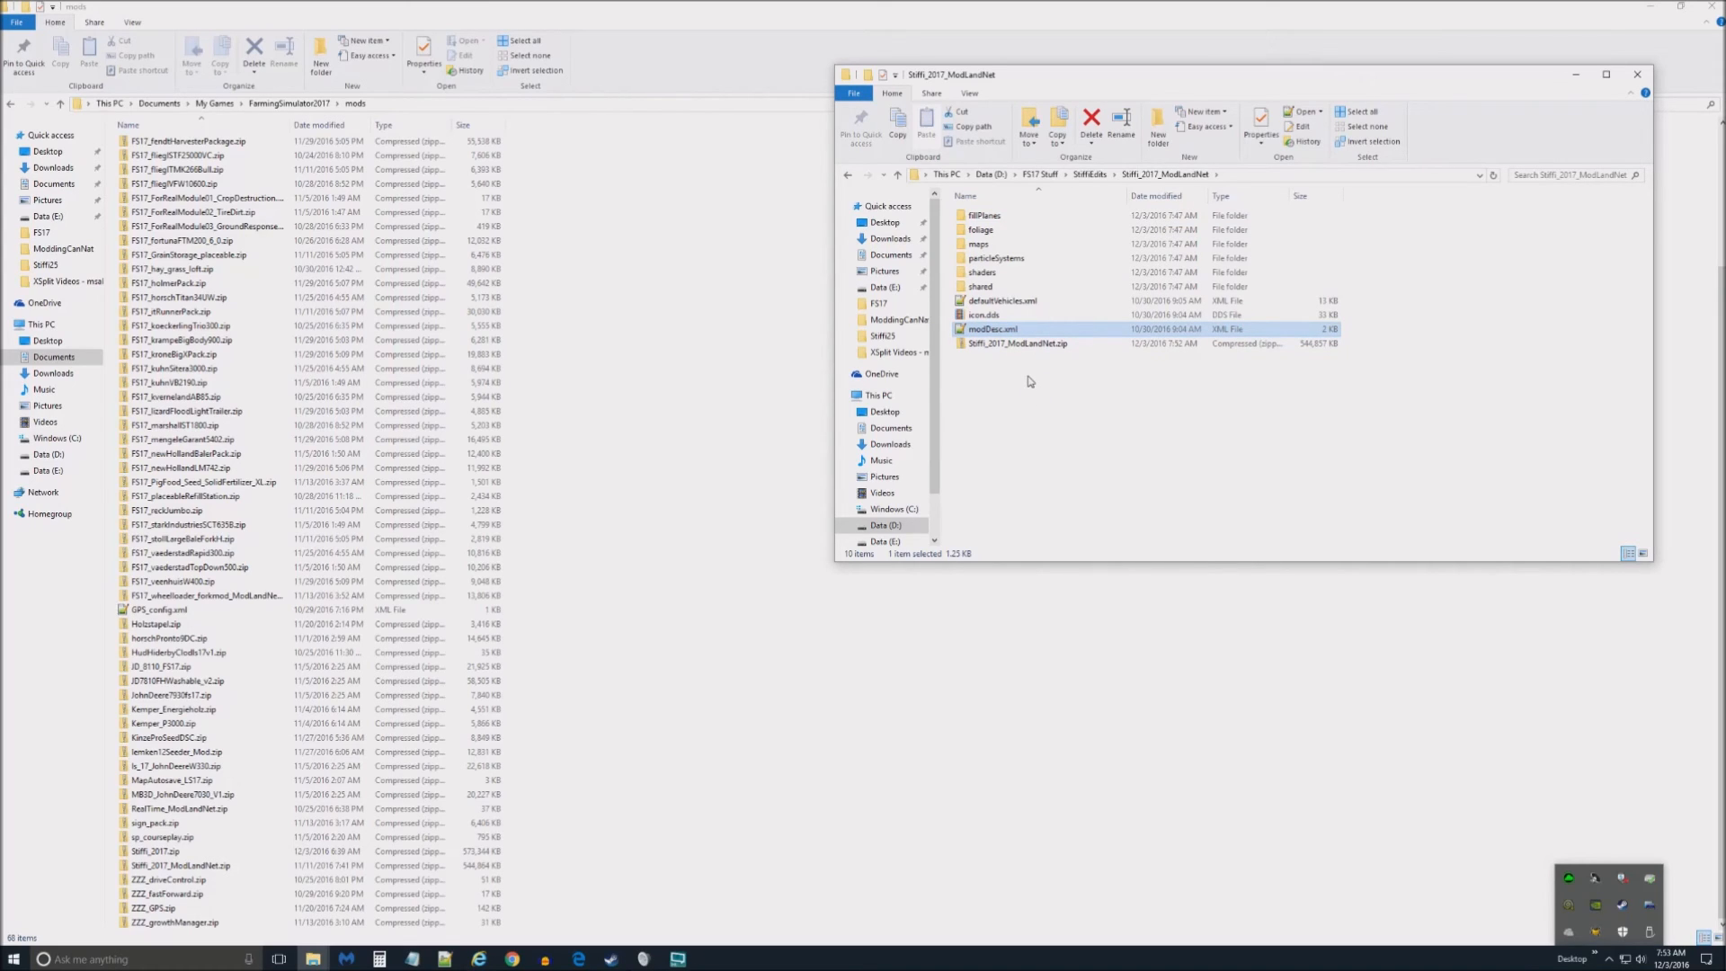
click(1013, 342)
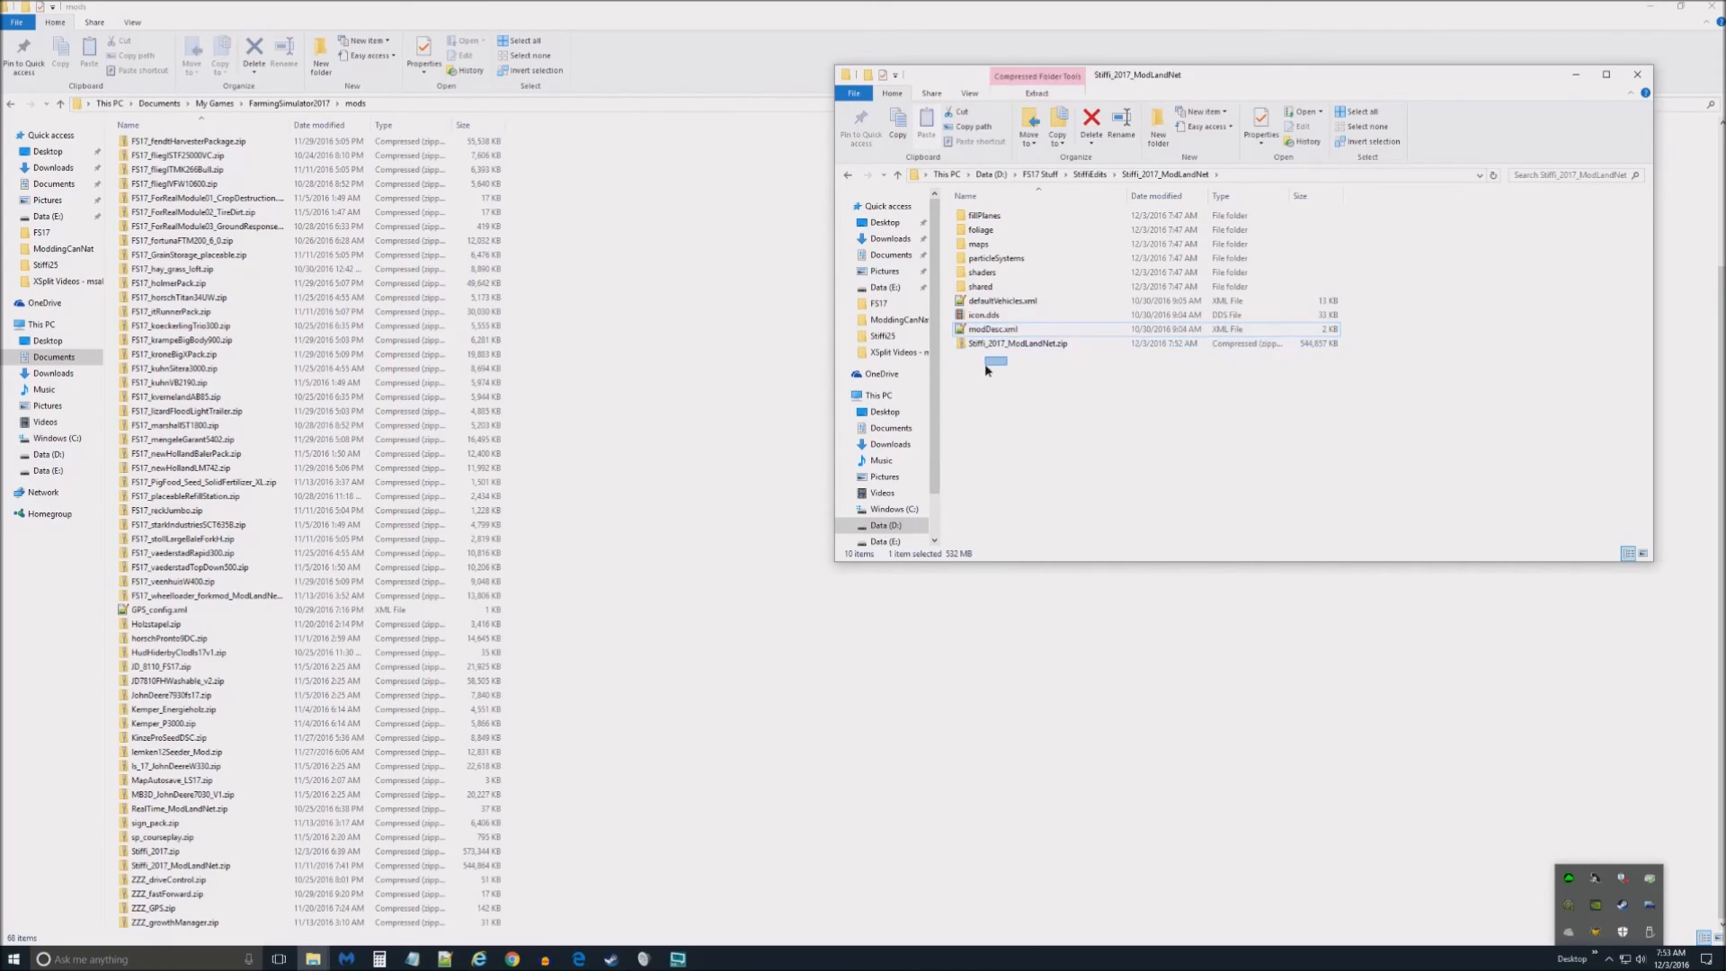
click(1017, 344)
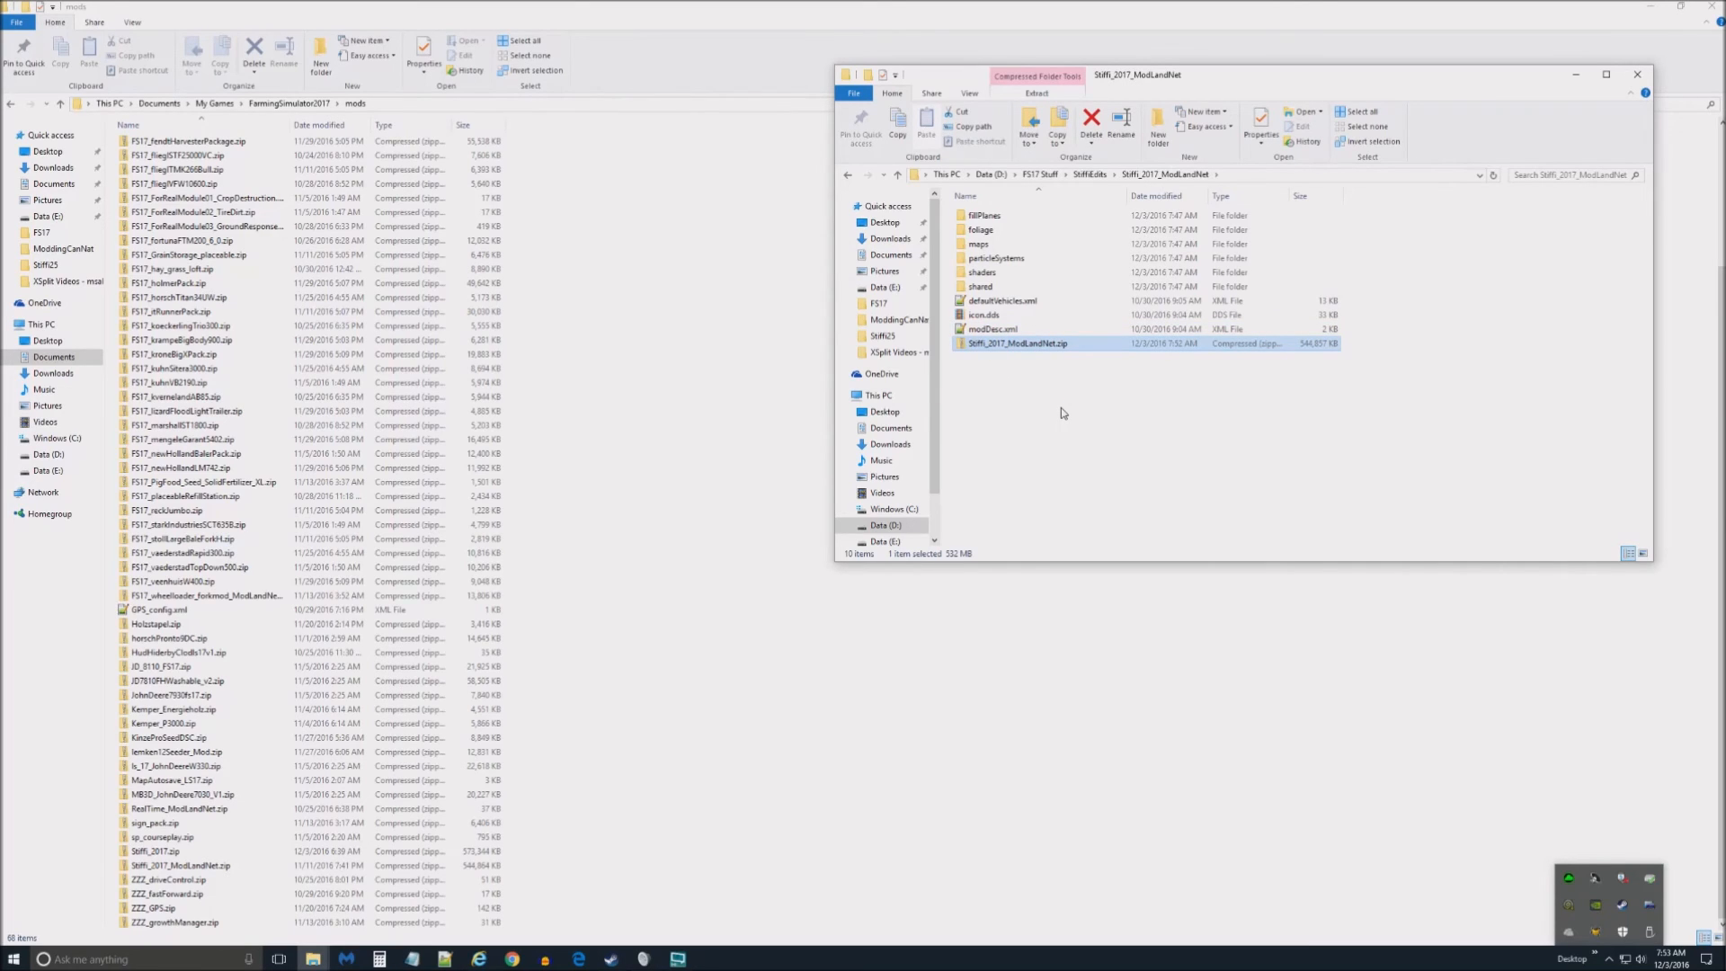
mouse_move(1044, 348)
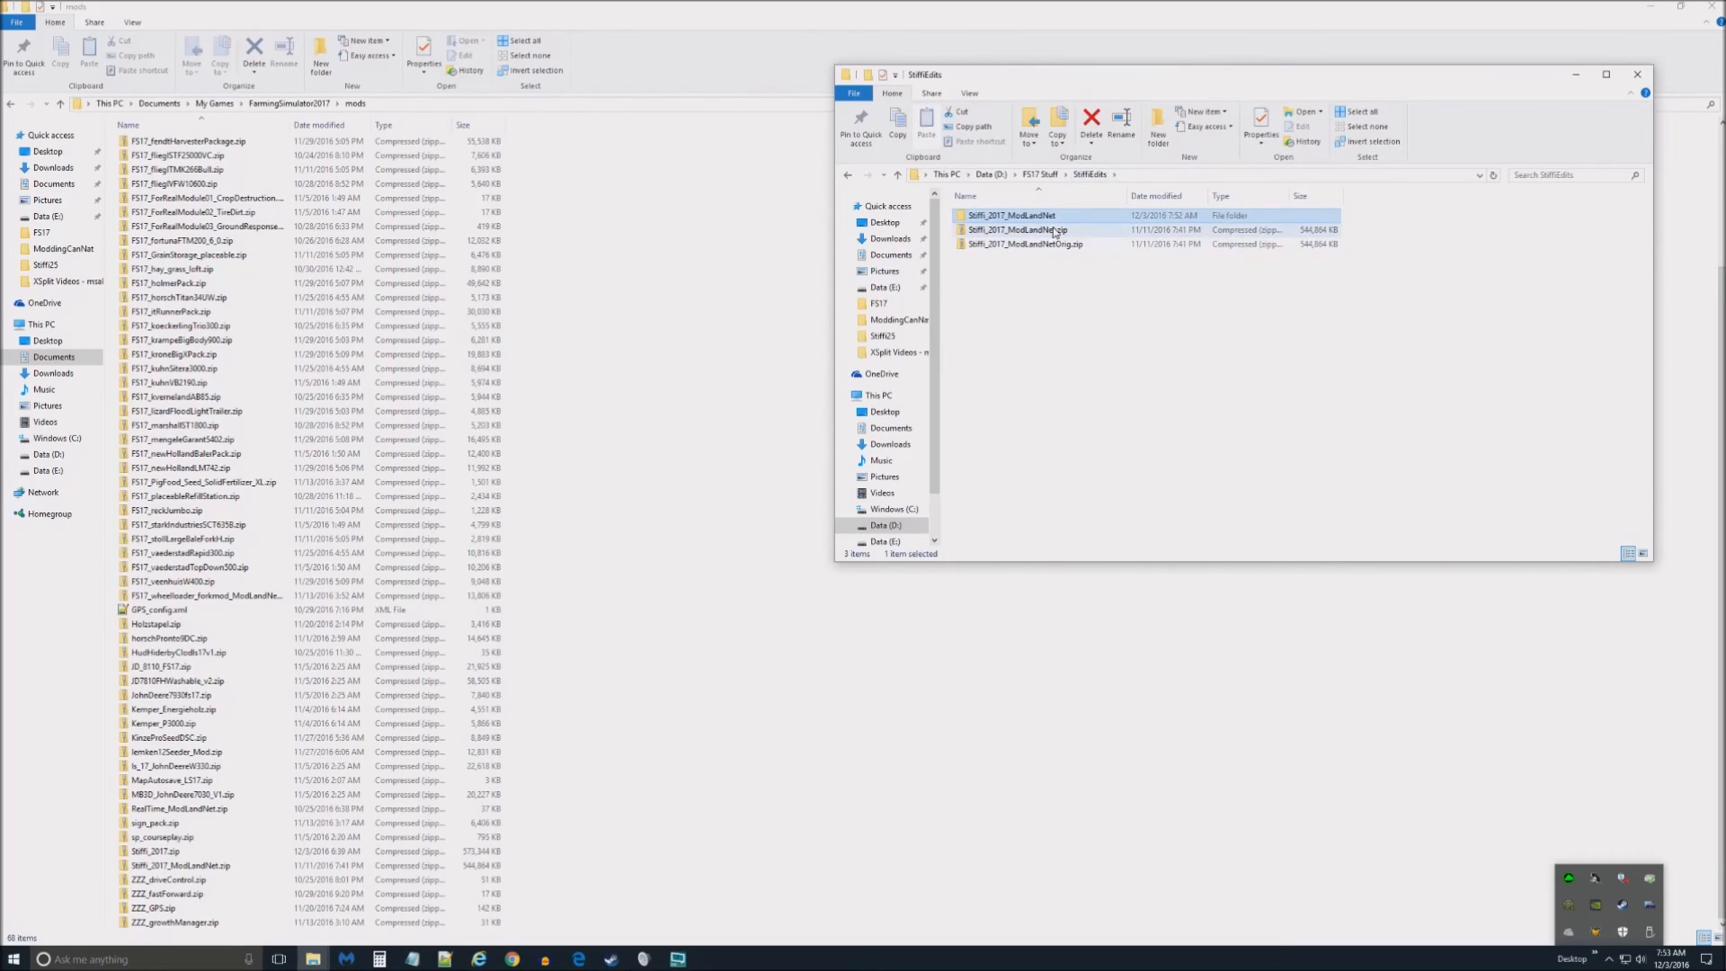
- Keep the old zip as ModLandNet1111.zip and paste the rebuilt one as ModLandNet1203.zip
click(1018, 230)
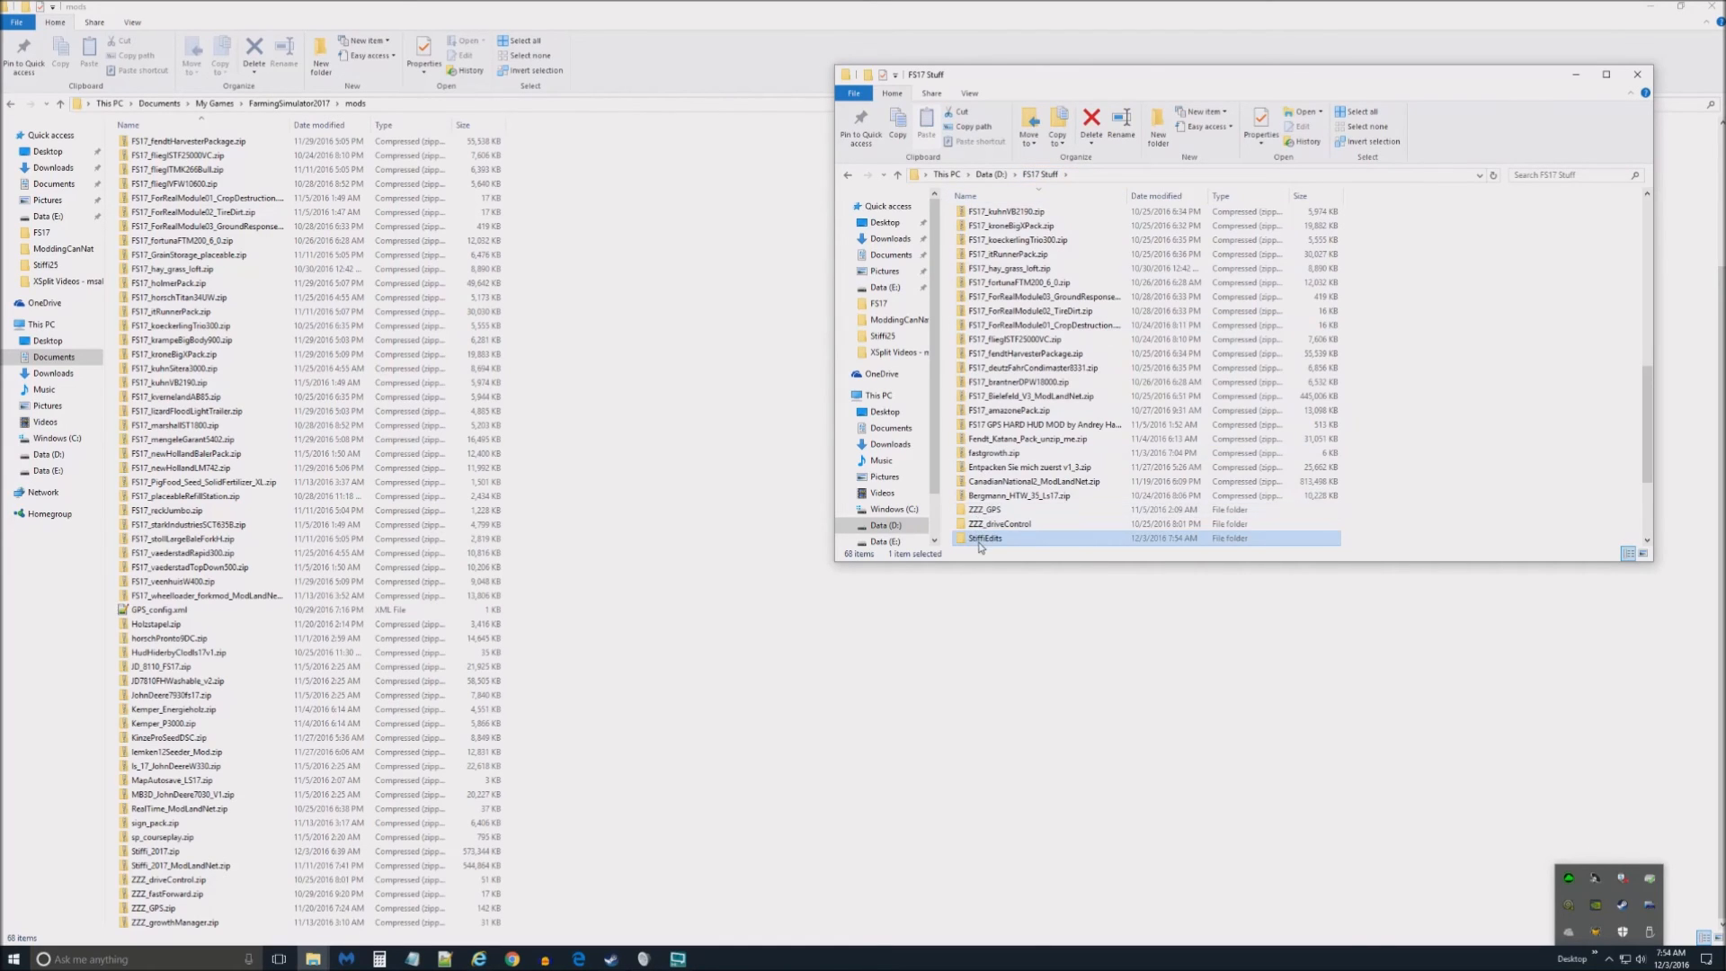
double_click(984, 537)
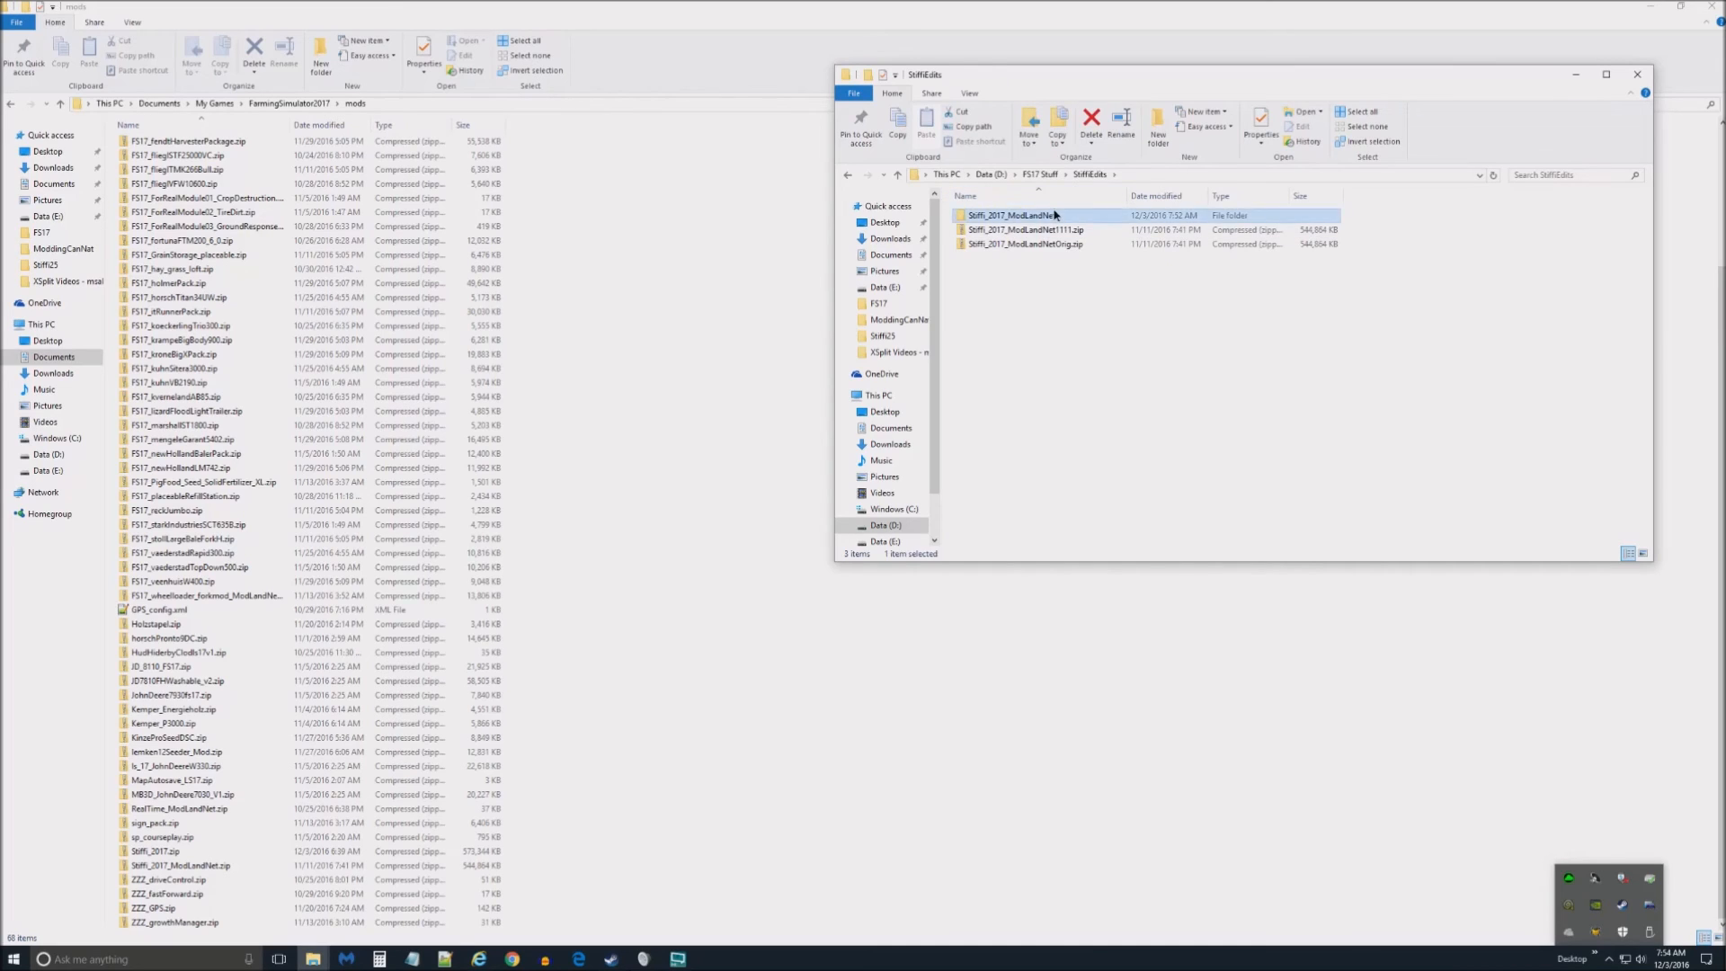
right_click(1018, 343)
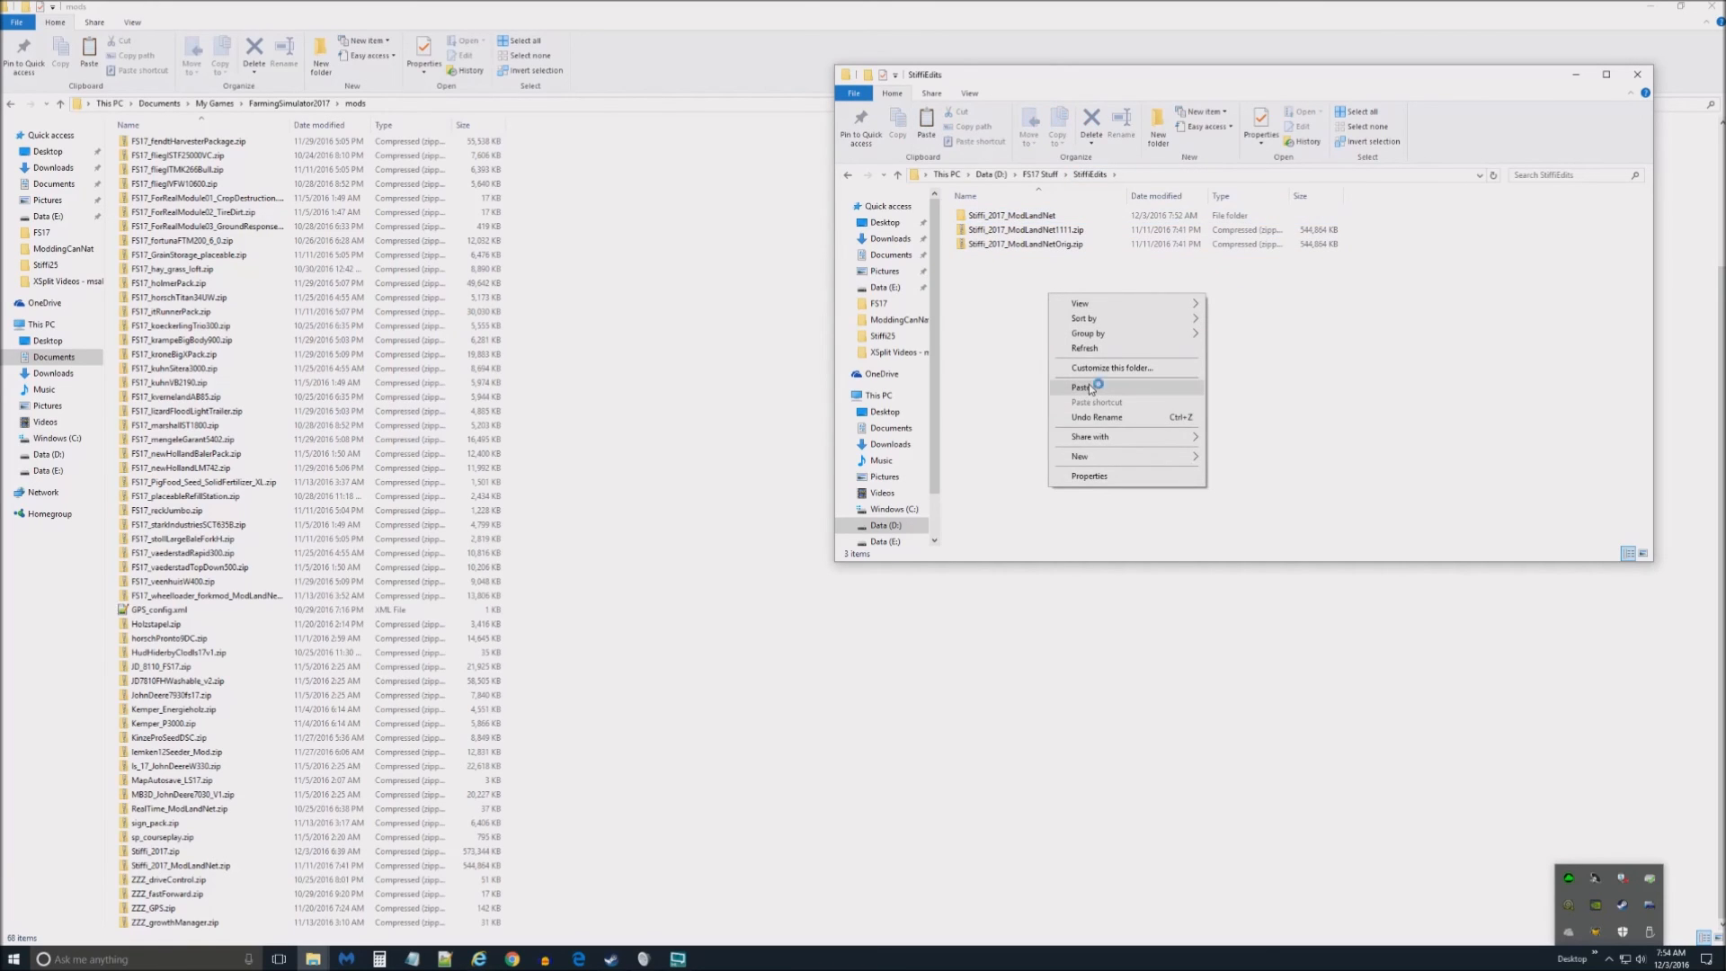
click(1080, 386)
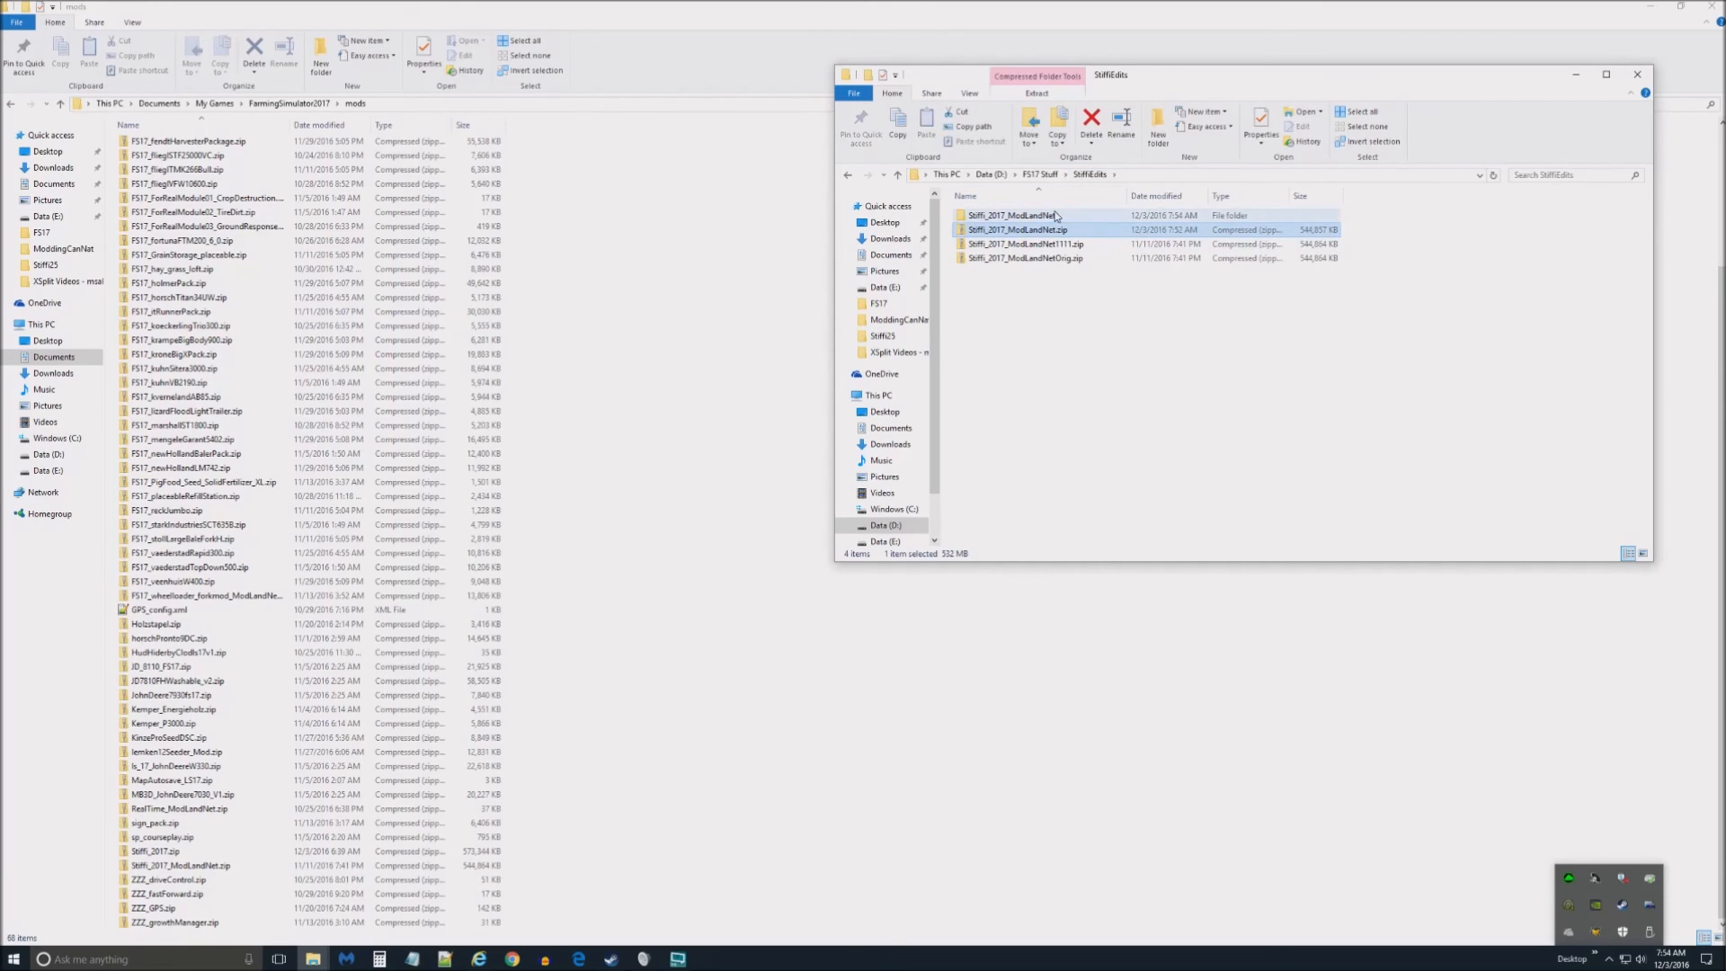
double_click(1010, 215)
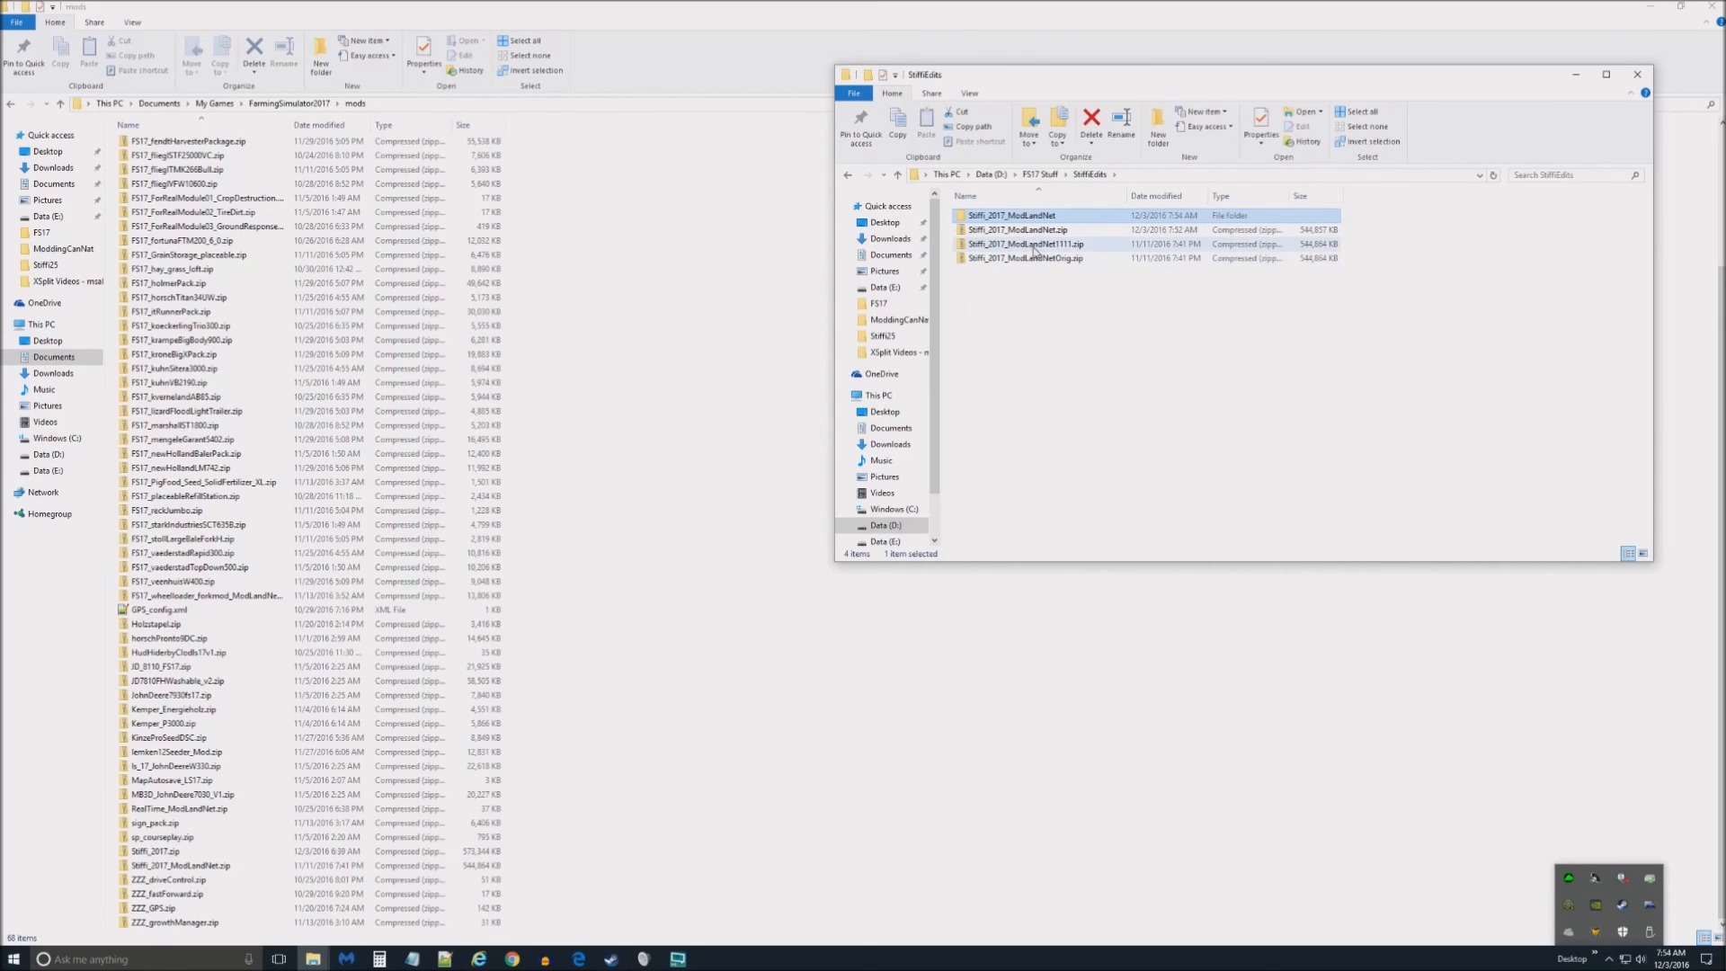
click(1026, 229)
text(1200)
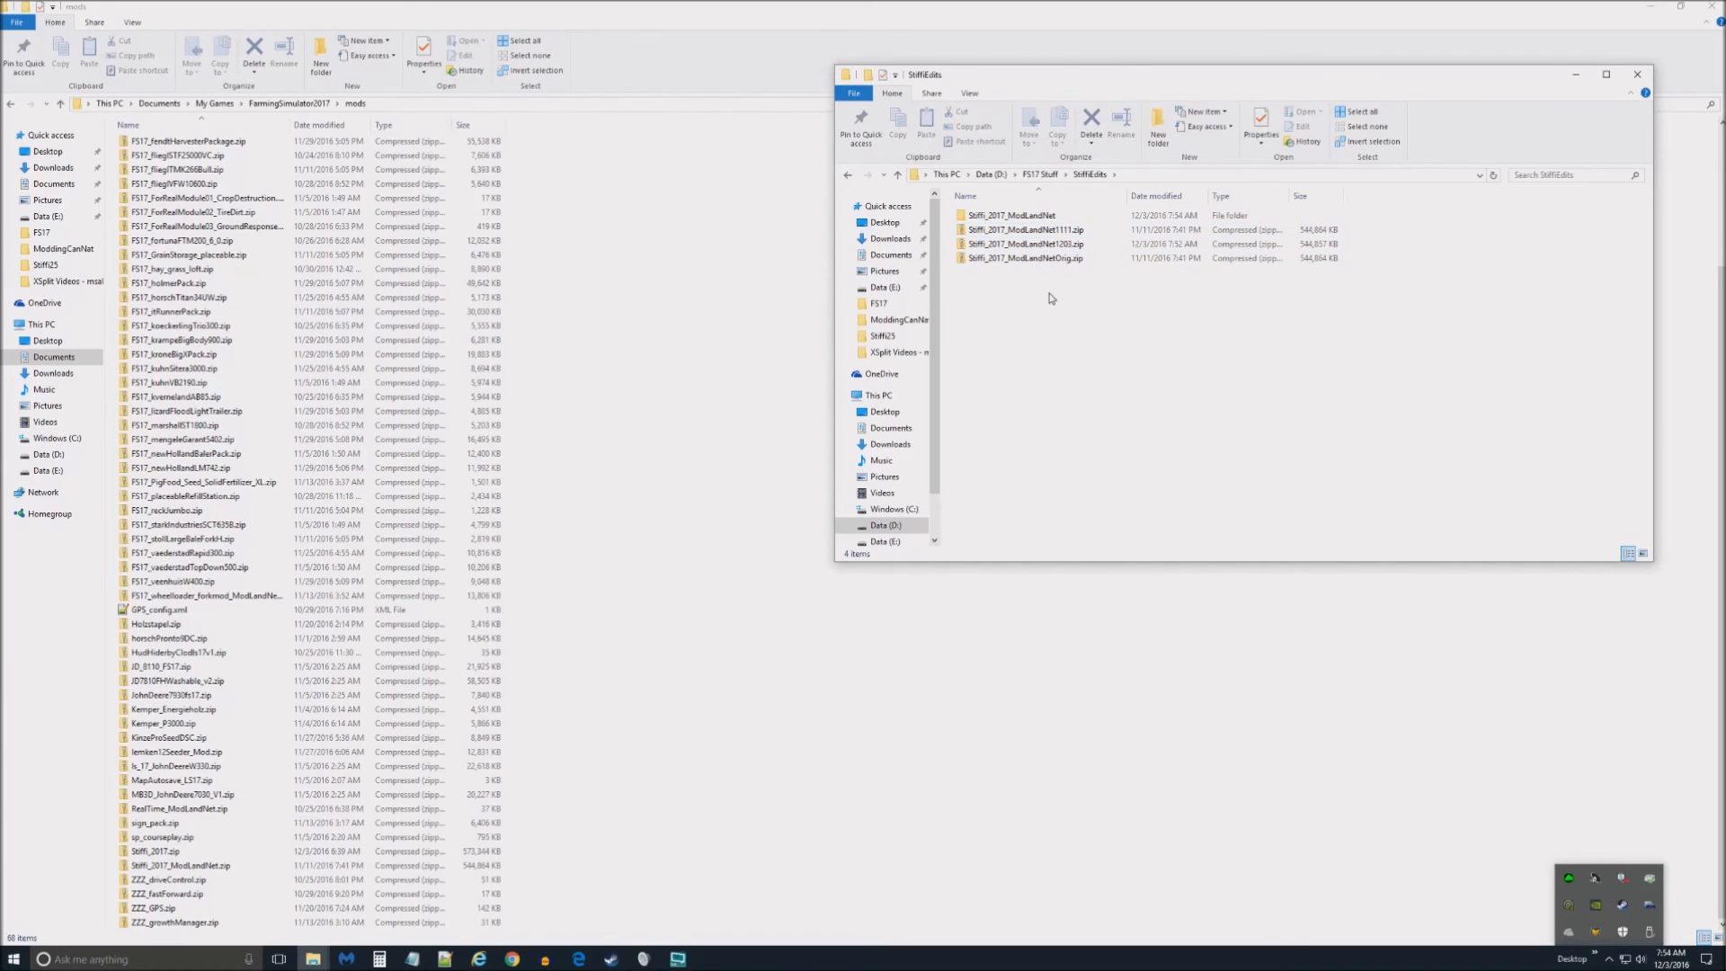
mouse_move(1108, 352)
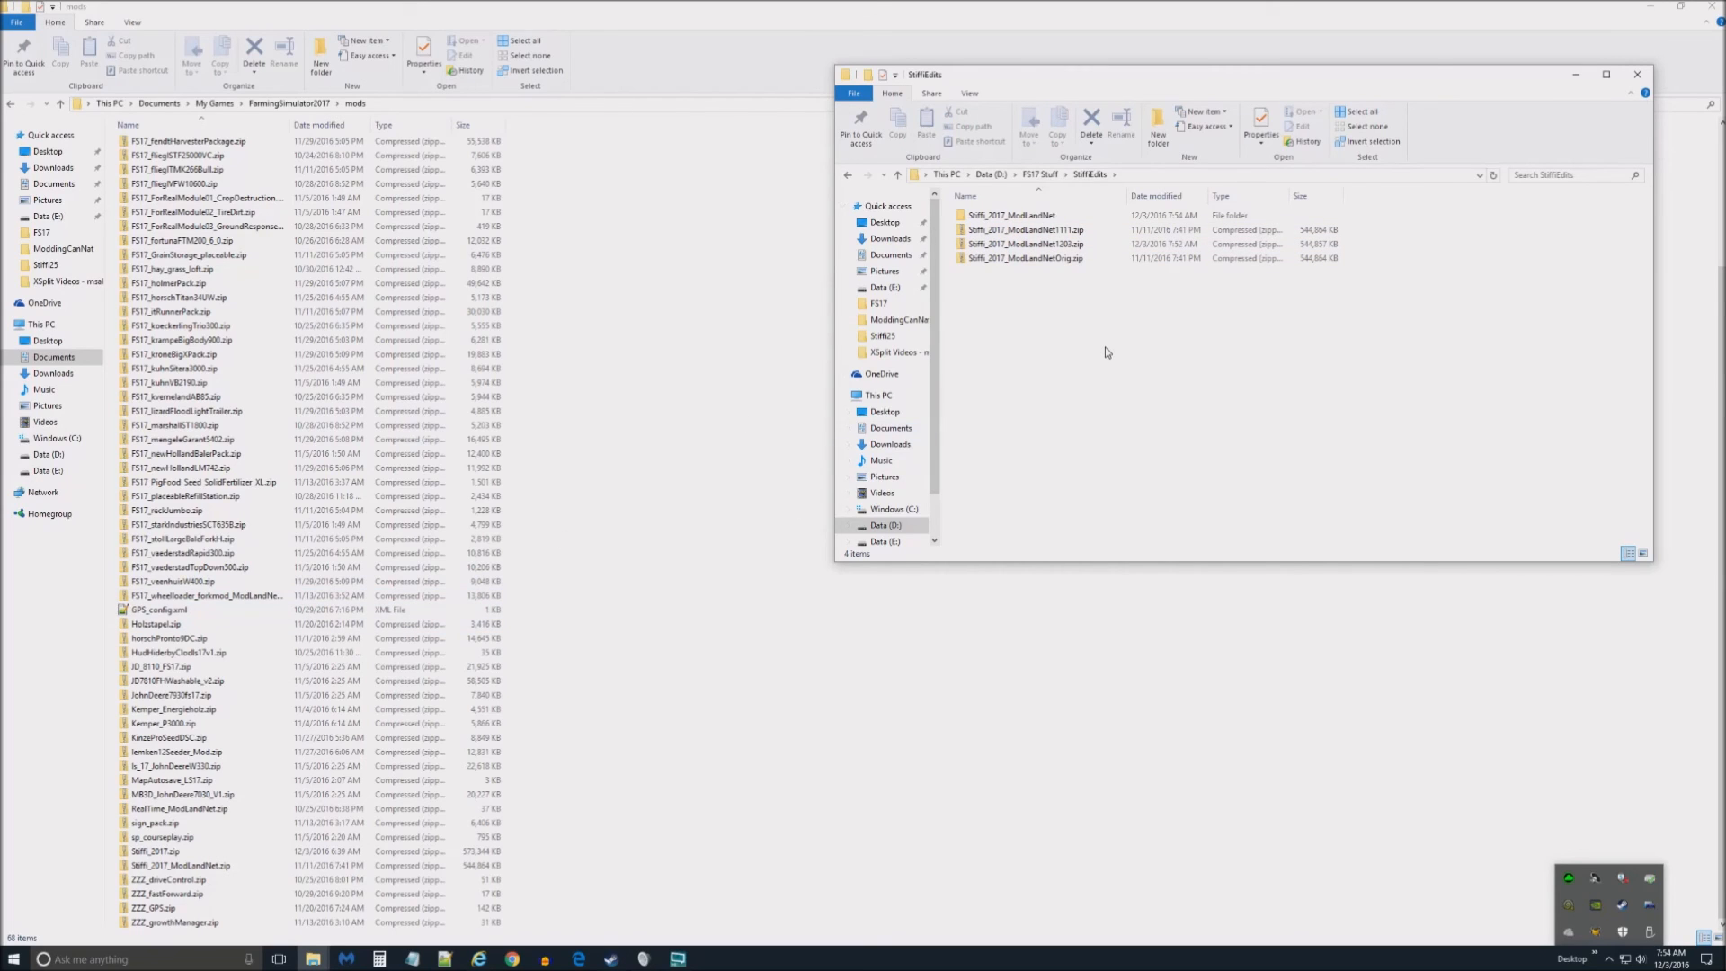
mouse_move(1097, 339)
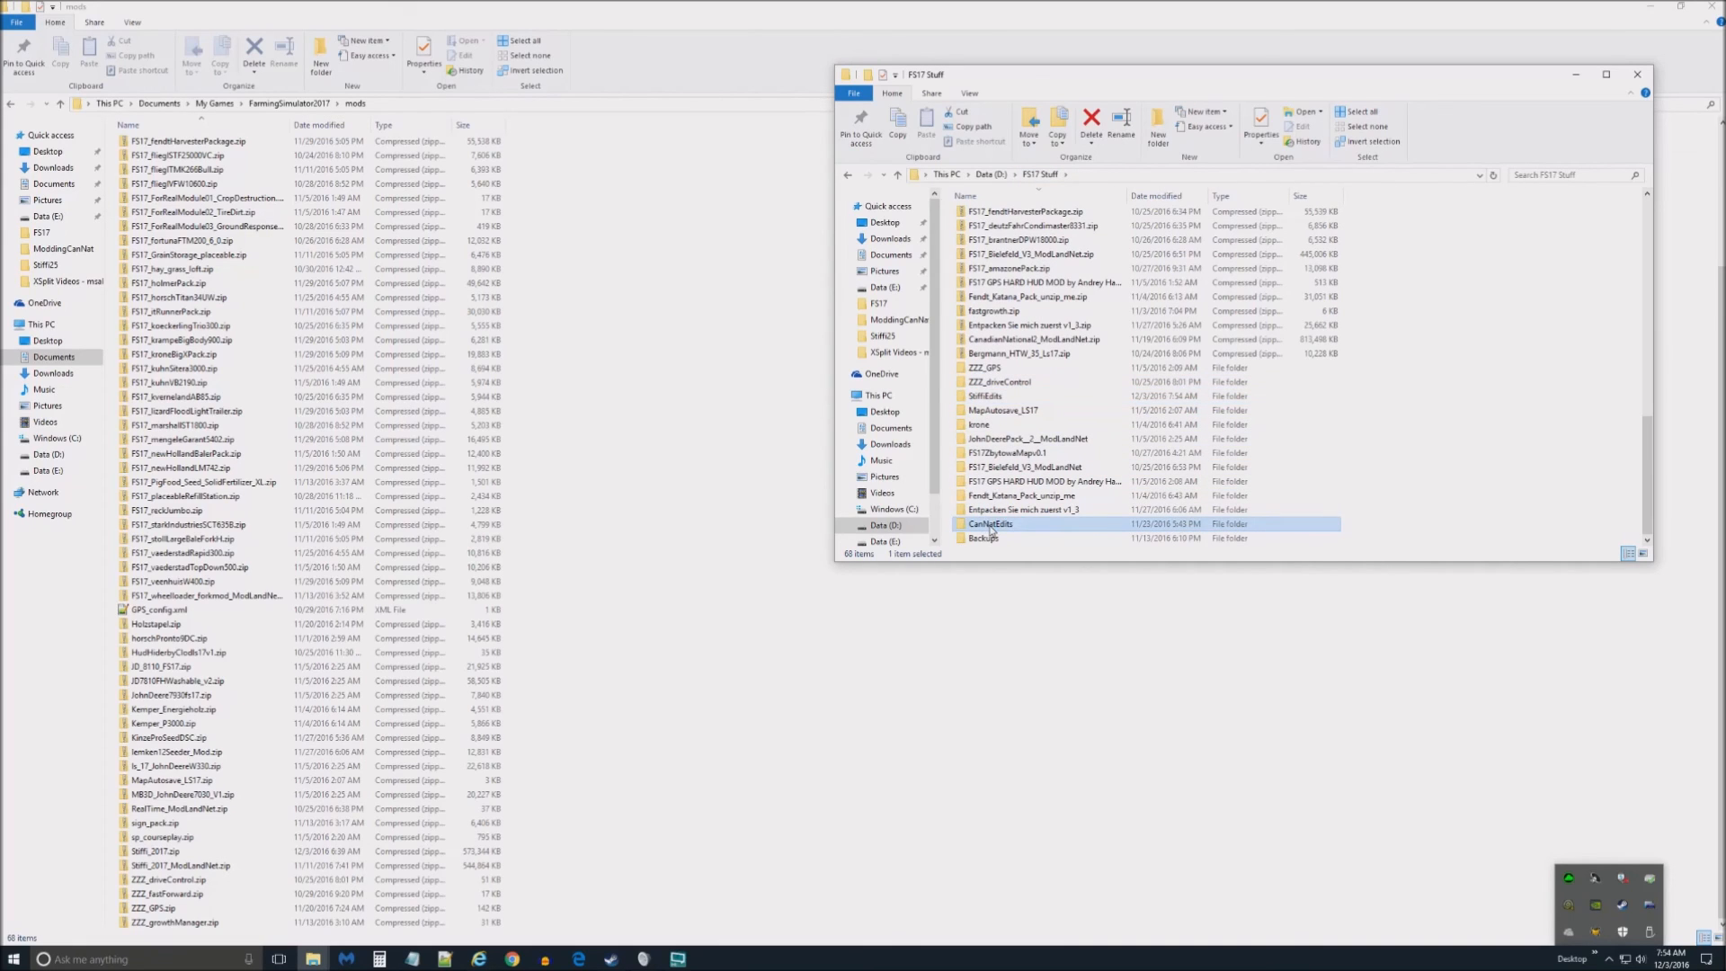
- Open CanNetEdits and compare the original and edited CanadianNational2 zip sizes
double_click(995, 523)
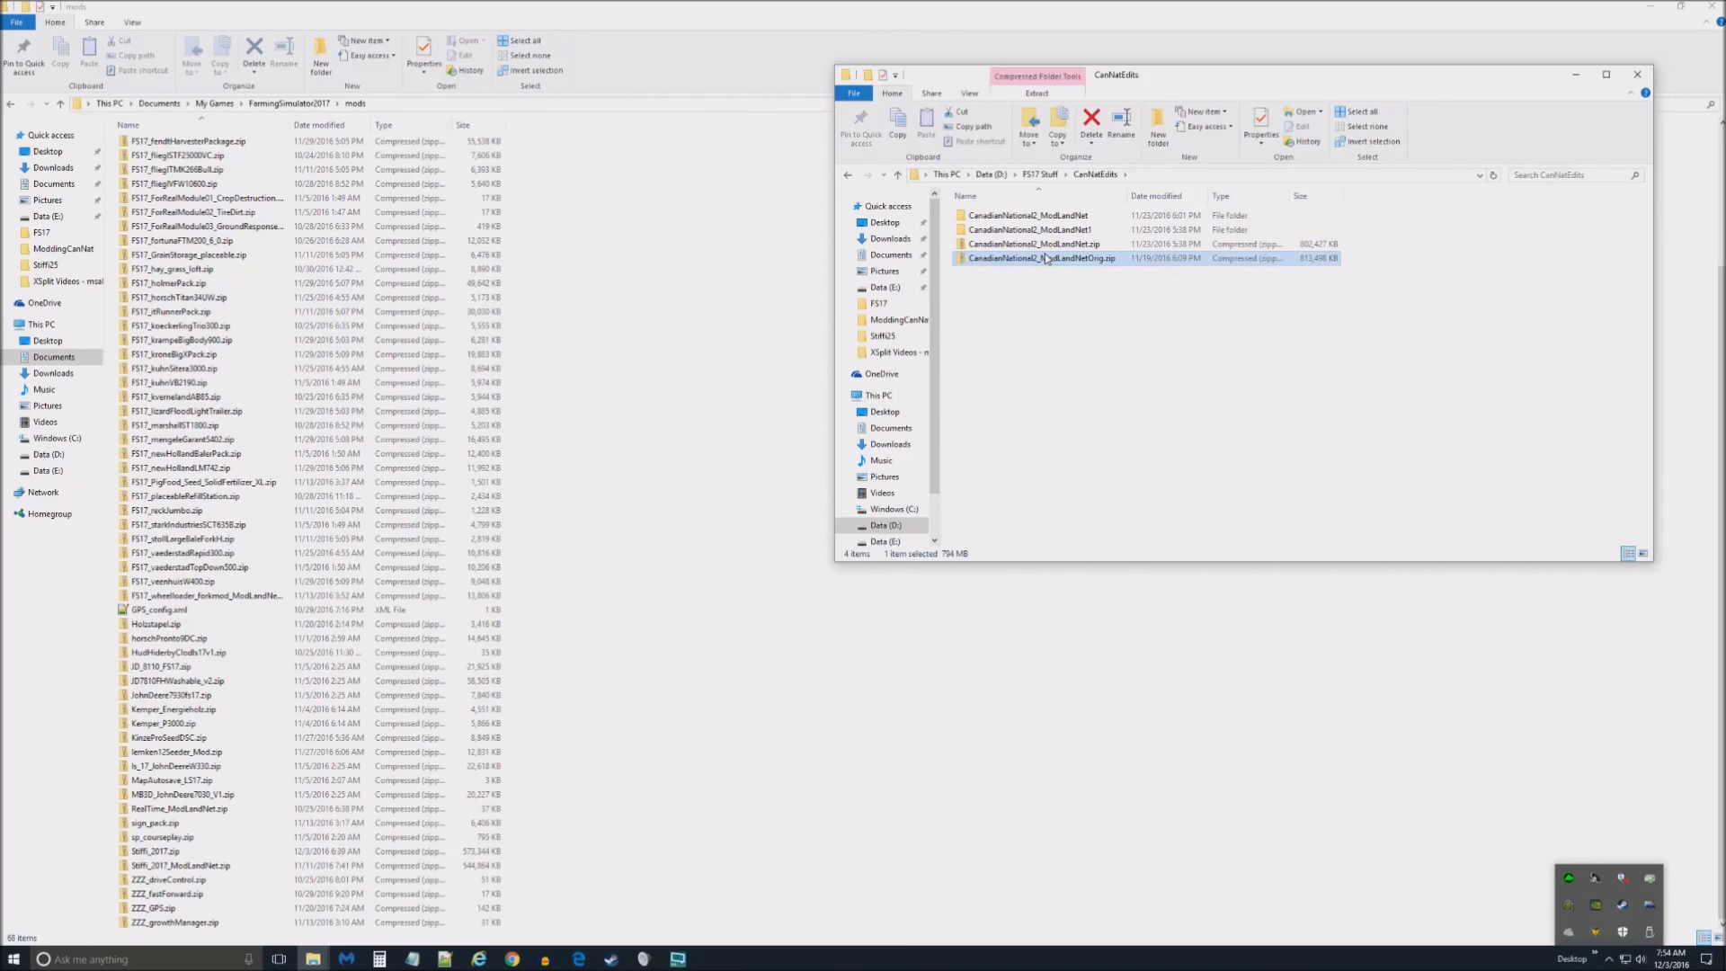
click(1034, 243)
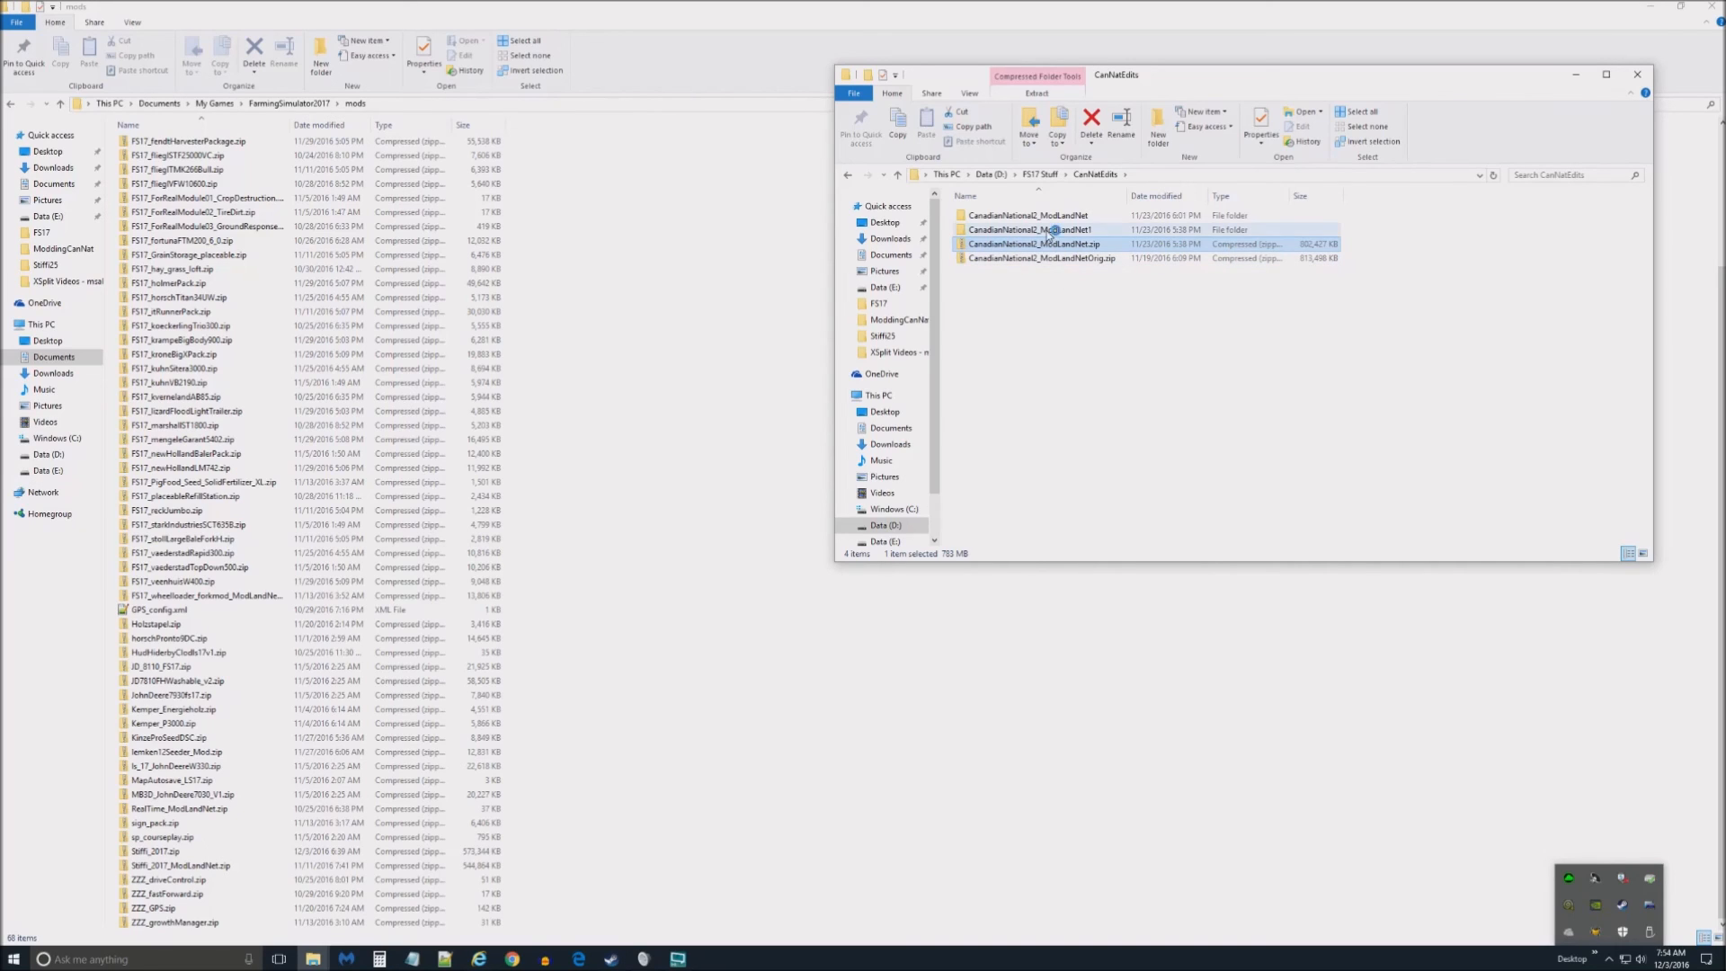
click(1028, 215)
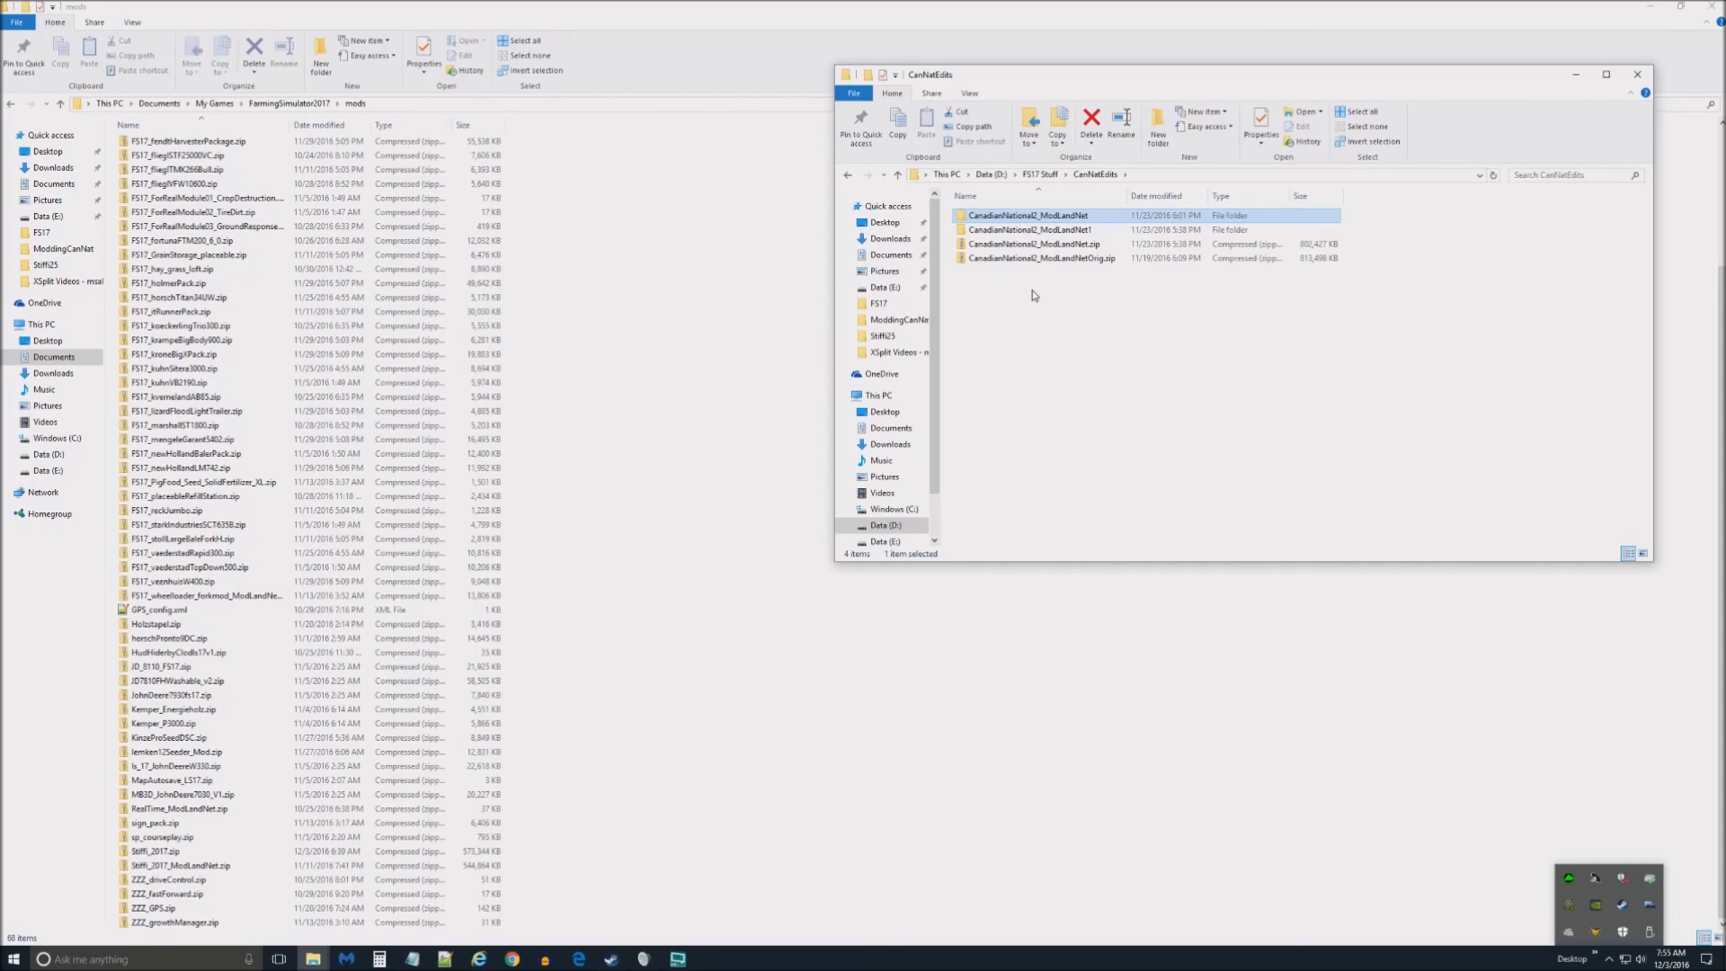
- Select all files in the unpacked CanadianNational2_ModLandNet folder, then return to CanNetEdits
double_click(1029, 215)
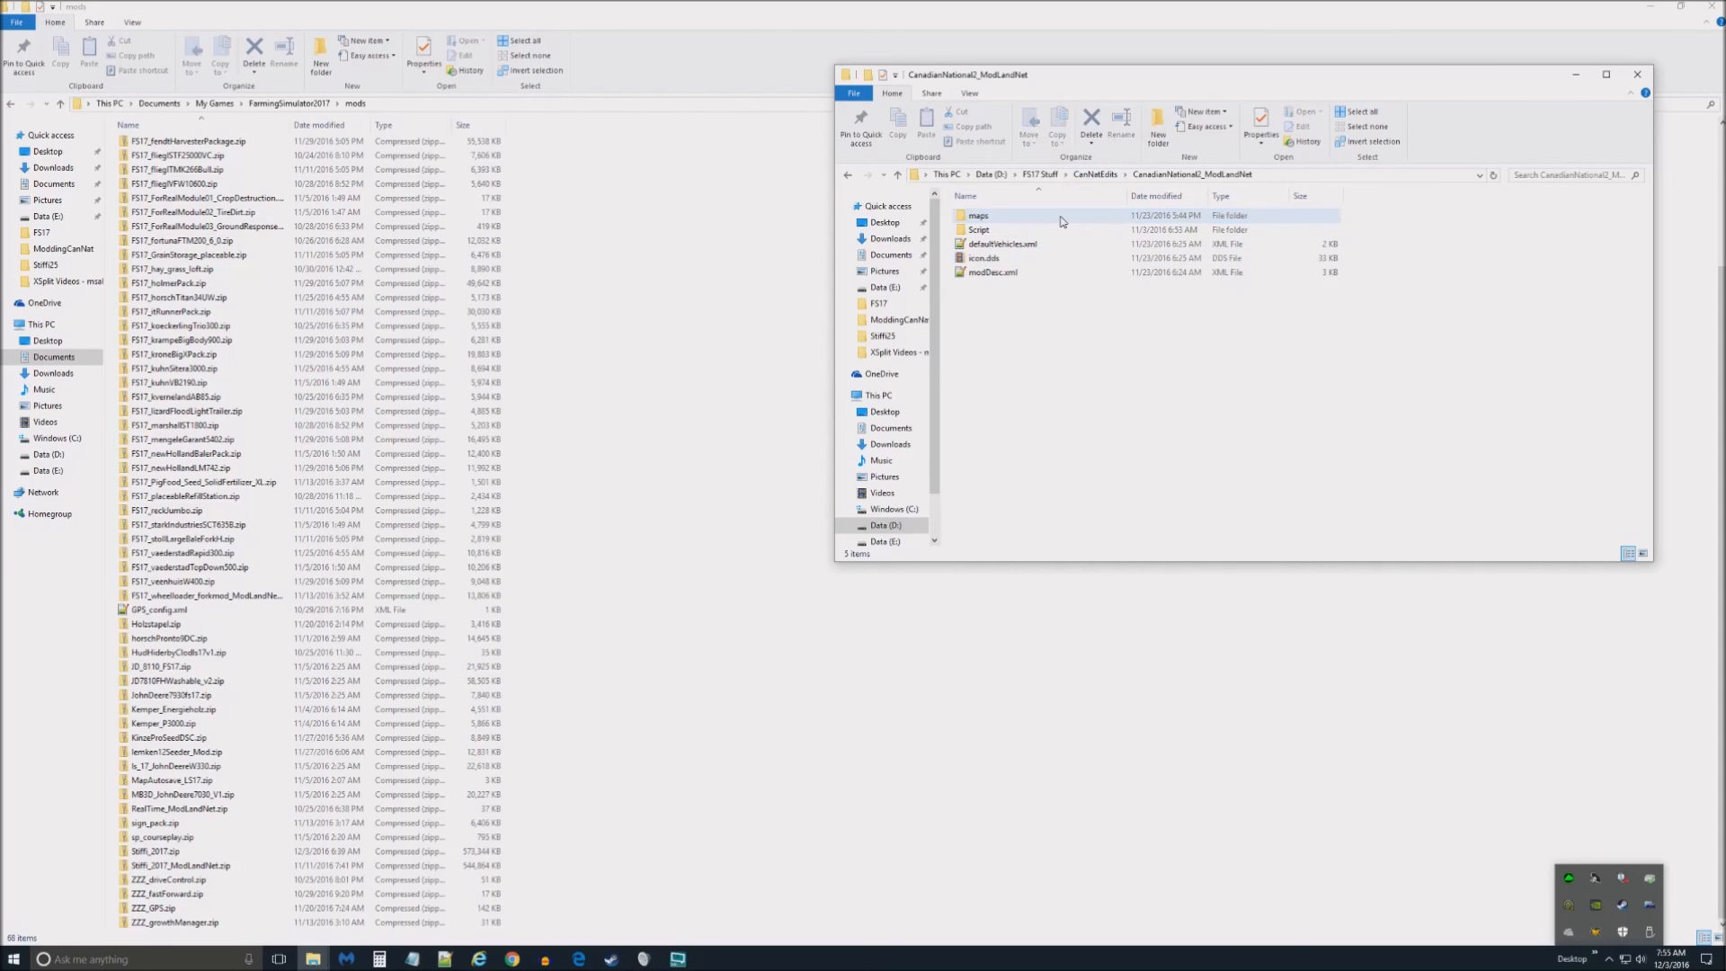
click(992, 271)
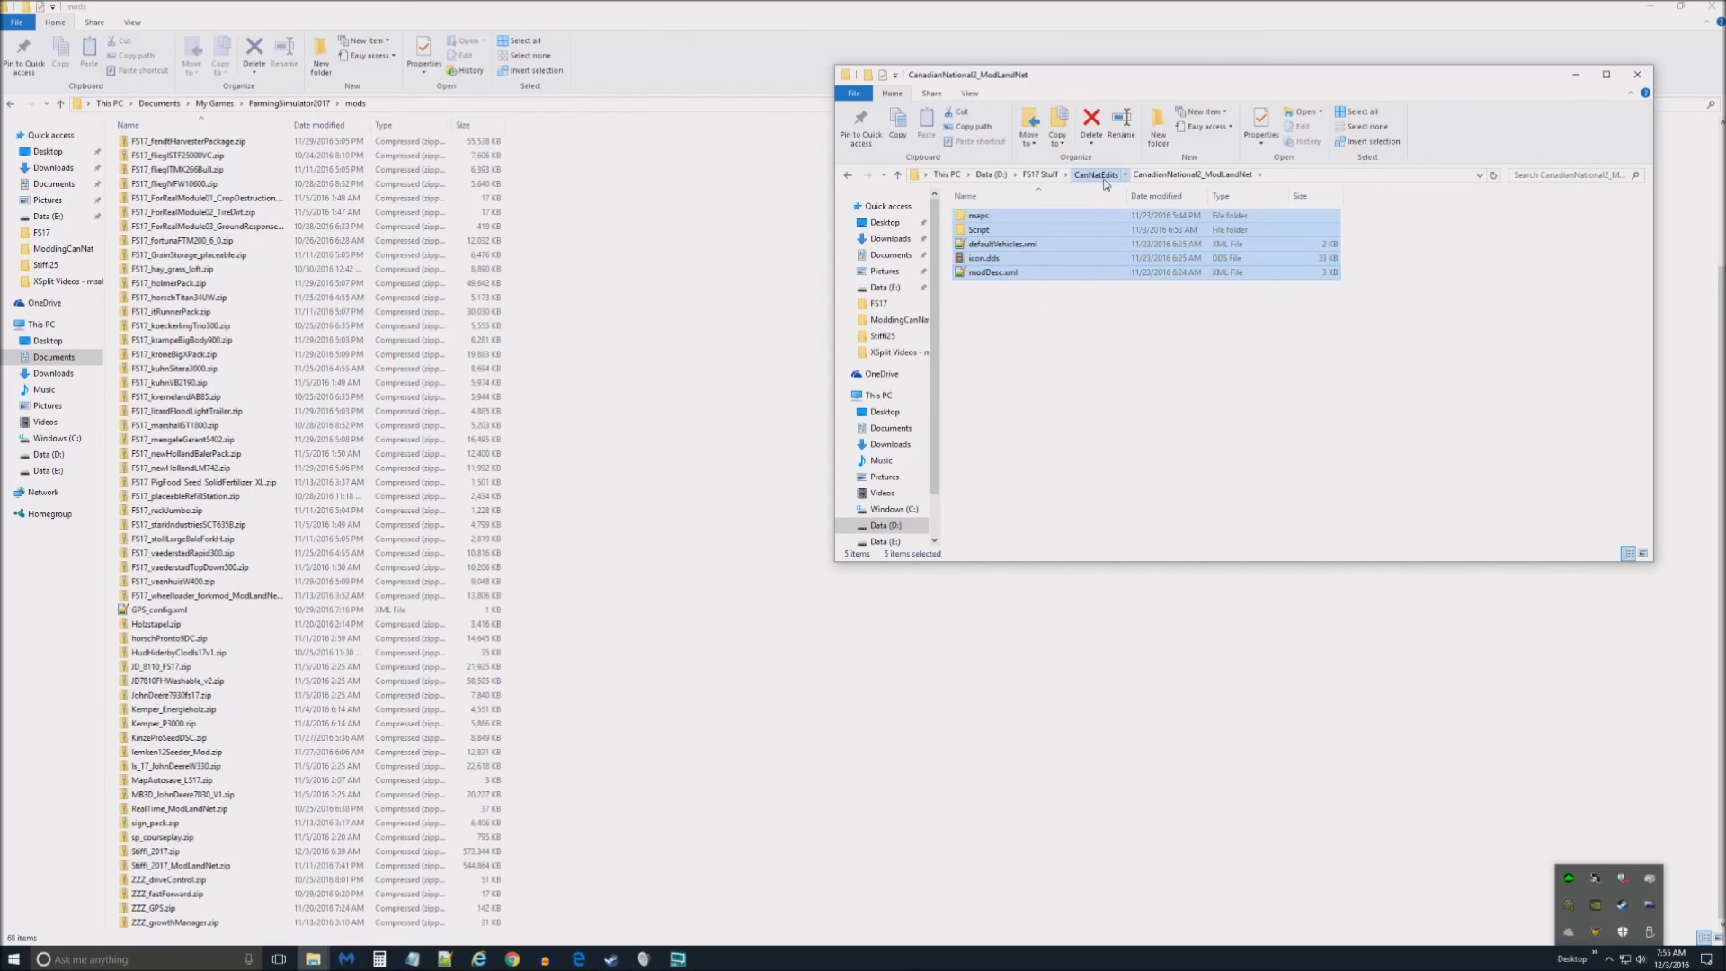
click(1093, 174)
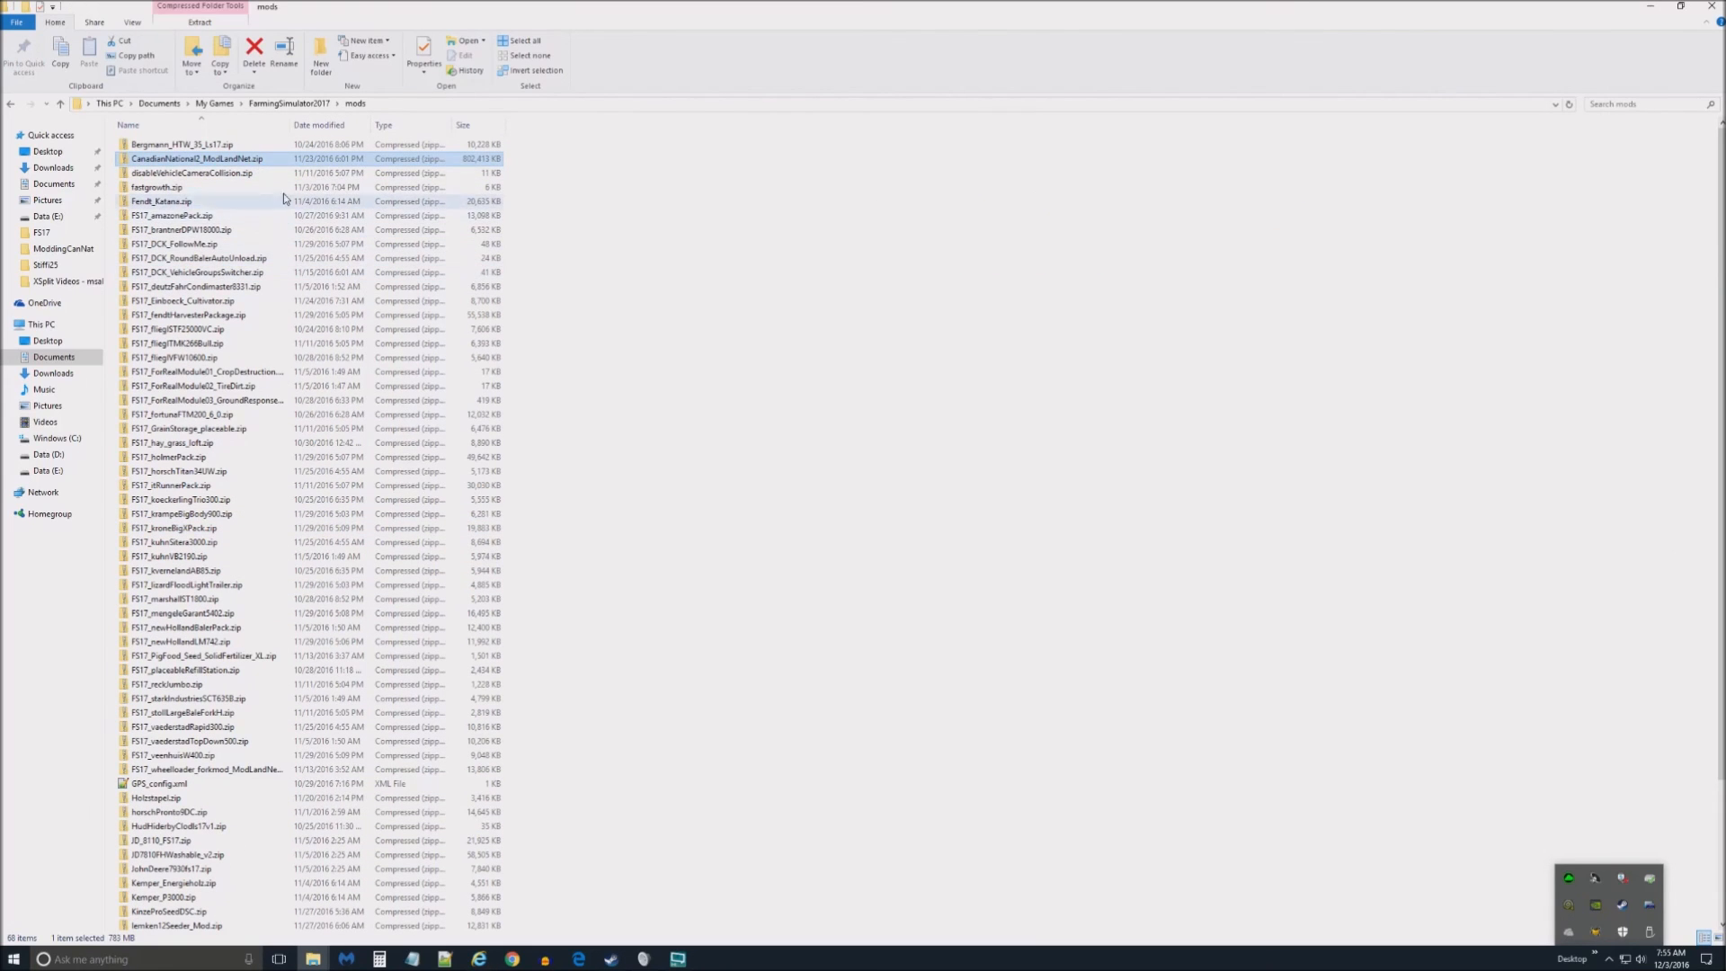
- Open CanadianNational2_ModLandNet.zip and CanadianNational2_ModLandNetOrig.zip side by side
double_click(179, 158)
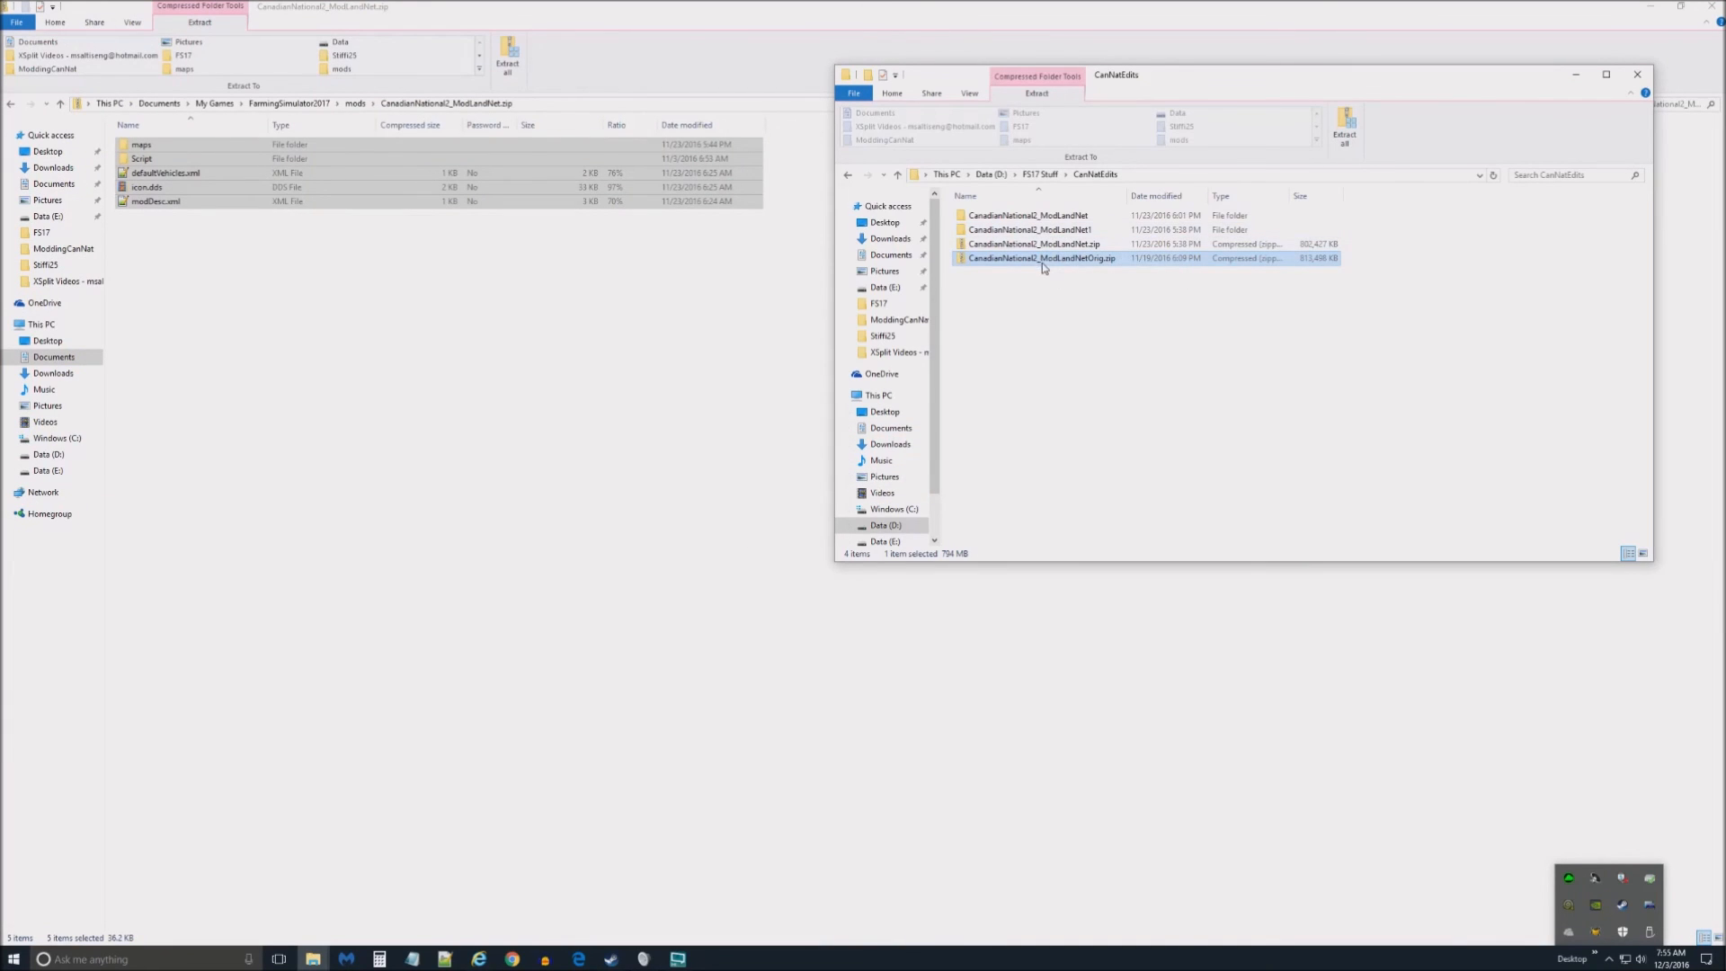
double_click(1035, 259)
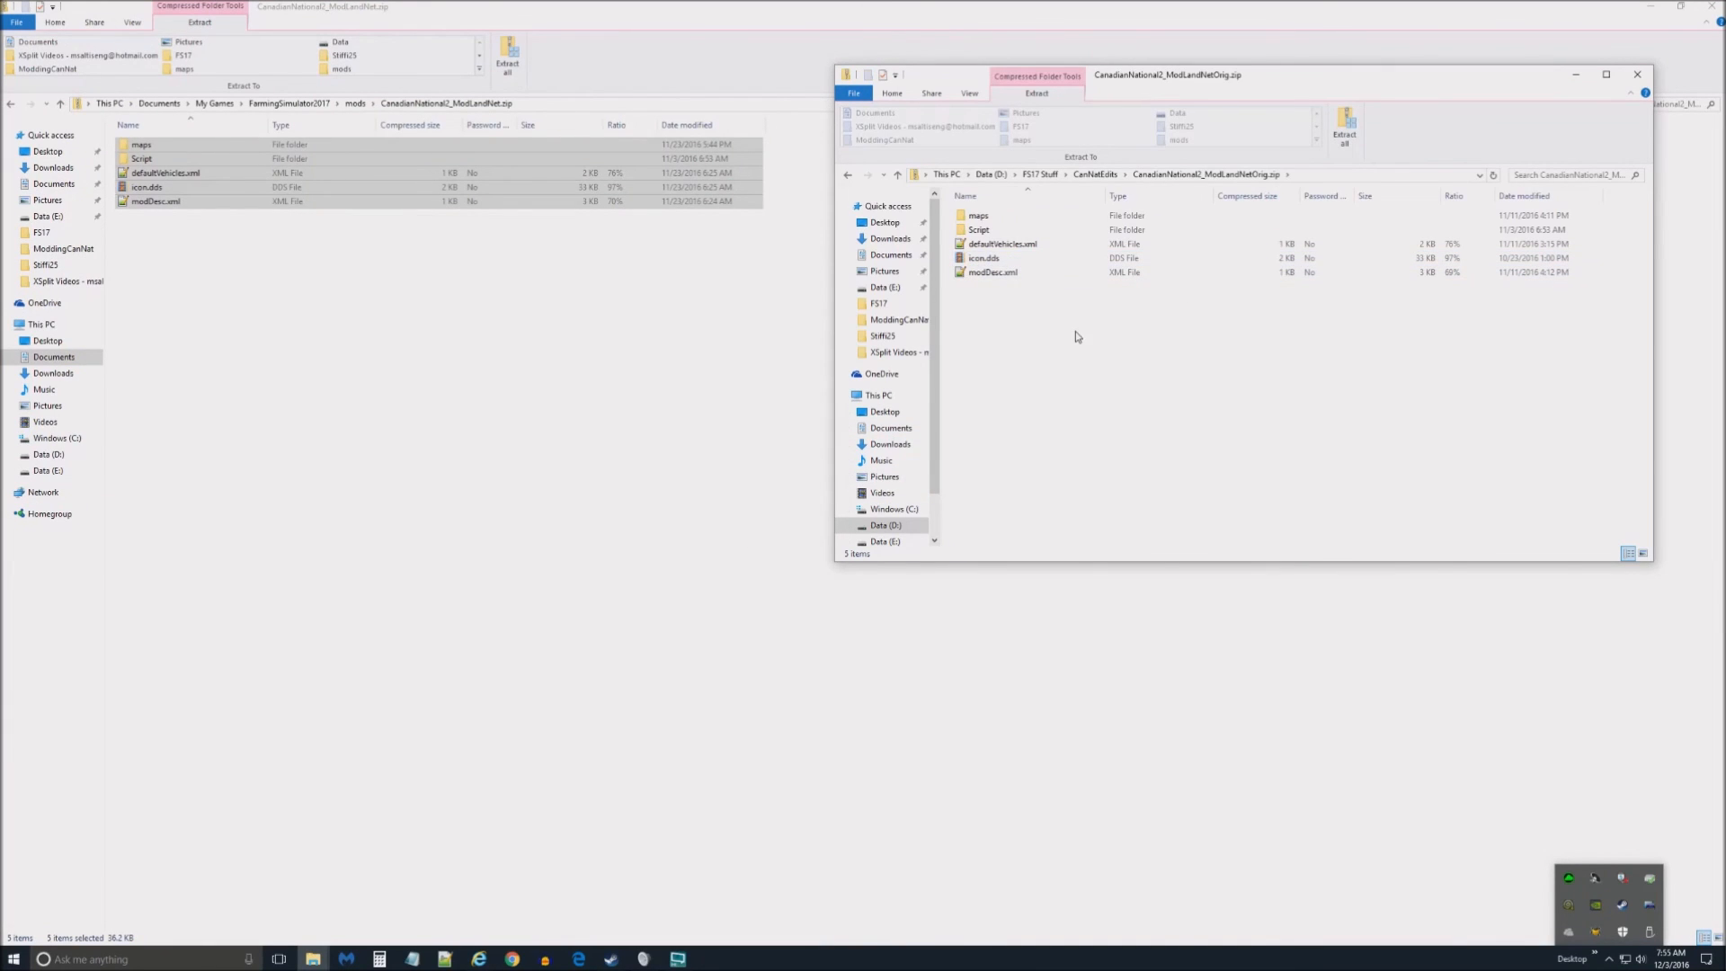
mouse_move(1217, 321)
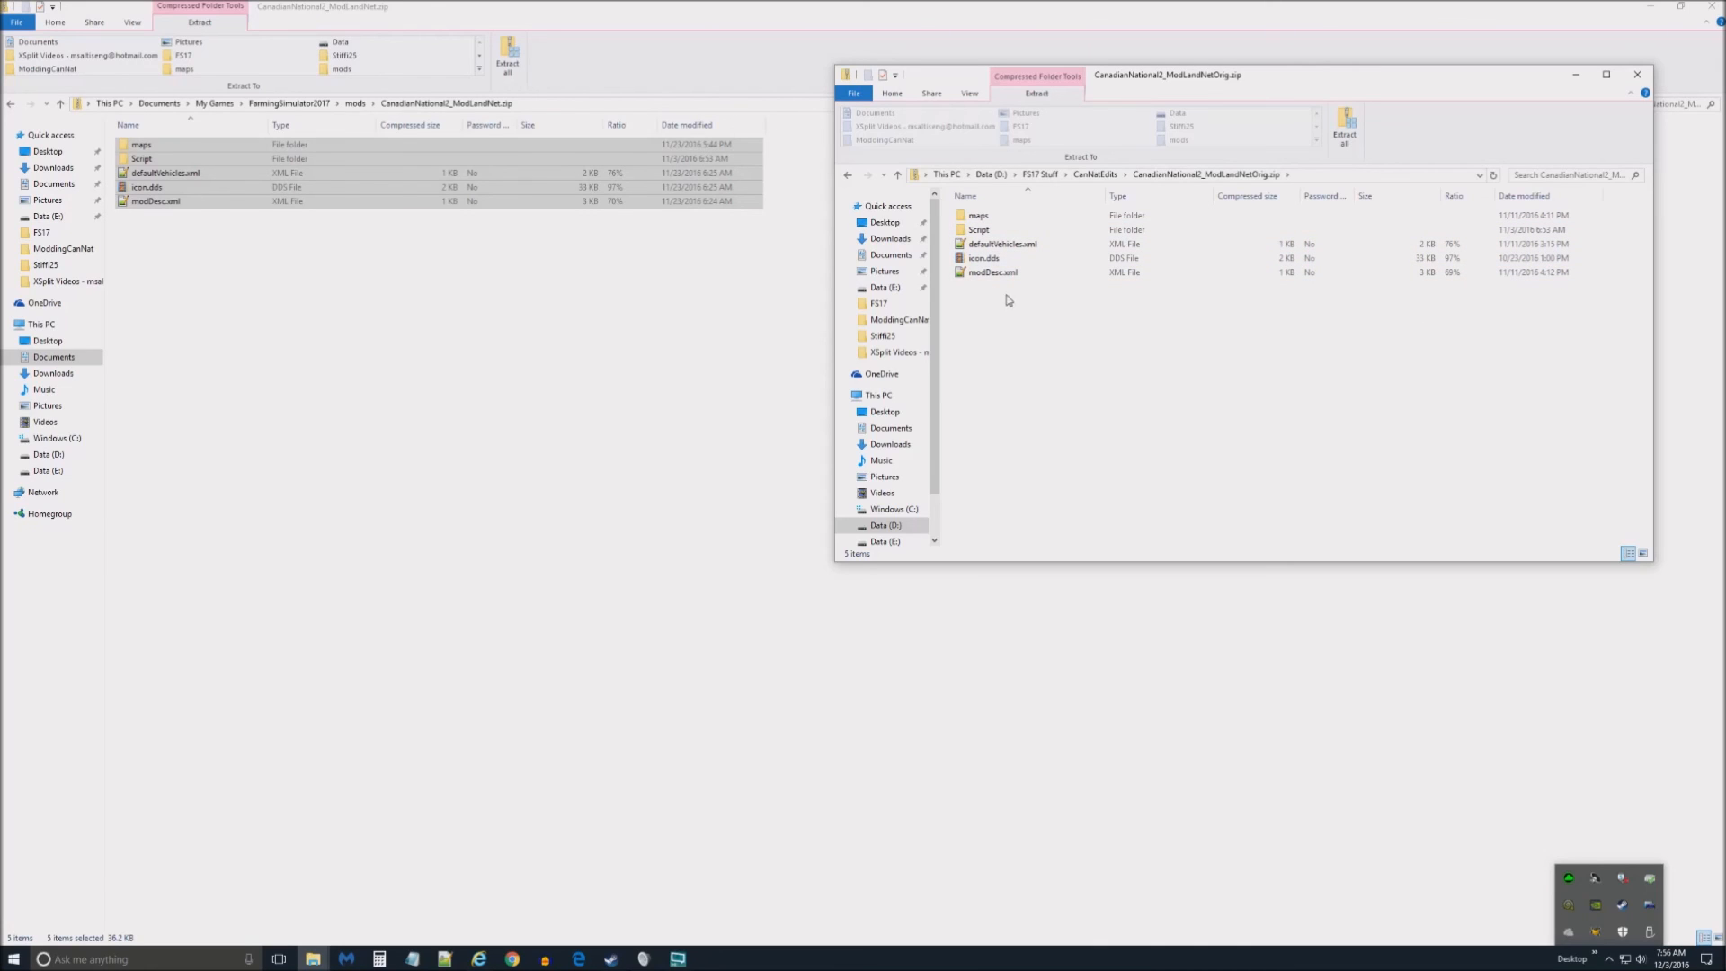
mouse_move(1040, 330)
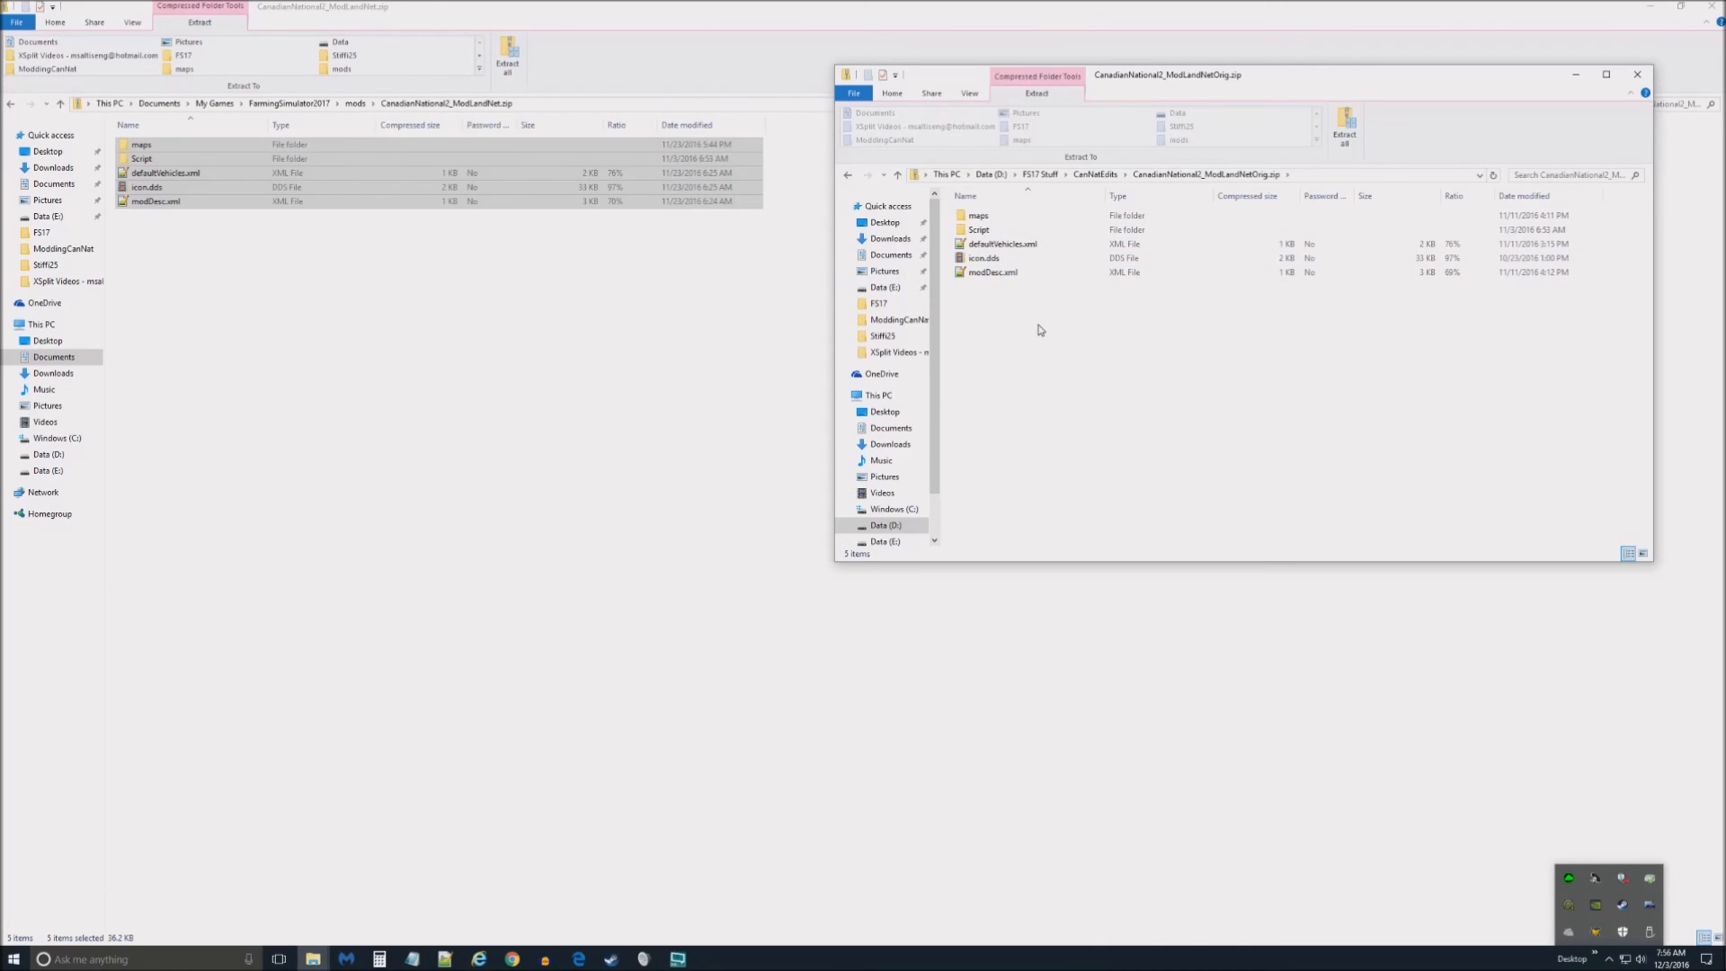